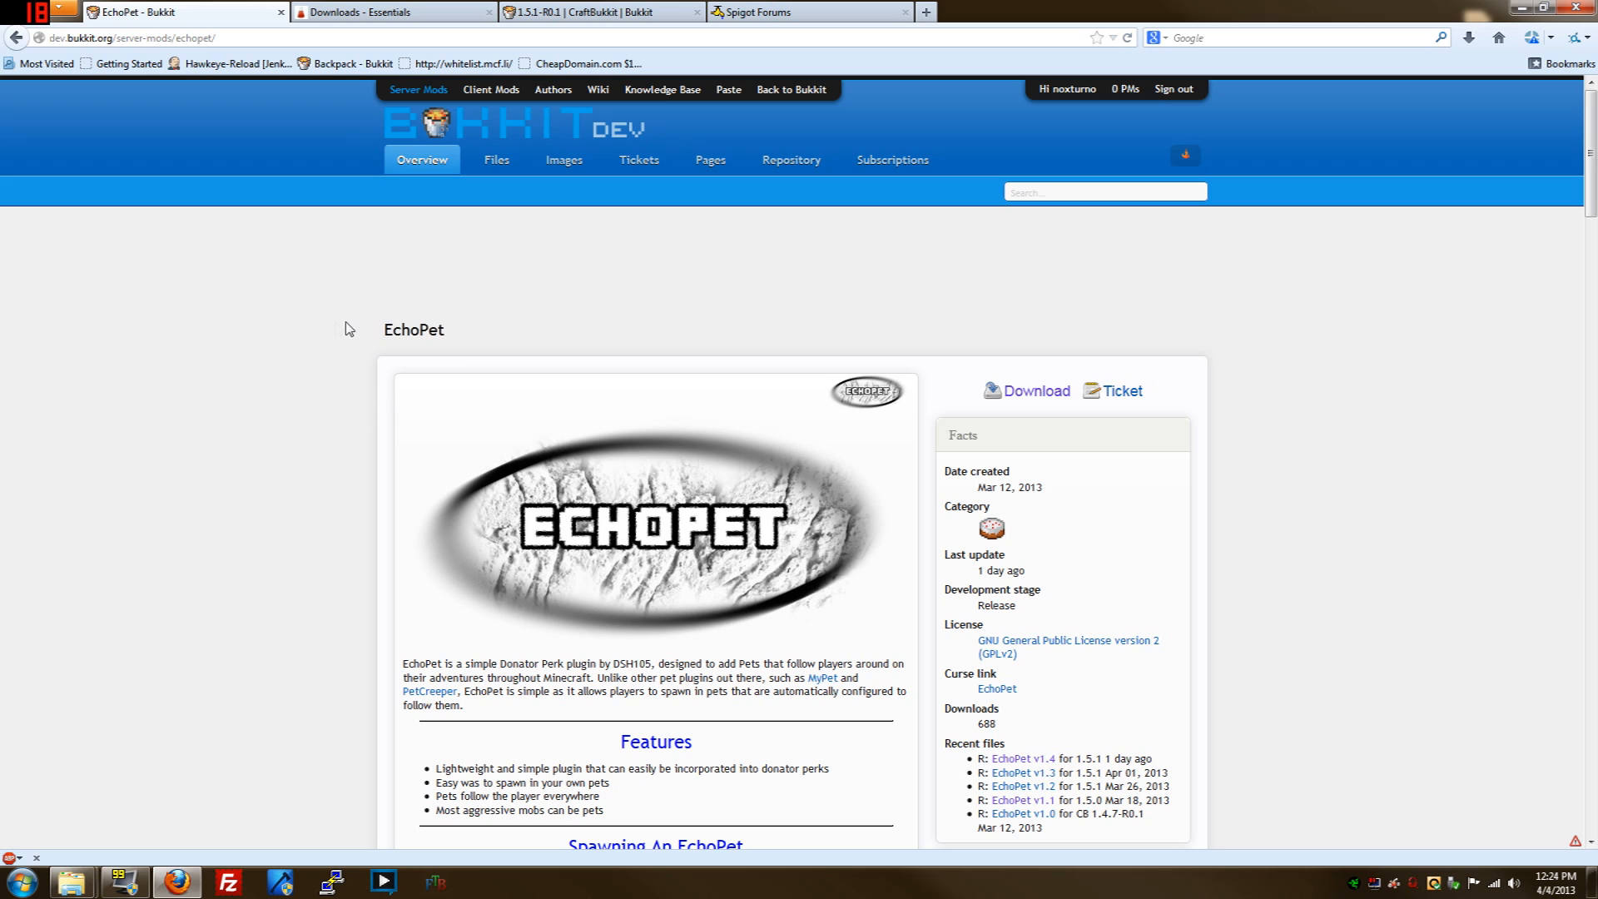
pyautogui.moveTo(328, 333)
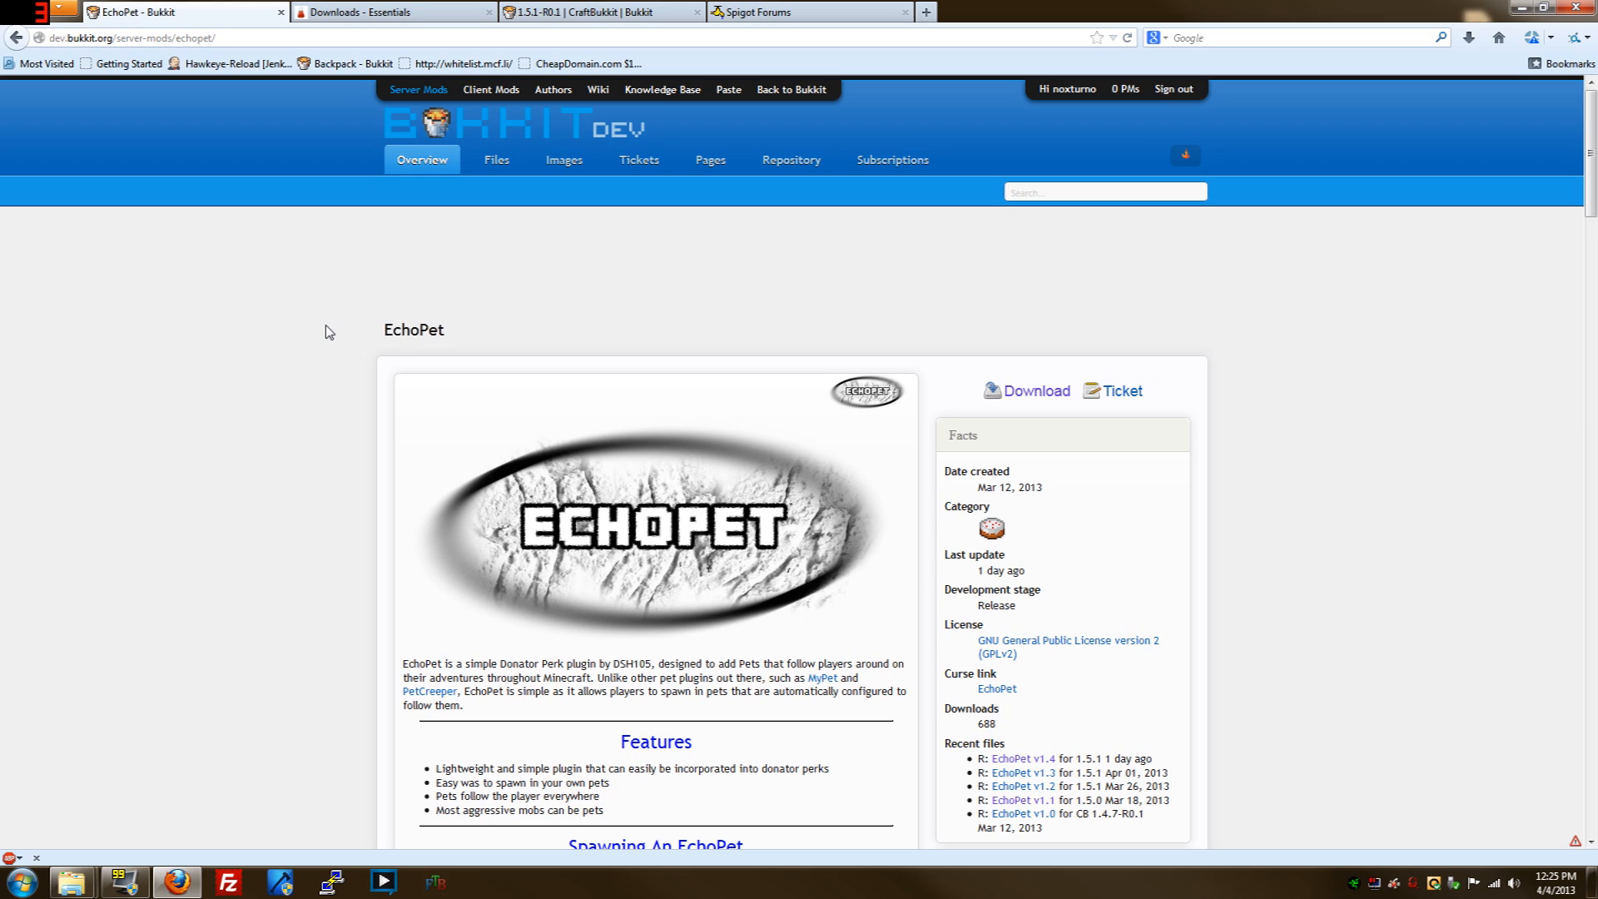
pyautogui.moveTo(270, 268)
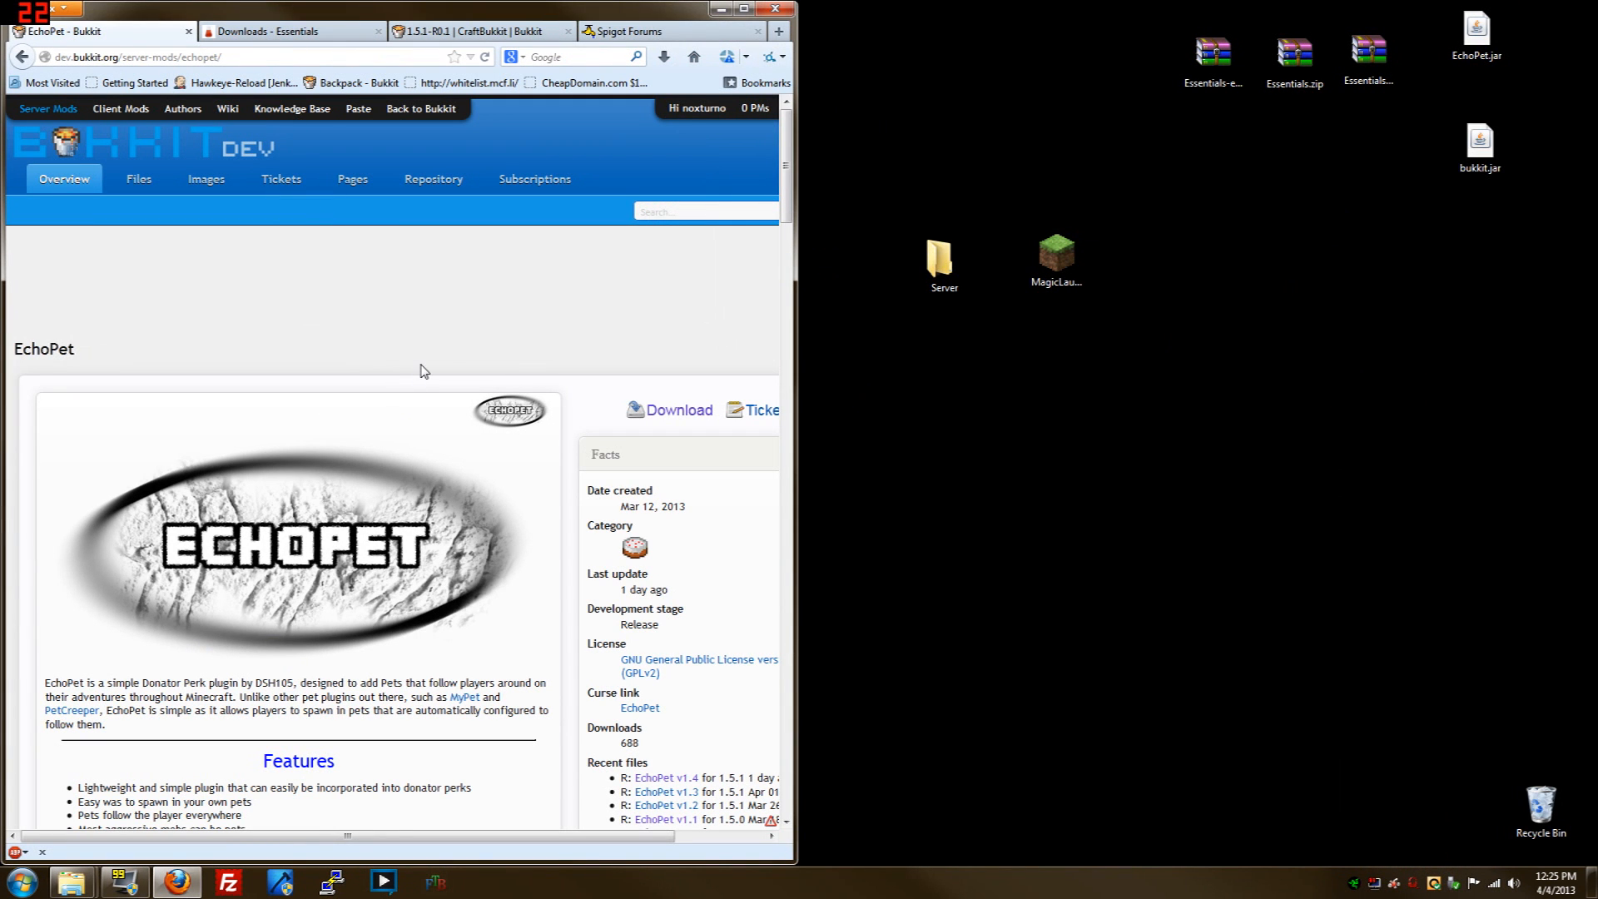
pyautogui.moveTo(464, 366)
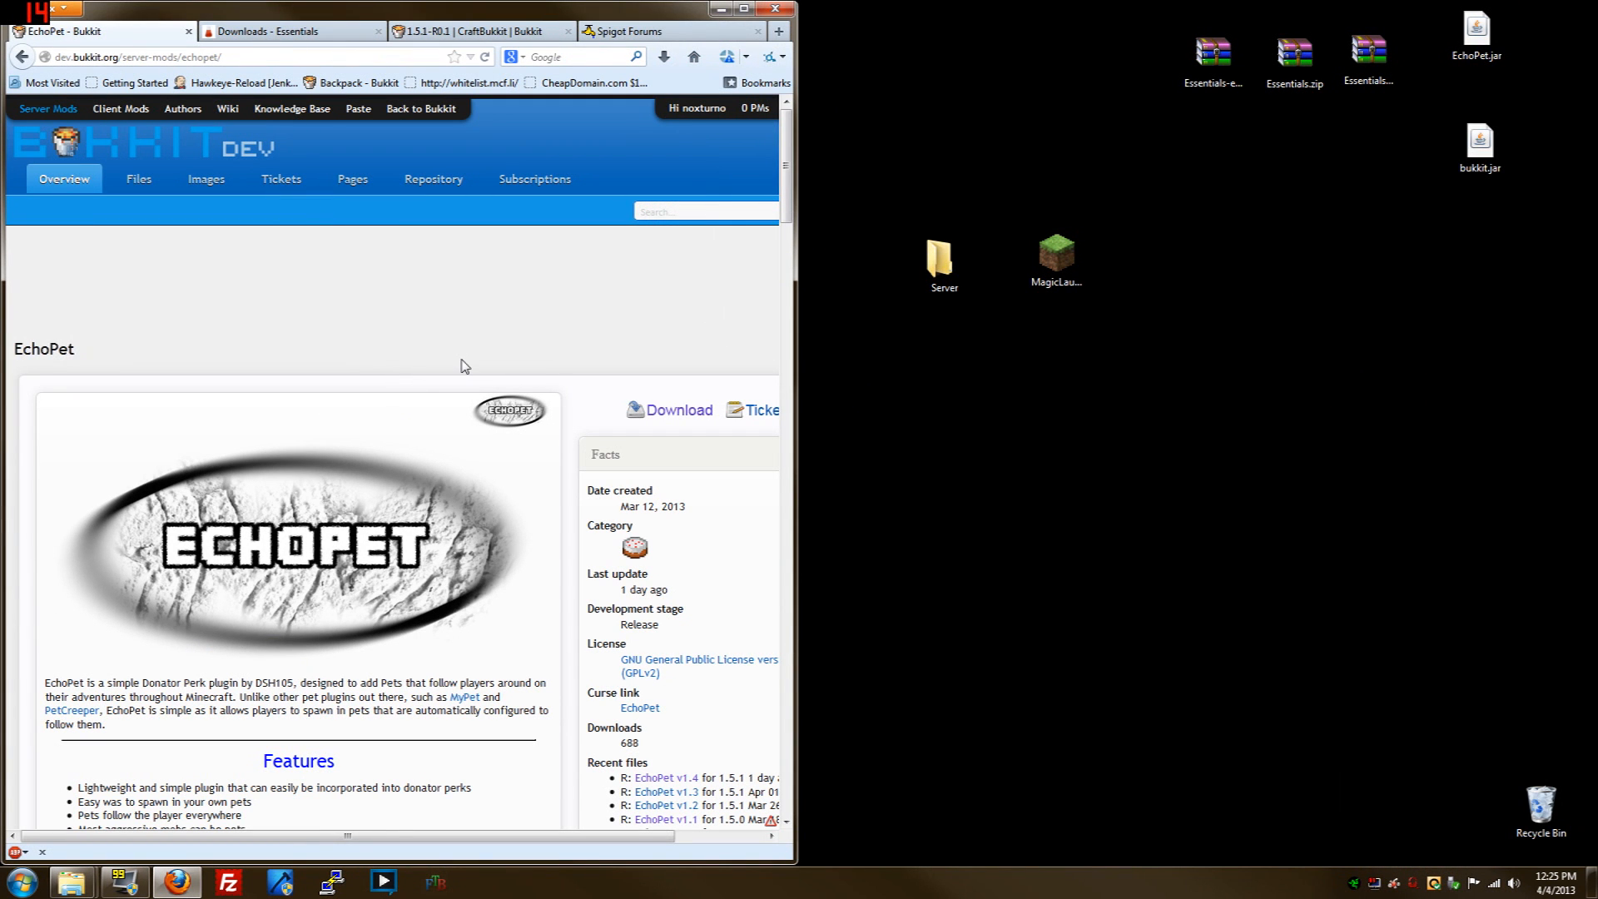
# Search 'bukkit essentials' from the CraftBukkit tab and land on the Essentials plugin page
pyautogui.click(288, 30)
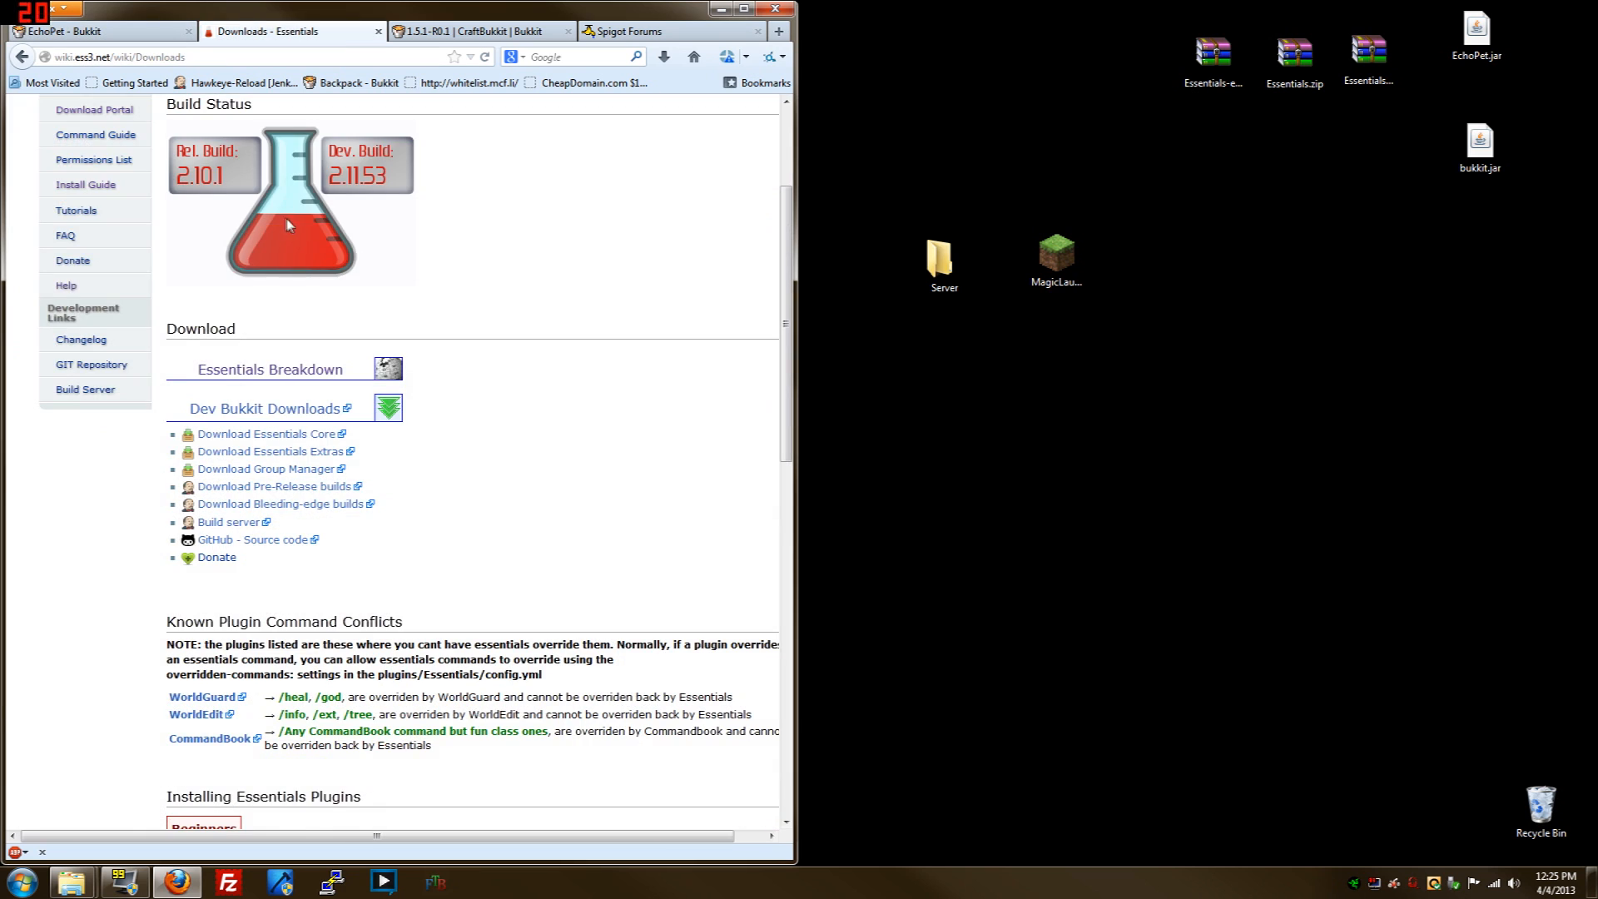
pyautogui.scroll(3)
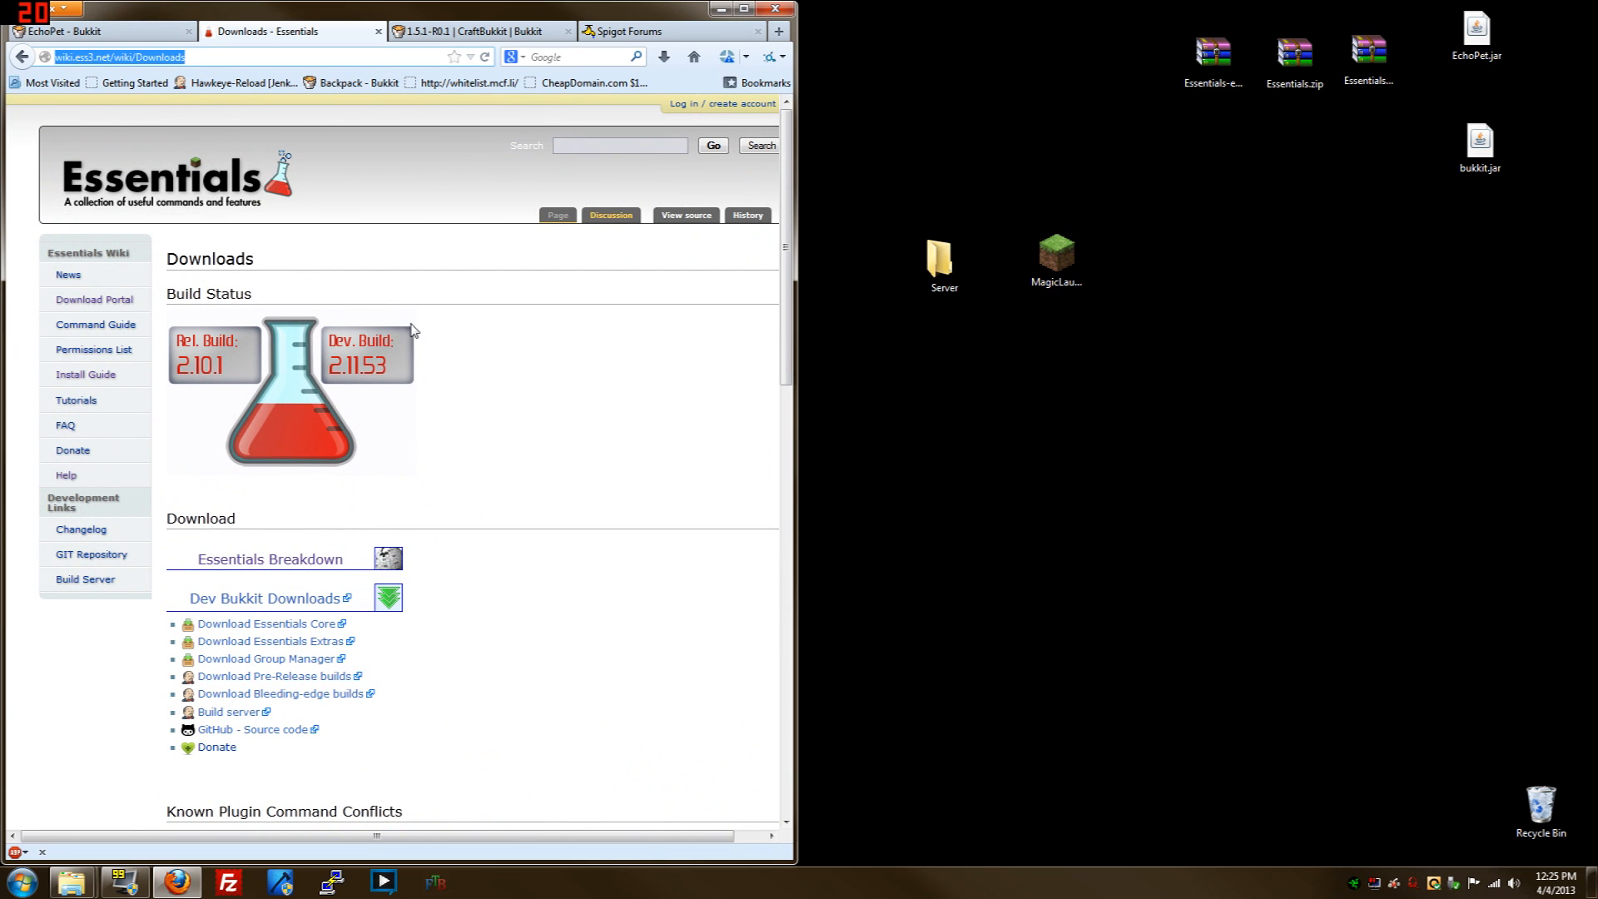
pyautogui.click(475, 30)
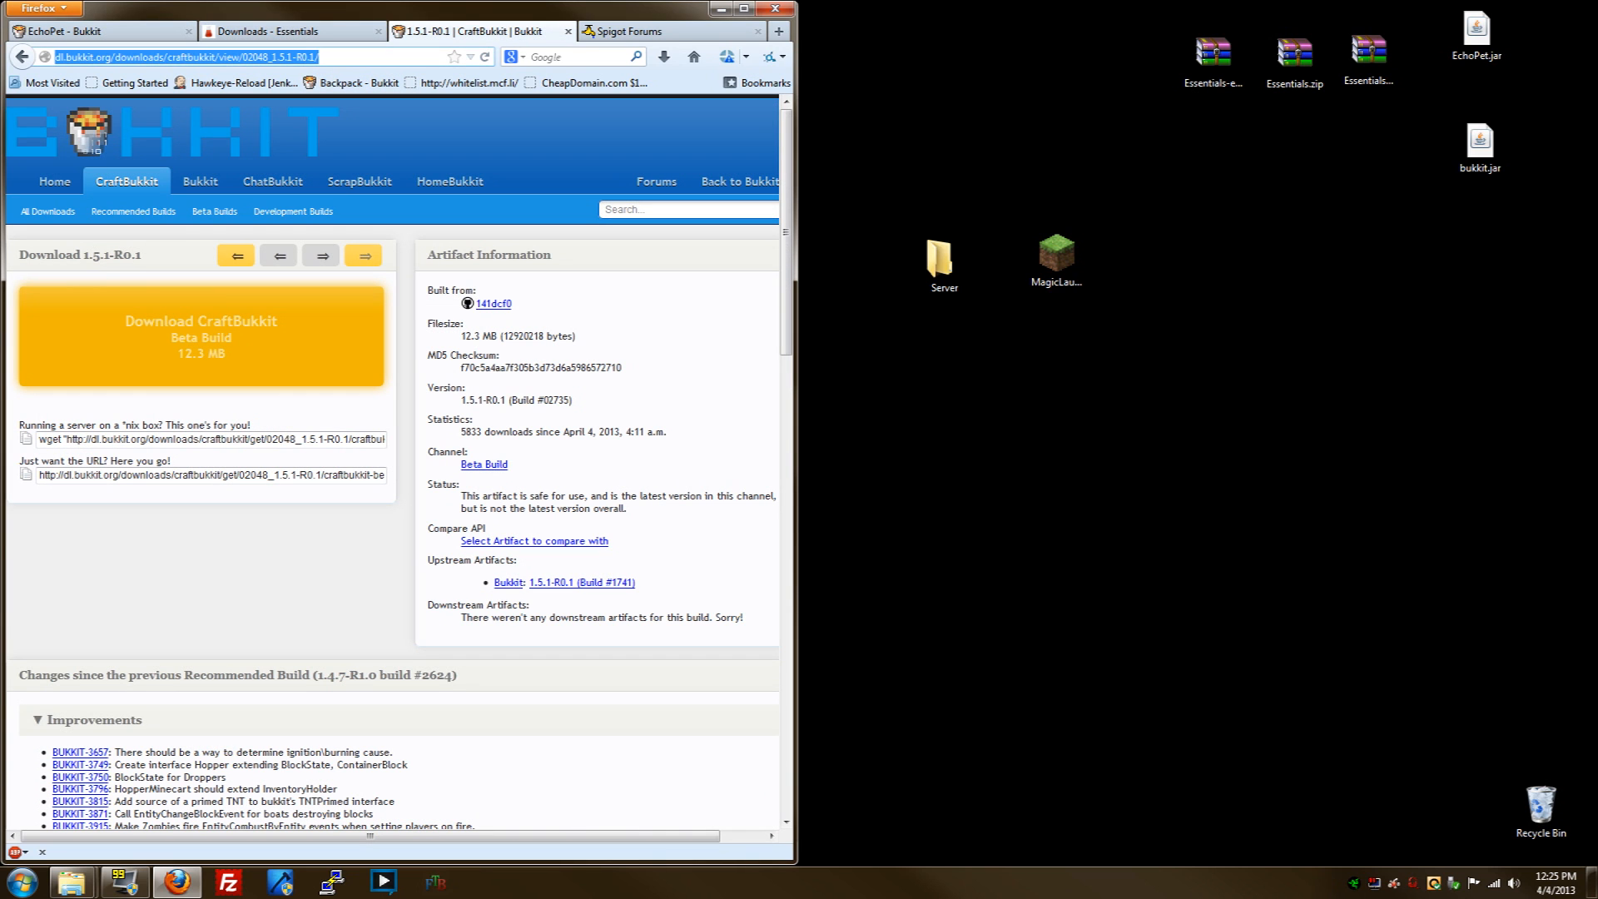
pyautogui.write('bukkit')
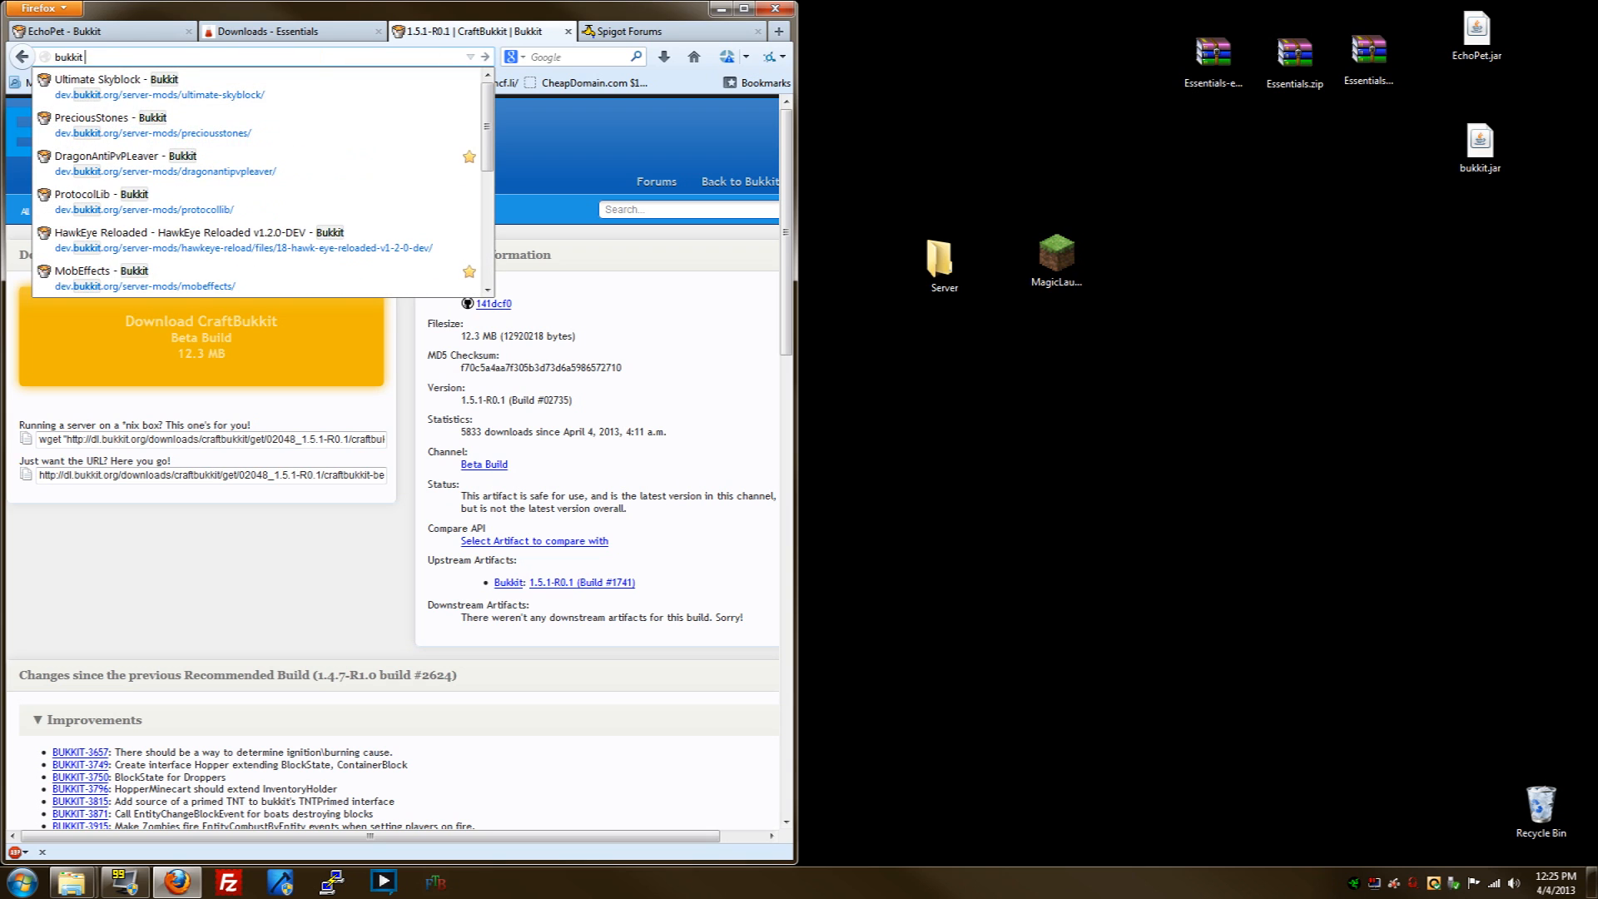
pyautogui.write('essent')
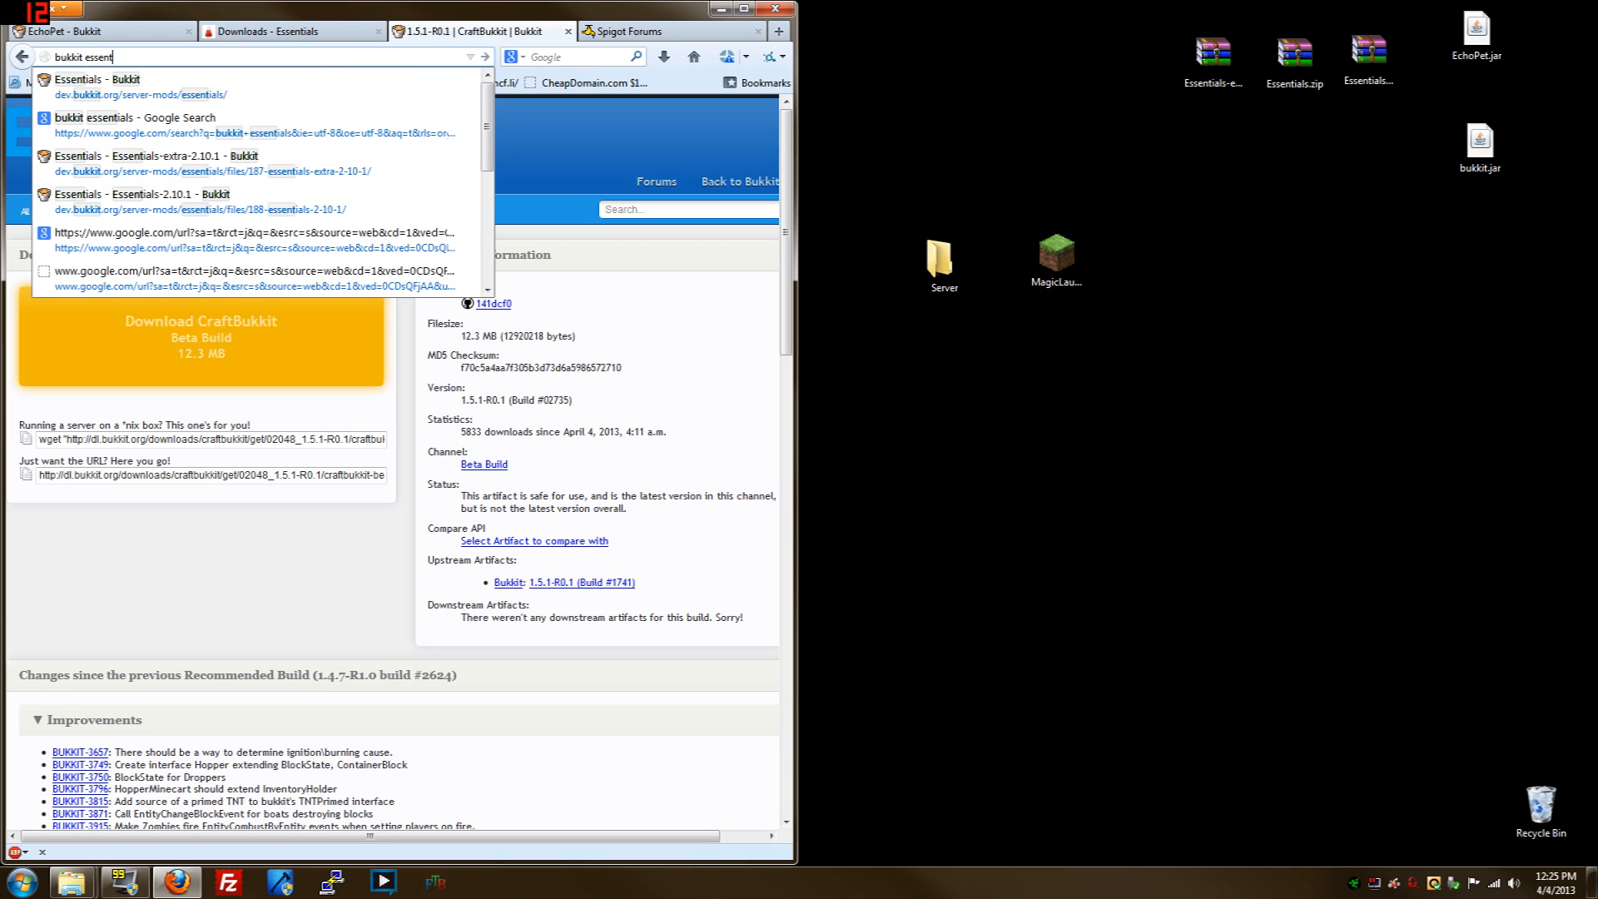
pyautogui.click(98, 87)
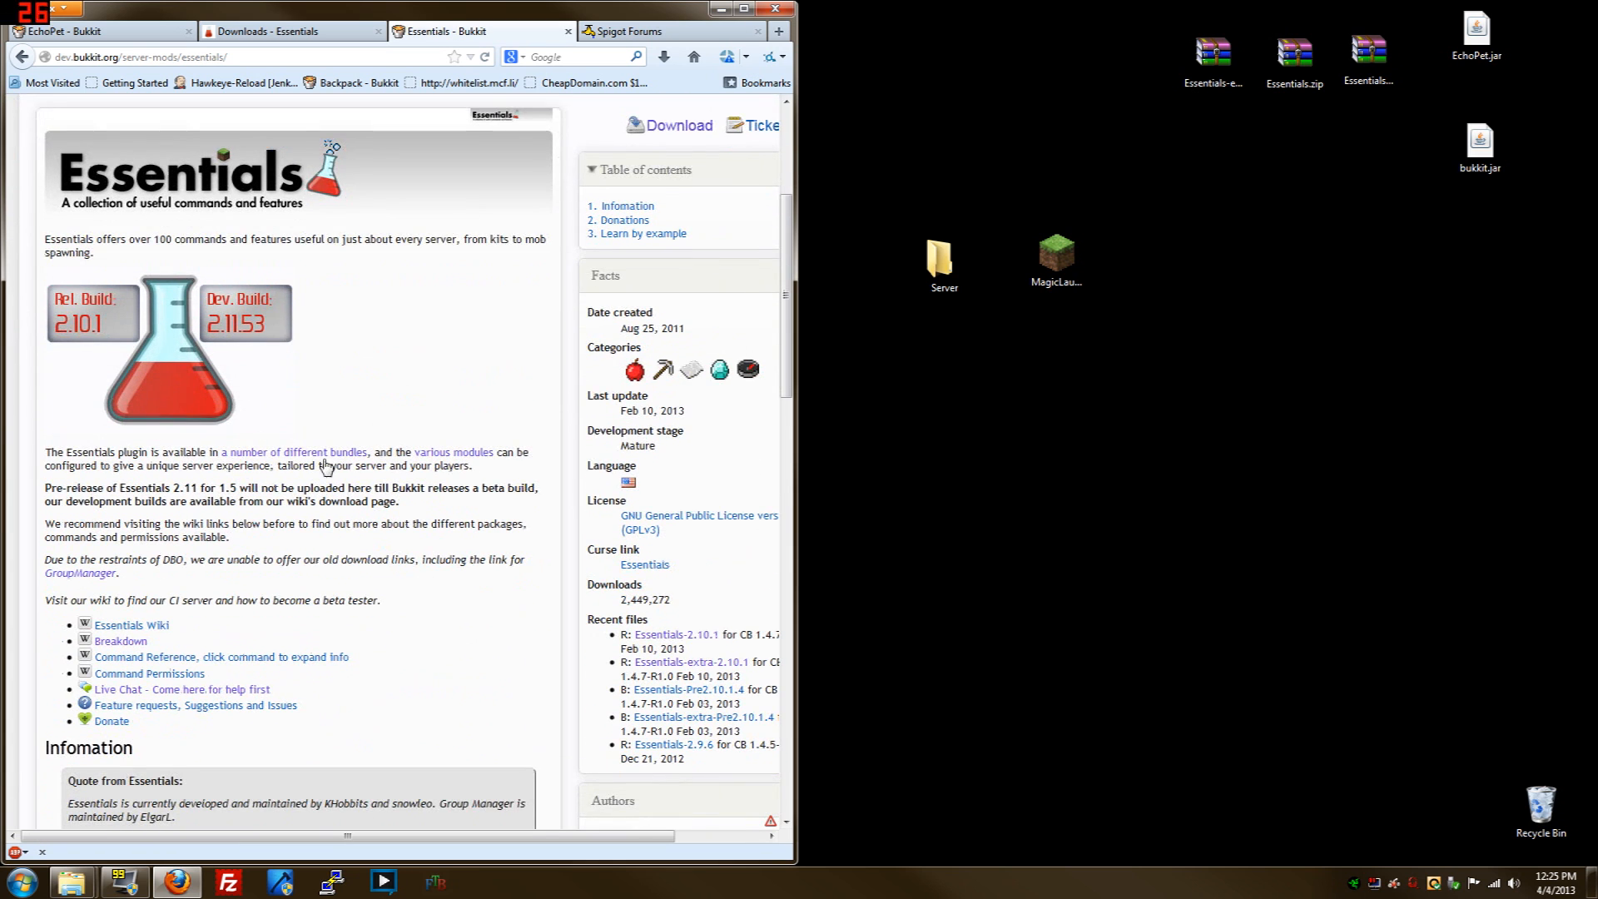
# Visit the Group Manager wiki page, then close it and the extra Essentials tab
pyautogui.scroll(-3)
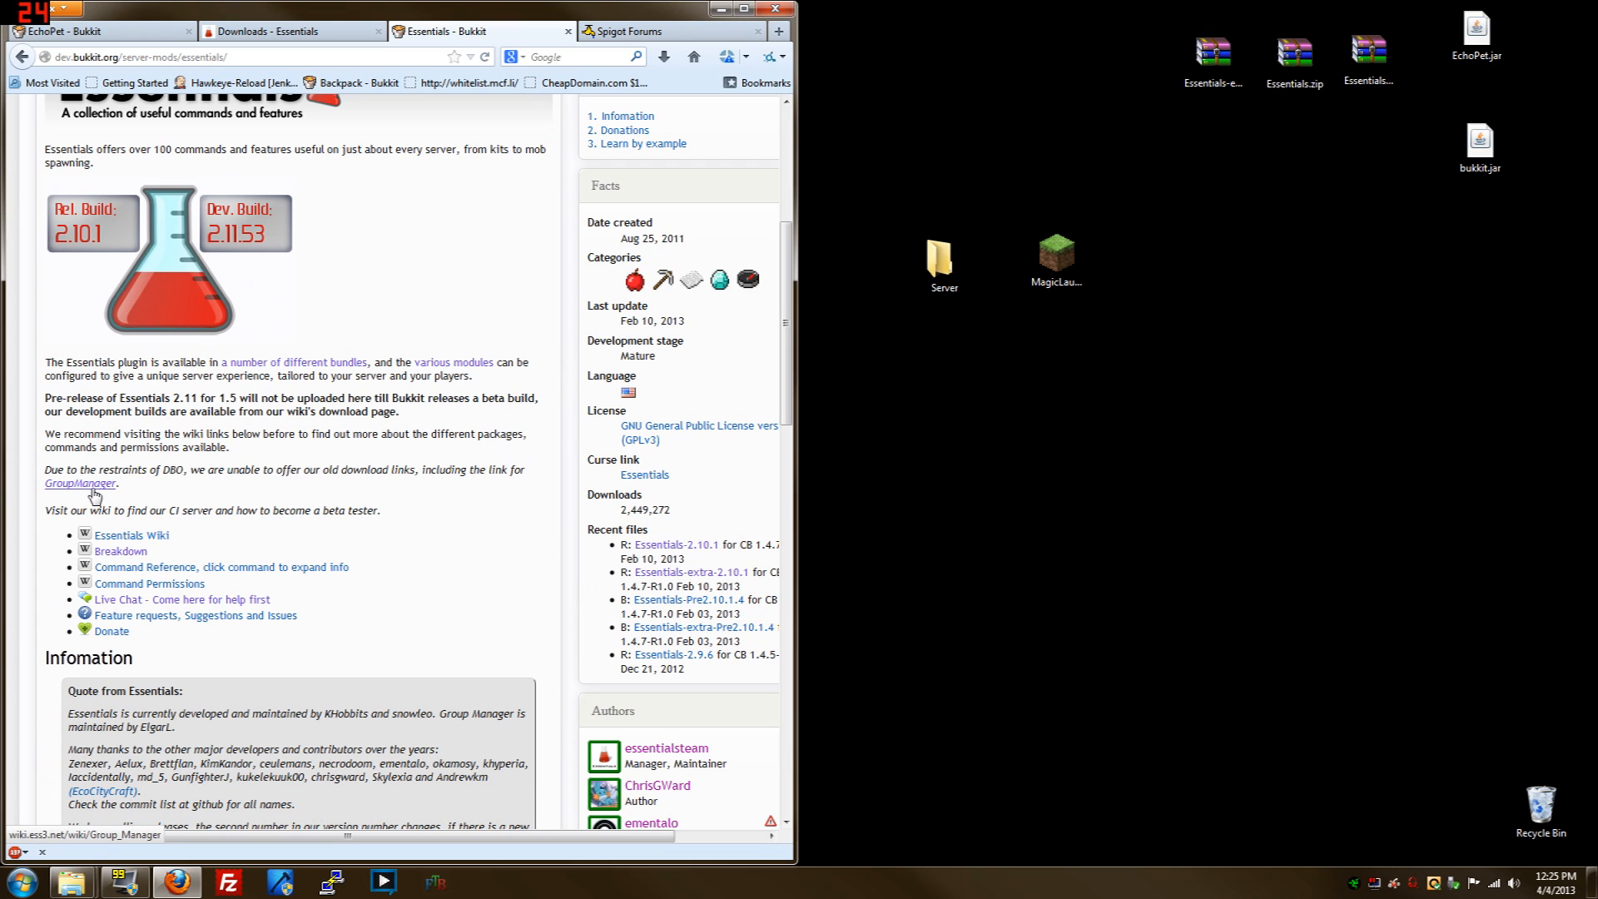
pyautogui.click(78, 483)
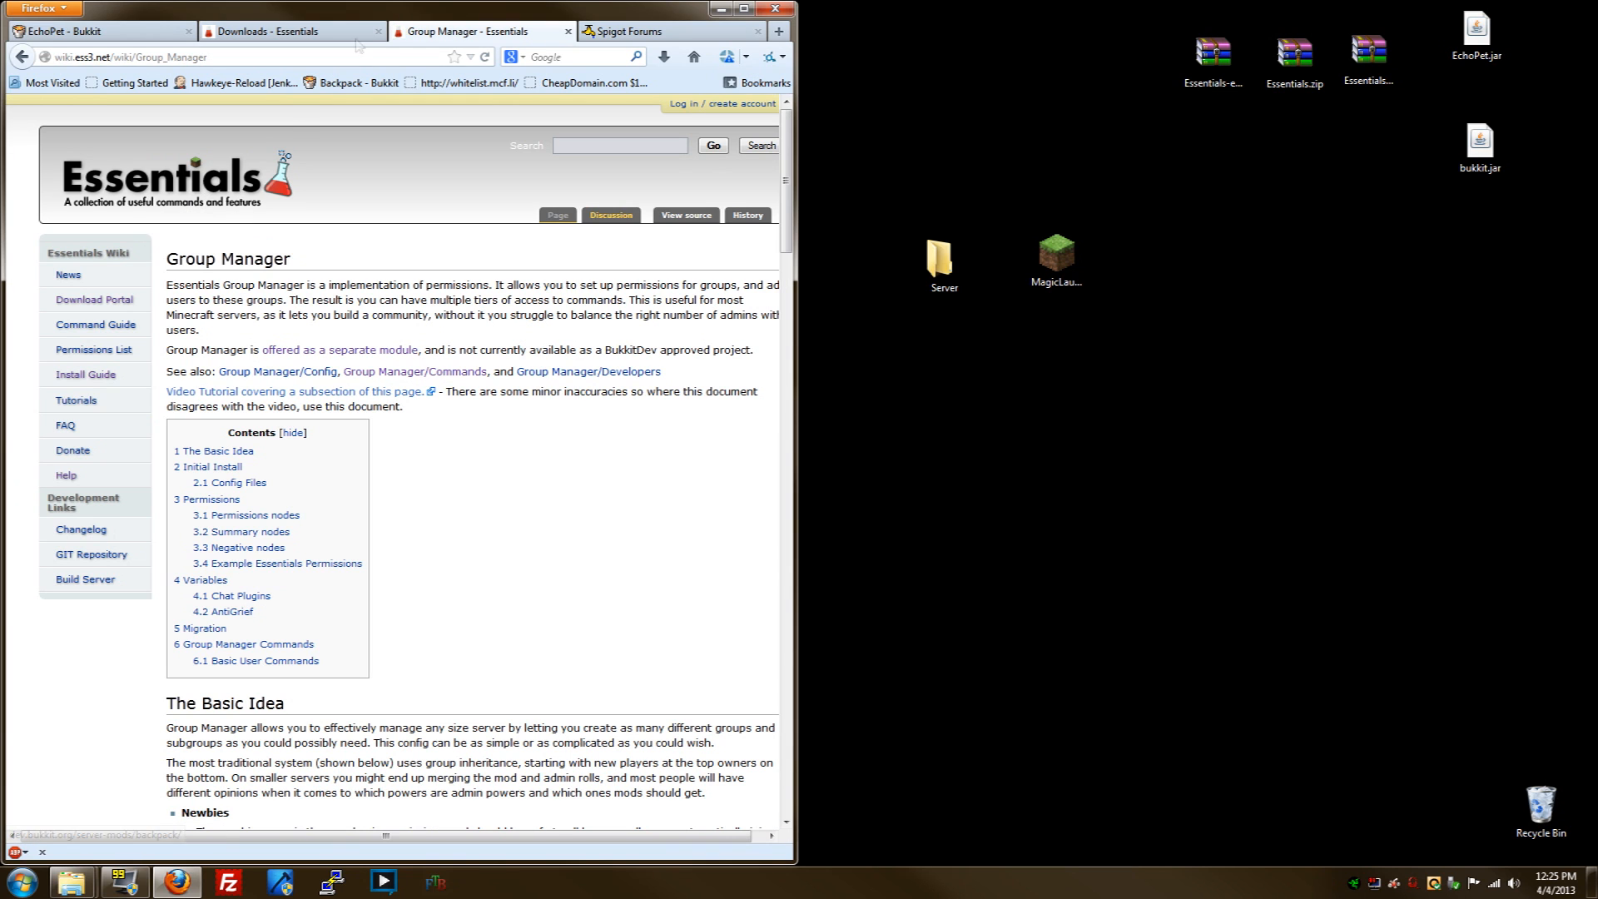
pyautogui.click(292, 30)
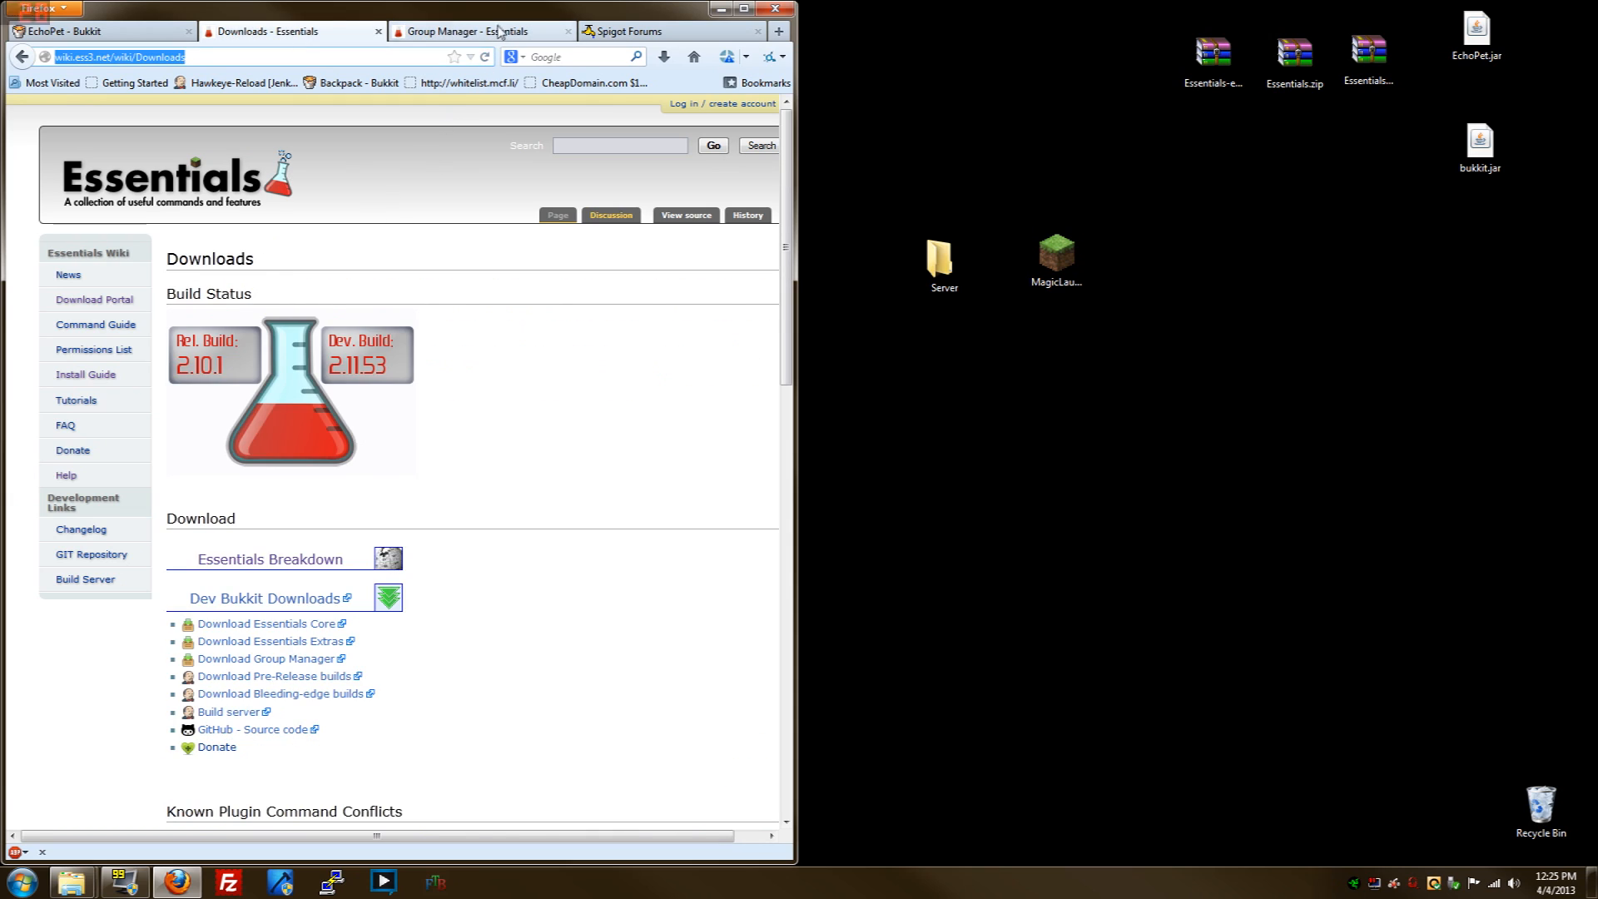
pyautogui.click(480, 30)
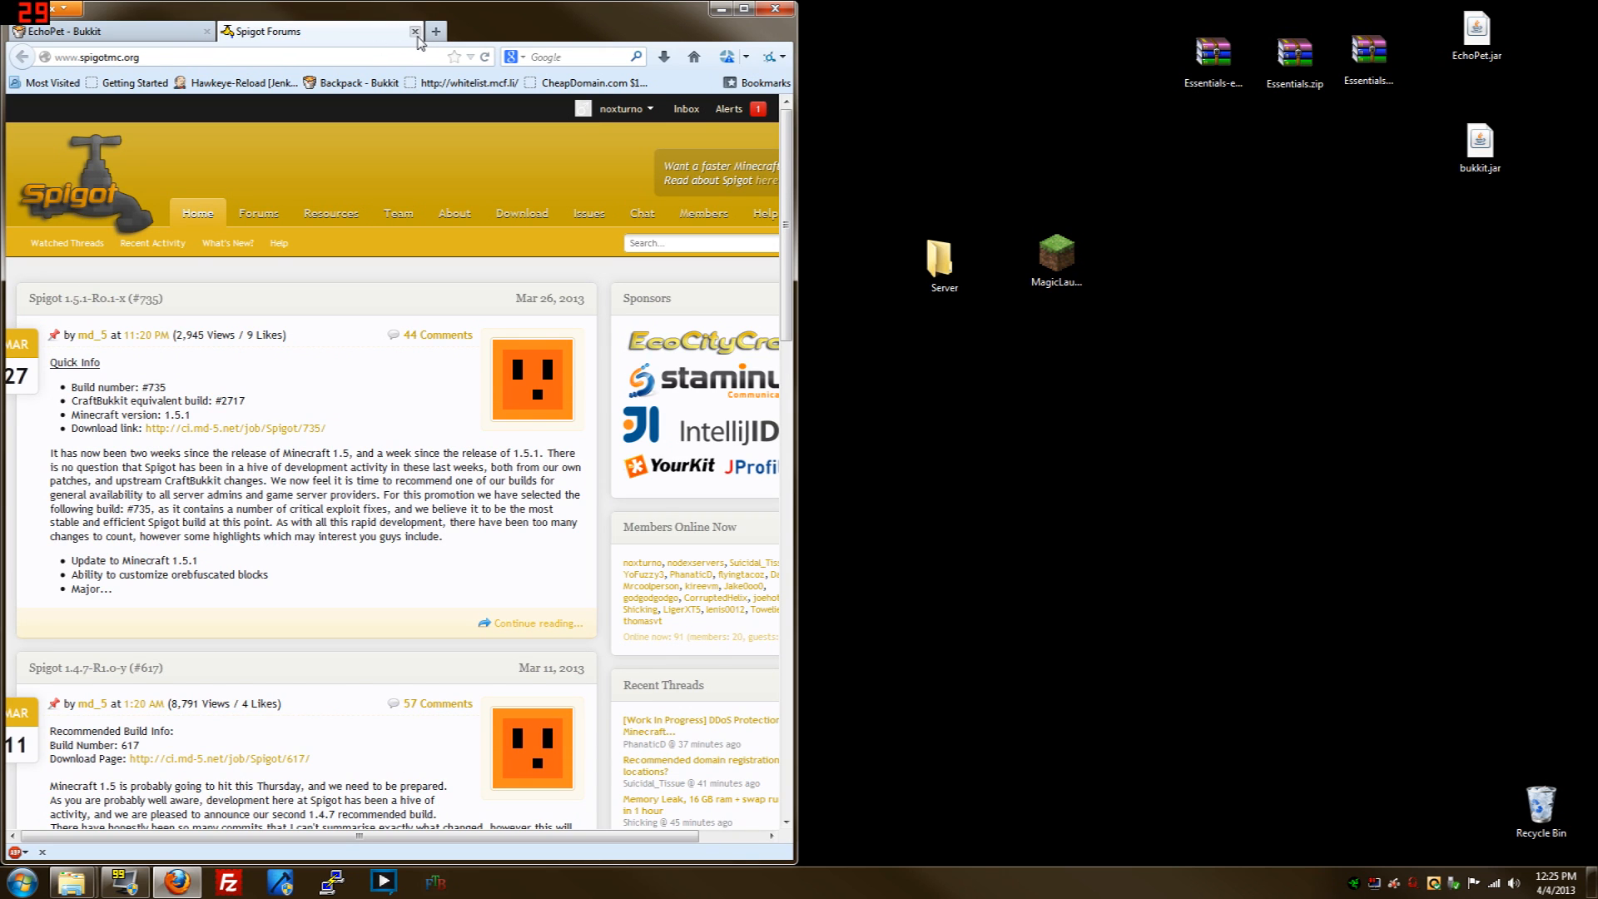
# Close the Spigot tab, open the Server folder and check the CraftBukkit builds list on dl.bukkit.org
pyautogui.click(414, 32)
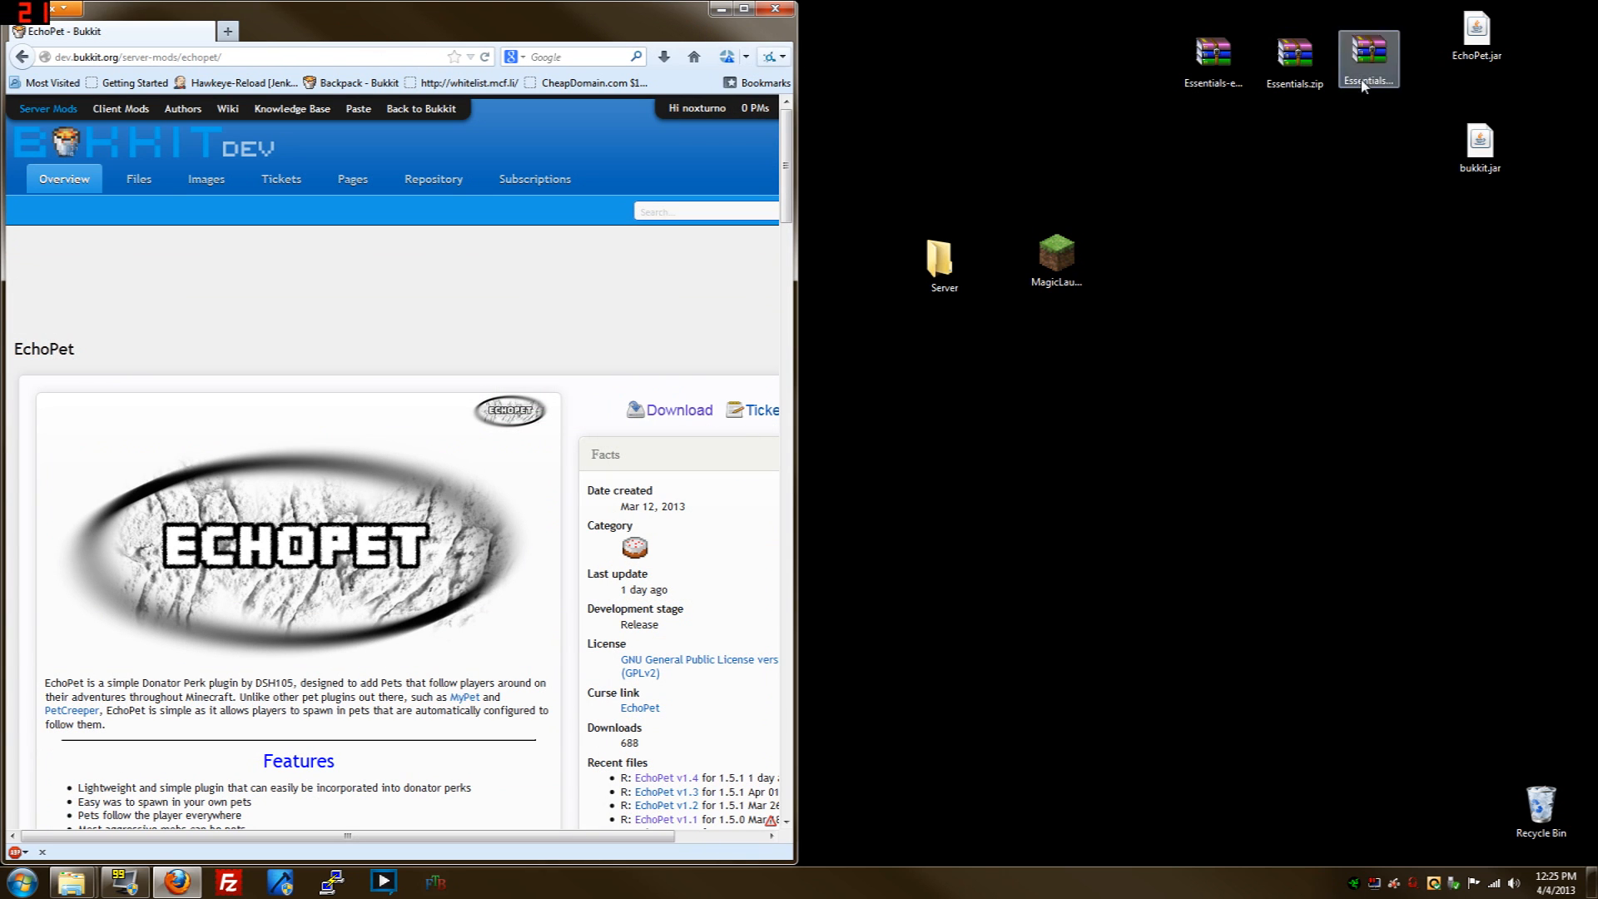
pyautogui.doubleClick(941, 262)
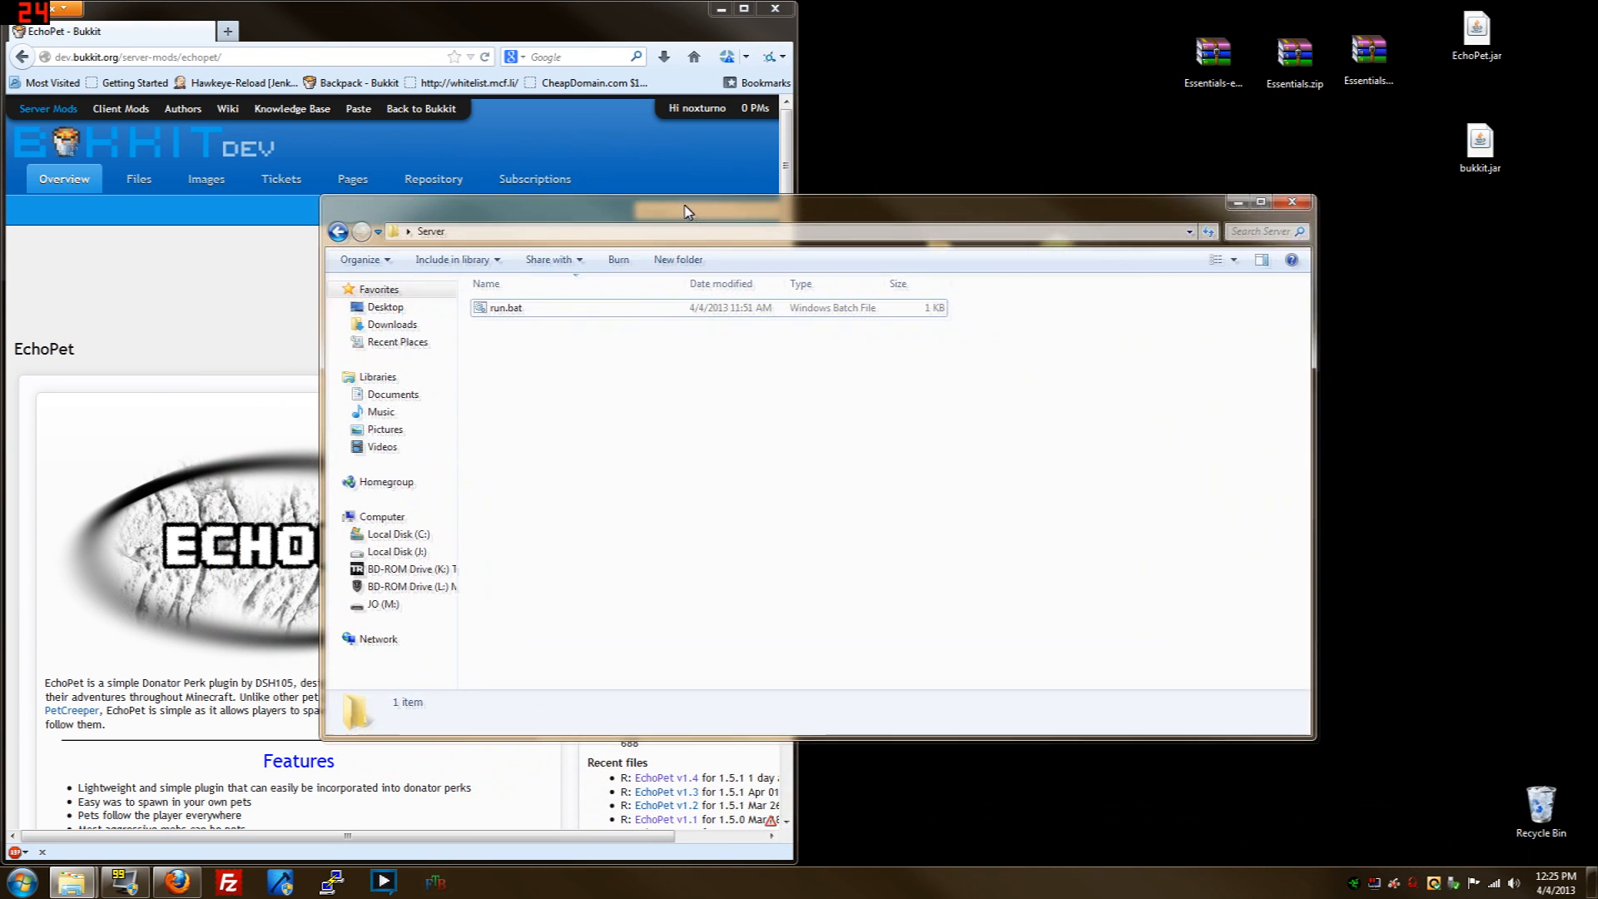
pyautogui.click(228, 30)
pyautogui.write('bu')
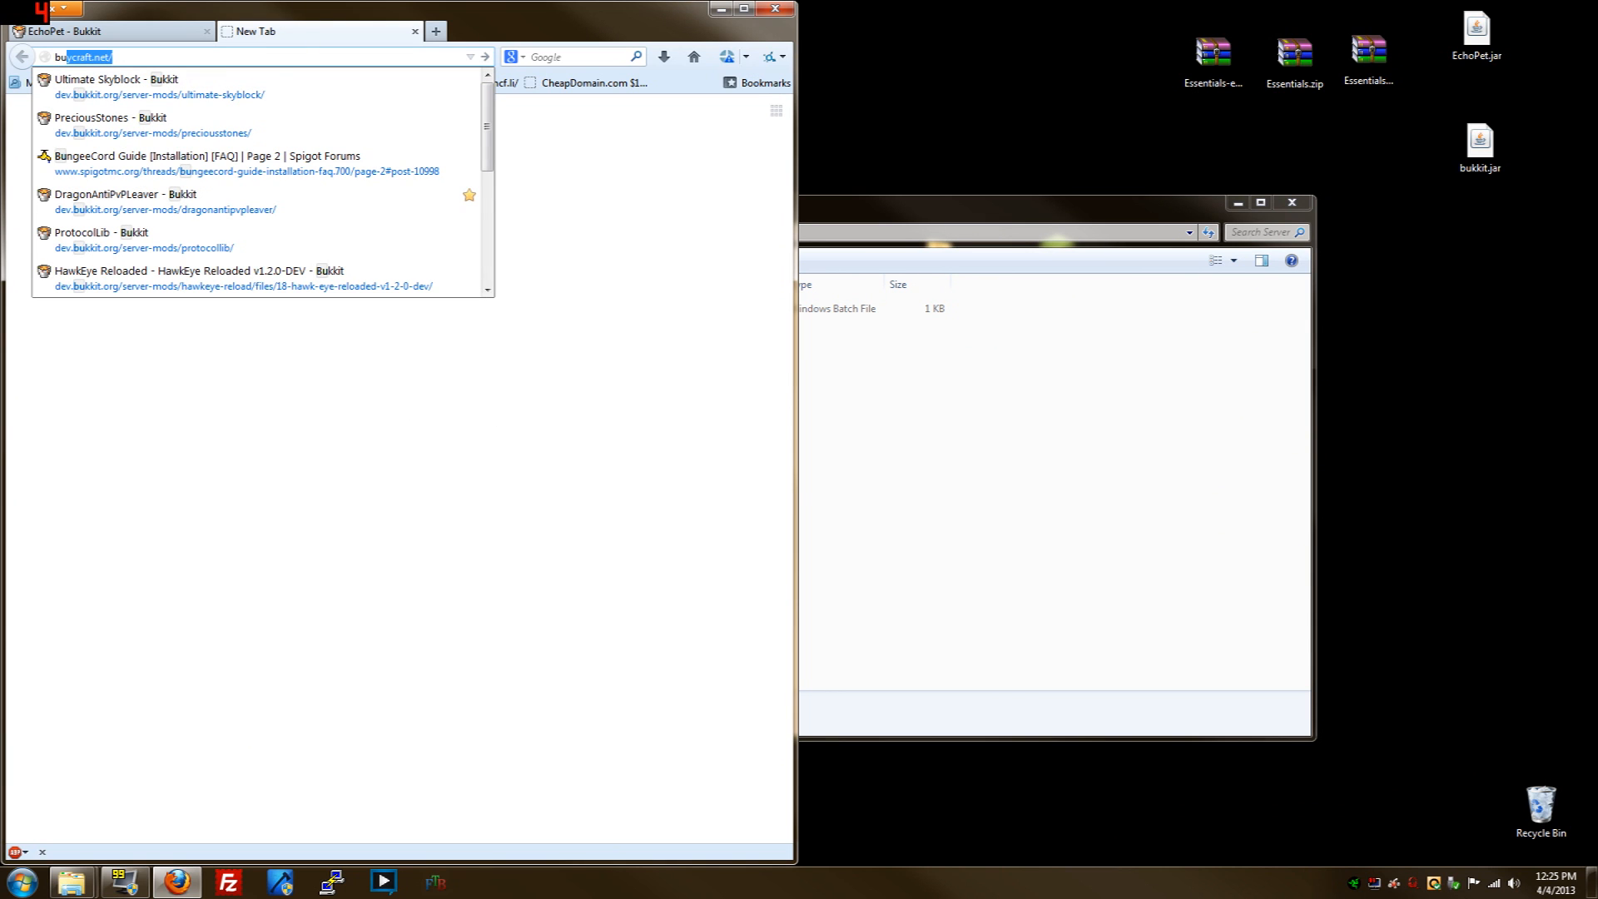
pyautogui.press('Escape')
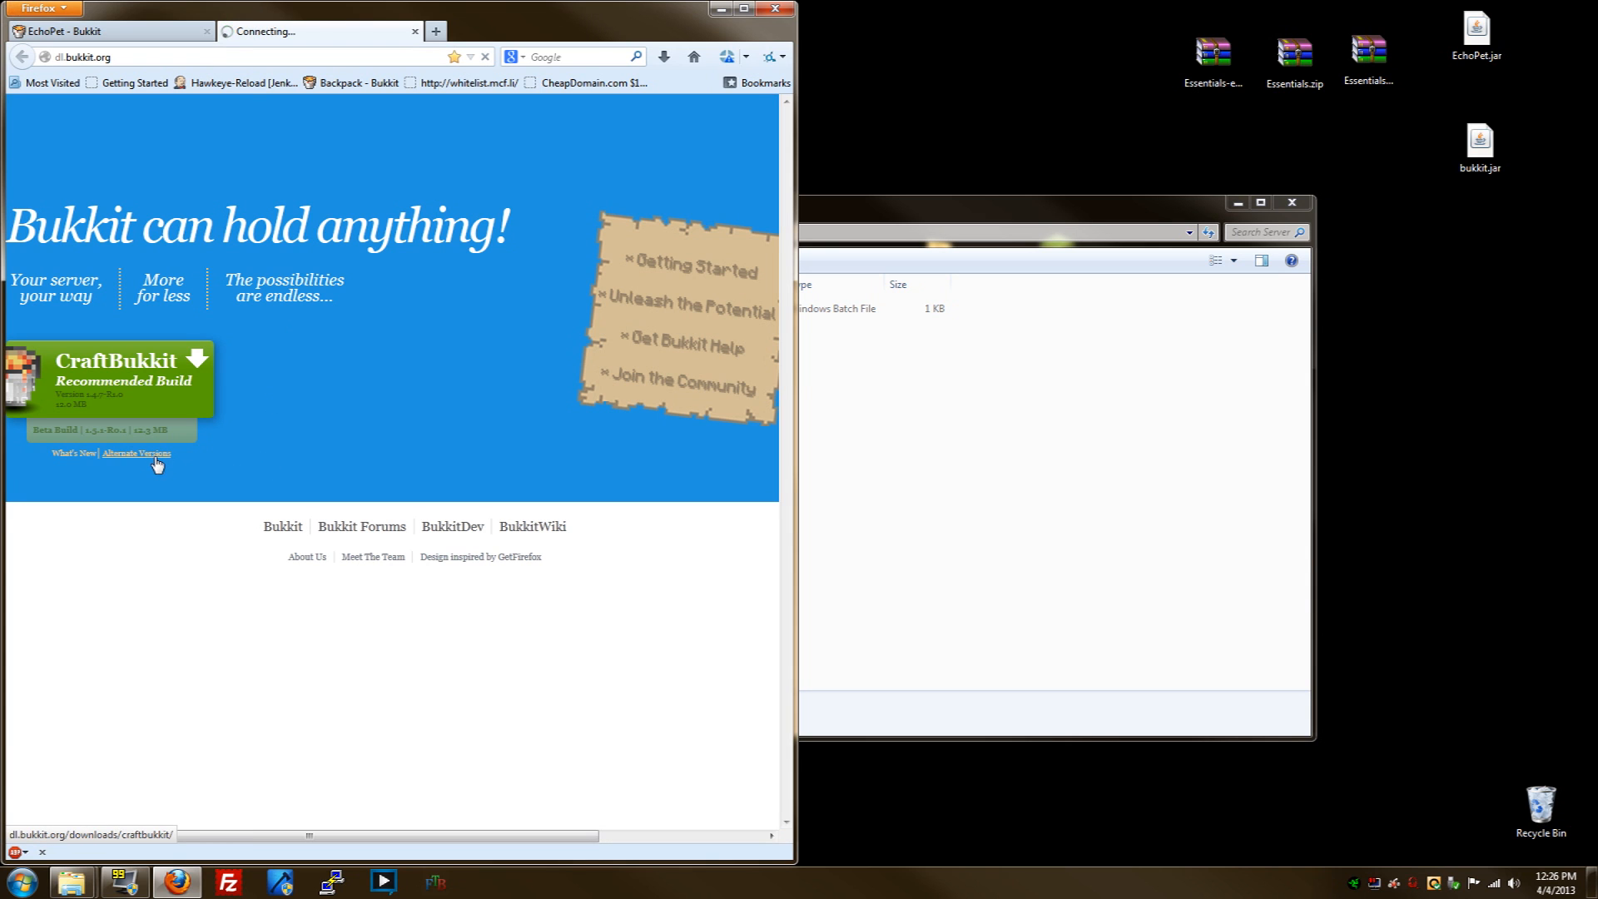
pyautogui.click(135, 453)
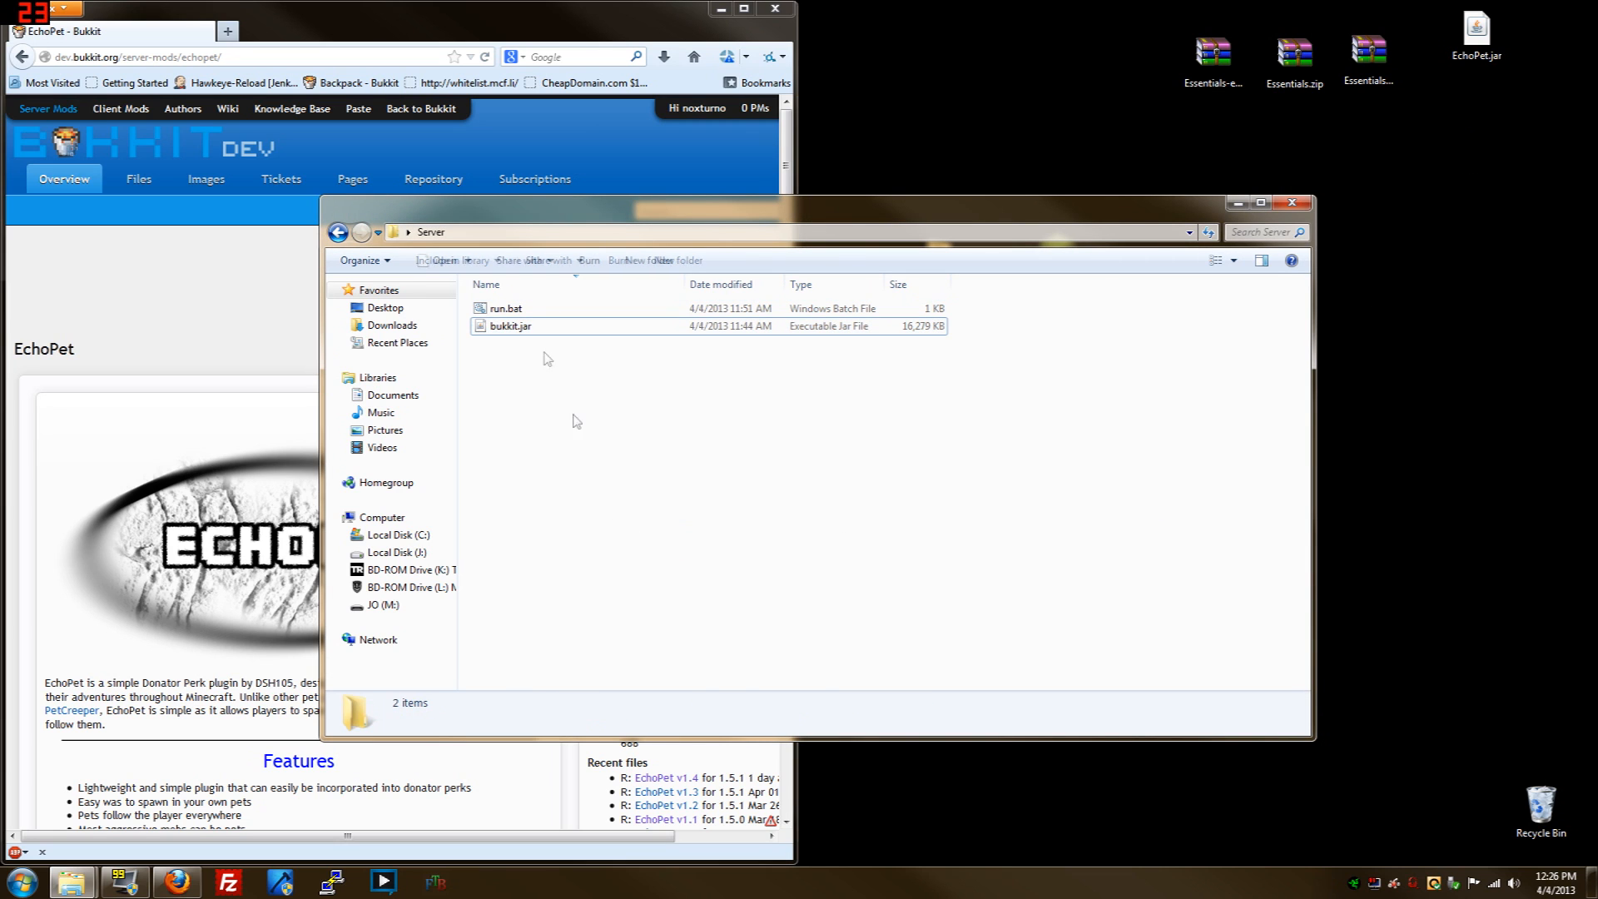
# Review run.bat in Notepad++ and close it unchanged
pyautogui.rightClick(506, 308)
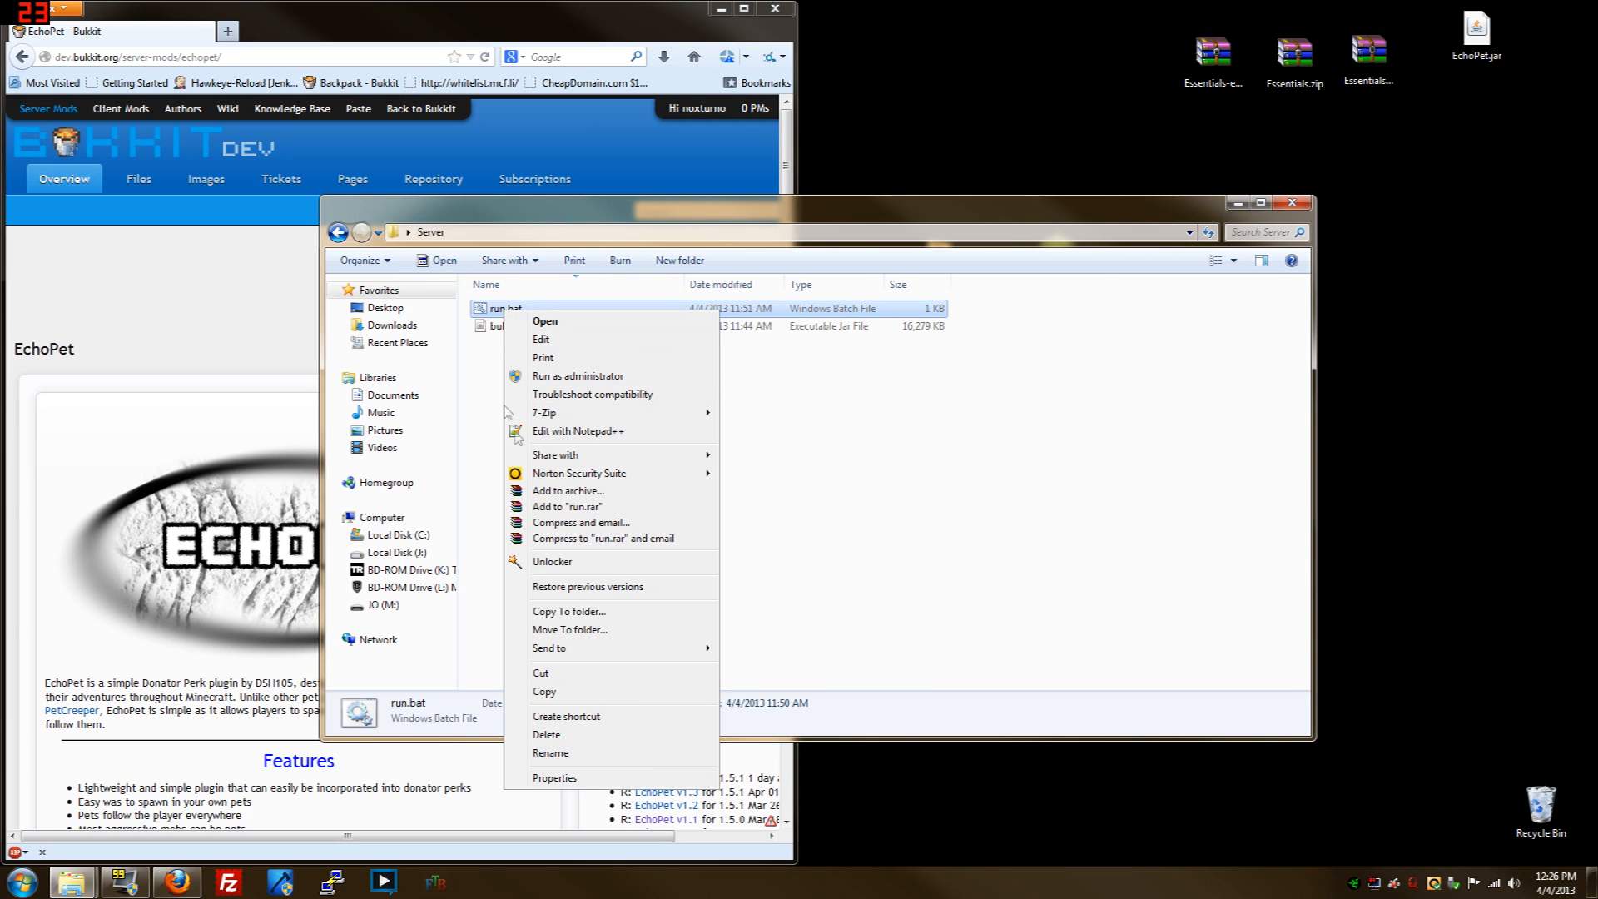
pyautogui.click(578, 430)
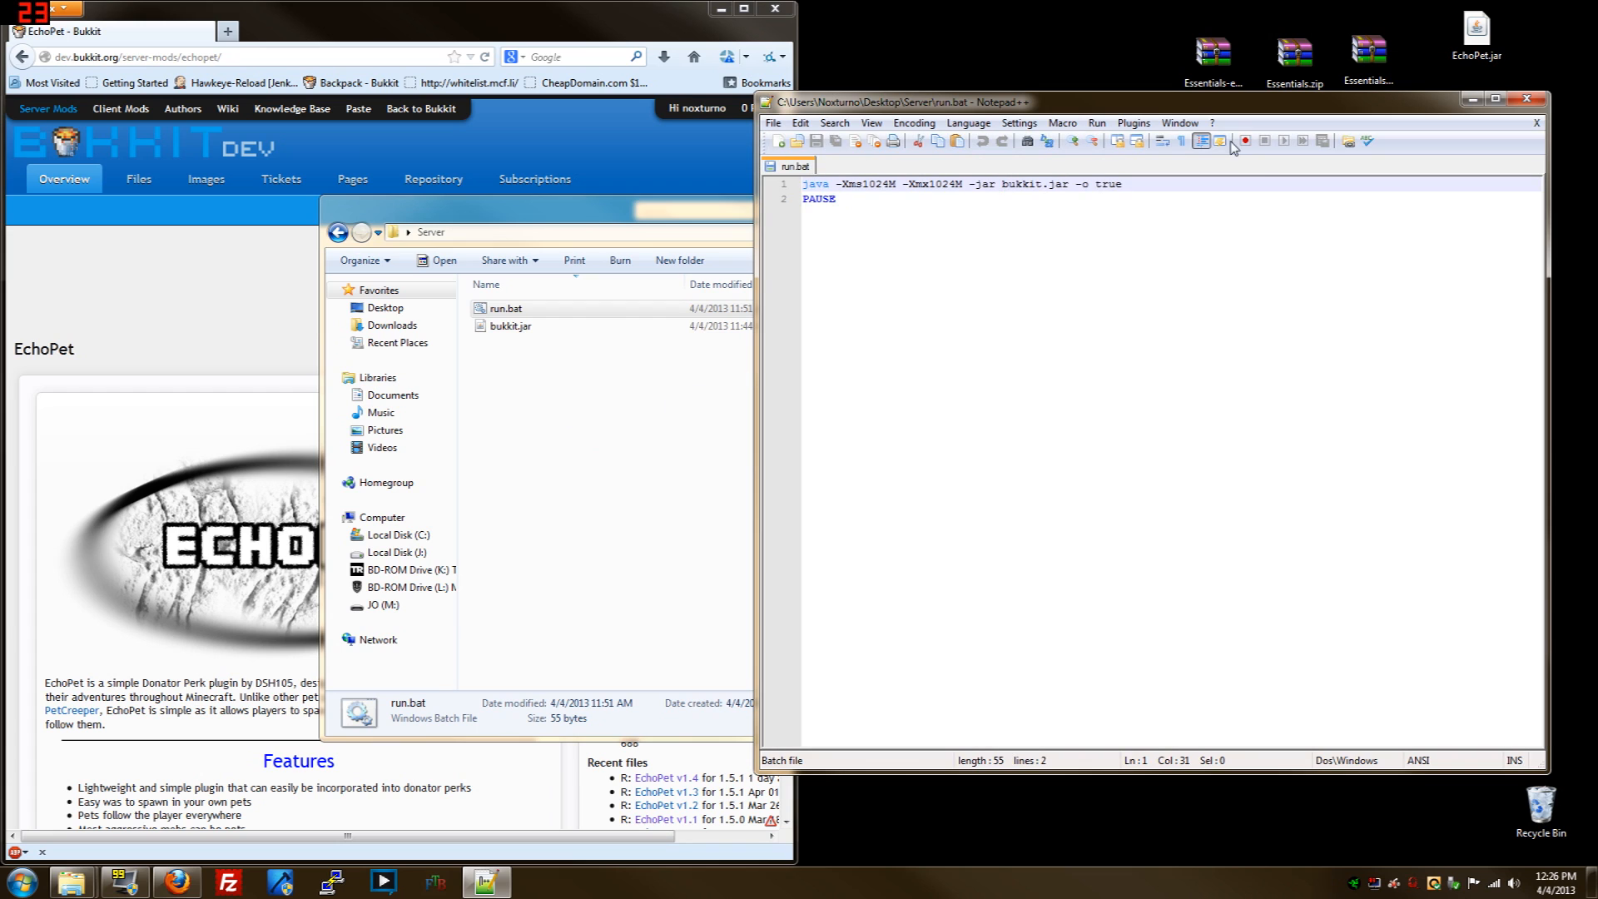
pyautogui.press('ctrl+a')
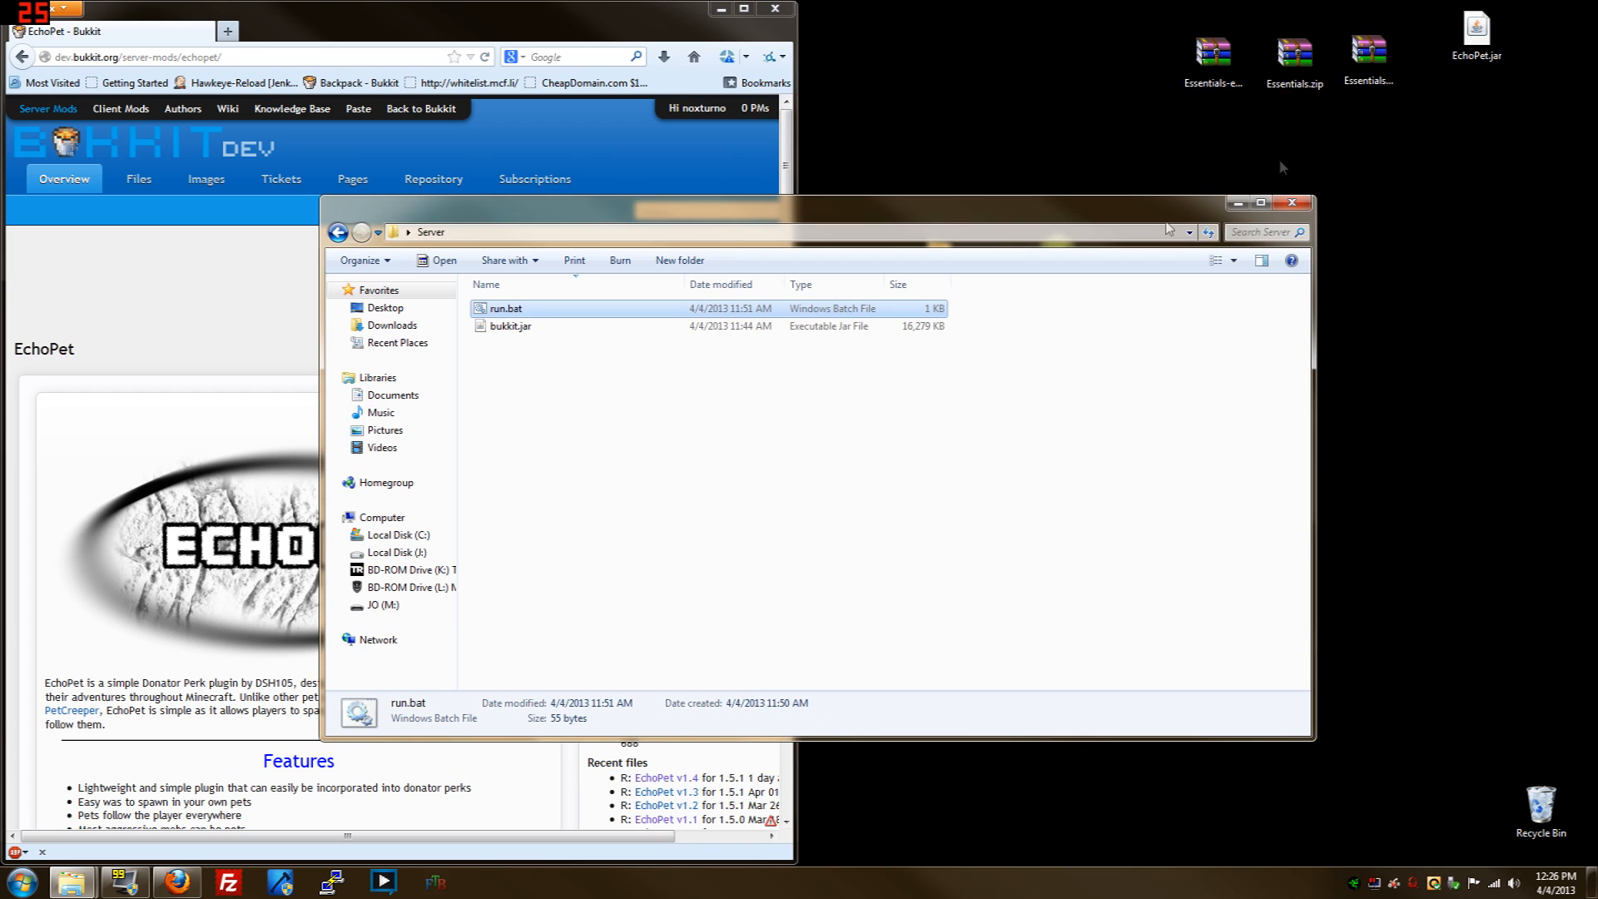
pyautogui.moveTo(633, 411)
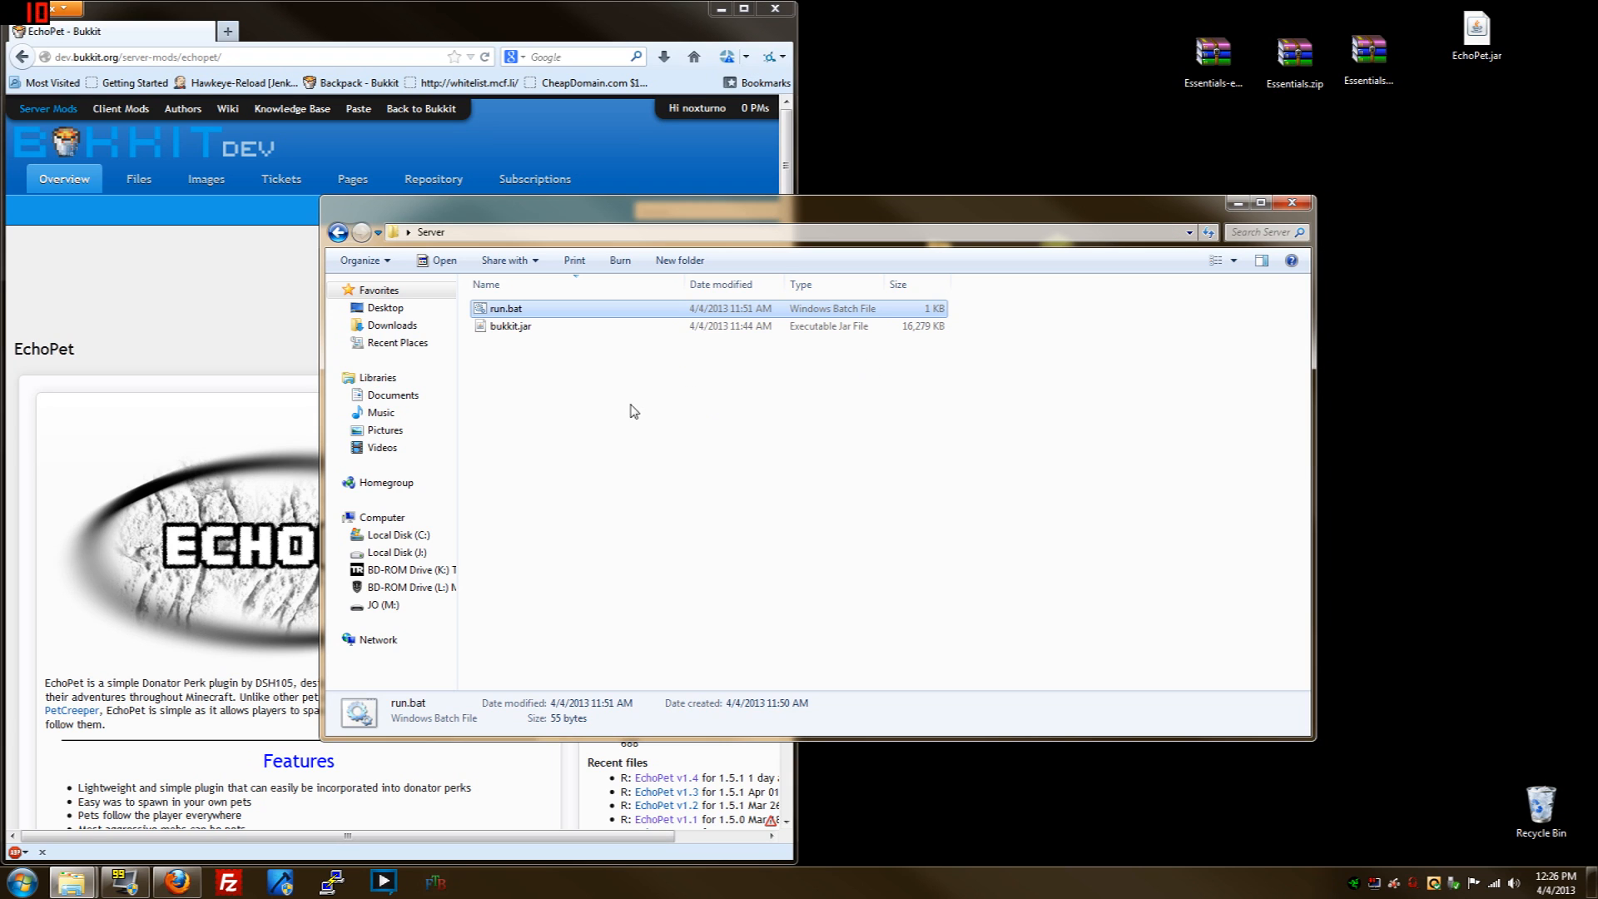
# Run run.bat as administrator so the server generates its world, plugins and config files
pyautogui.rightClick(506, 308)
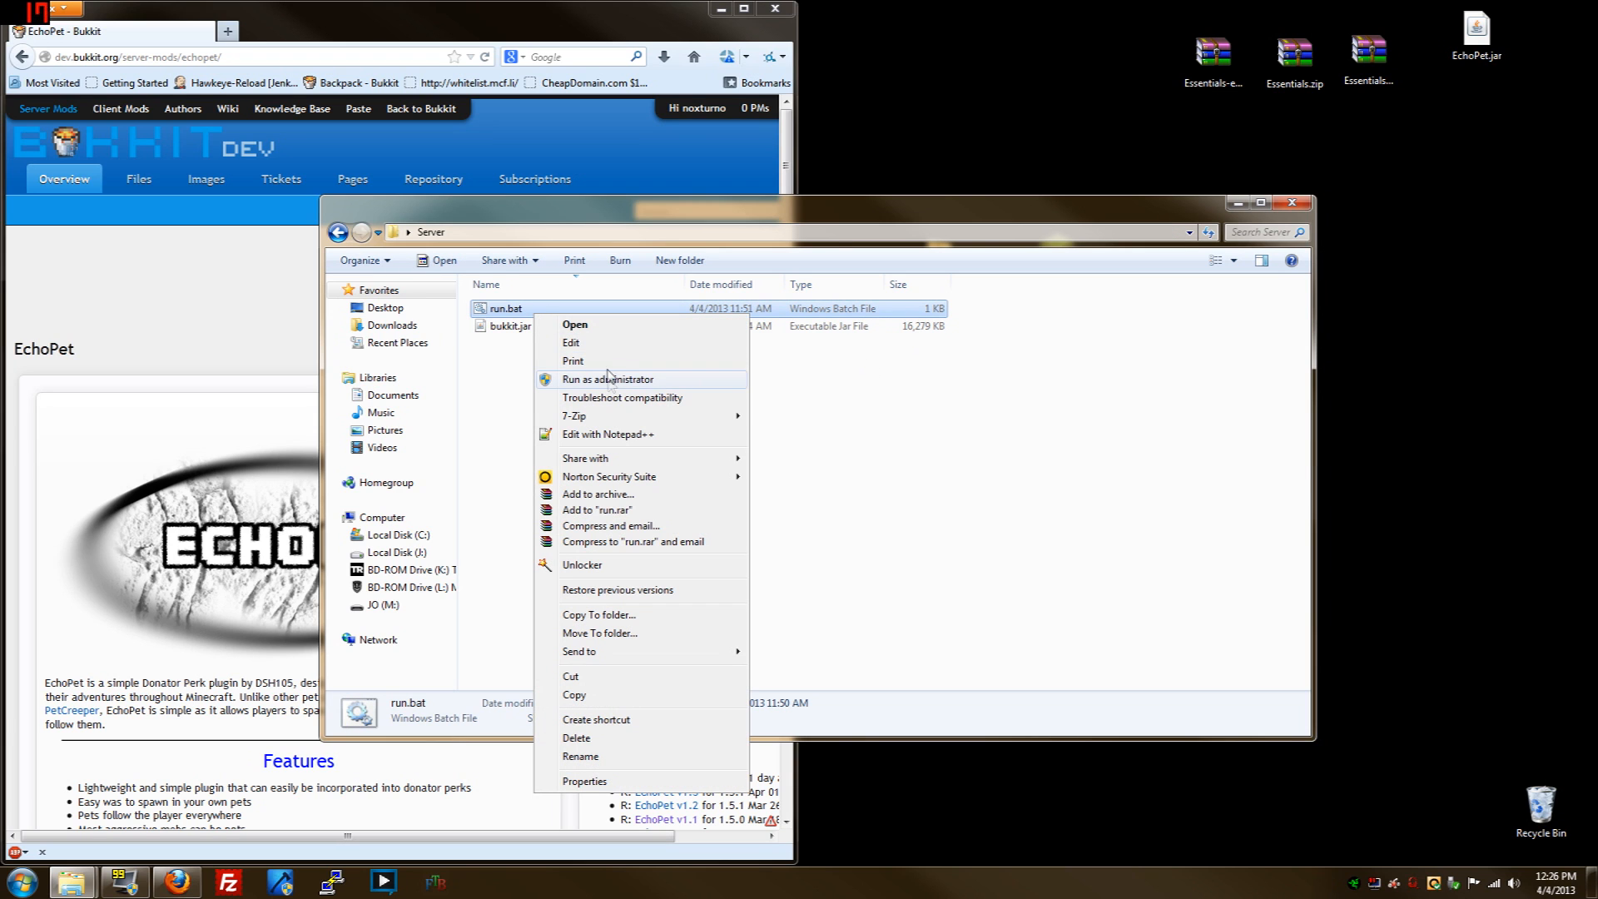
pyautogui.click(607, 433)
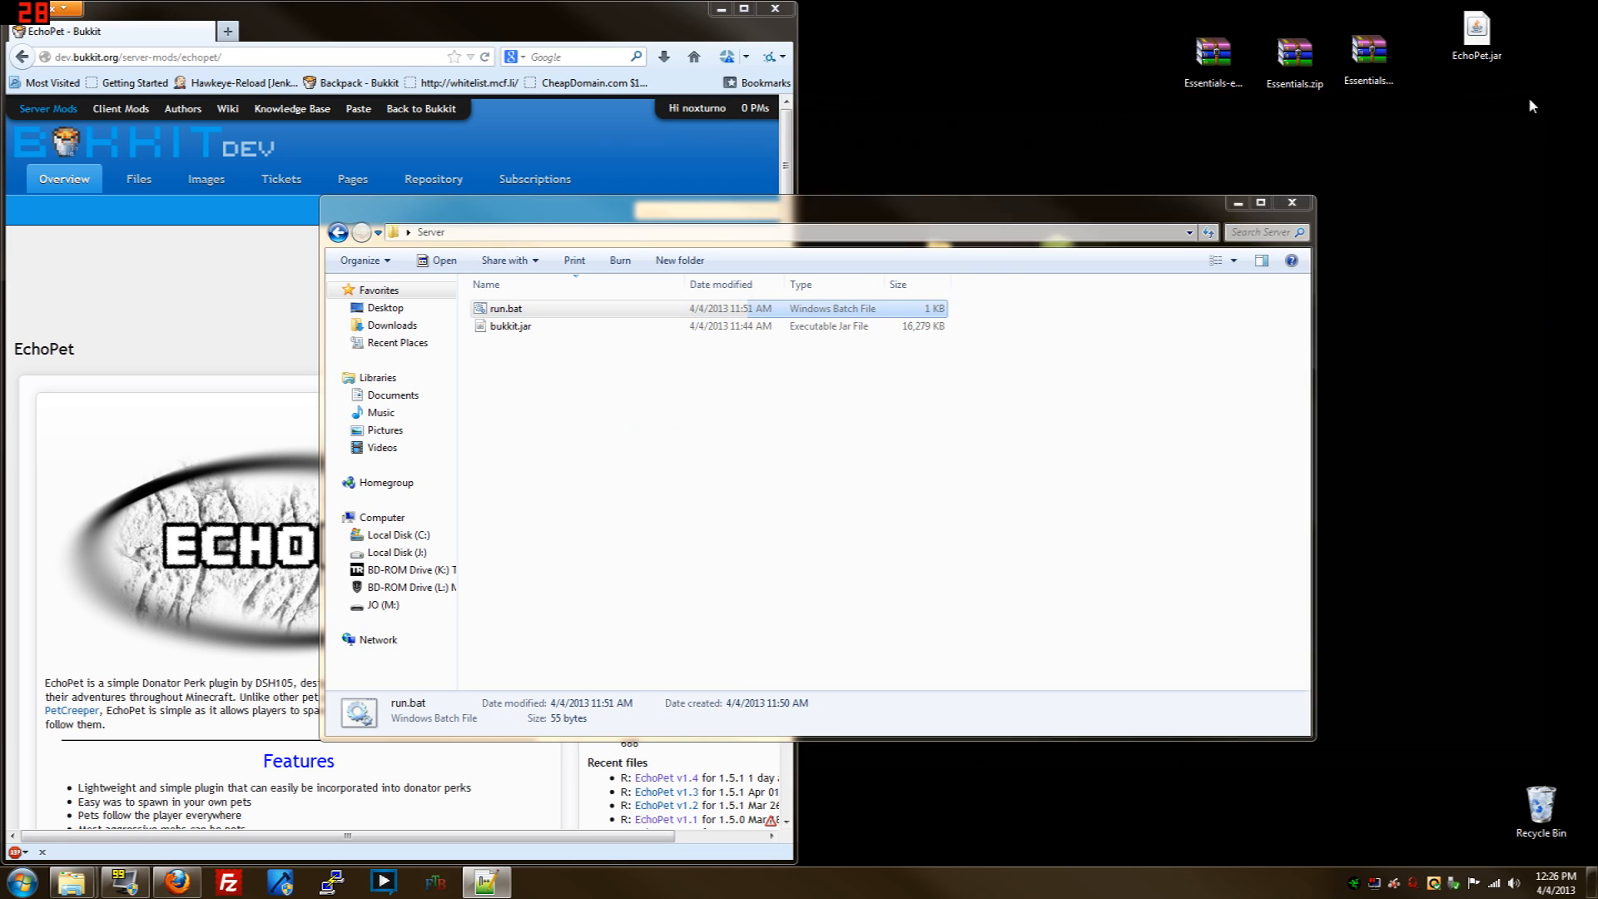
pyautogui.doubleClick(506, 308)
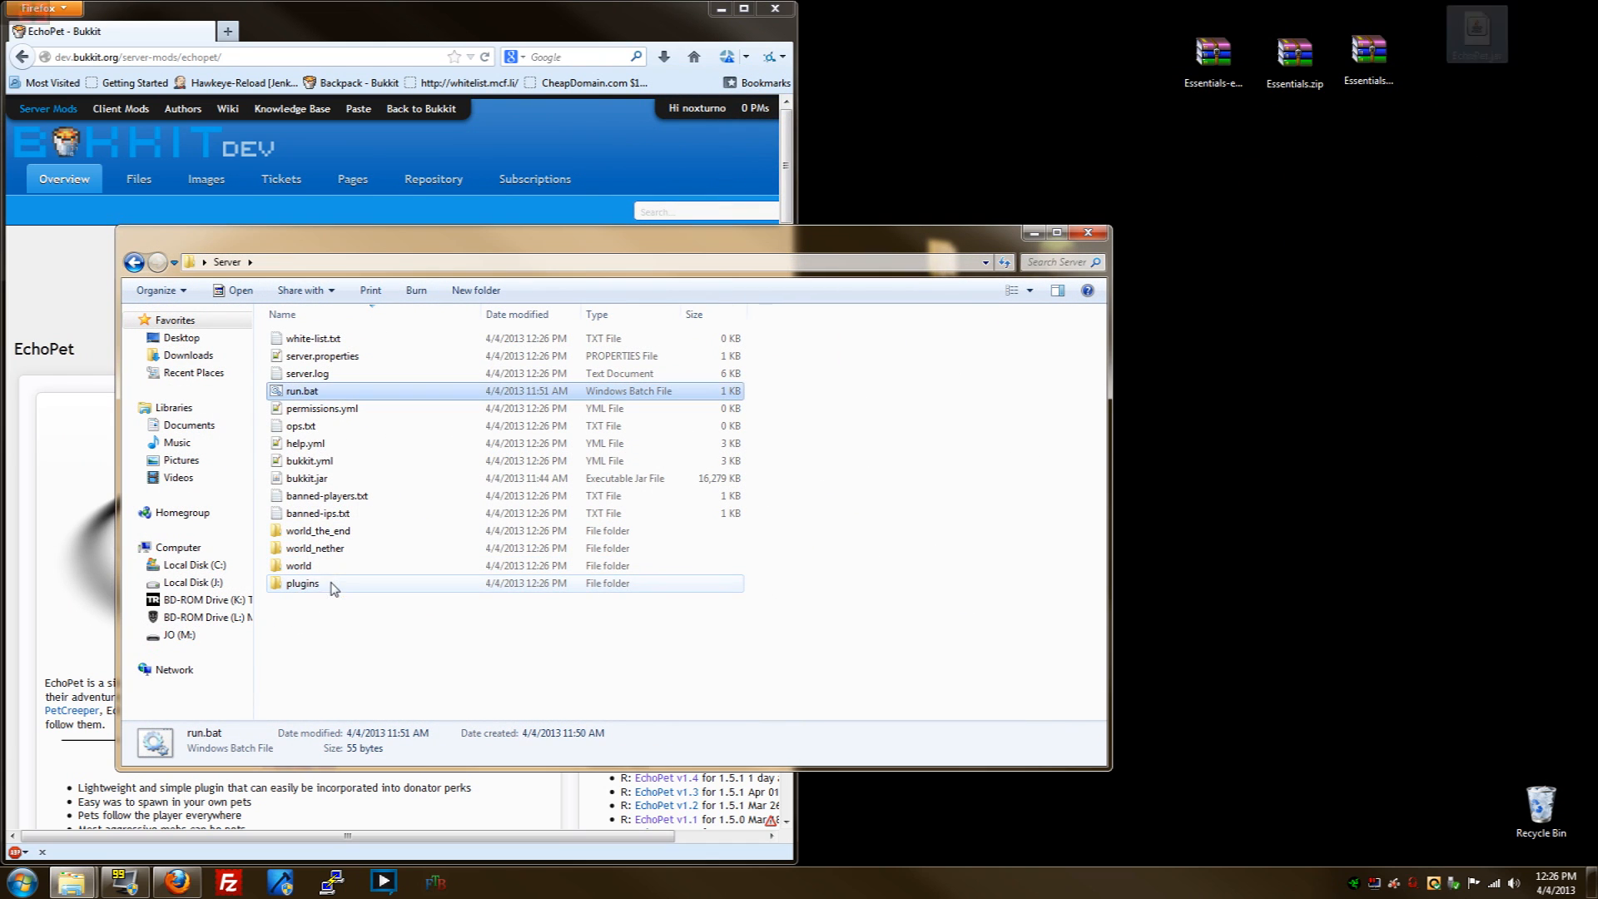
# Extract the core Essentials jars from Essentials.zip into the server's plugins folder
pyautogui.doubleClick(303, 583)
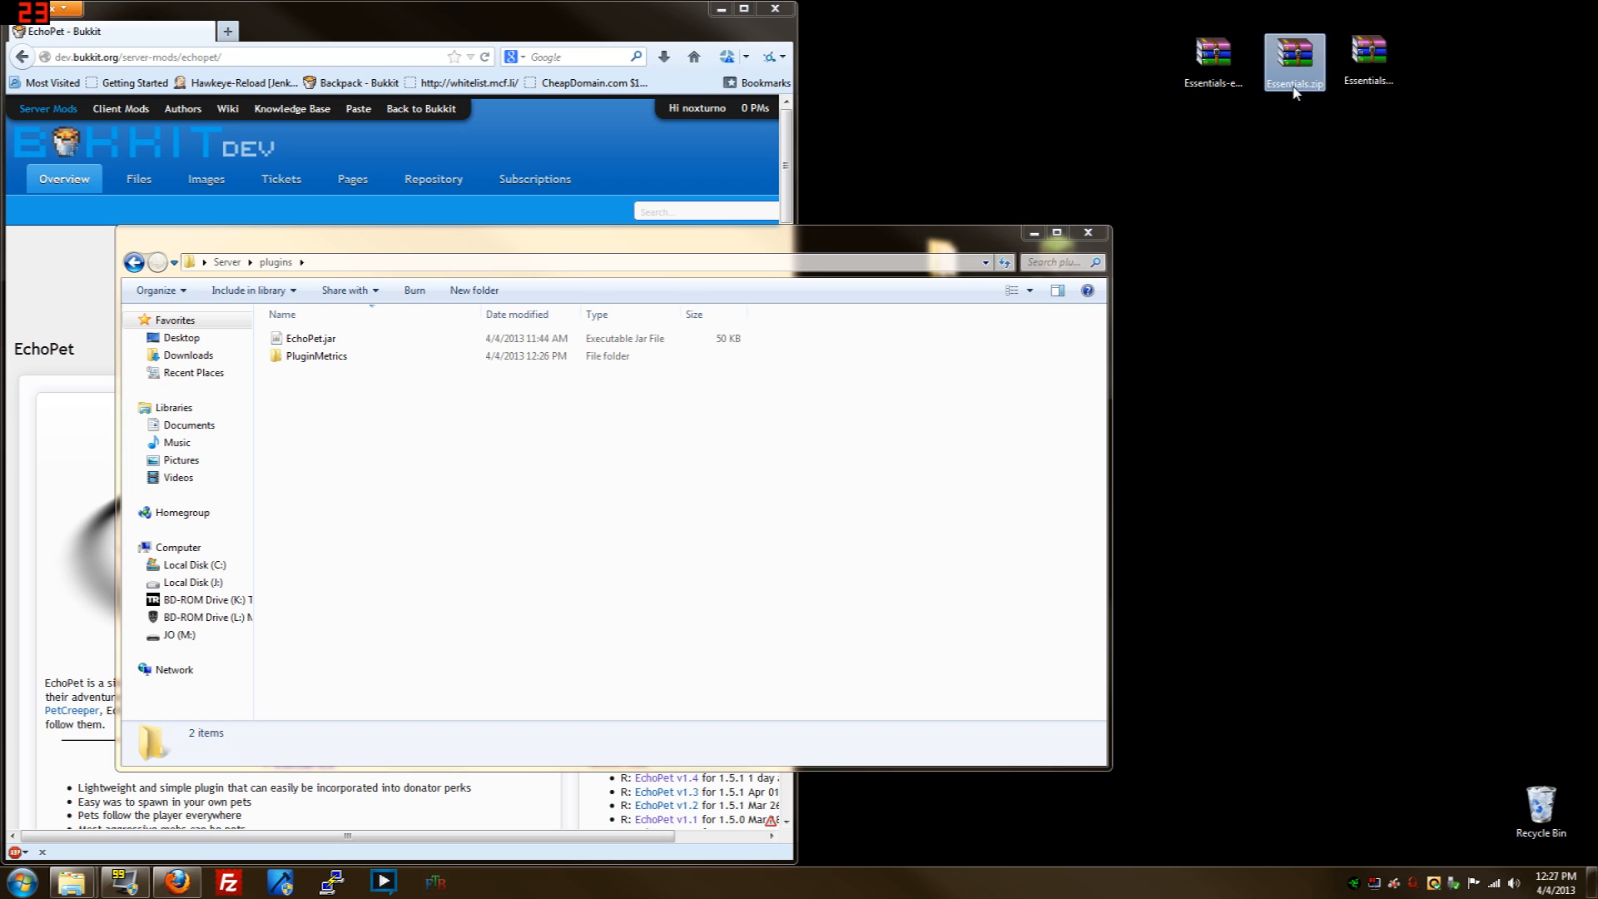
pyautogui.doubleClick(1295, 56)
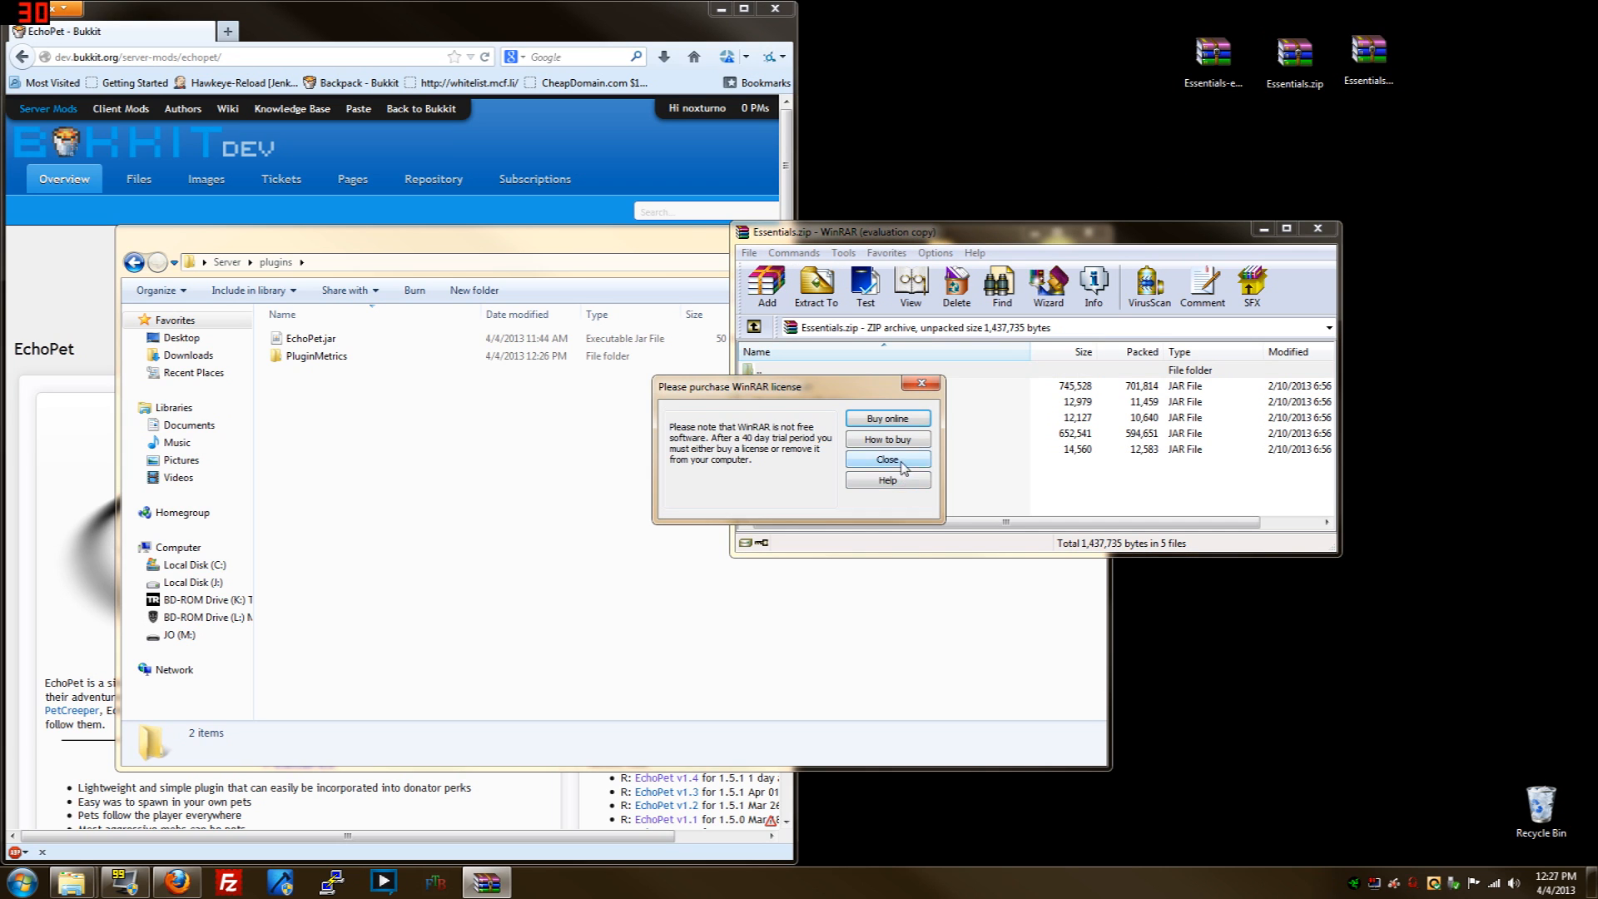
pyautogui.click(886, 460)
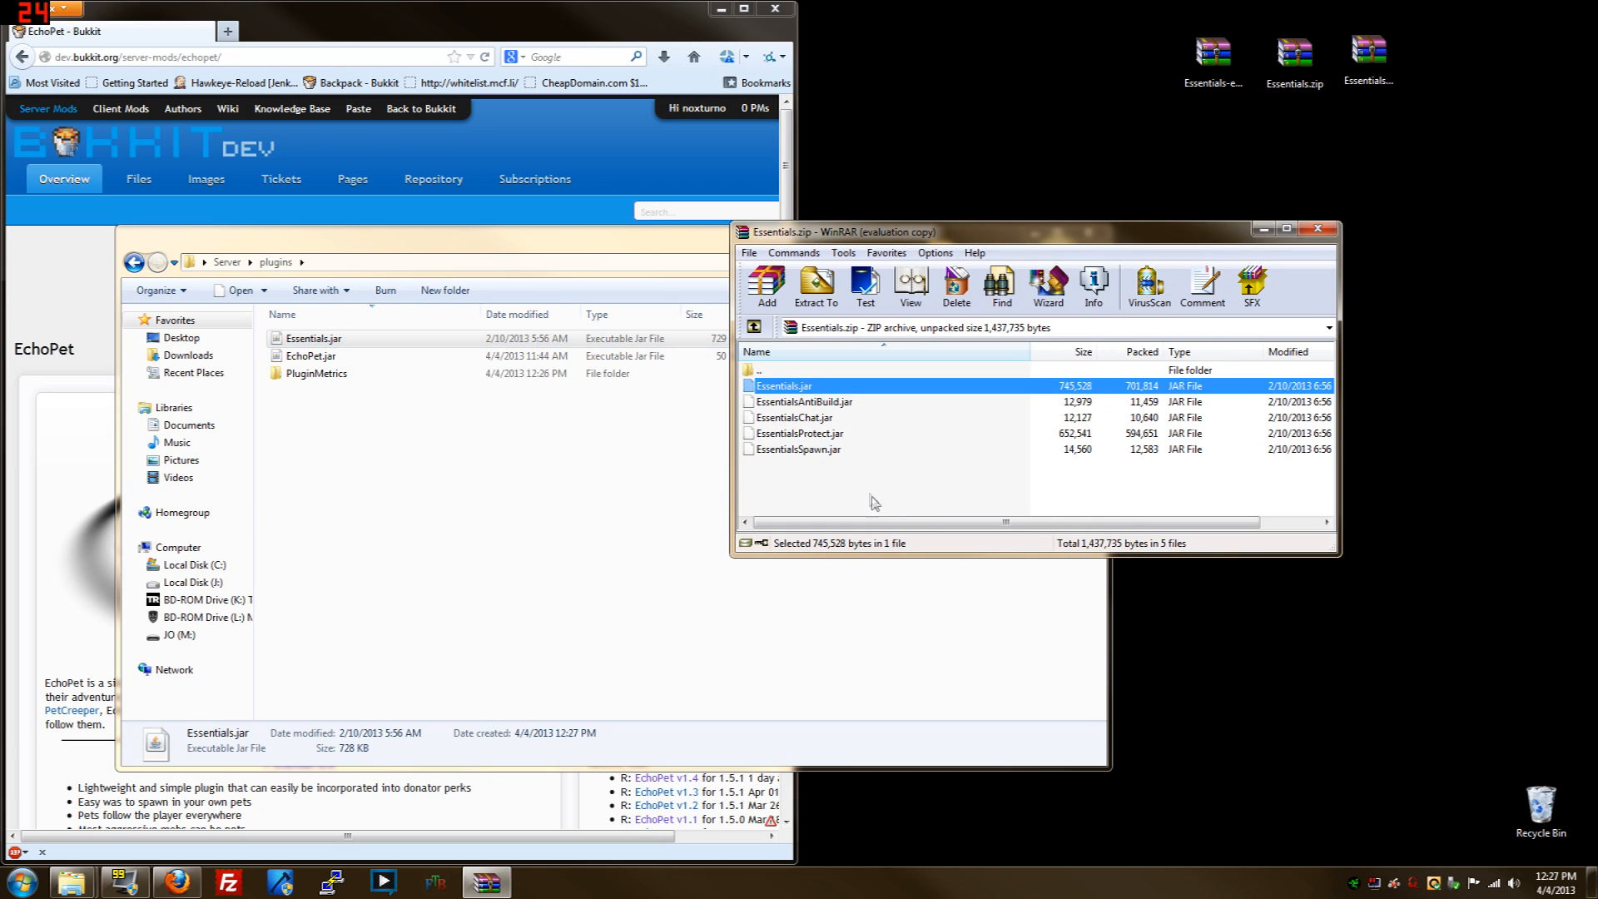
pyautogui.click(799, 449)
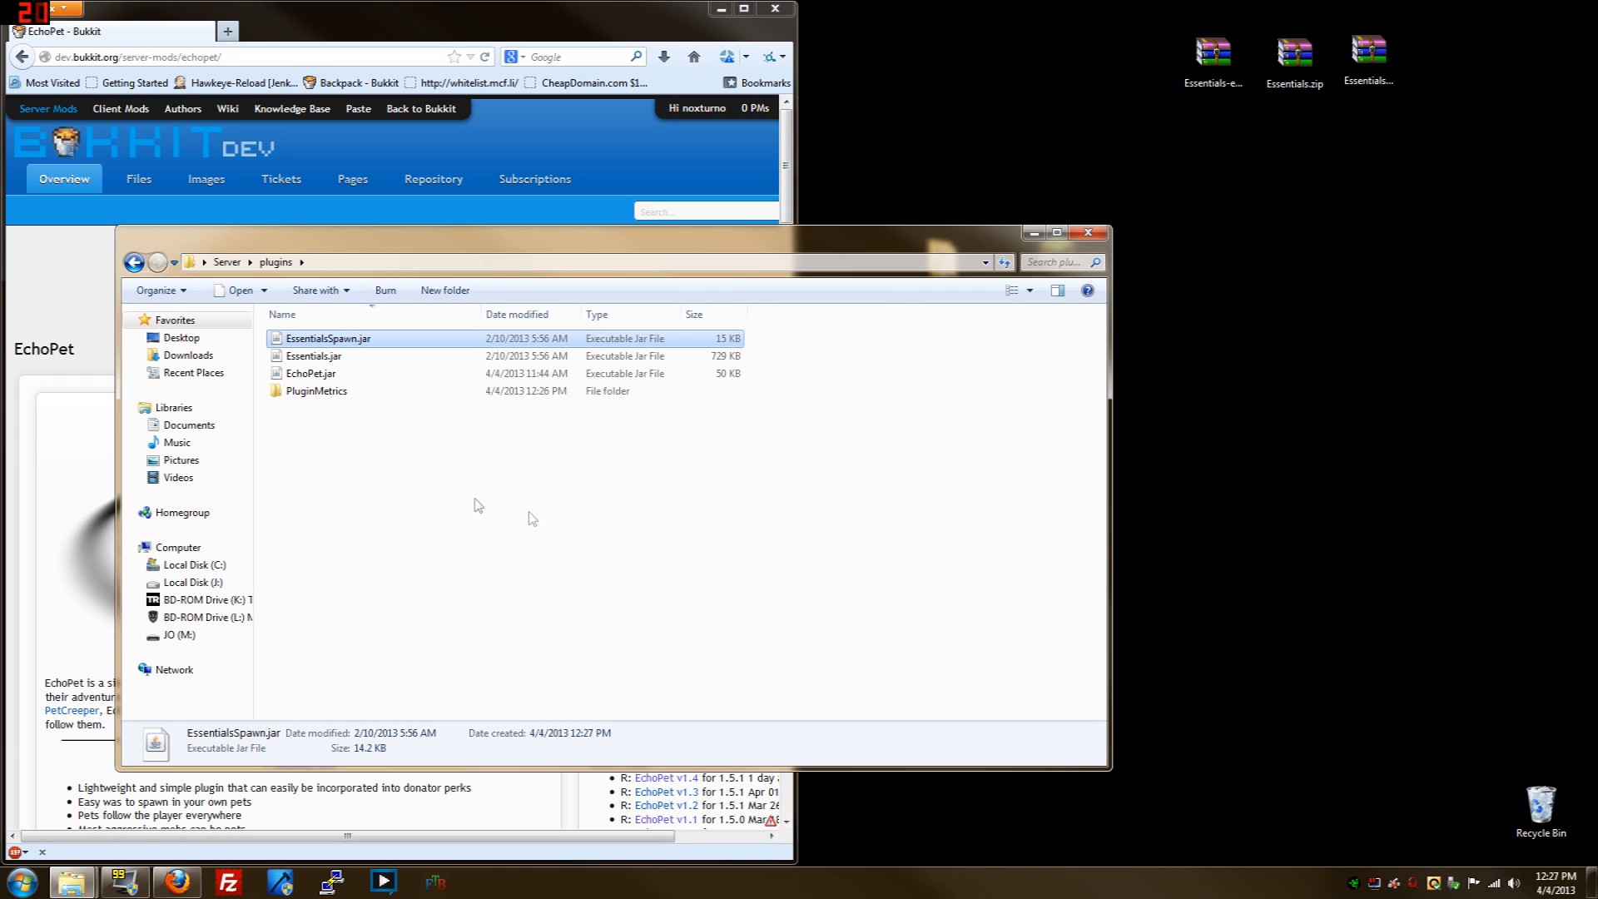
pyautogui.click(310, 373)
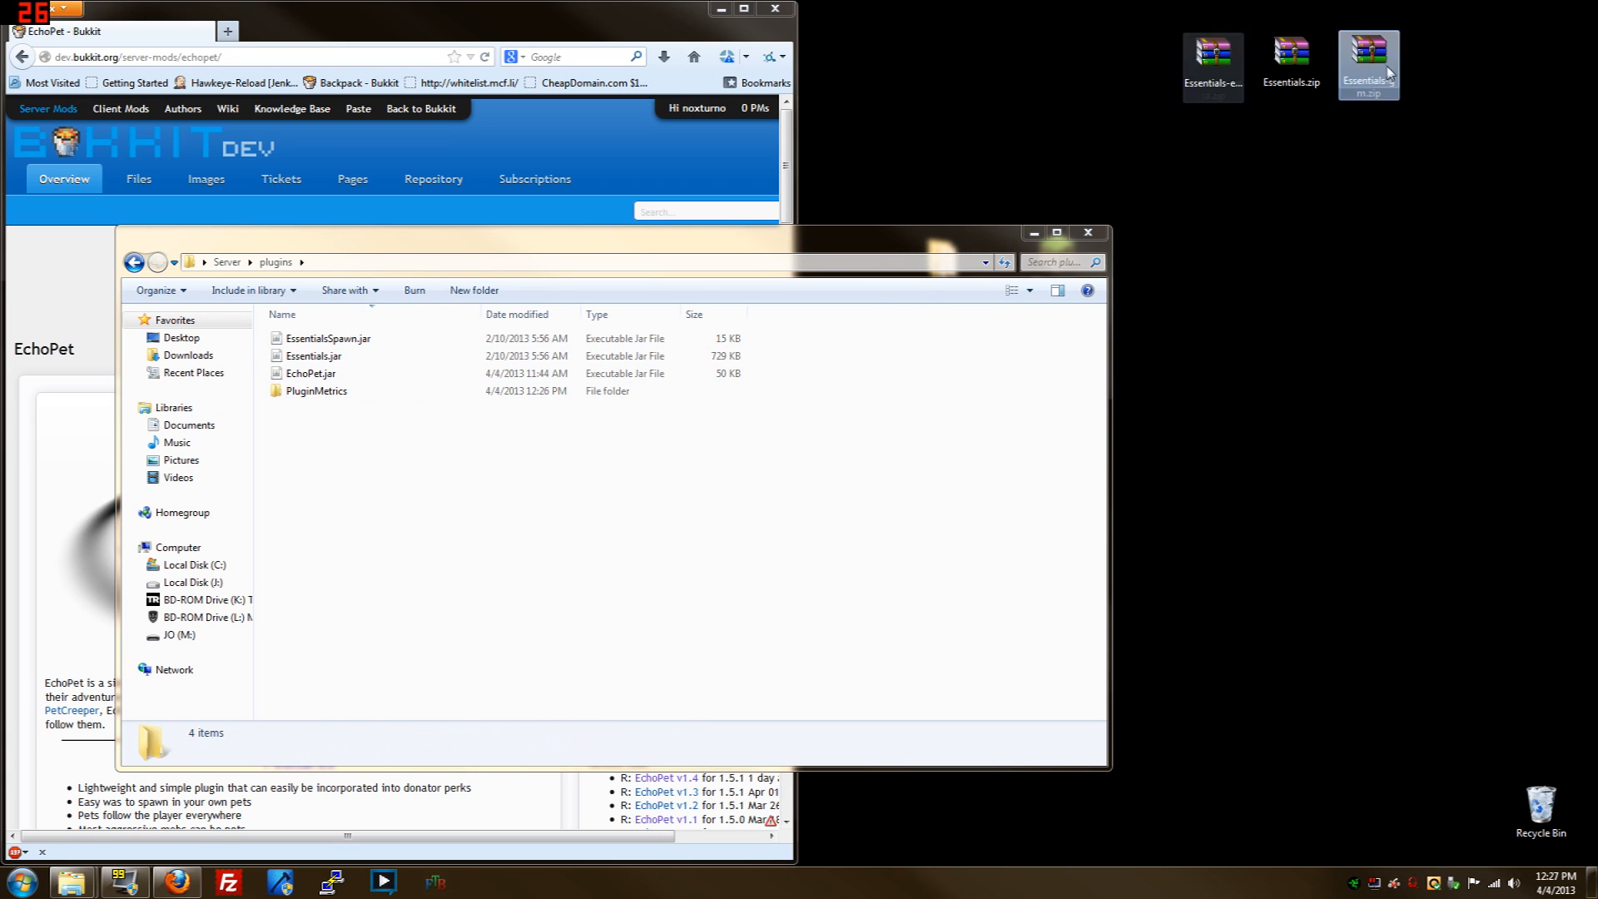
# Extract EssentialsGroupManager and EssentialsGroupBridge jars from the Essentials-gm archive into plugins
pyautogui.doubleClick(1368, 58)
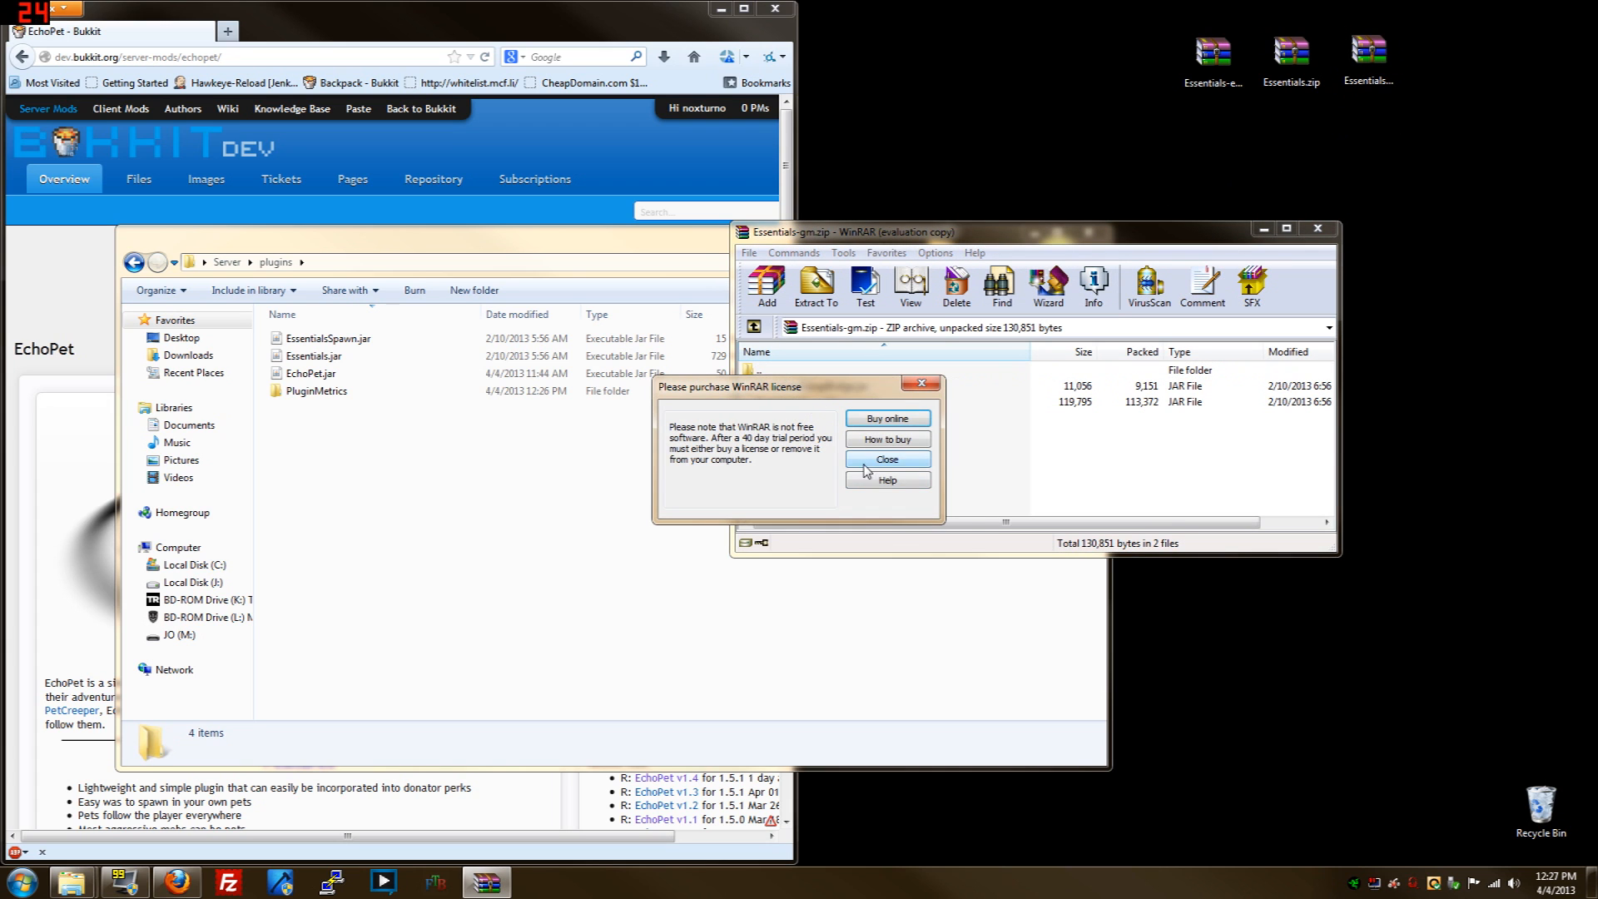
pyautogui.click(886, 460)
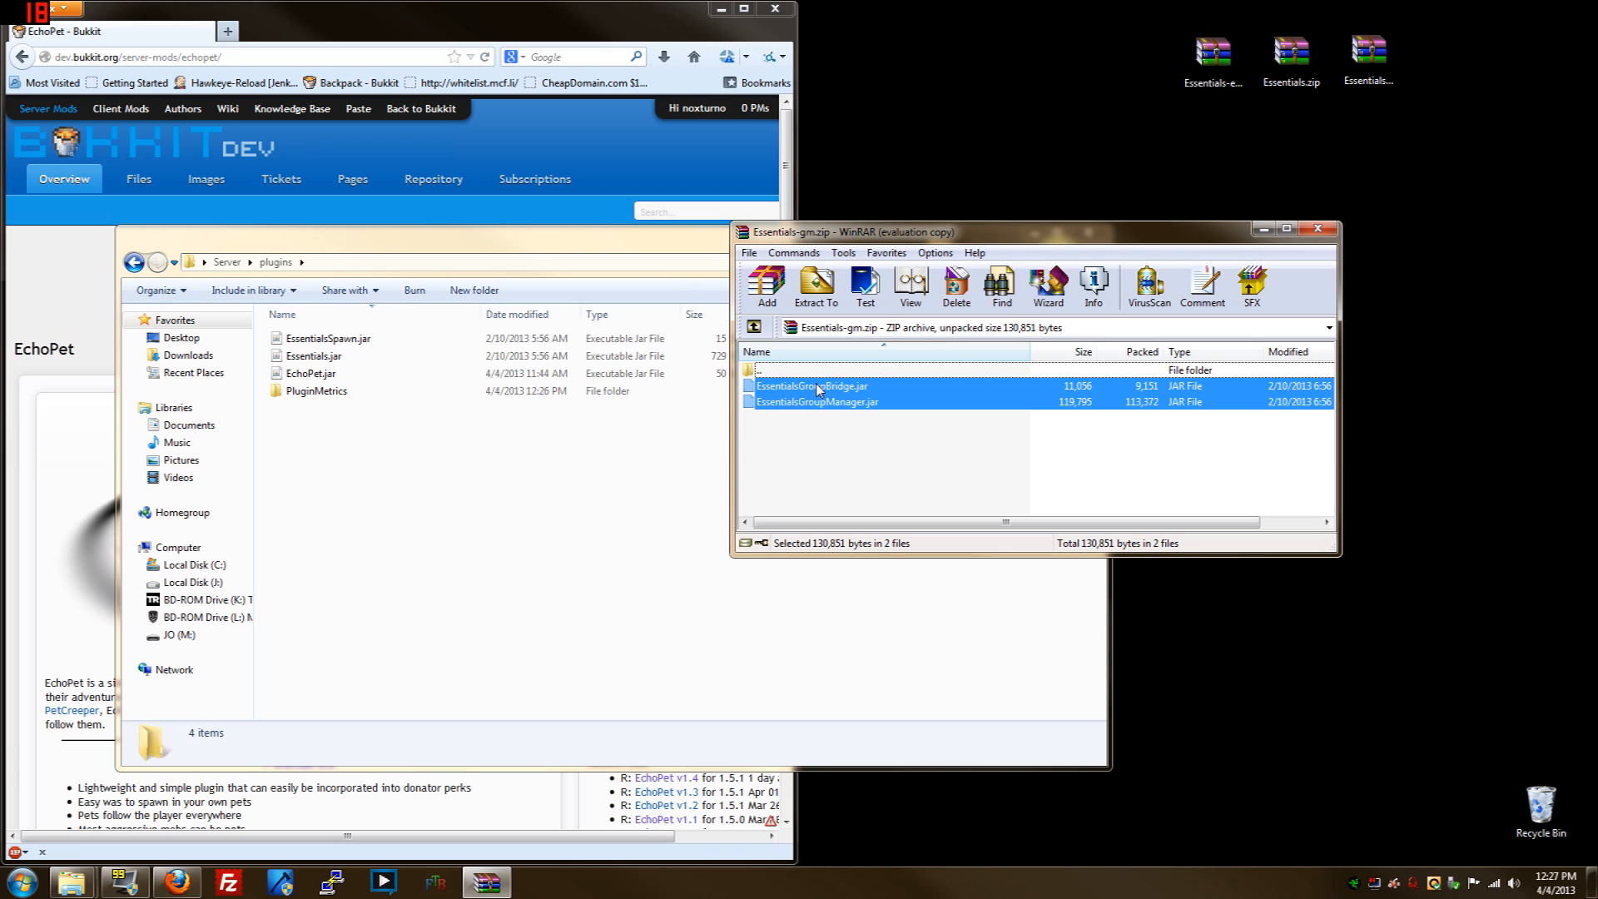
pyautogui.click(815, 283)
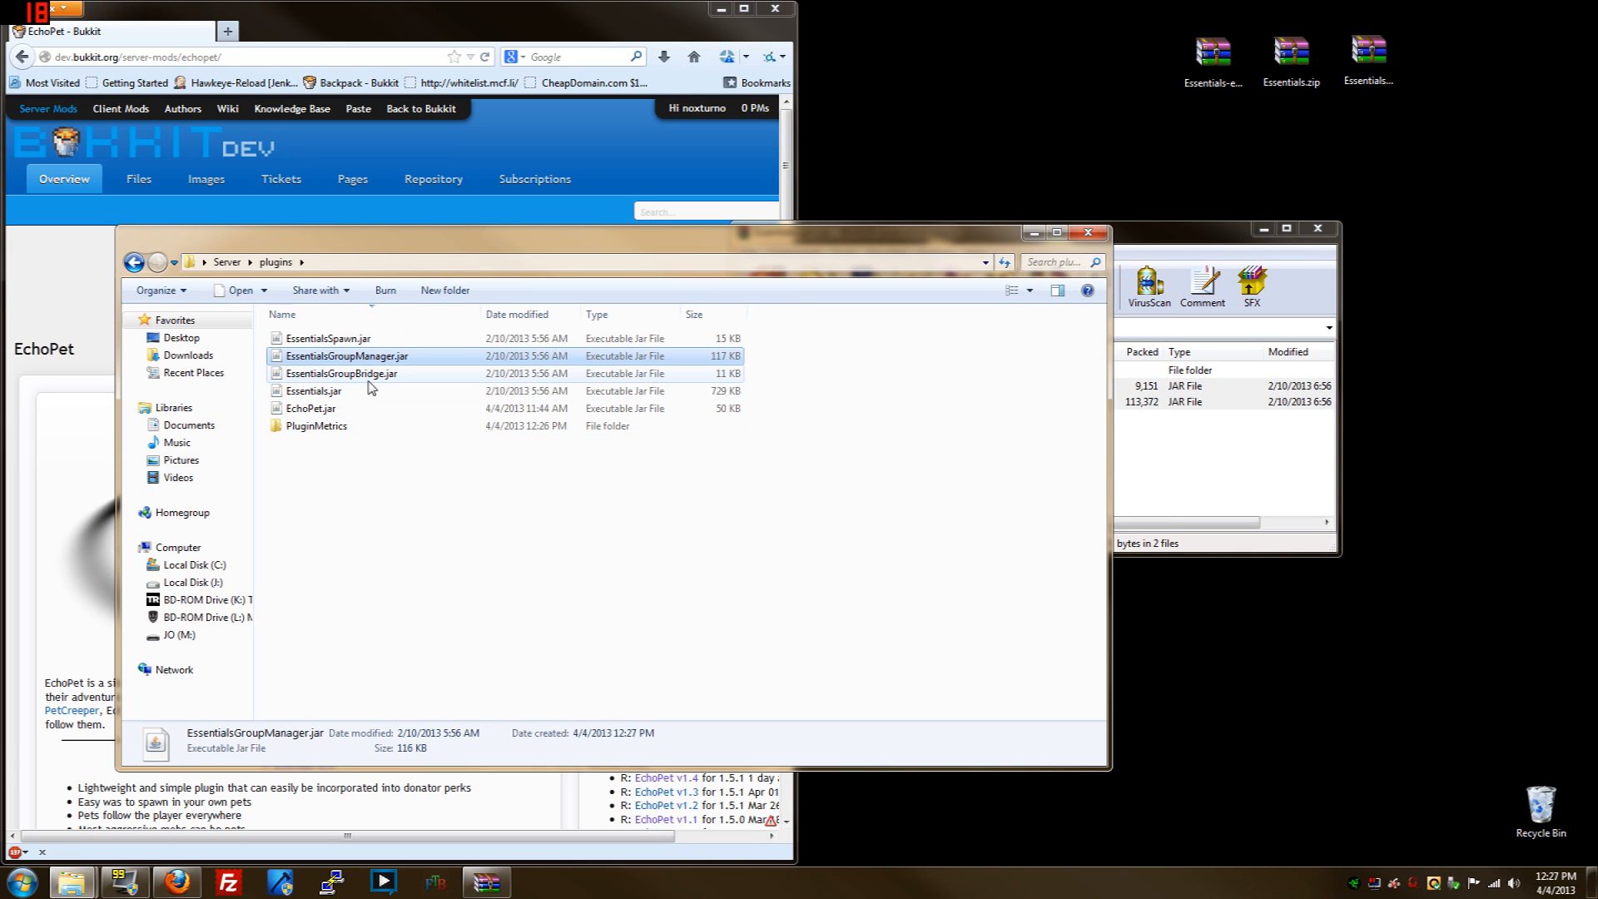
pyautogui.click(343, 373)
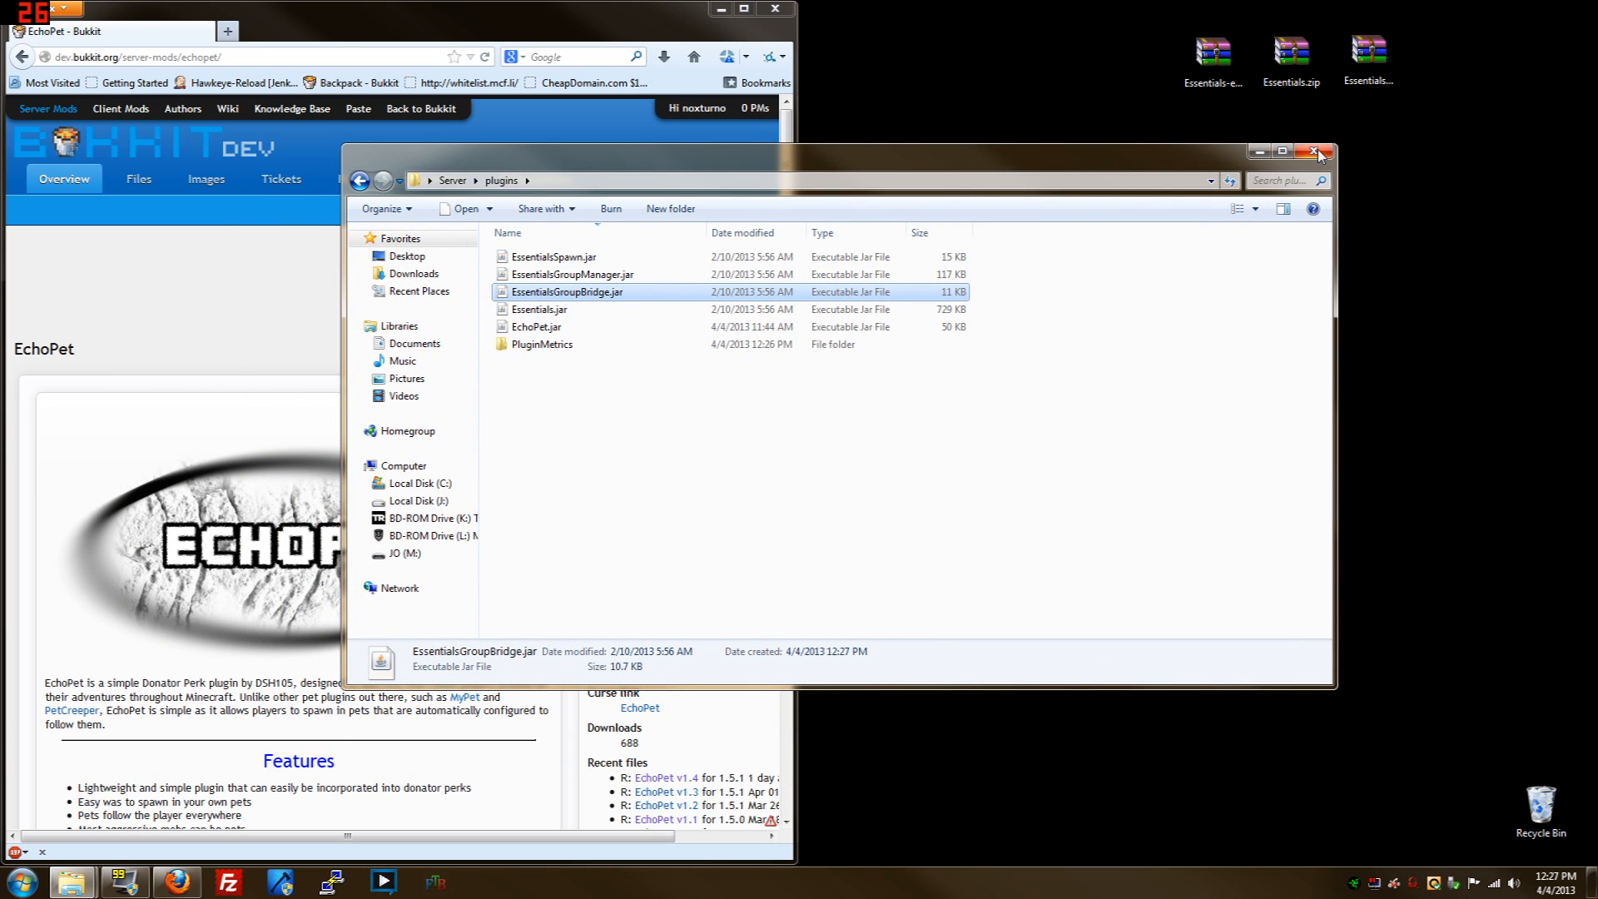
# Close the plugins window and scroll the EchoPet page to its pet types and permission nodes
pyautogui.click(1320, 152)
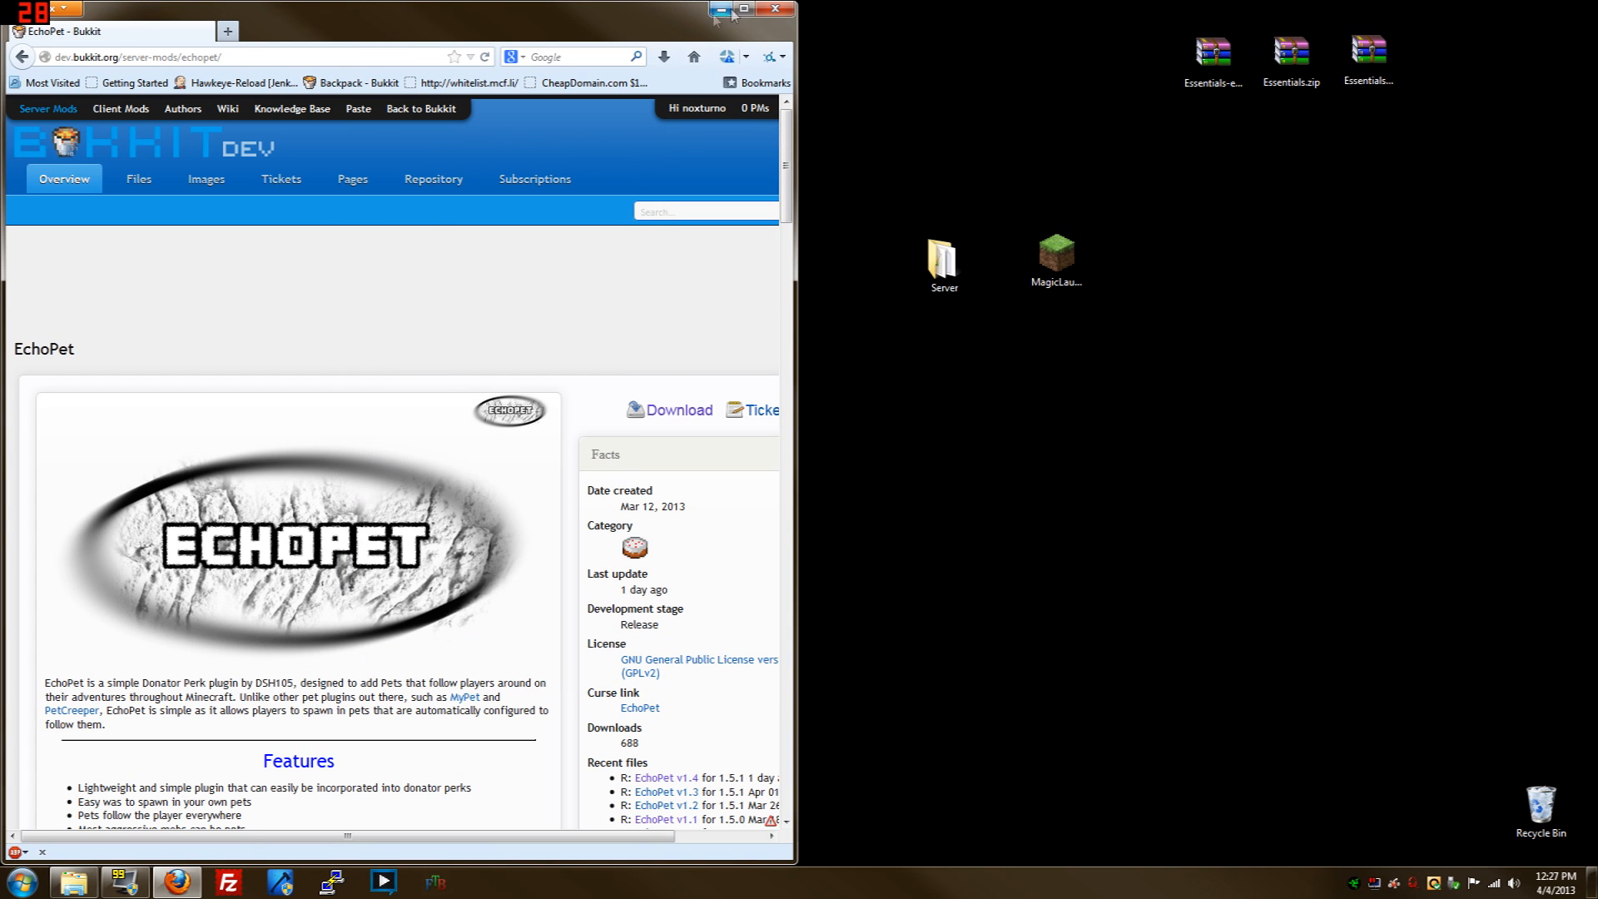
pyautogui.scroll(-3)
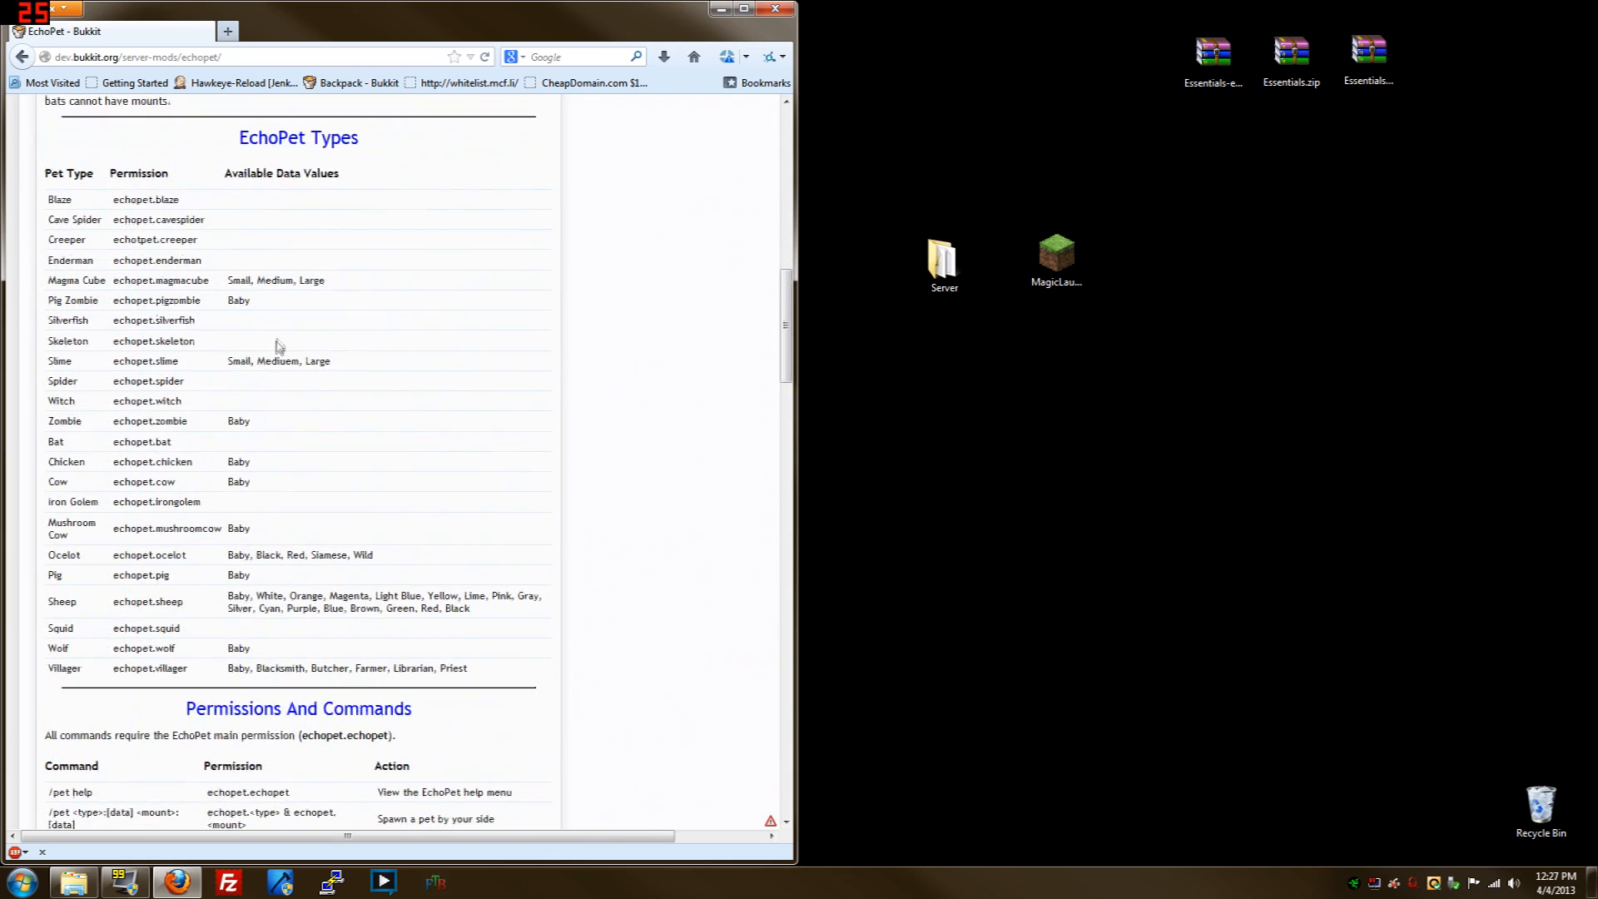
pyautogui.scroll(-3)
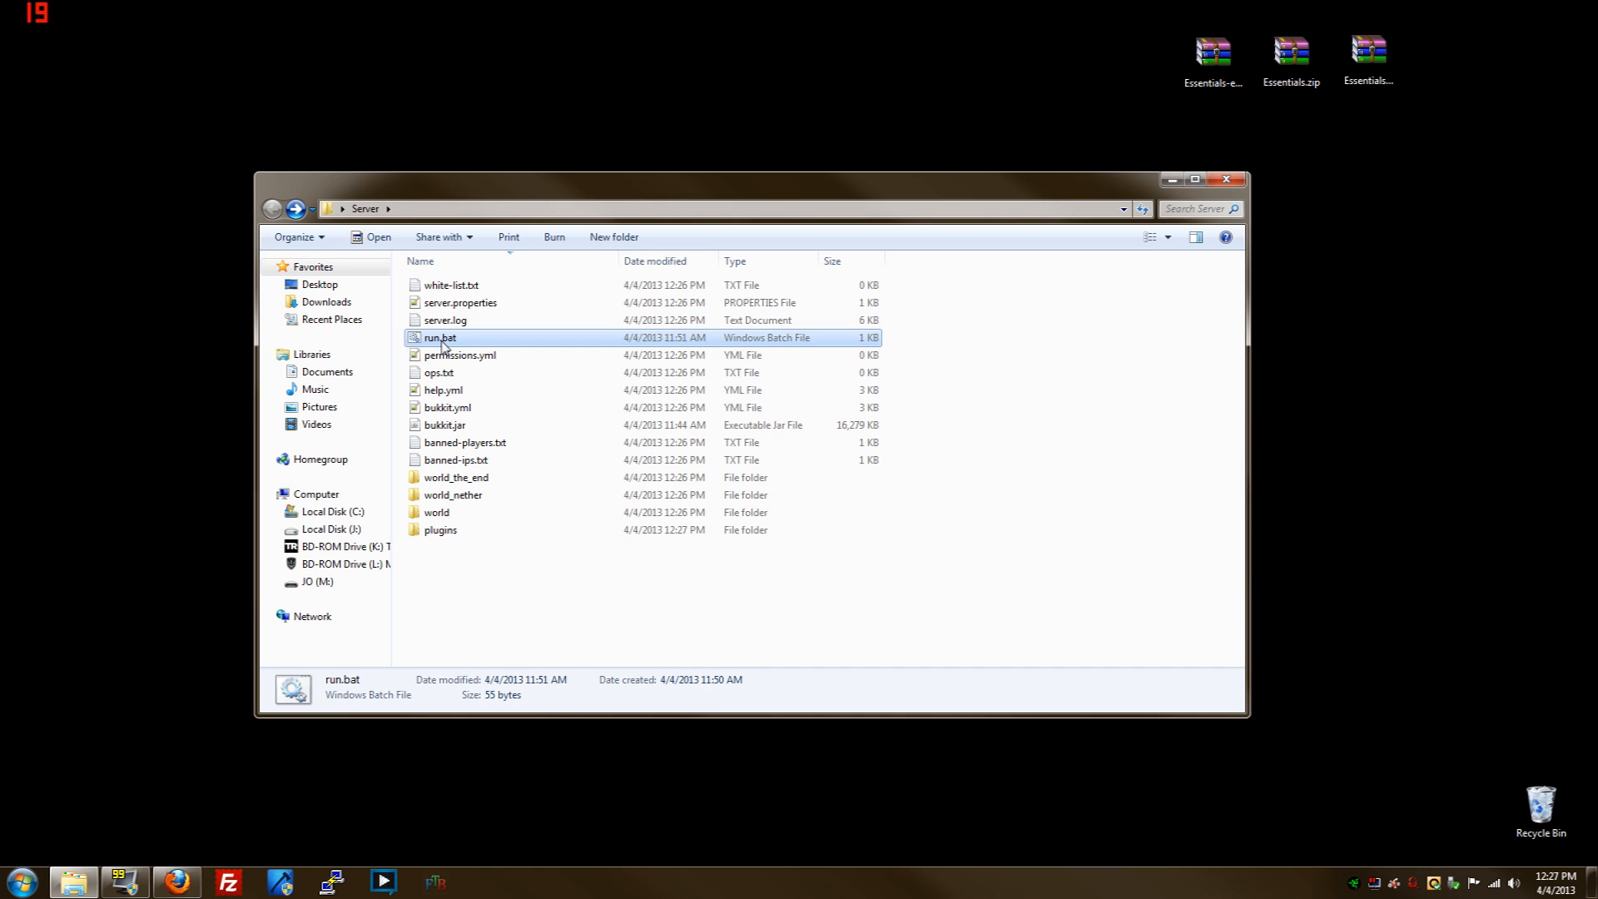
# Launch run.bat, let GroupManager, Essentials and EchoPet load, then stop the server
pyautogui.doubleClick(439, 530)
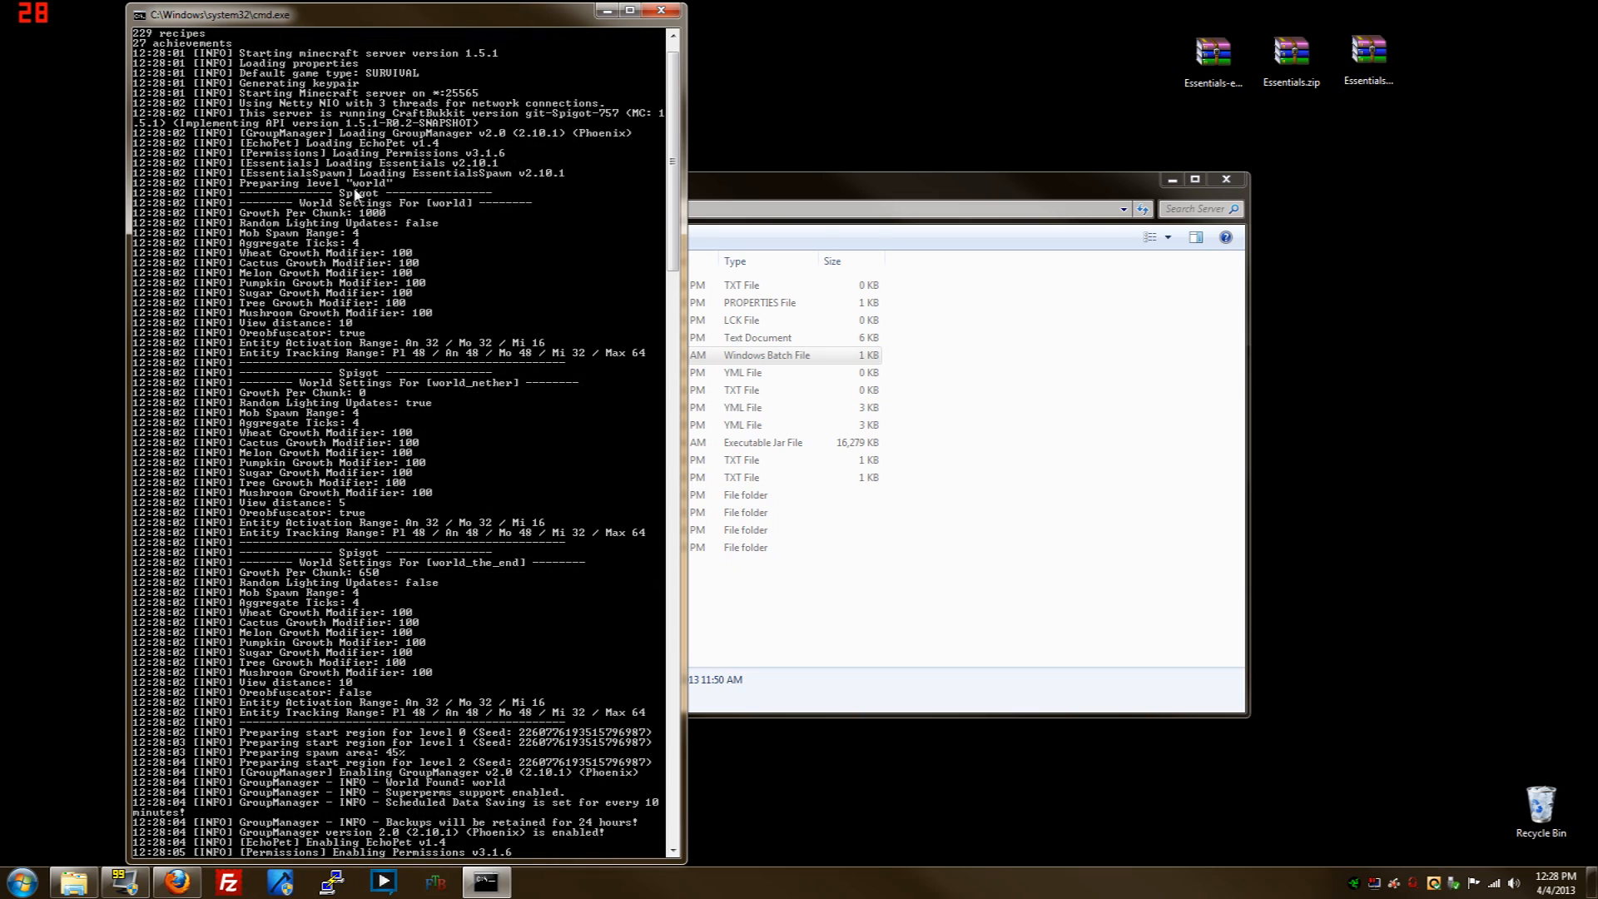
pyautogui.scroll(-3)
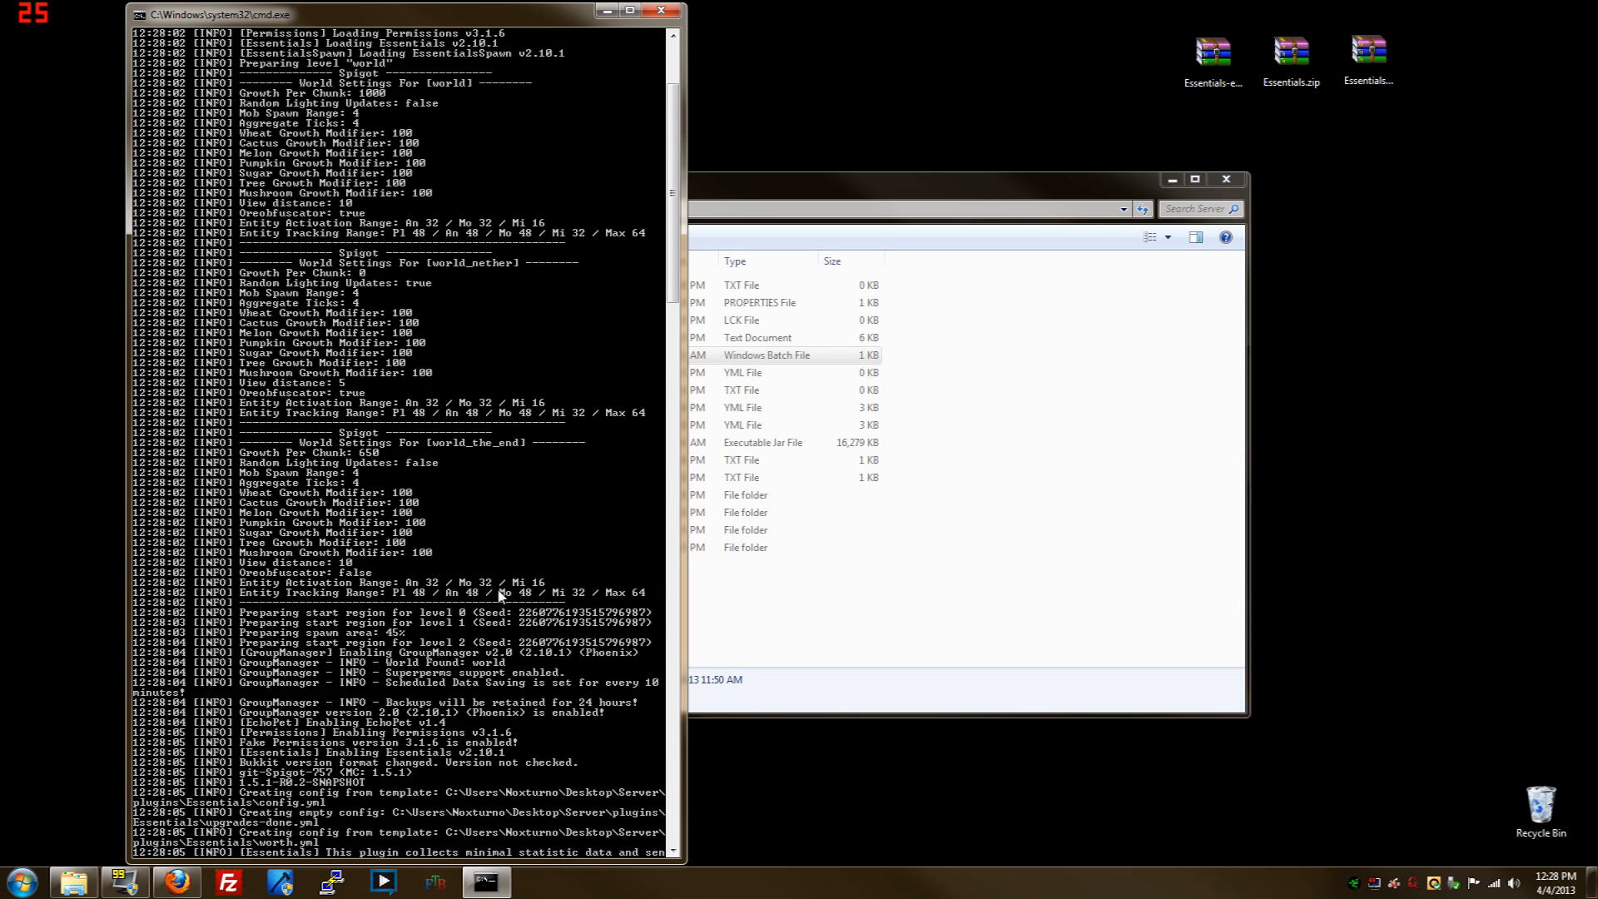
pyautogui.scroll(-3)
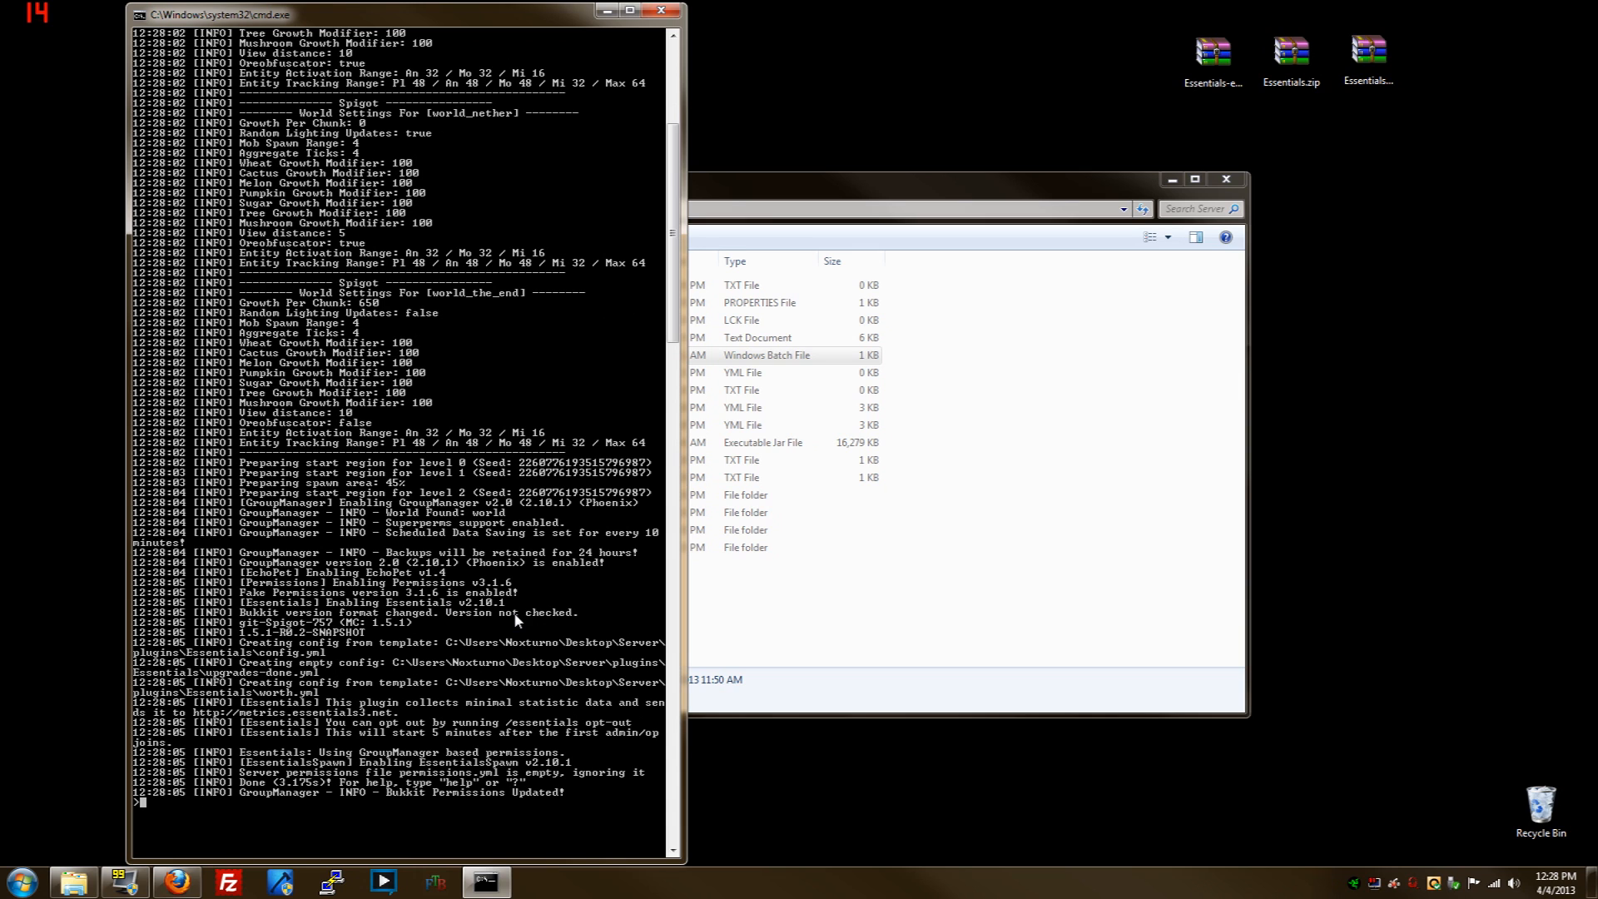
pyautogui.moveTo(516, 585)
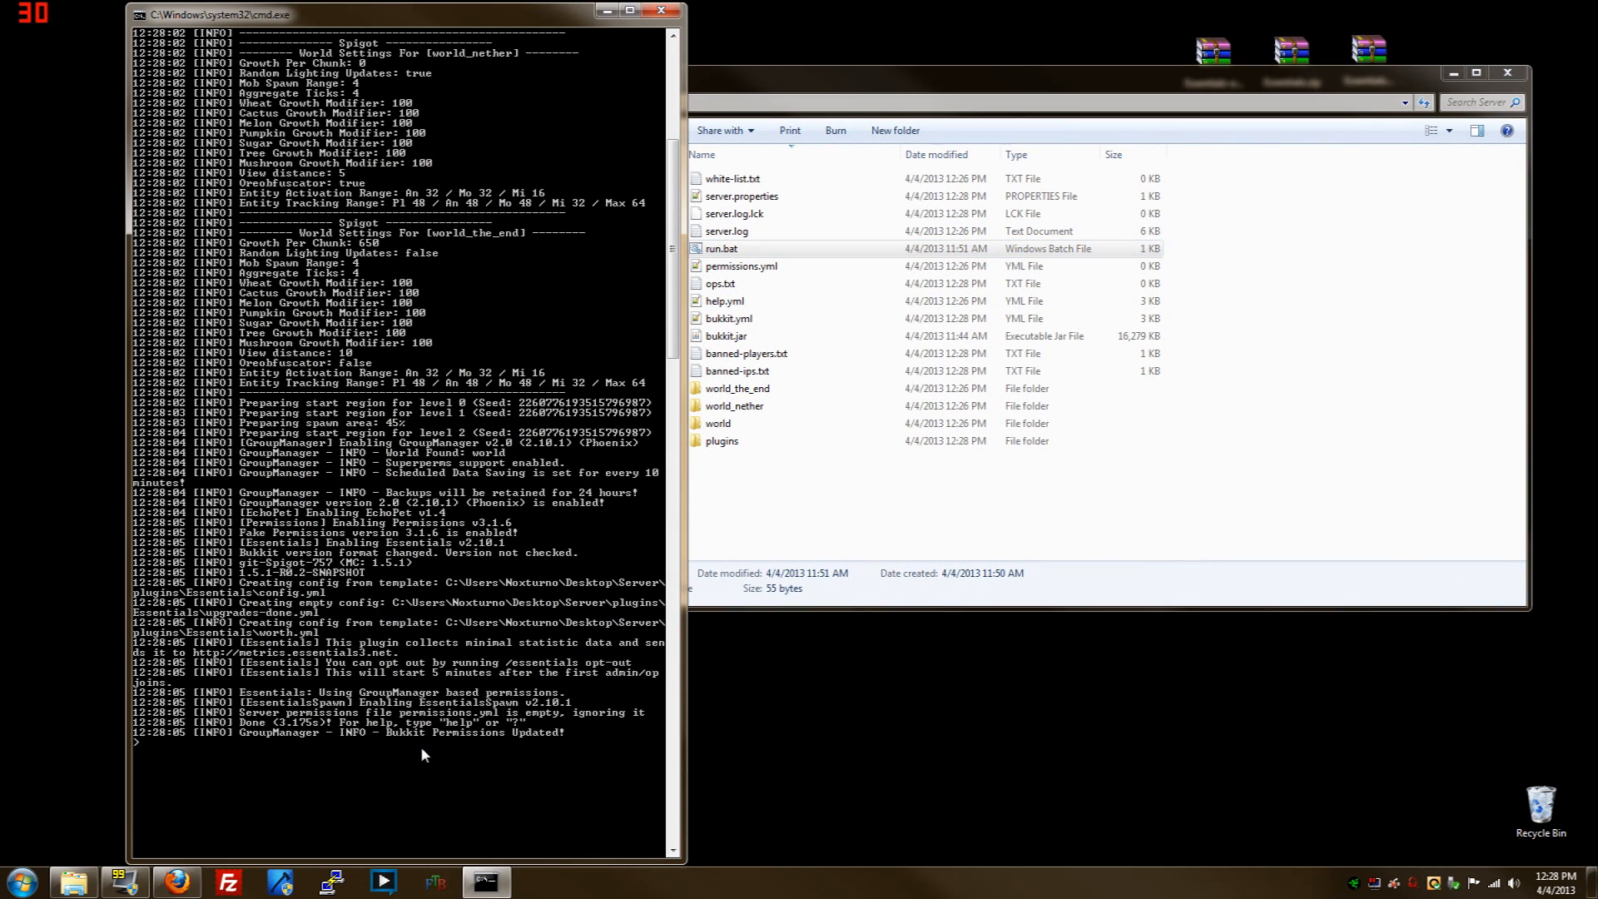
pyautogui.write('stop')
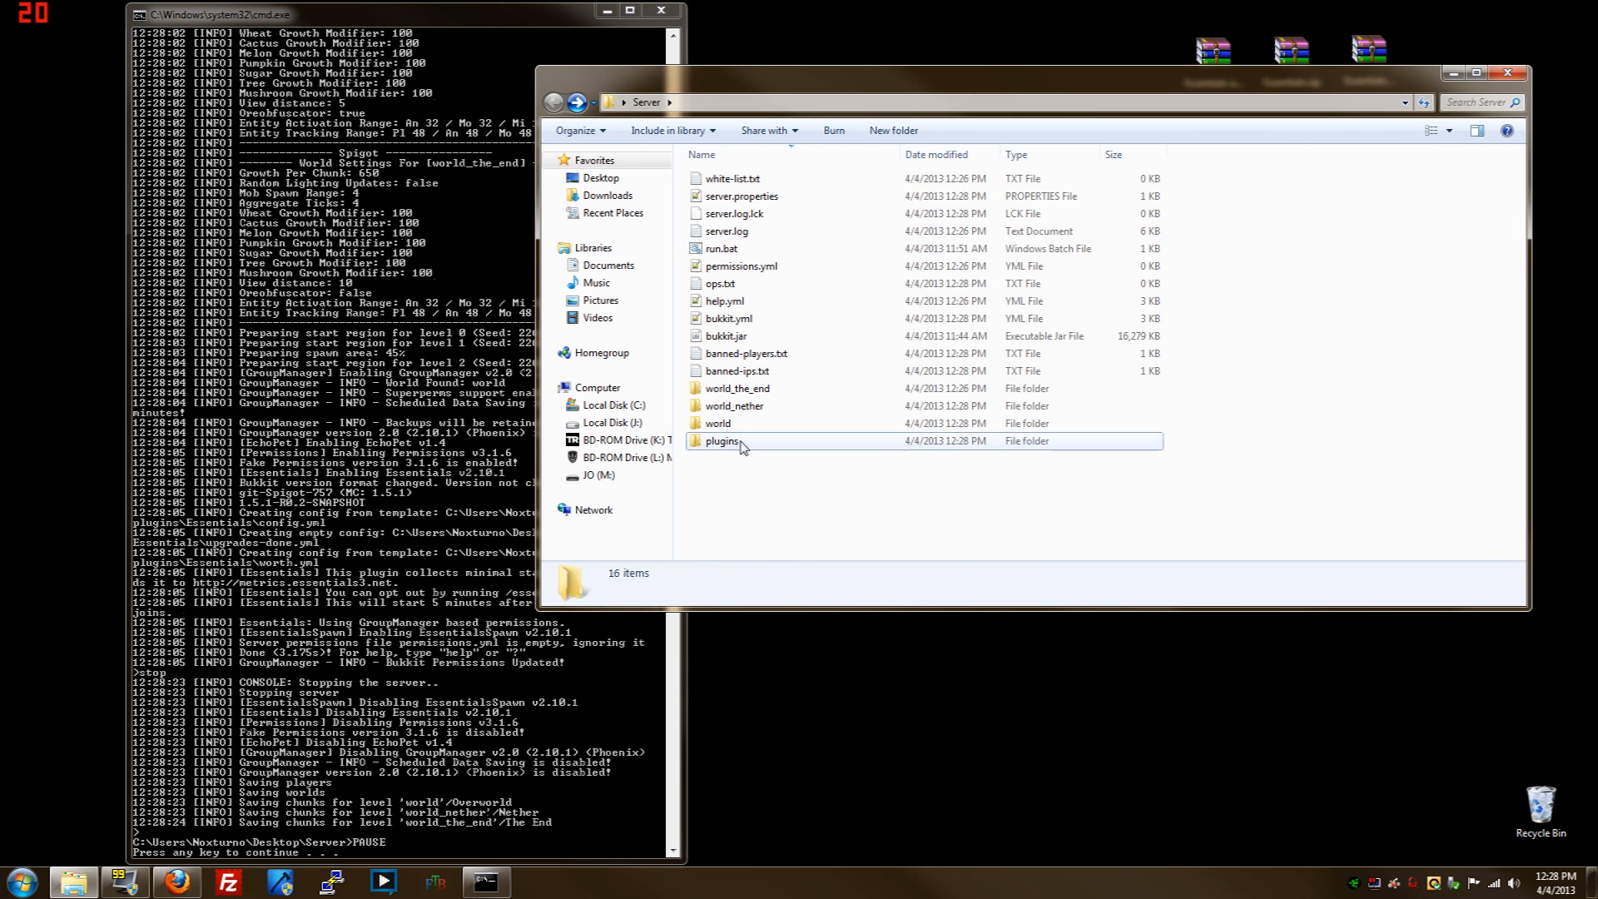
# Edit plugins/EchoPet/config.yml to set check-for-updates: false, then close it
pyautogui.doubleClick(721, 439)
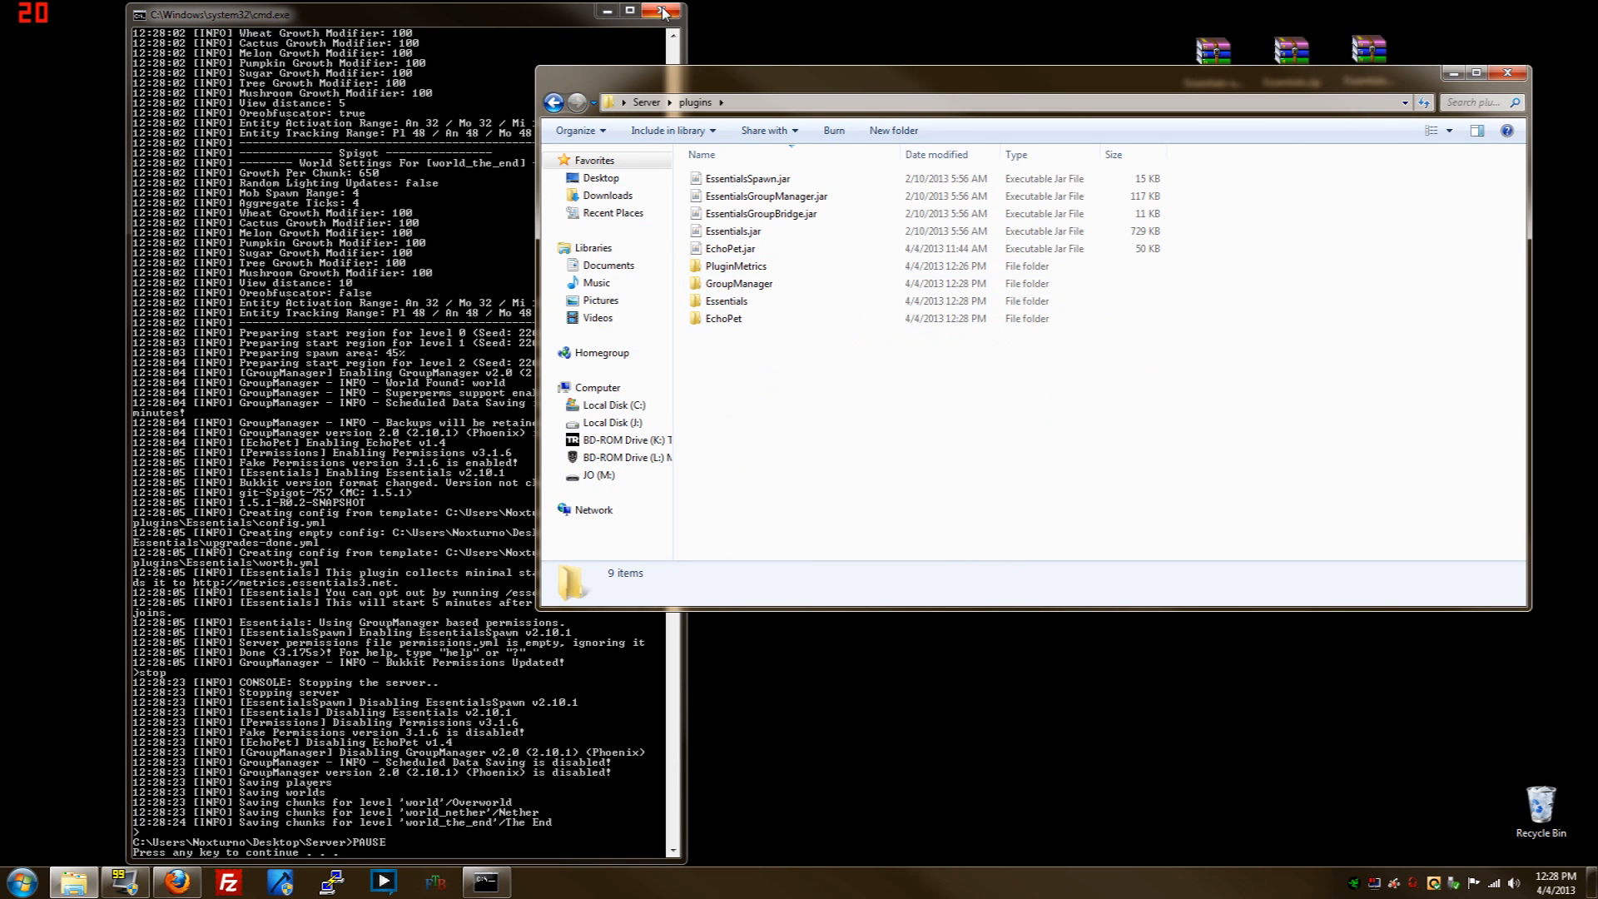
pyautogui.moveTo(662, 12)
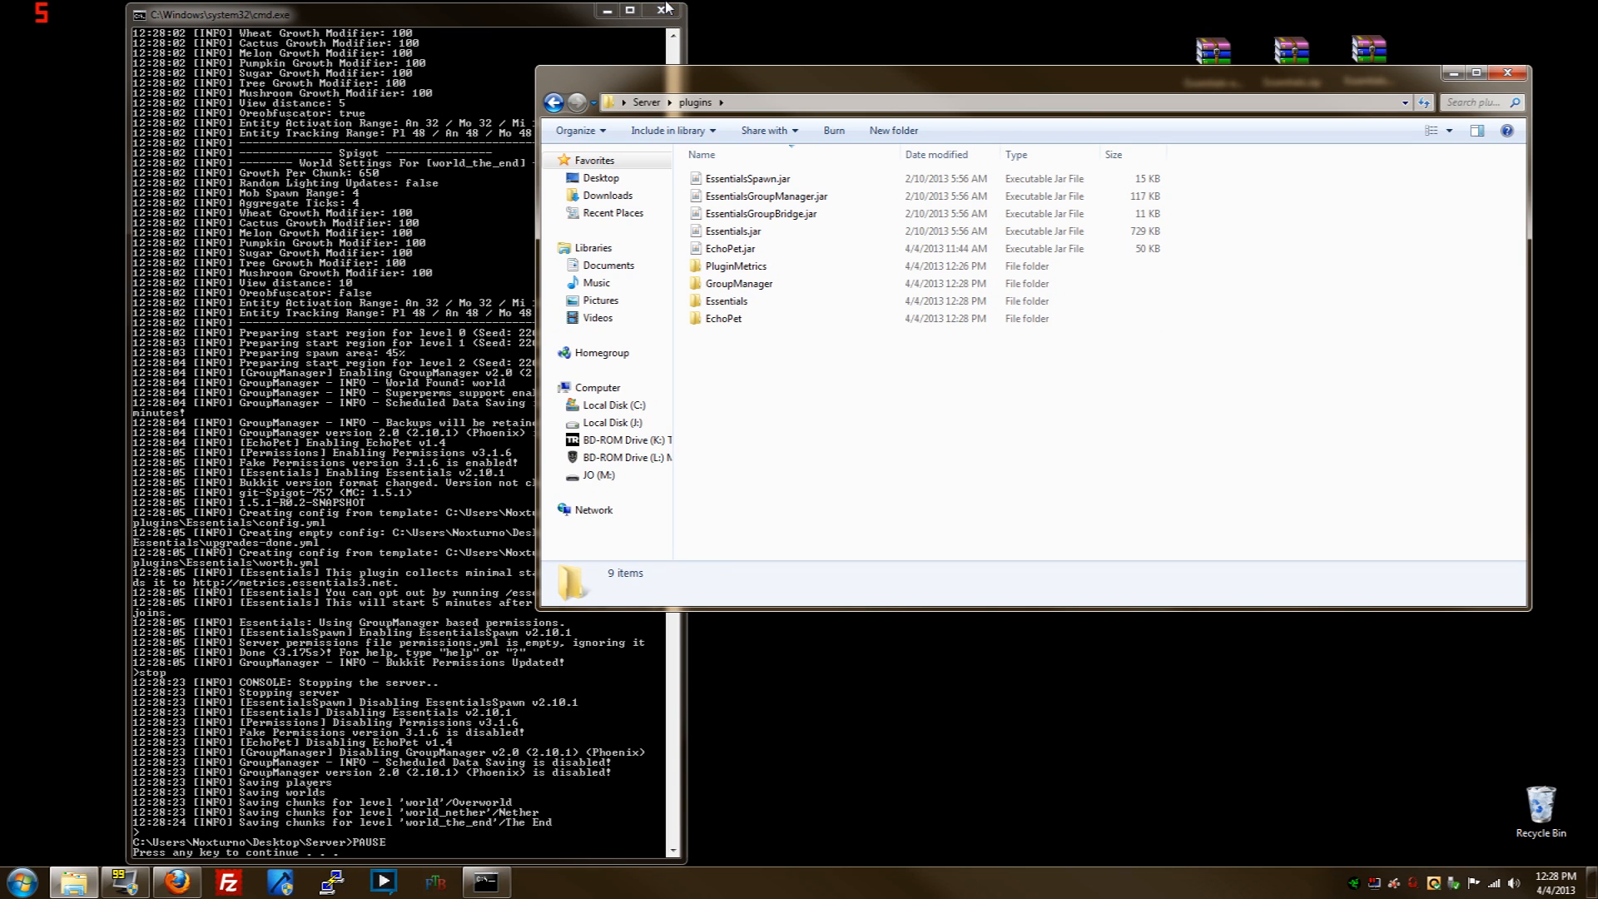
pyautogui.click(666, 10)
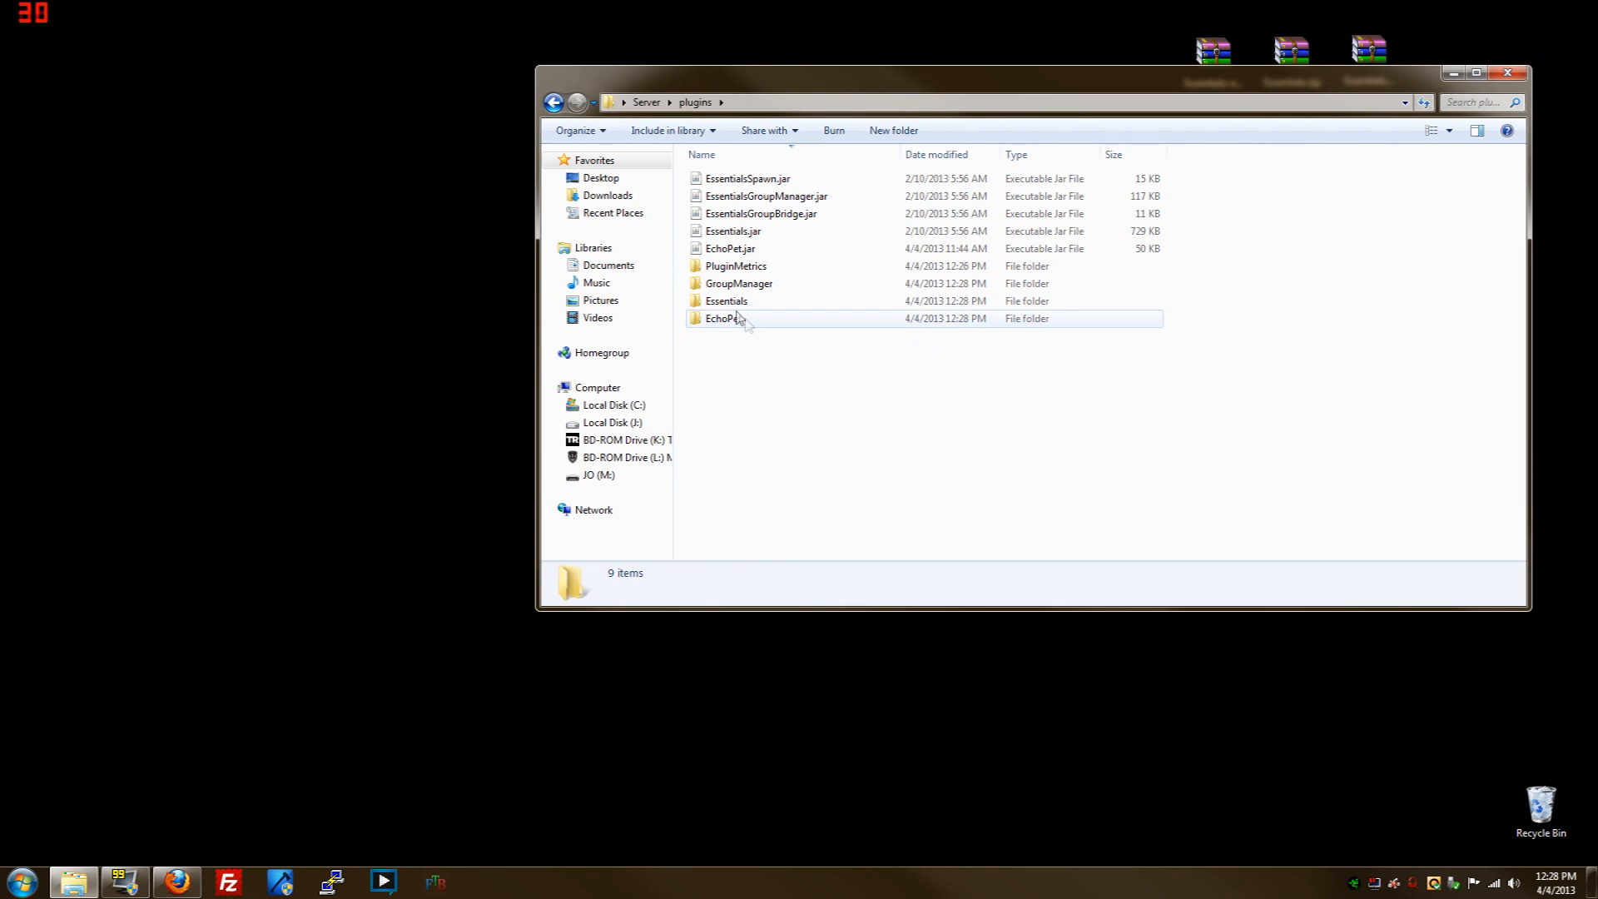
pyautogui.moveTo(741, 326)
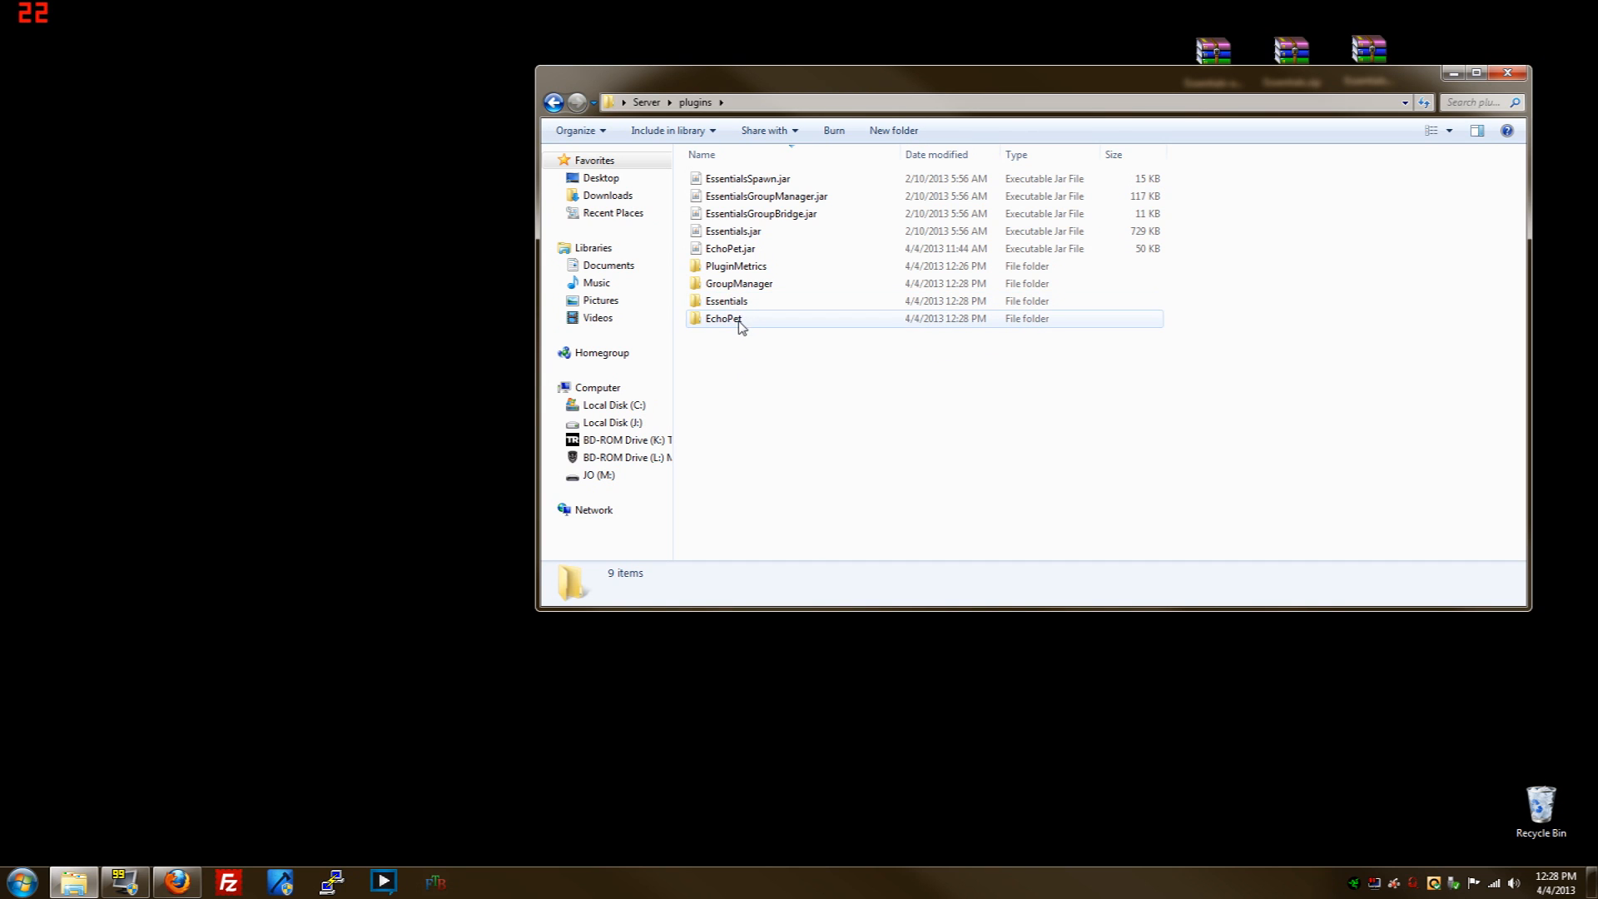
pyautogui.doubleClick(723, 318)
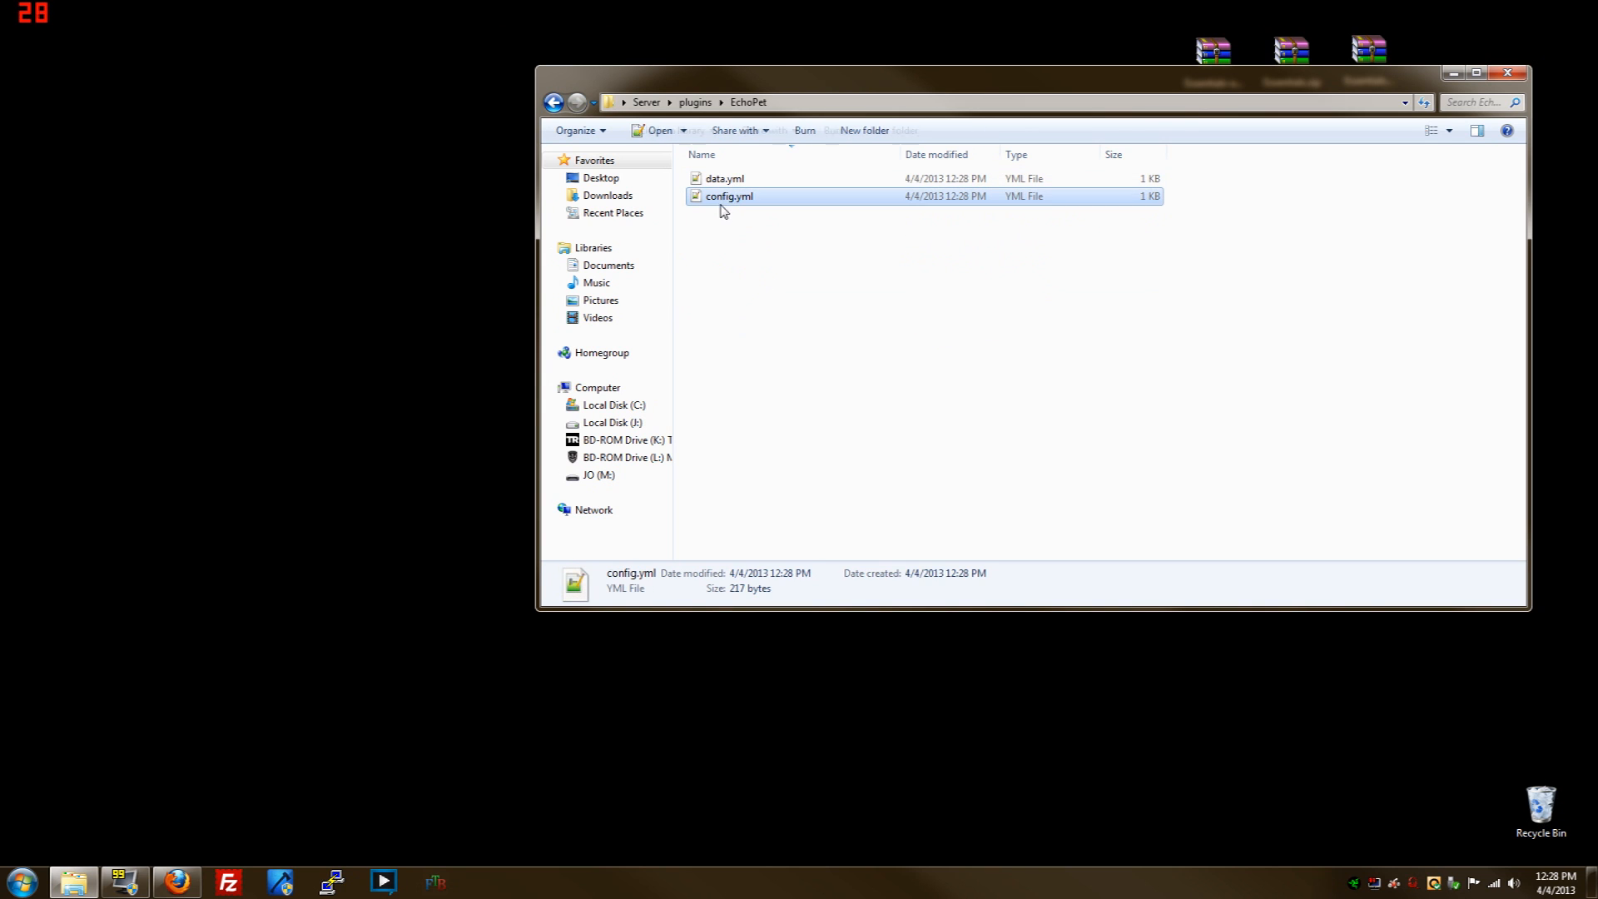
pyautogui.doubleClick(729, 196)
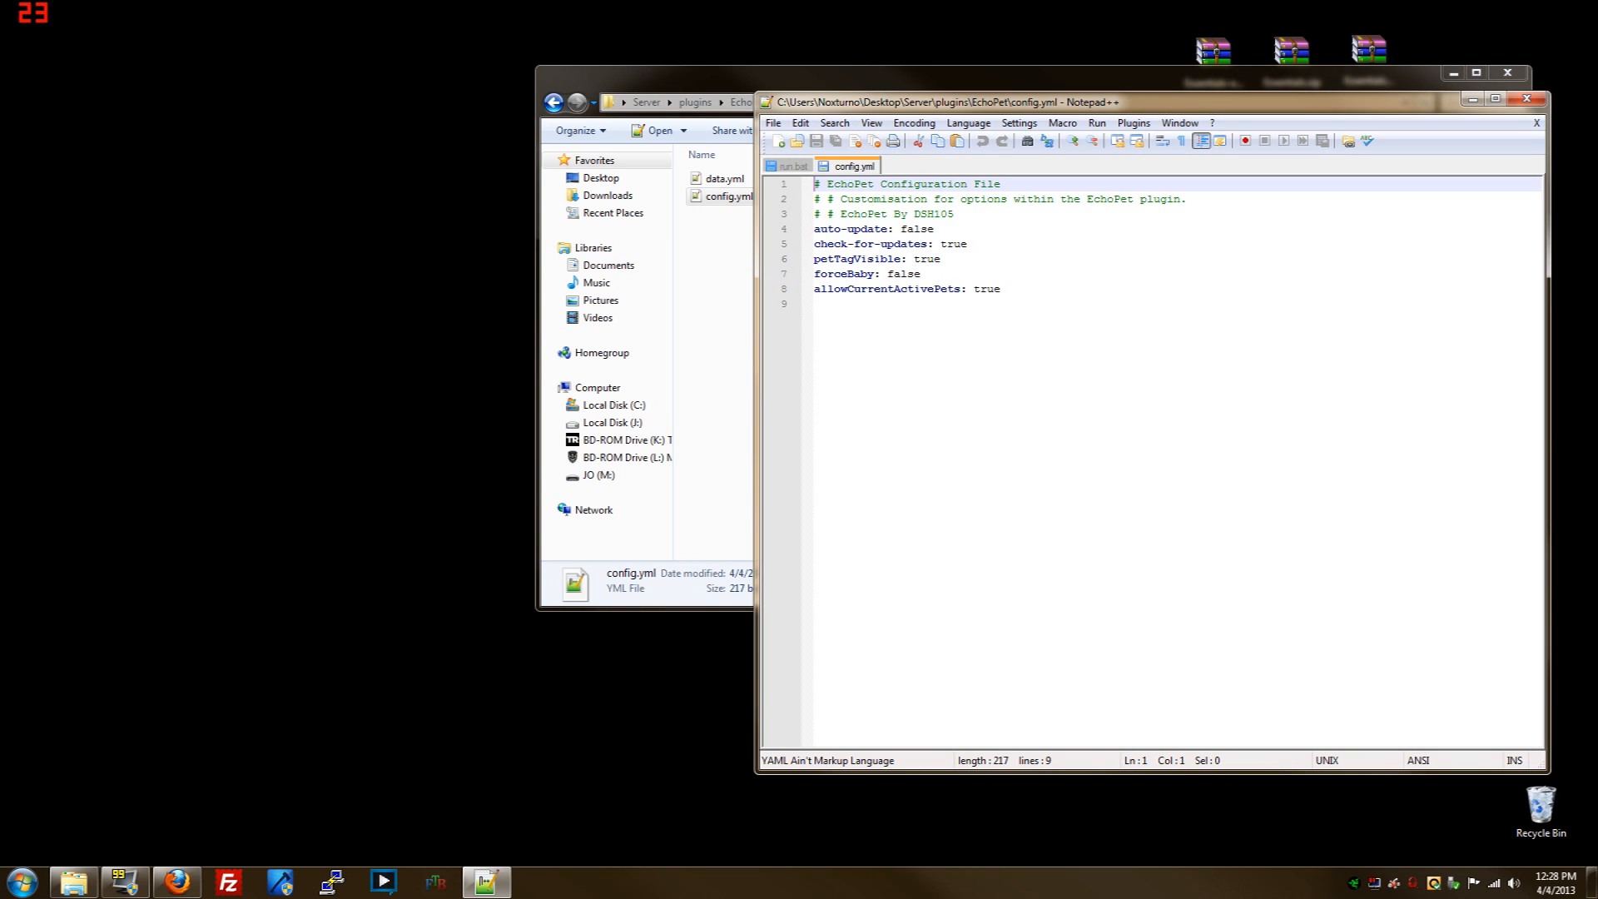
pyautogui.moveTo(1112, 172)
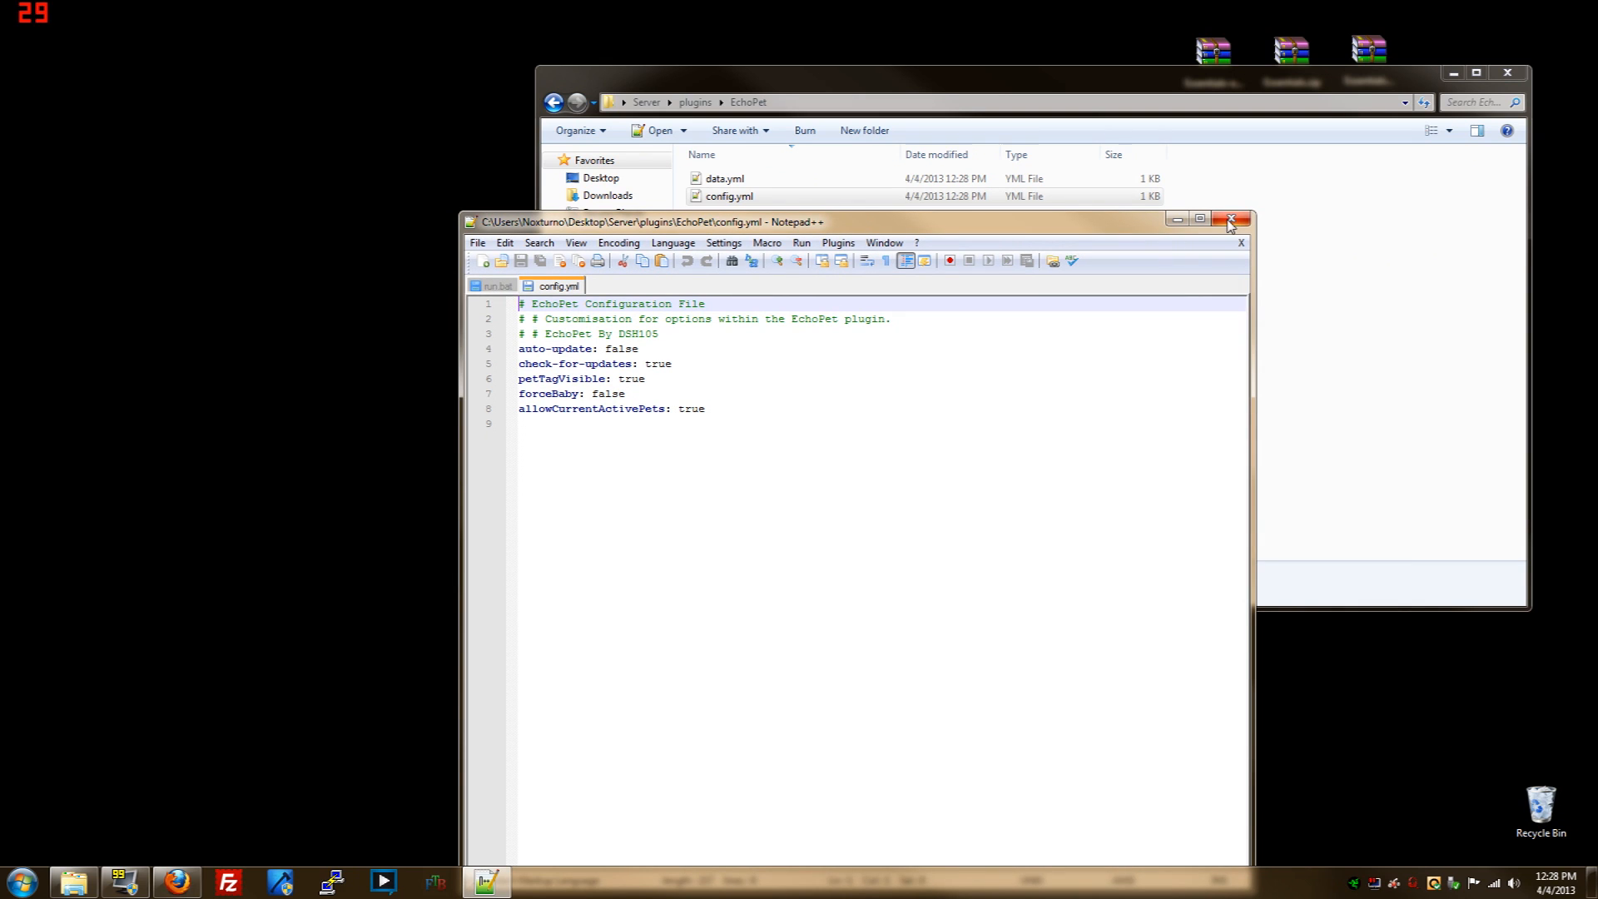
pyautogui.moveTo(1229, 228)
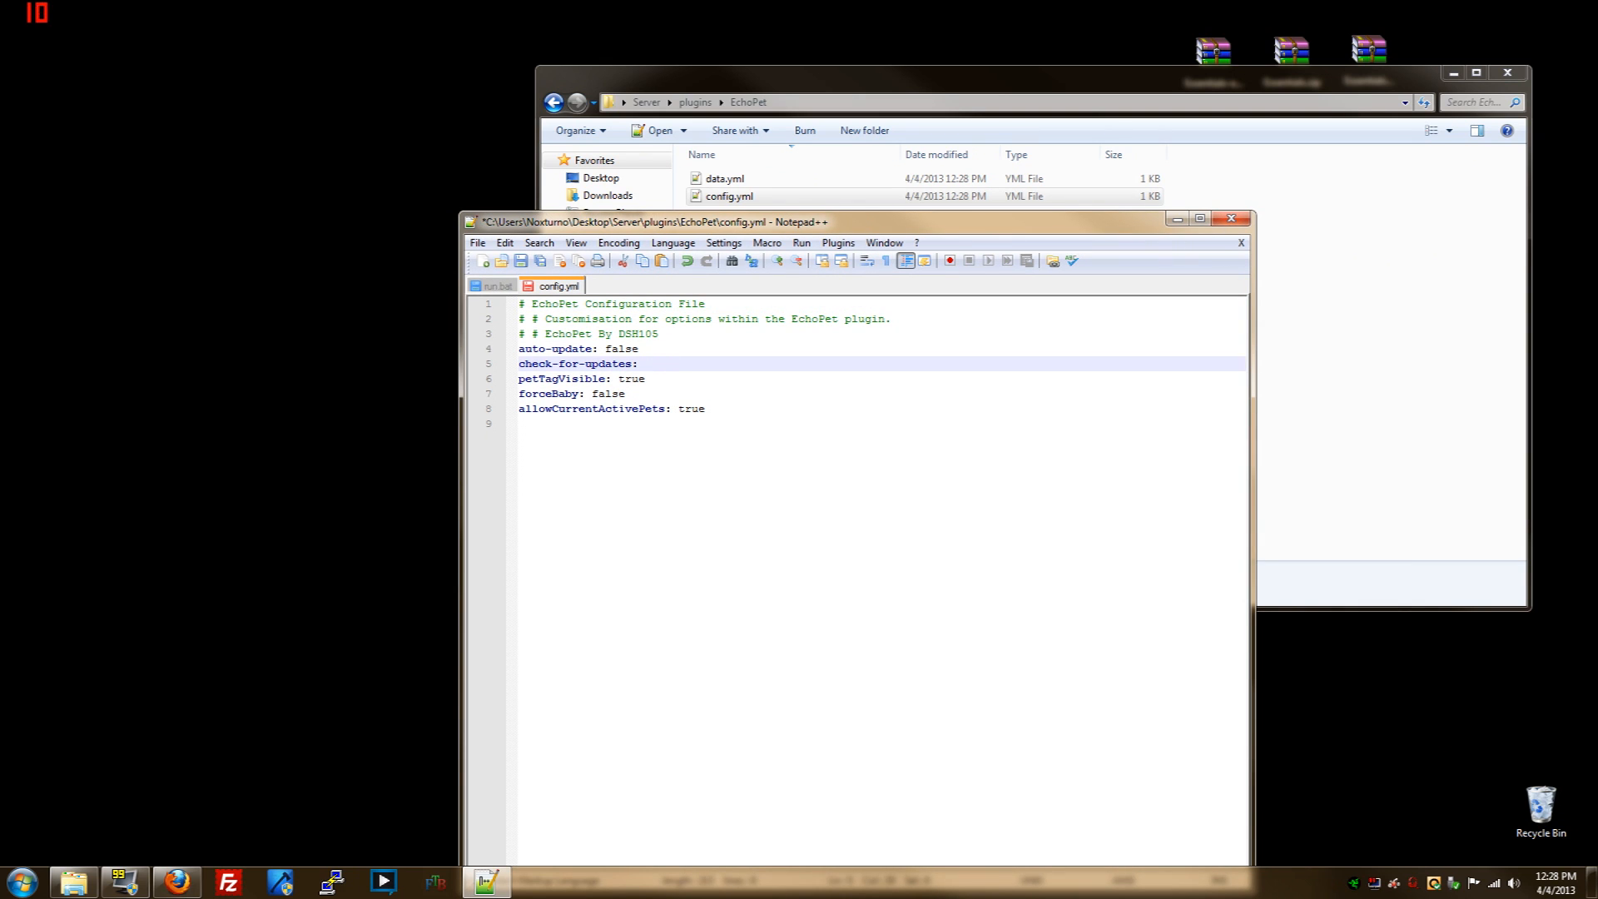
pyautogui.write('false')
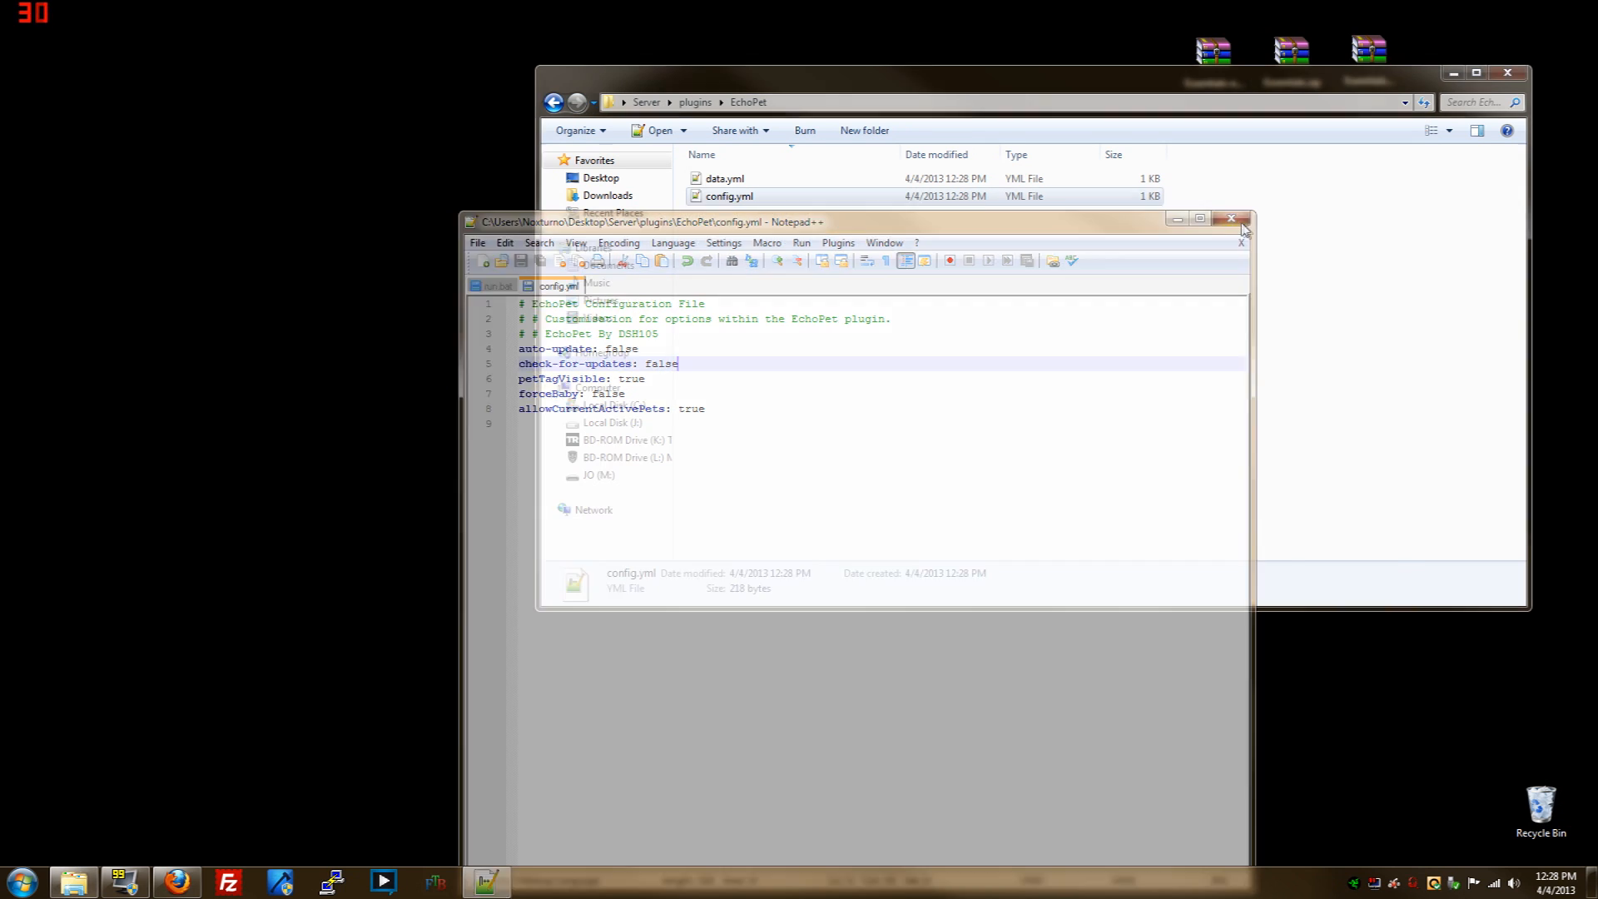
pyautogui.click(1232, 220)
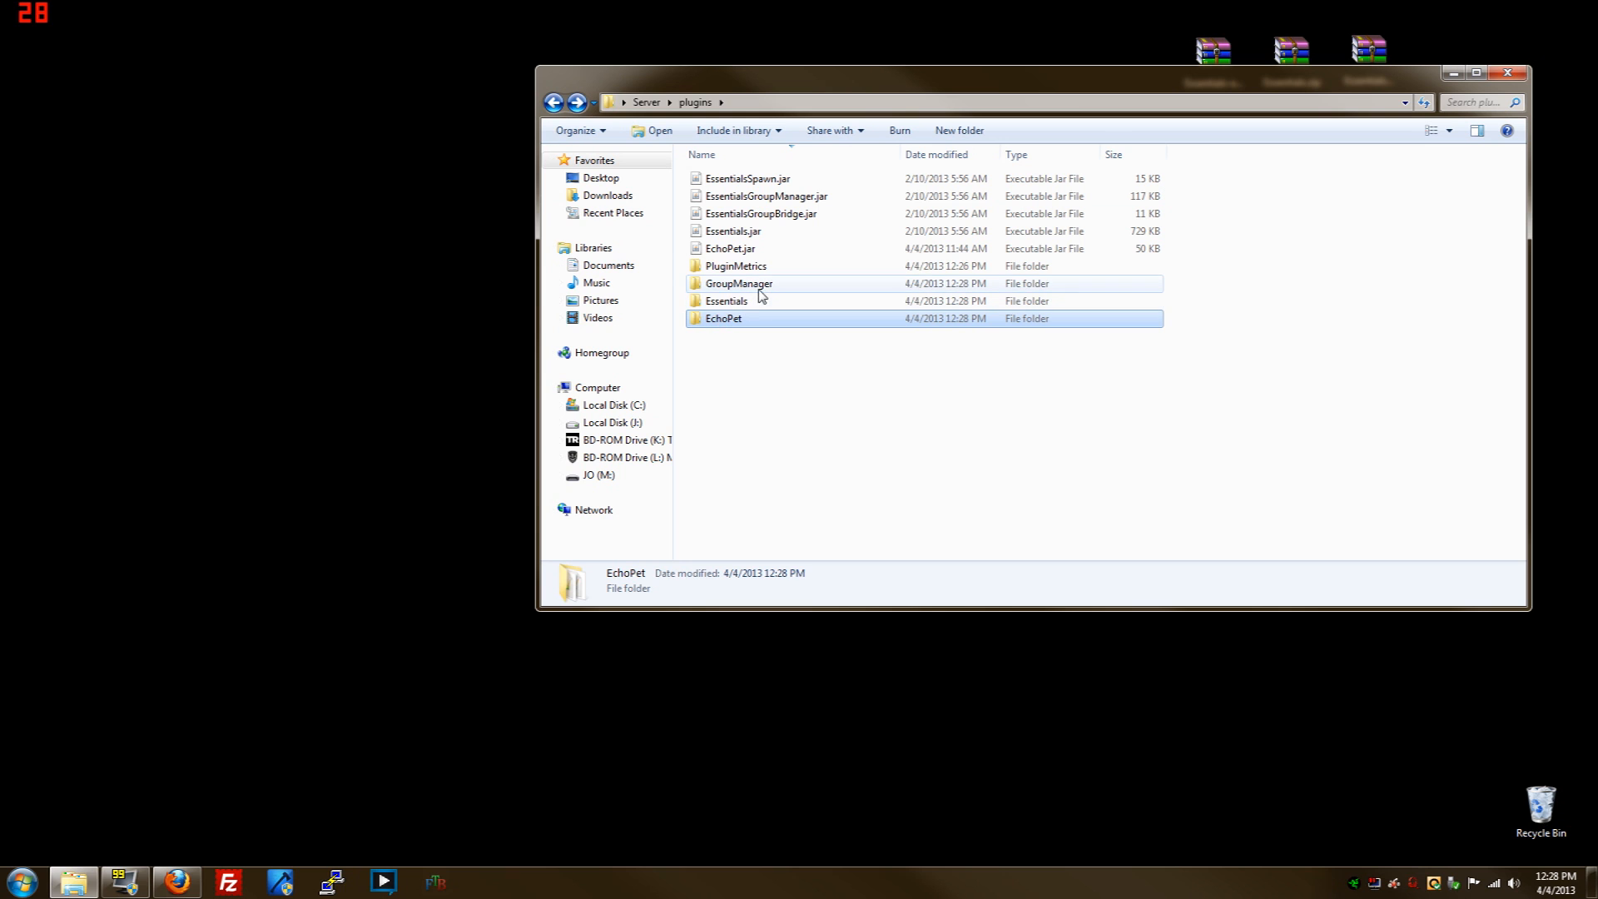
# Navigate GroupManager > worlds > world and open groups.yml in Notepad++ beside the EchoPet page
pyautogui.doubleClick(738, 283)
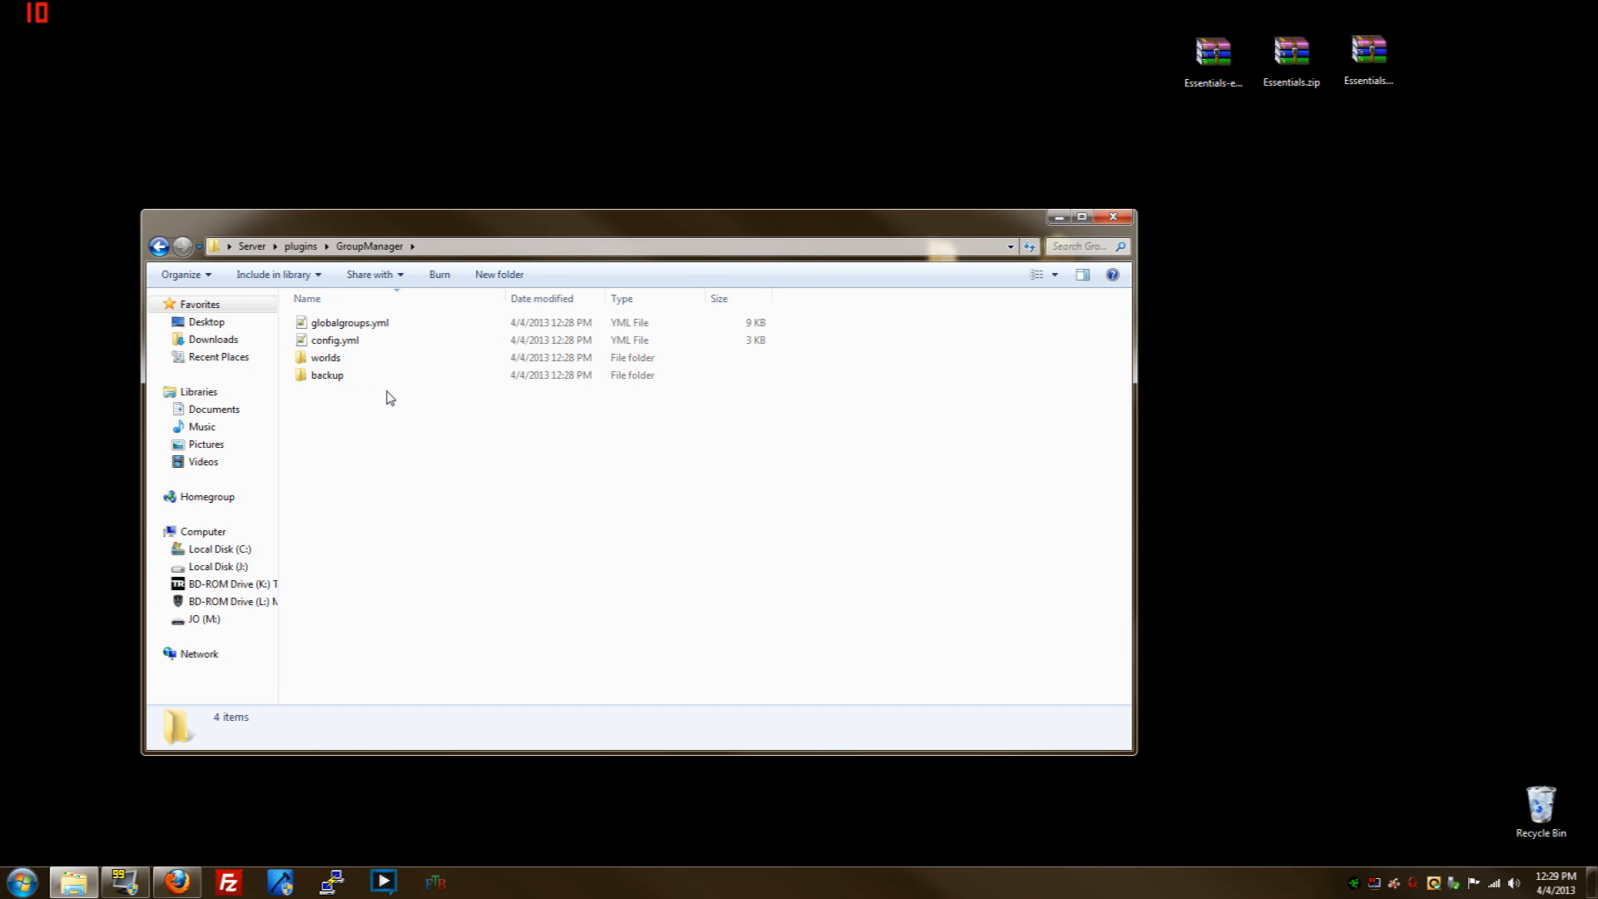
pyautogui.click(177, 882)
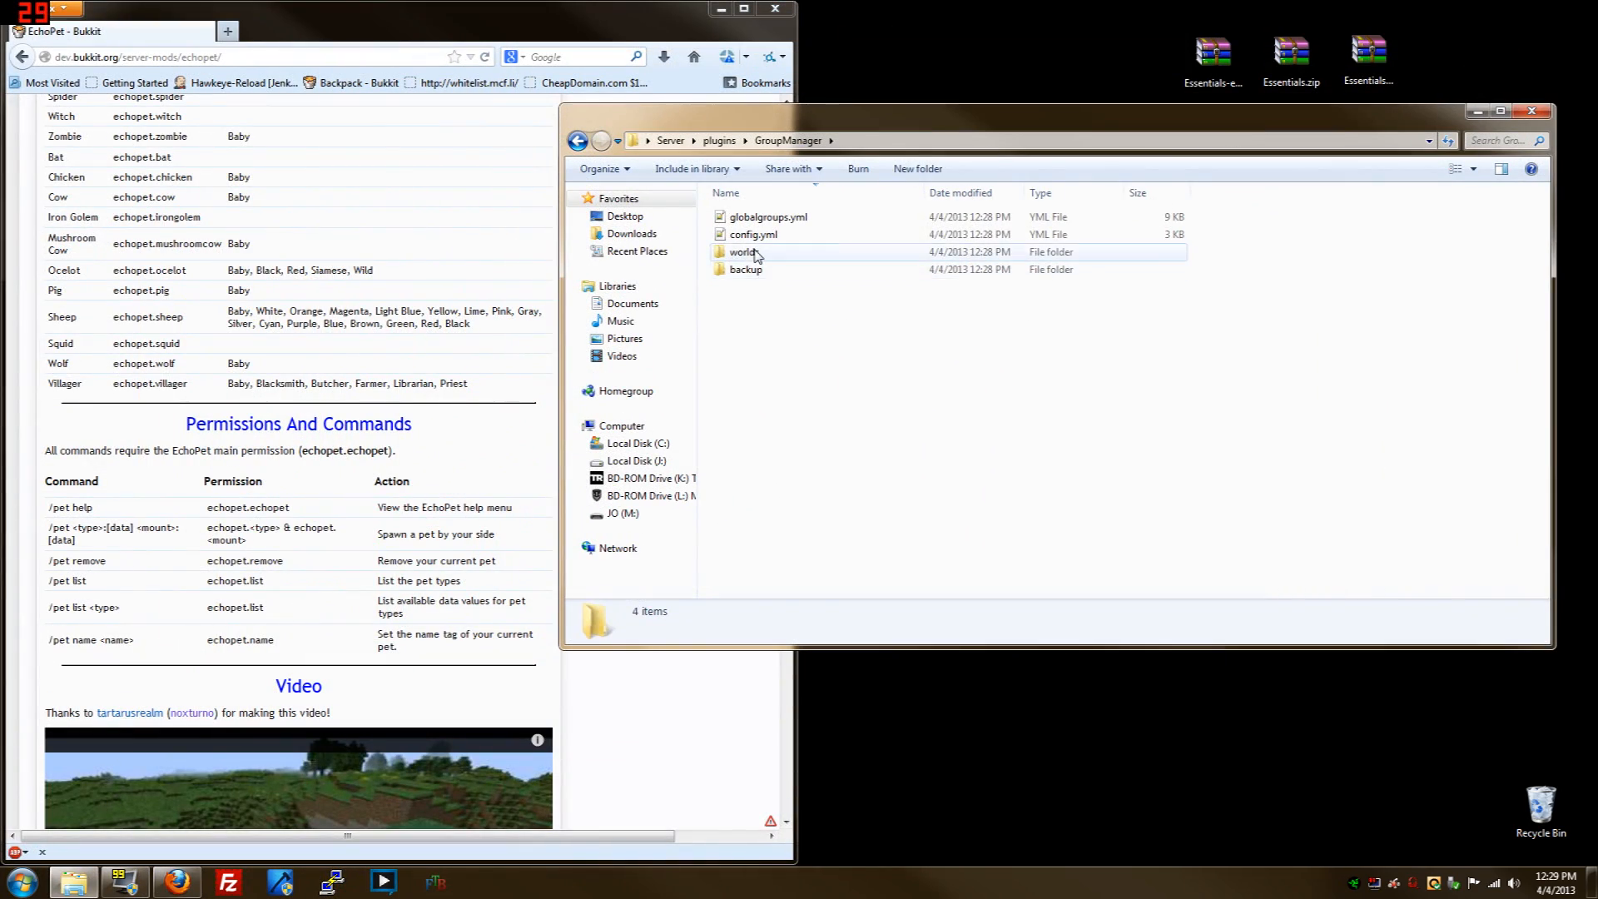
pyautogui.doubleClick(741, 252)
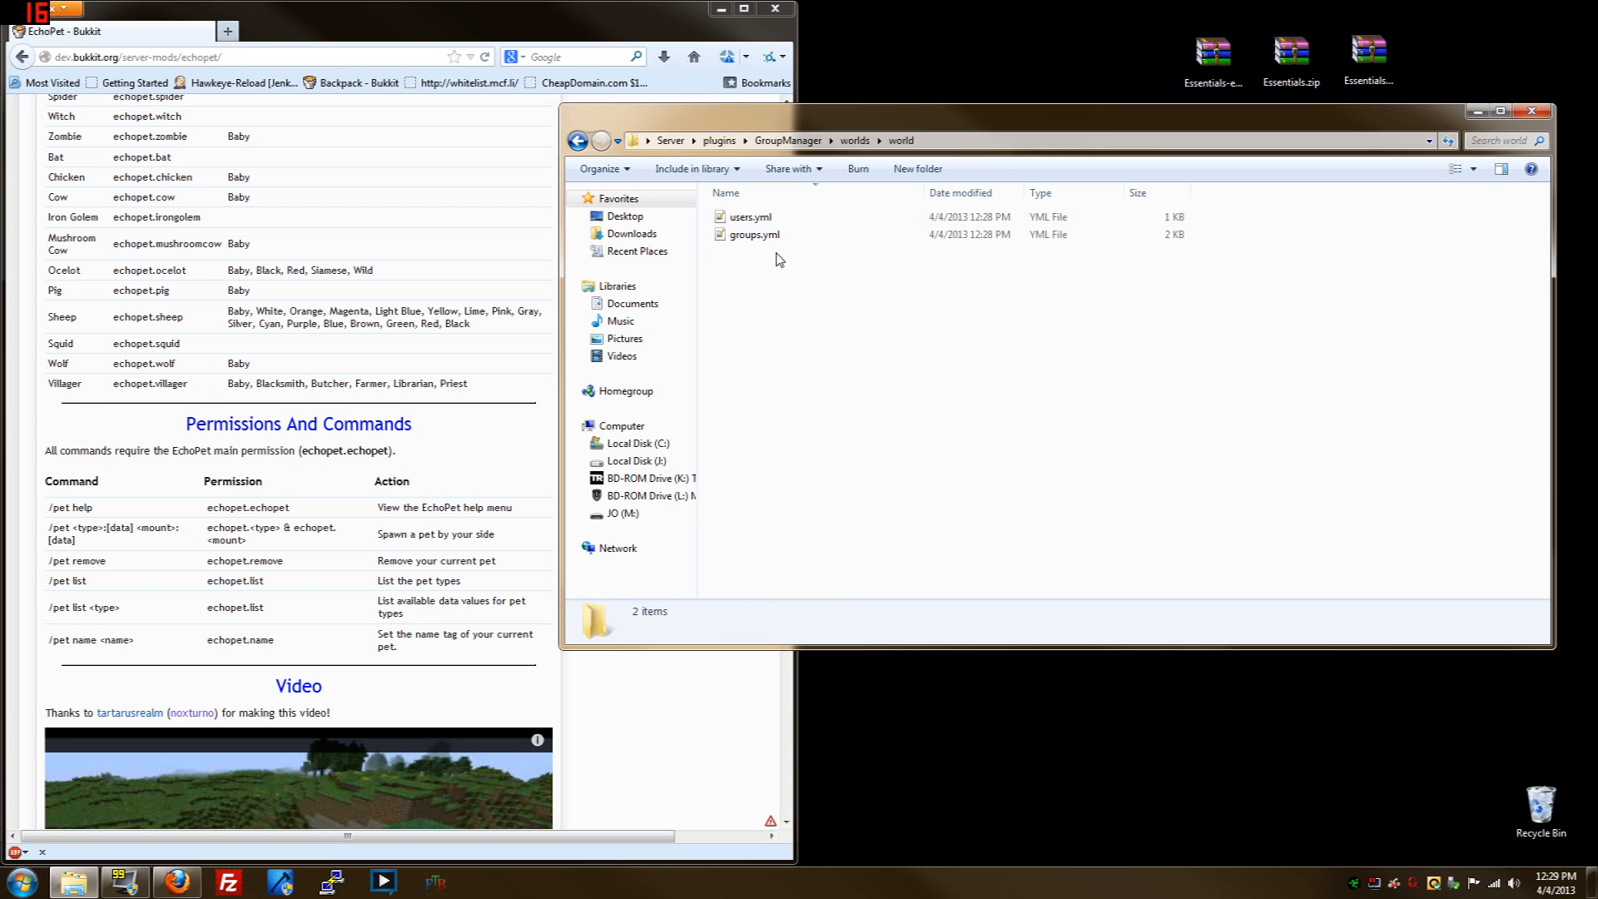
pyautogui.click(755, 235)
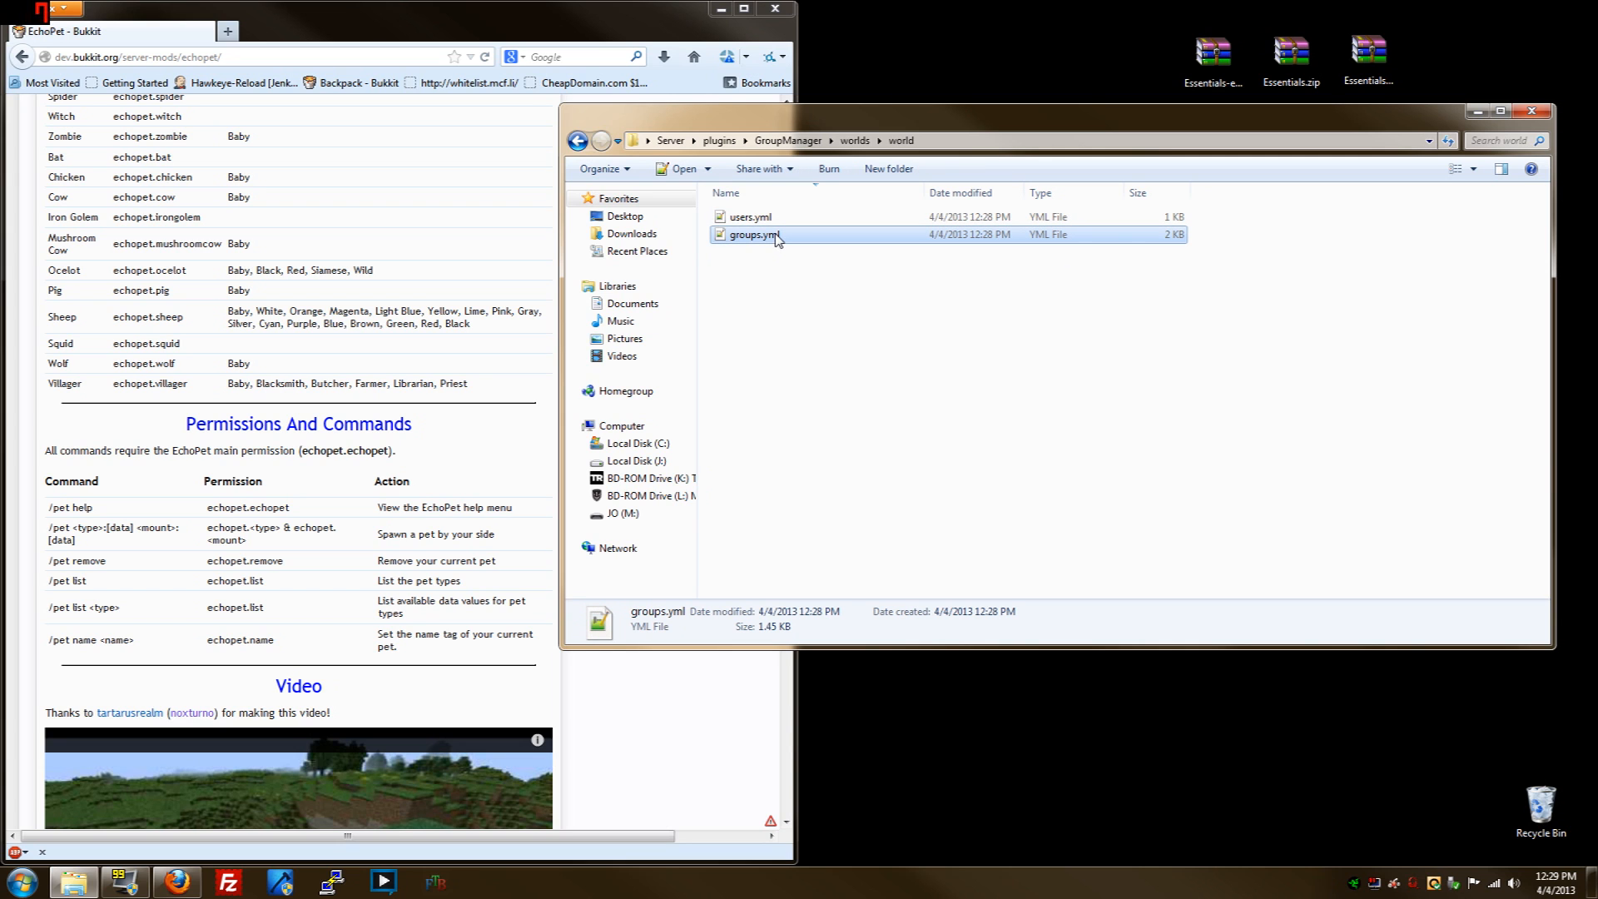
pyautogui.doubleClick(752, 235)
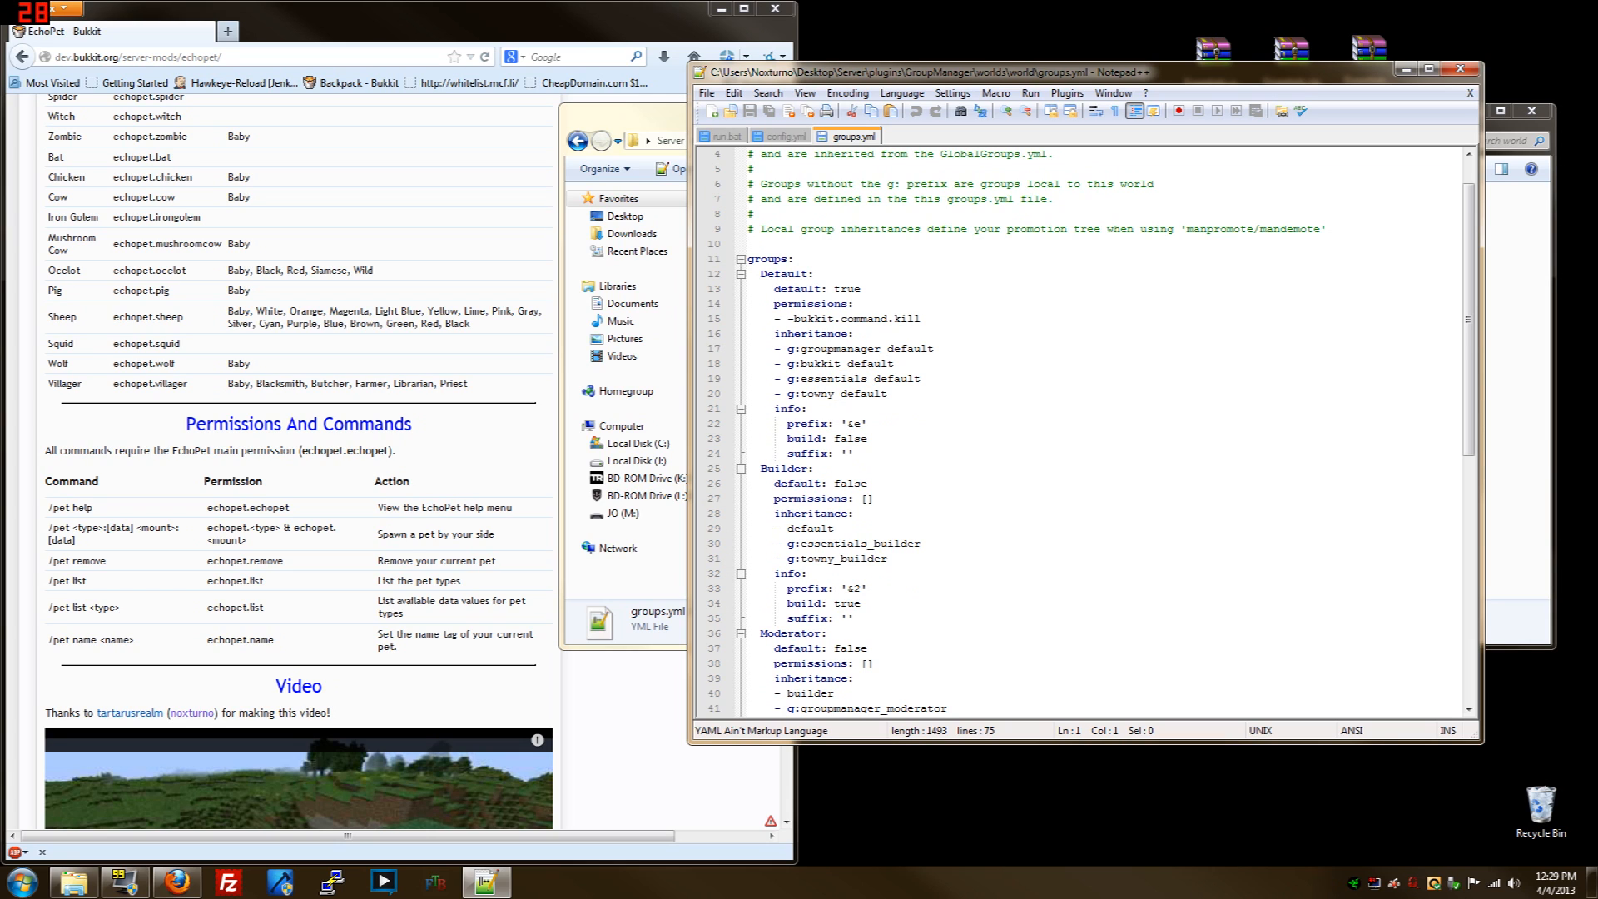
# Rename the Default and Builder groups in groups.yml to Guest and Member
pyautogui.scroll(-3)
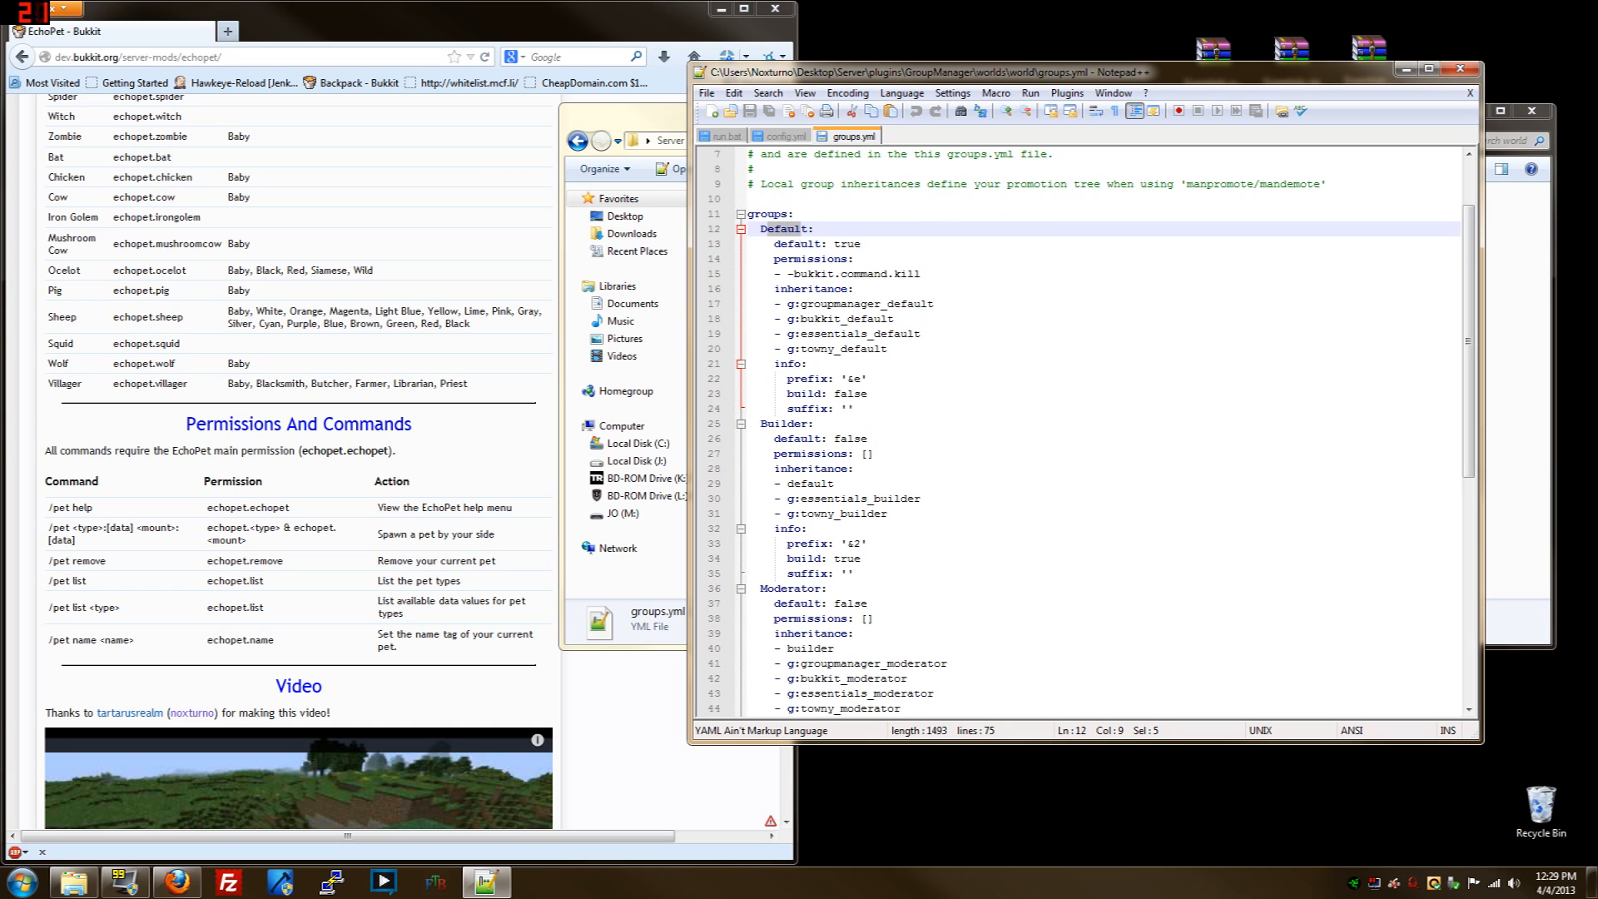
pyautogui.doubleClick(774, 243)
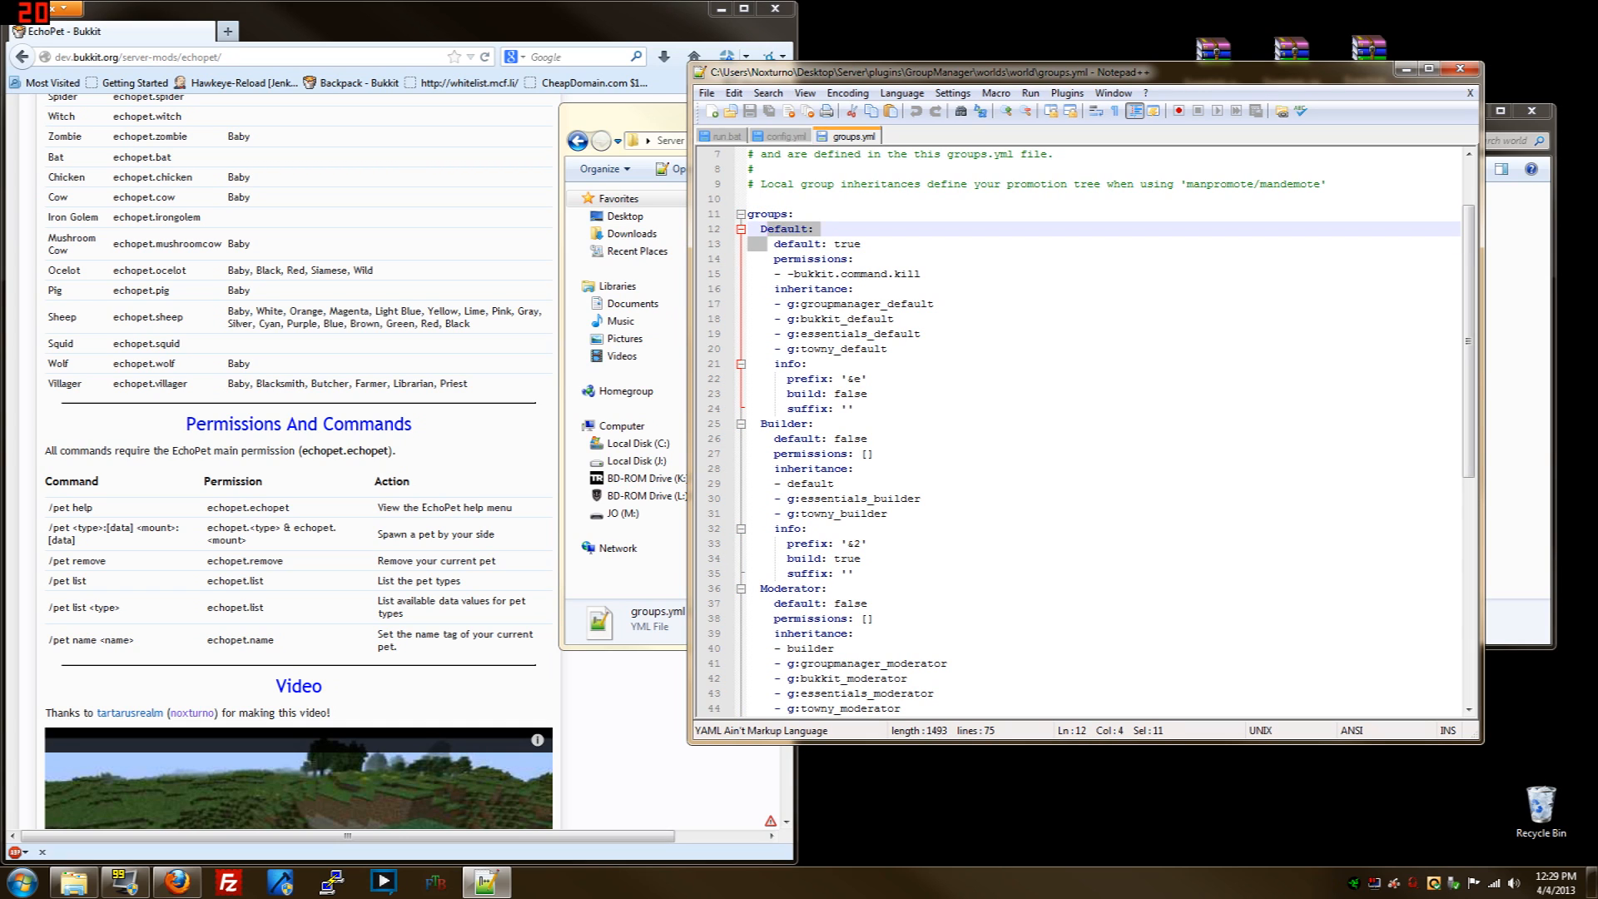
pyautogui.click(774, 228)
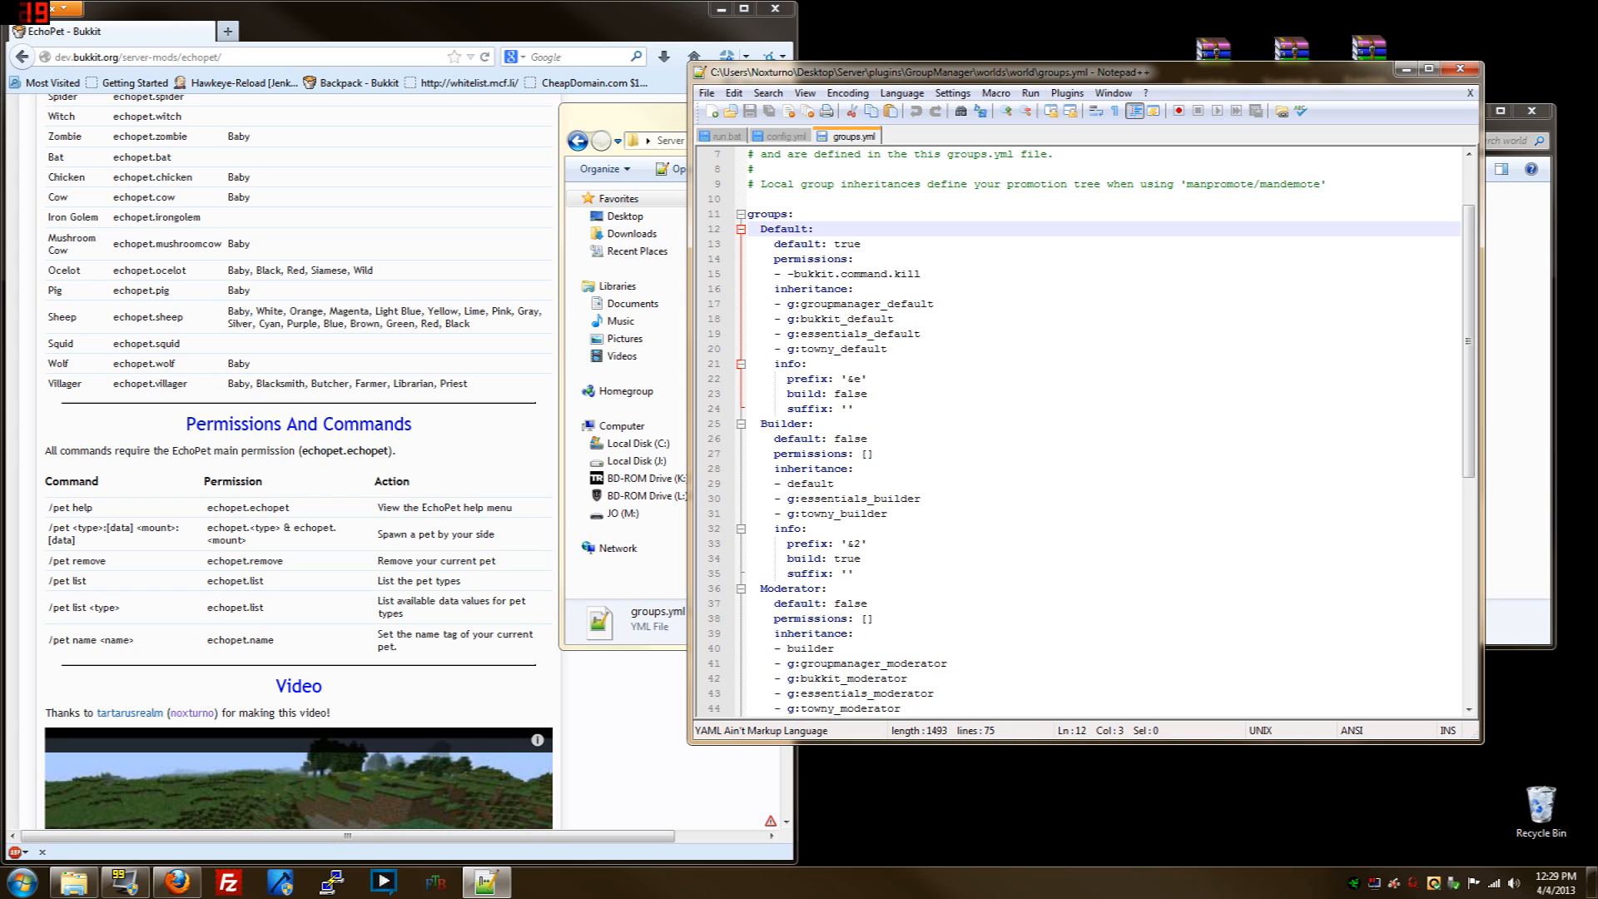
pyautogui.write('t:')
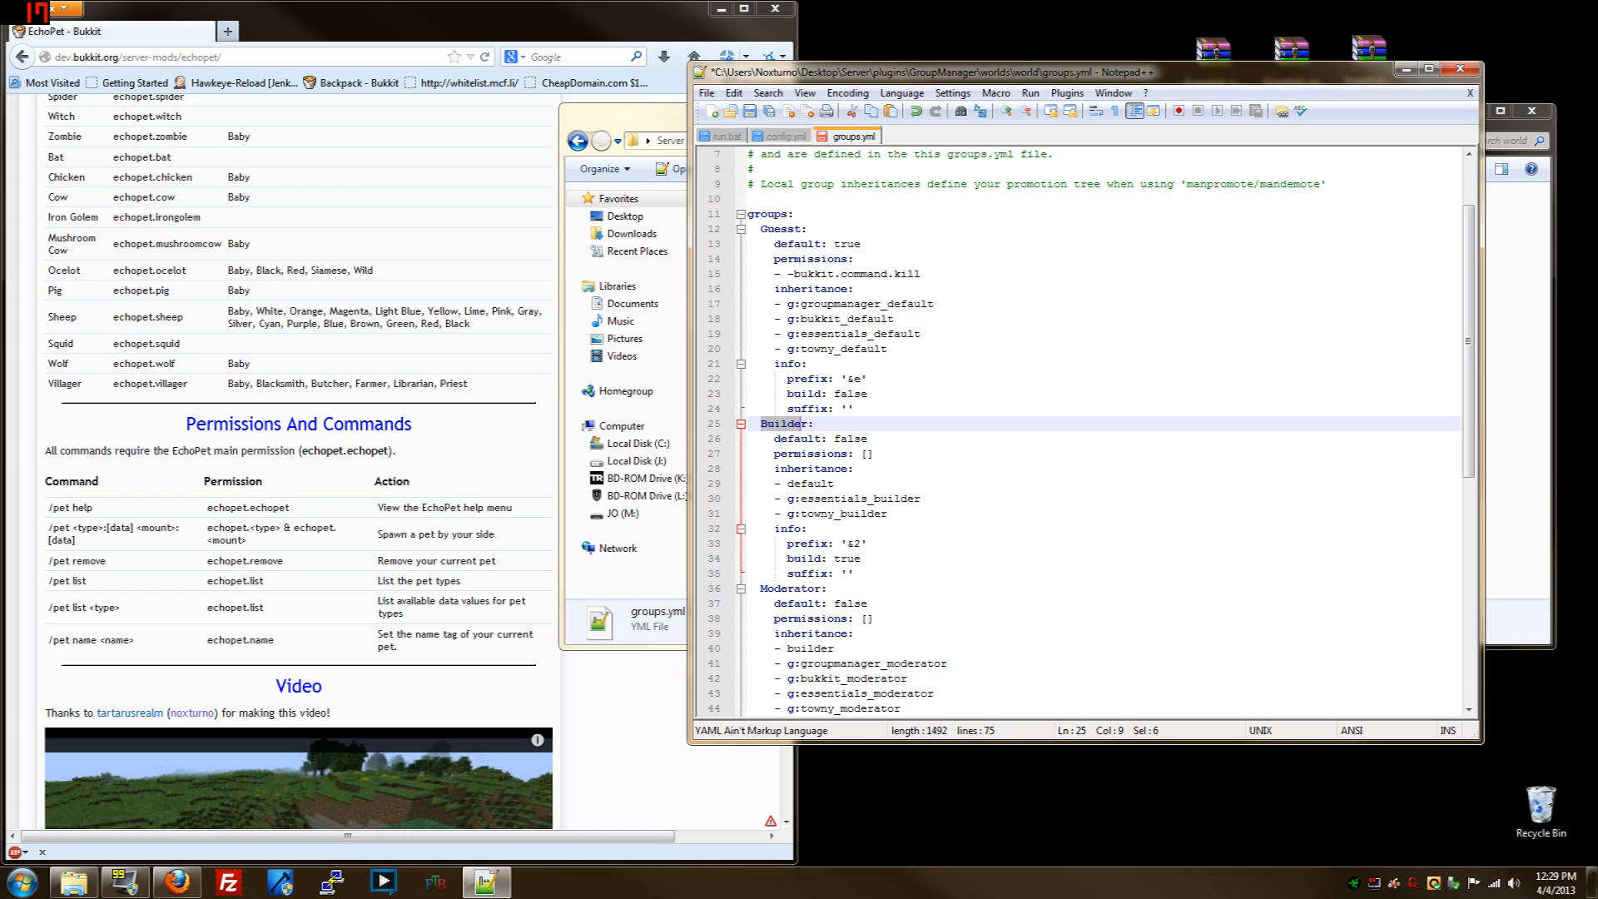
pyautogui.write('M:')
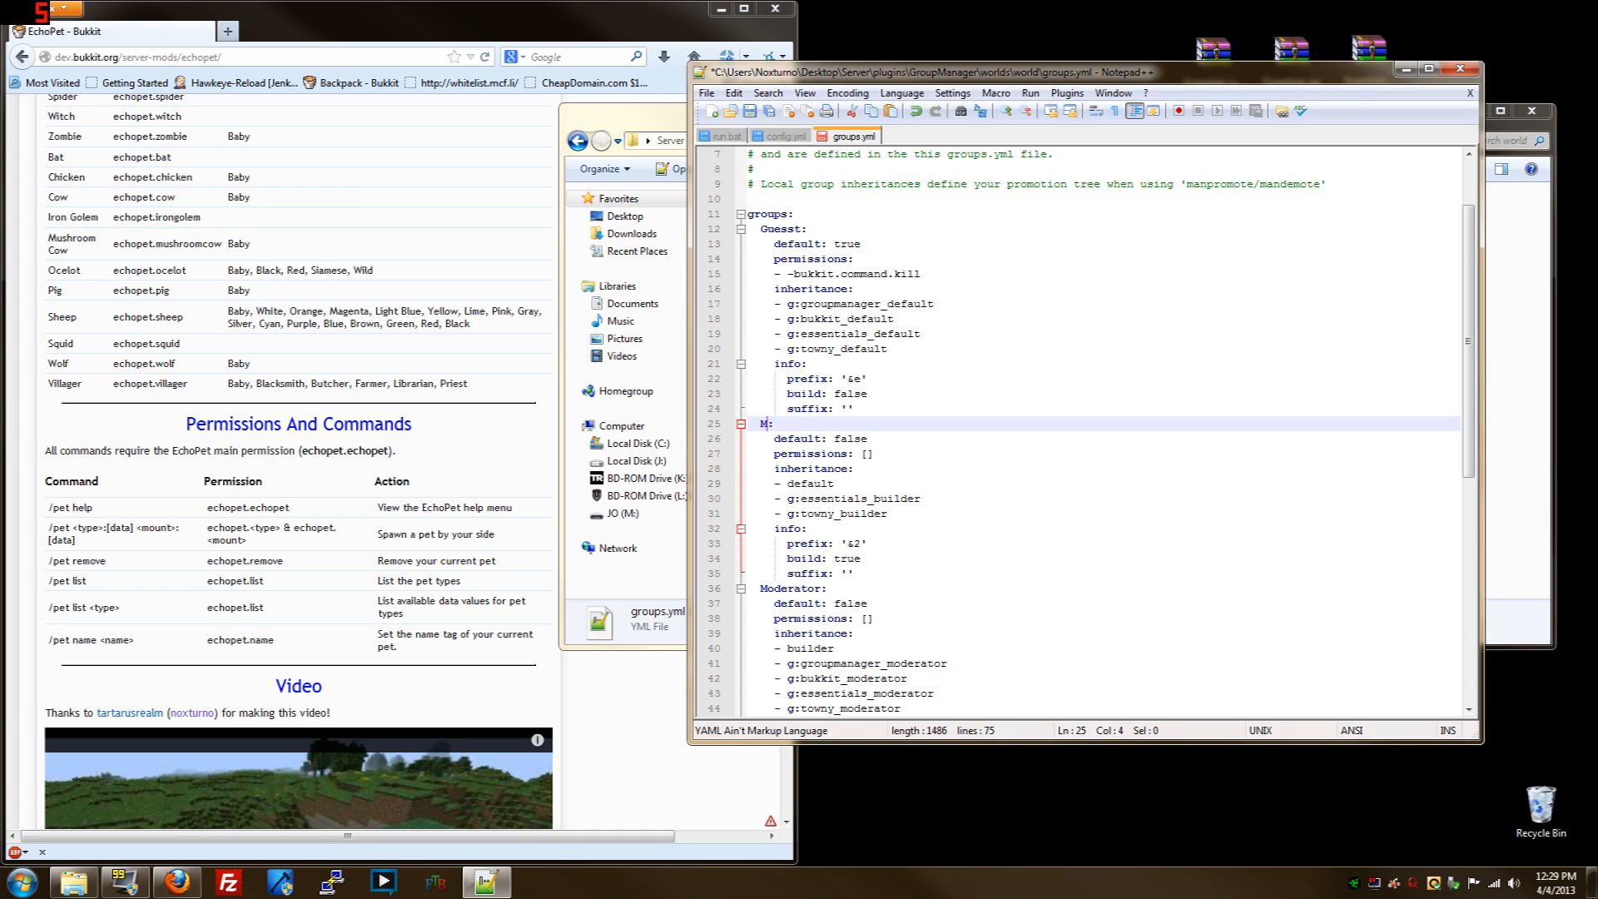
pyautogui.write('ember')
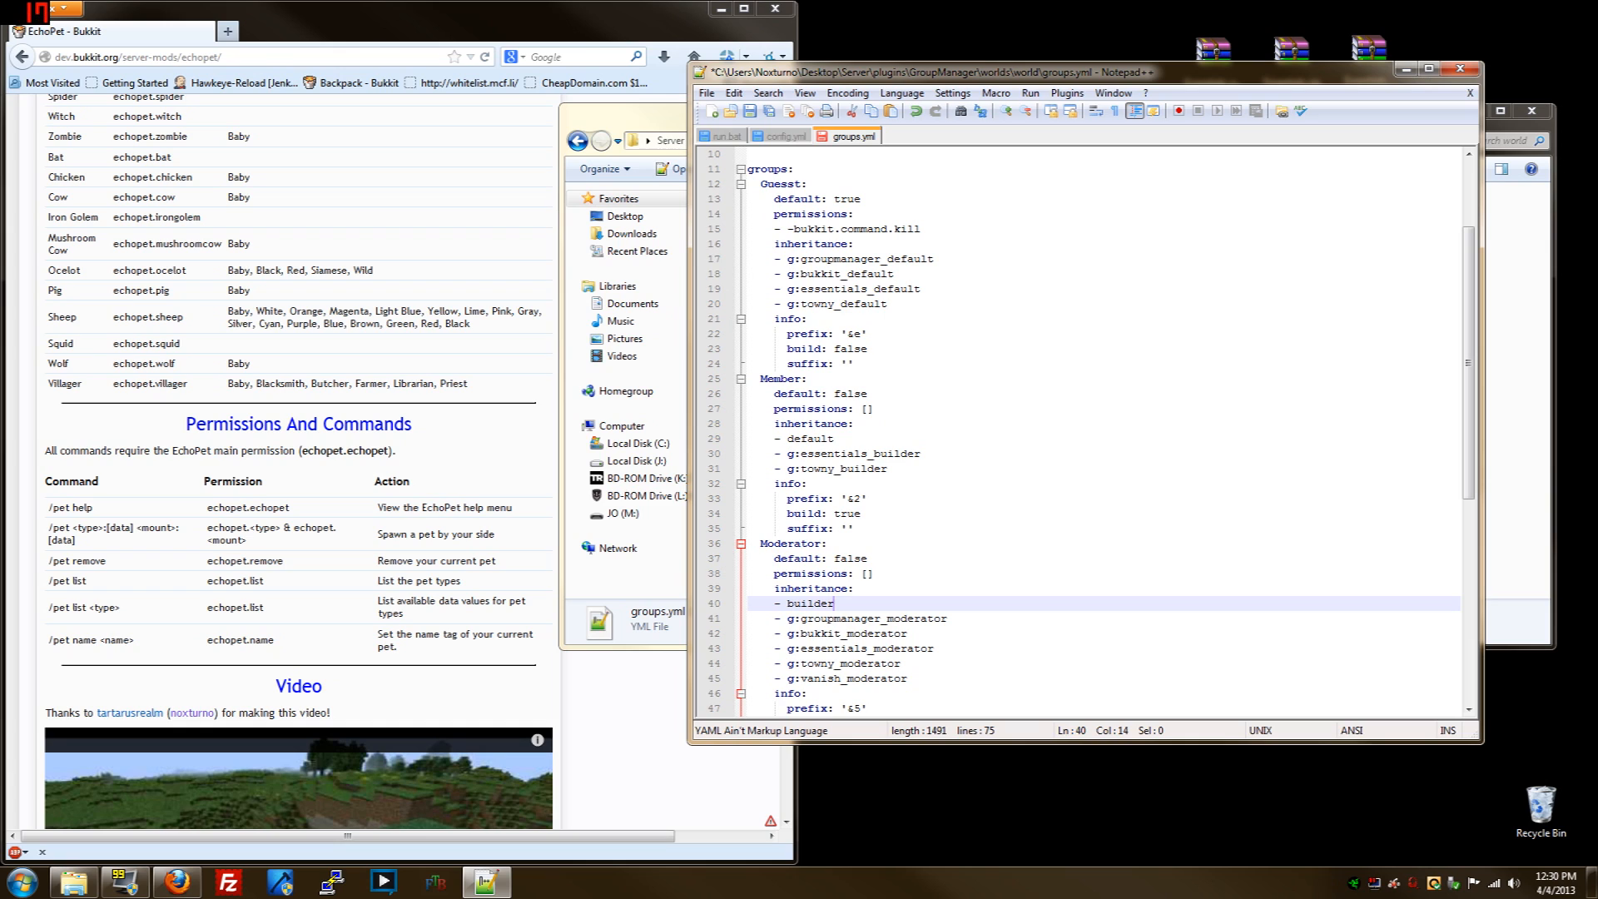
# Replace Moderator's inherited group name with Member
pyautogui.press('Backspace')
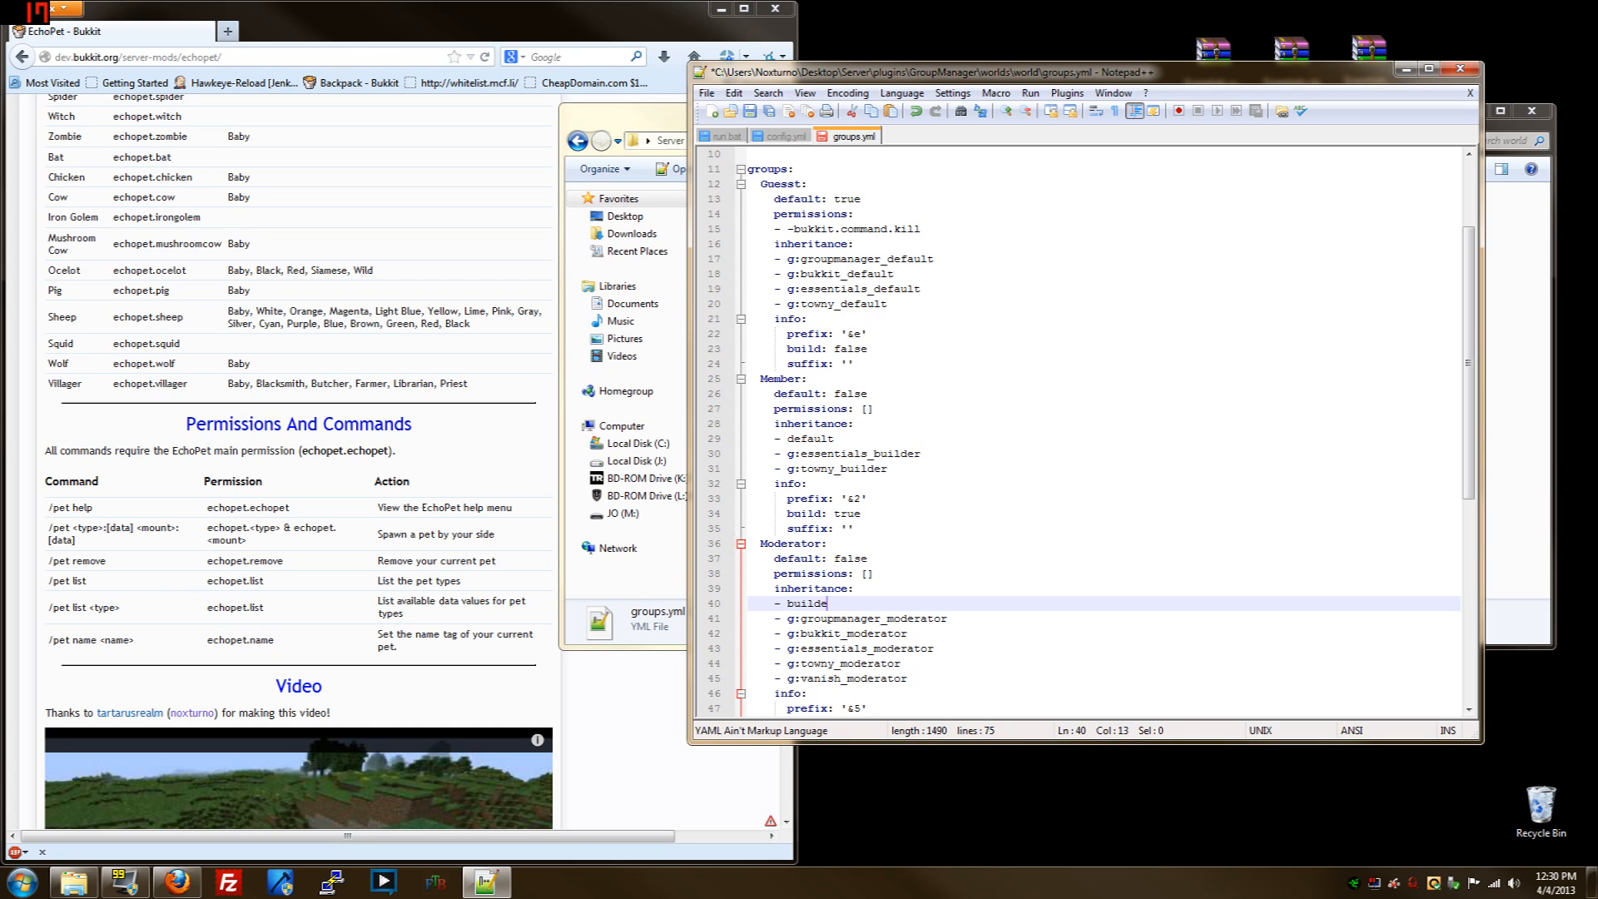
pyautogui.press('BackSpace')
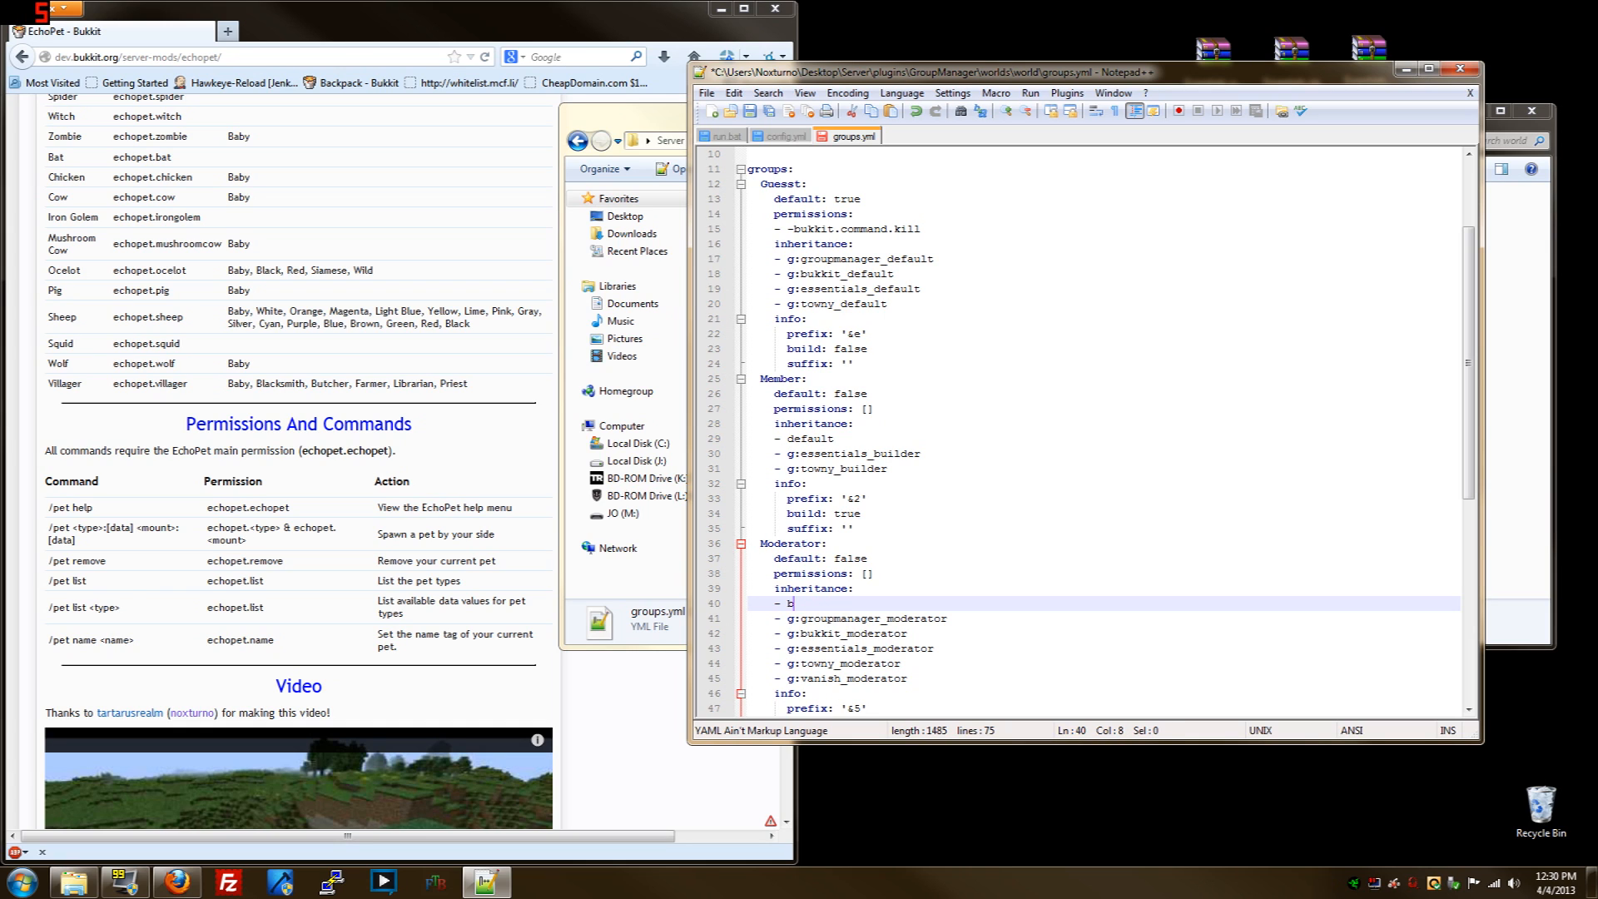
pyautogui.press('Backspace')
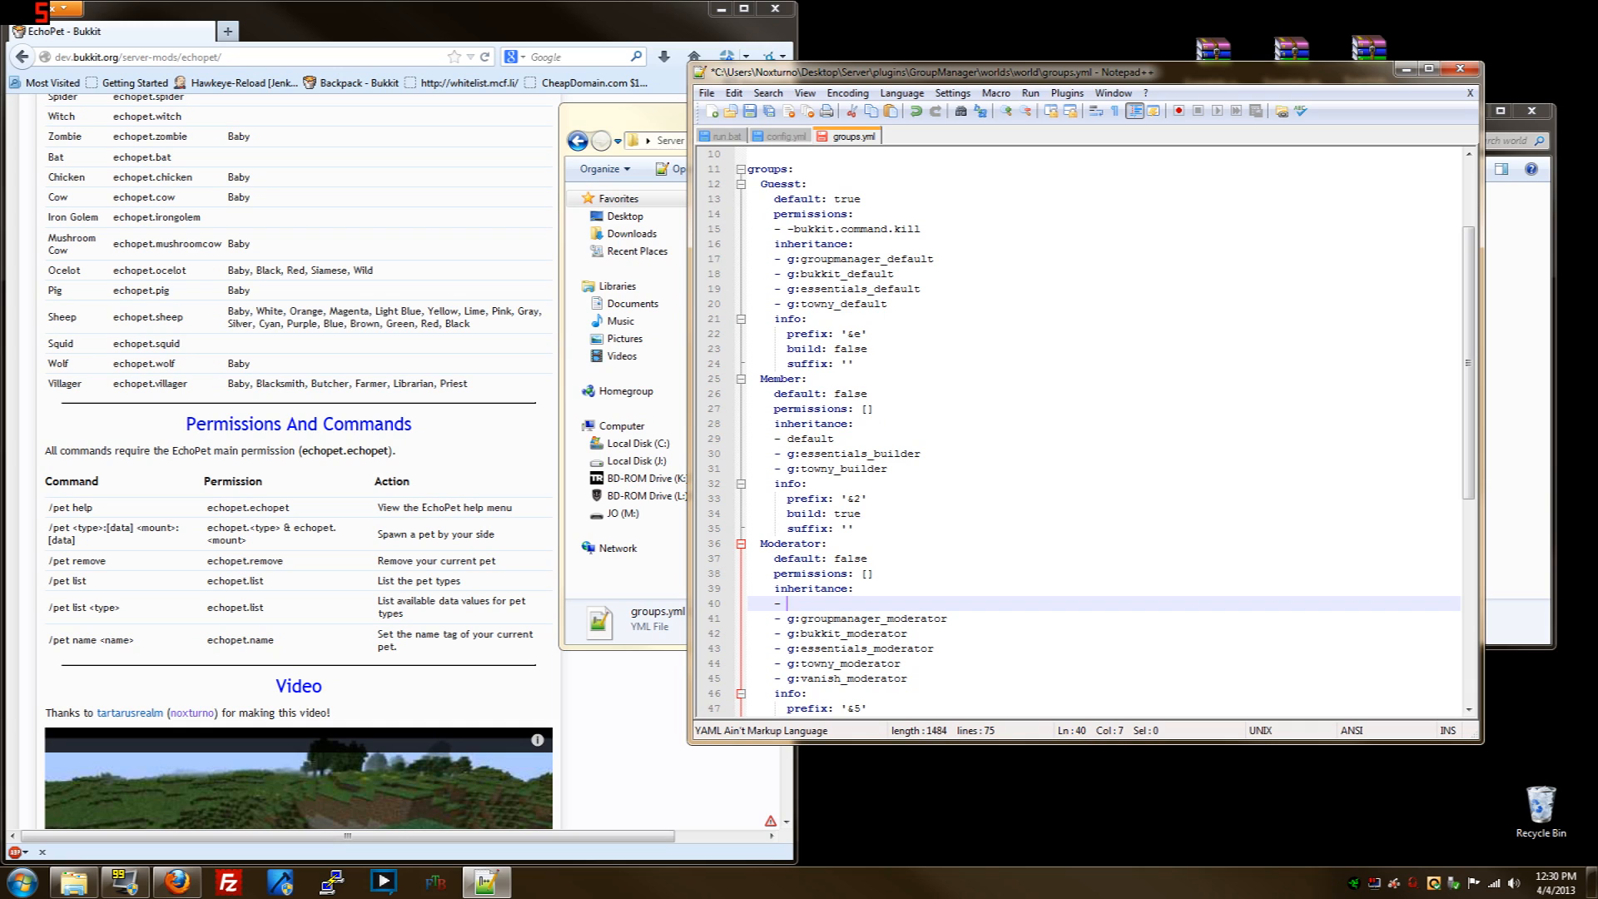
pyautogui.write('Me')
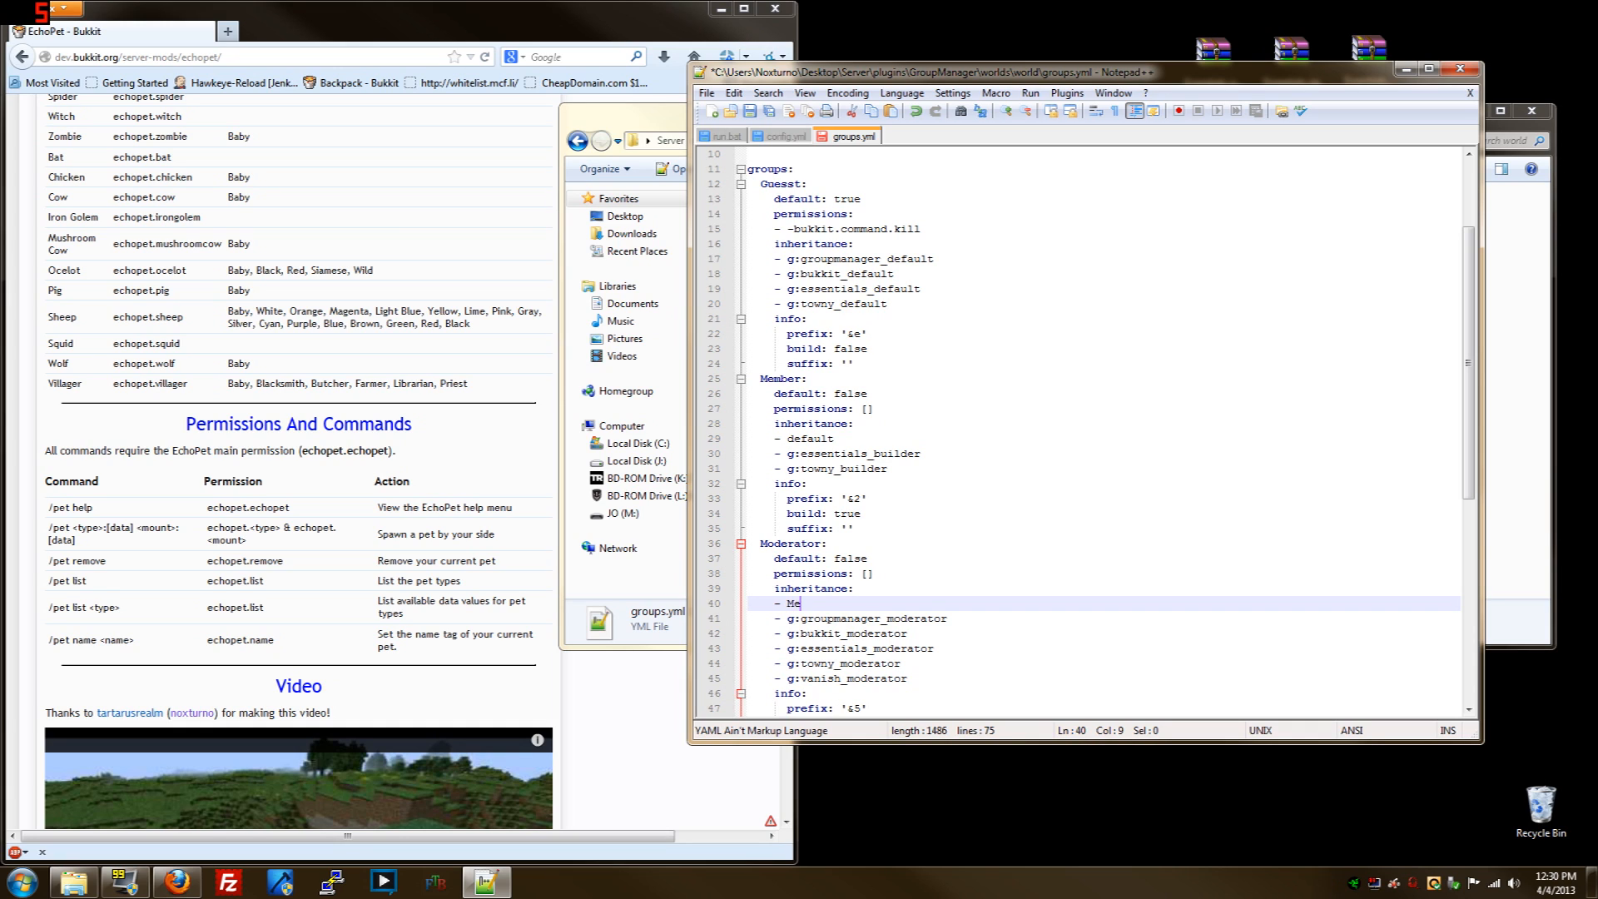
pyautogui.write('mbe')
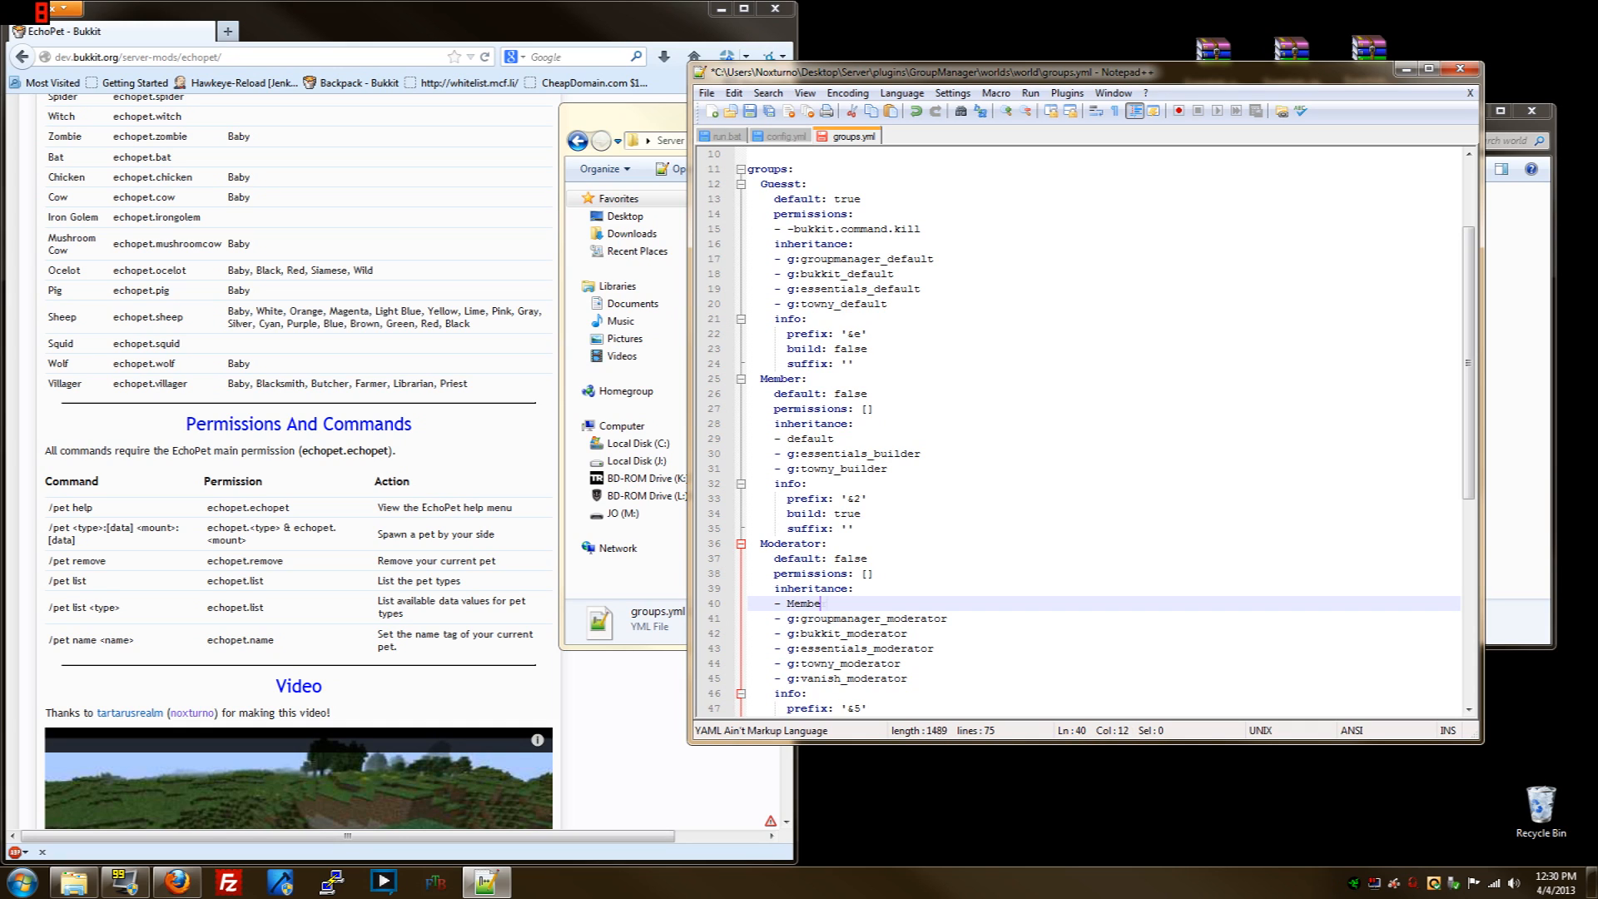
pyautogui.write('r')
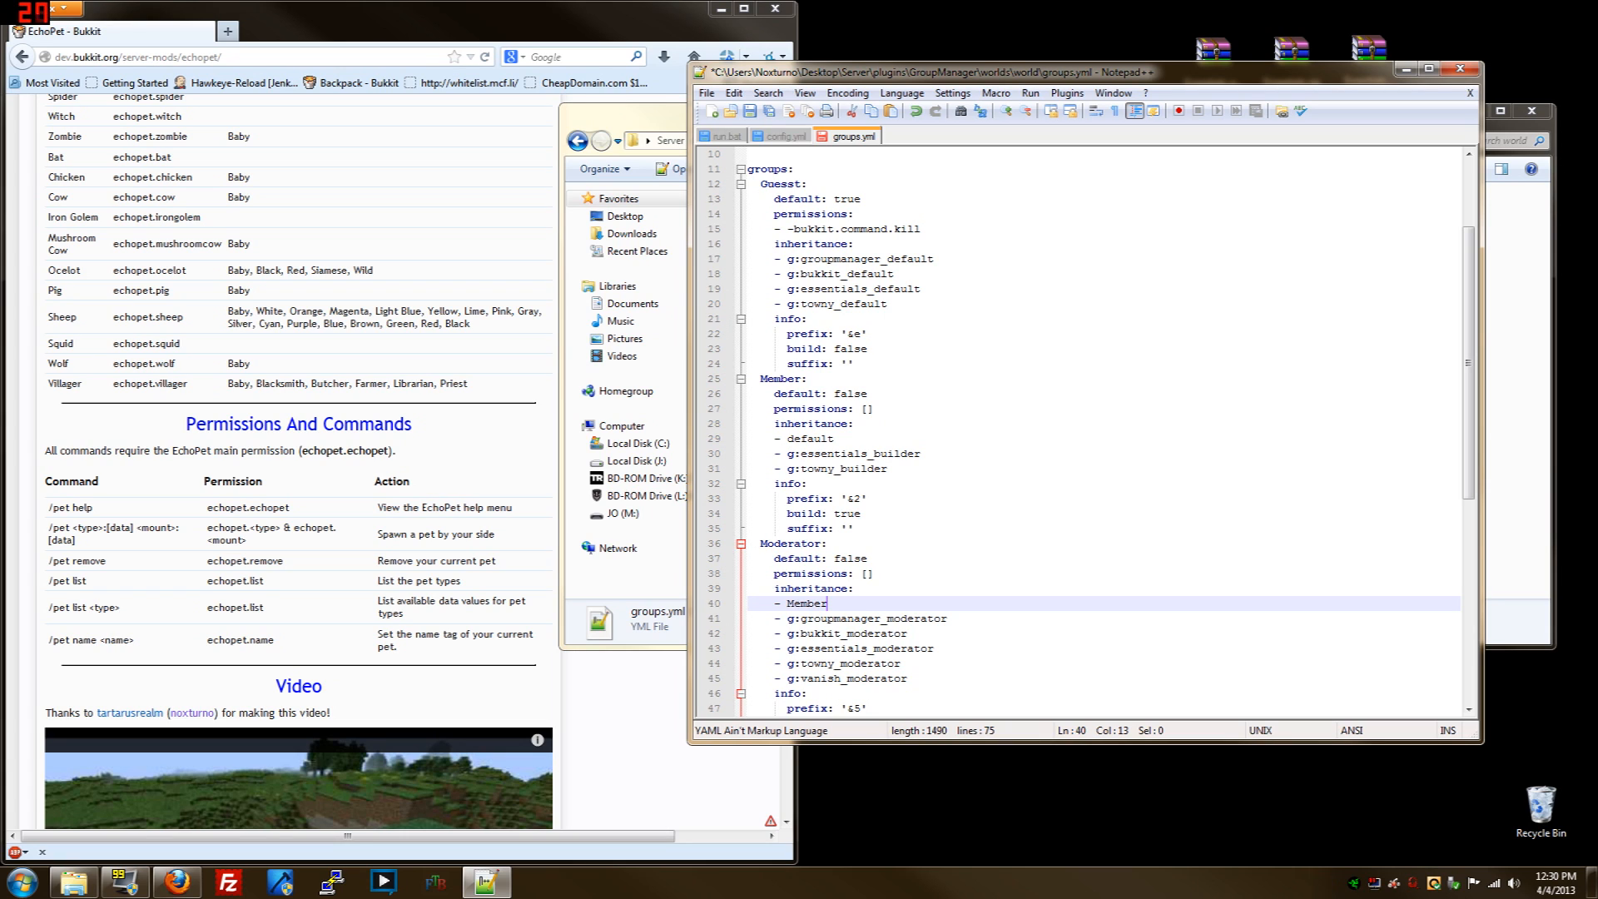
pyautogui.scroll(-3)
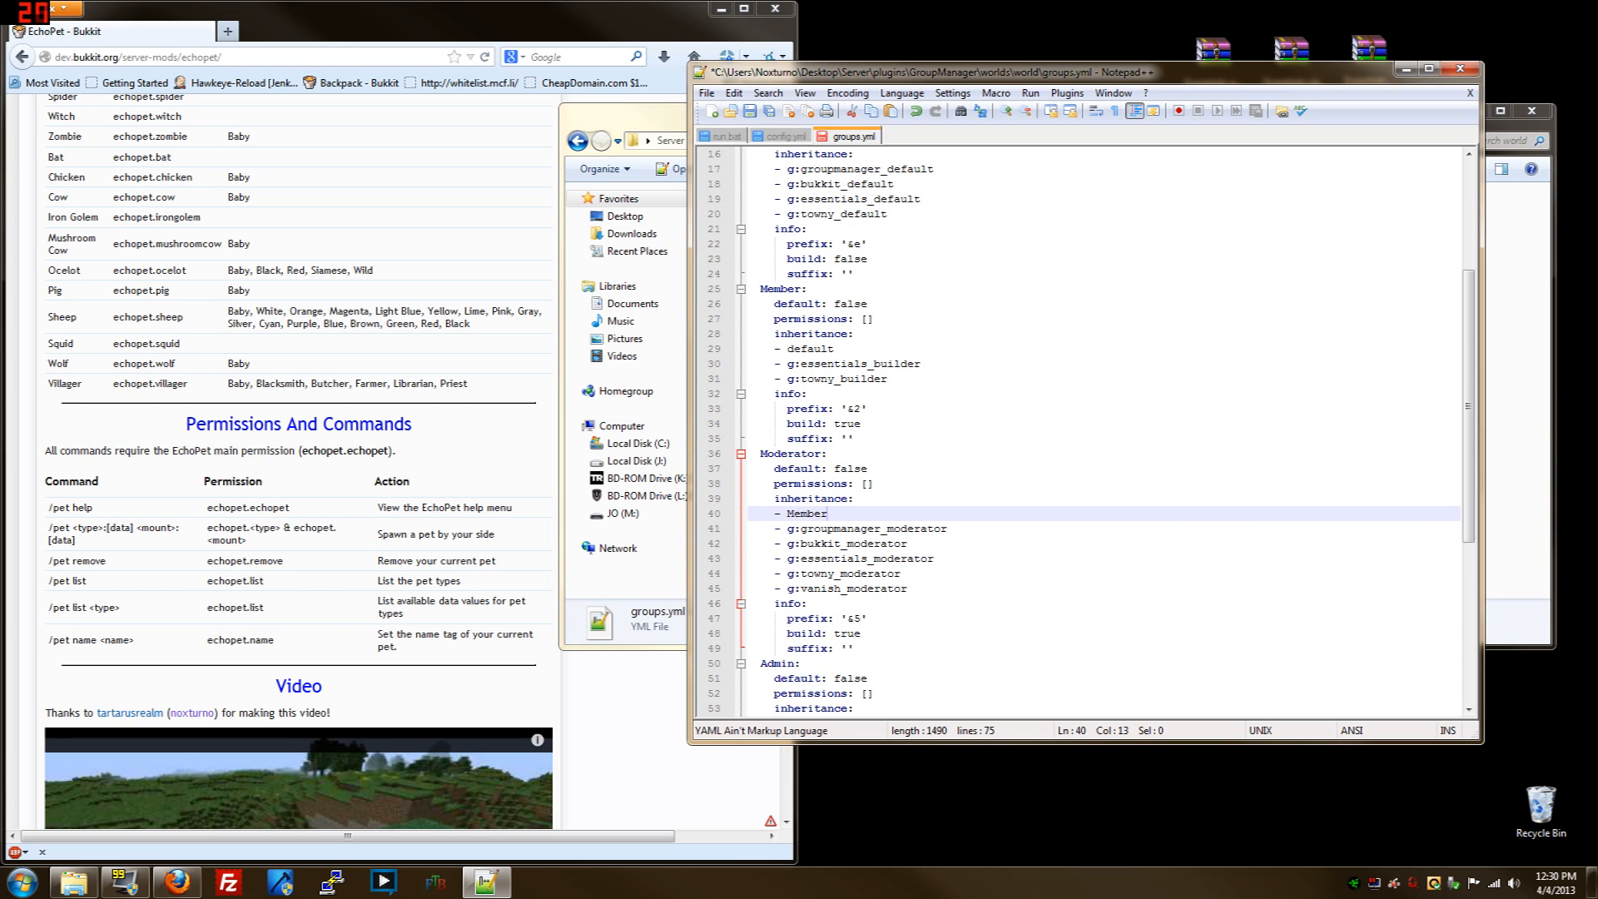
pyautogui.scroll(3)
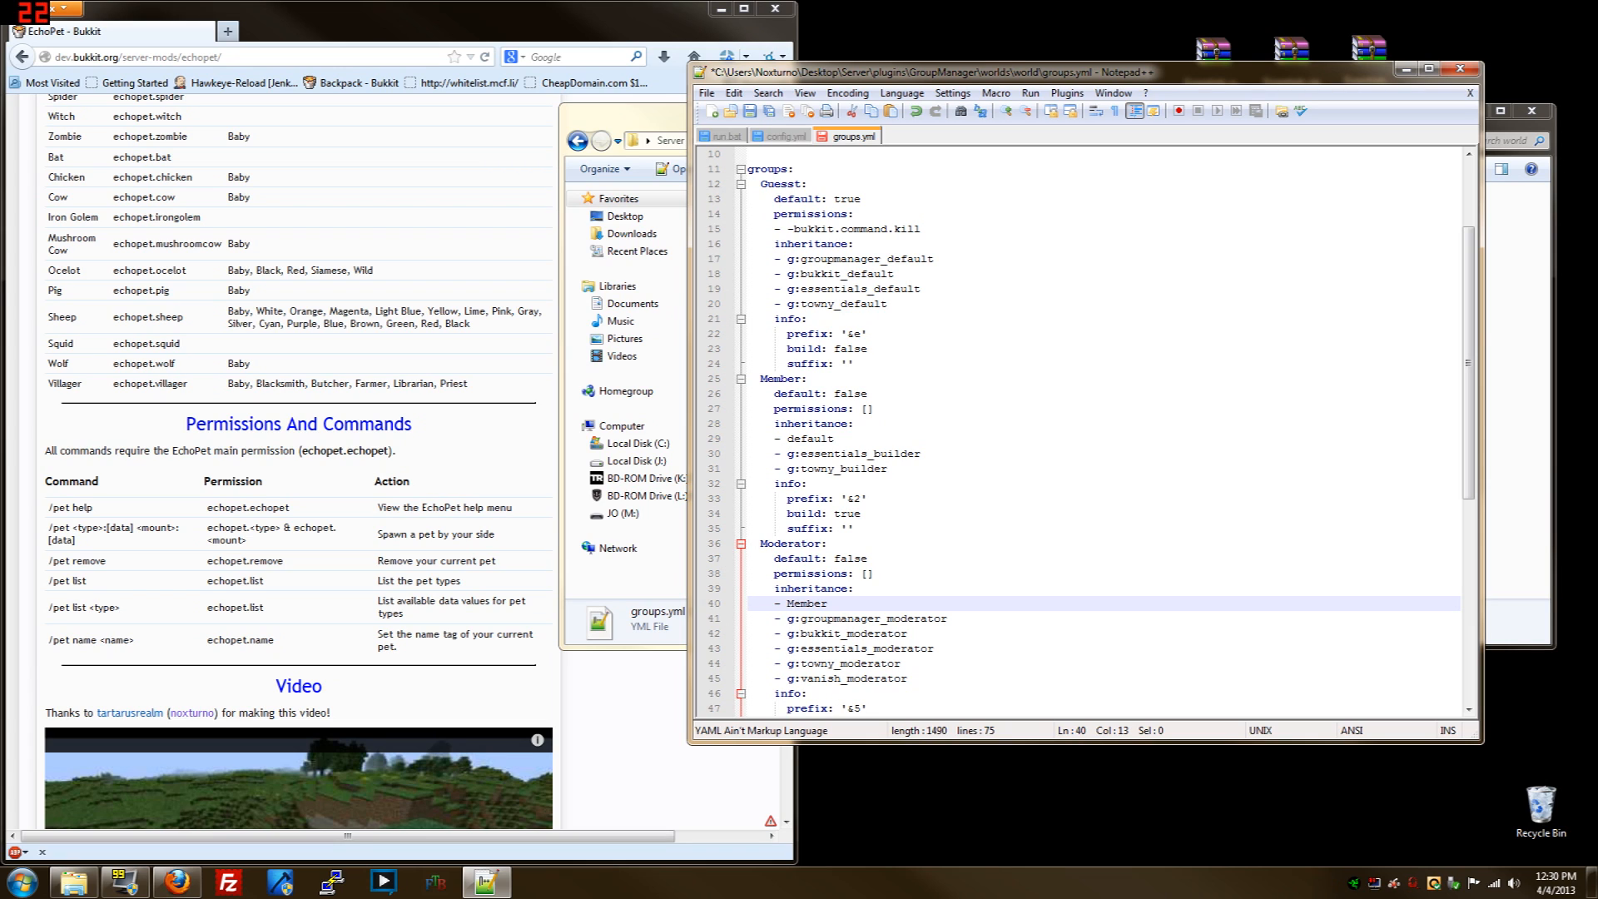
# Add '- echopet.*' and '- echopet.bat' under Member's permissions, copying the bat node from the wiki
pyautogui.click(871, 408)
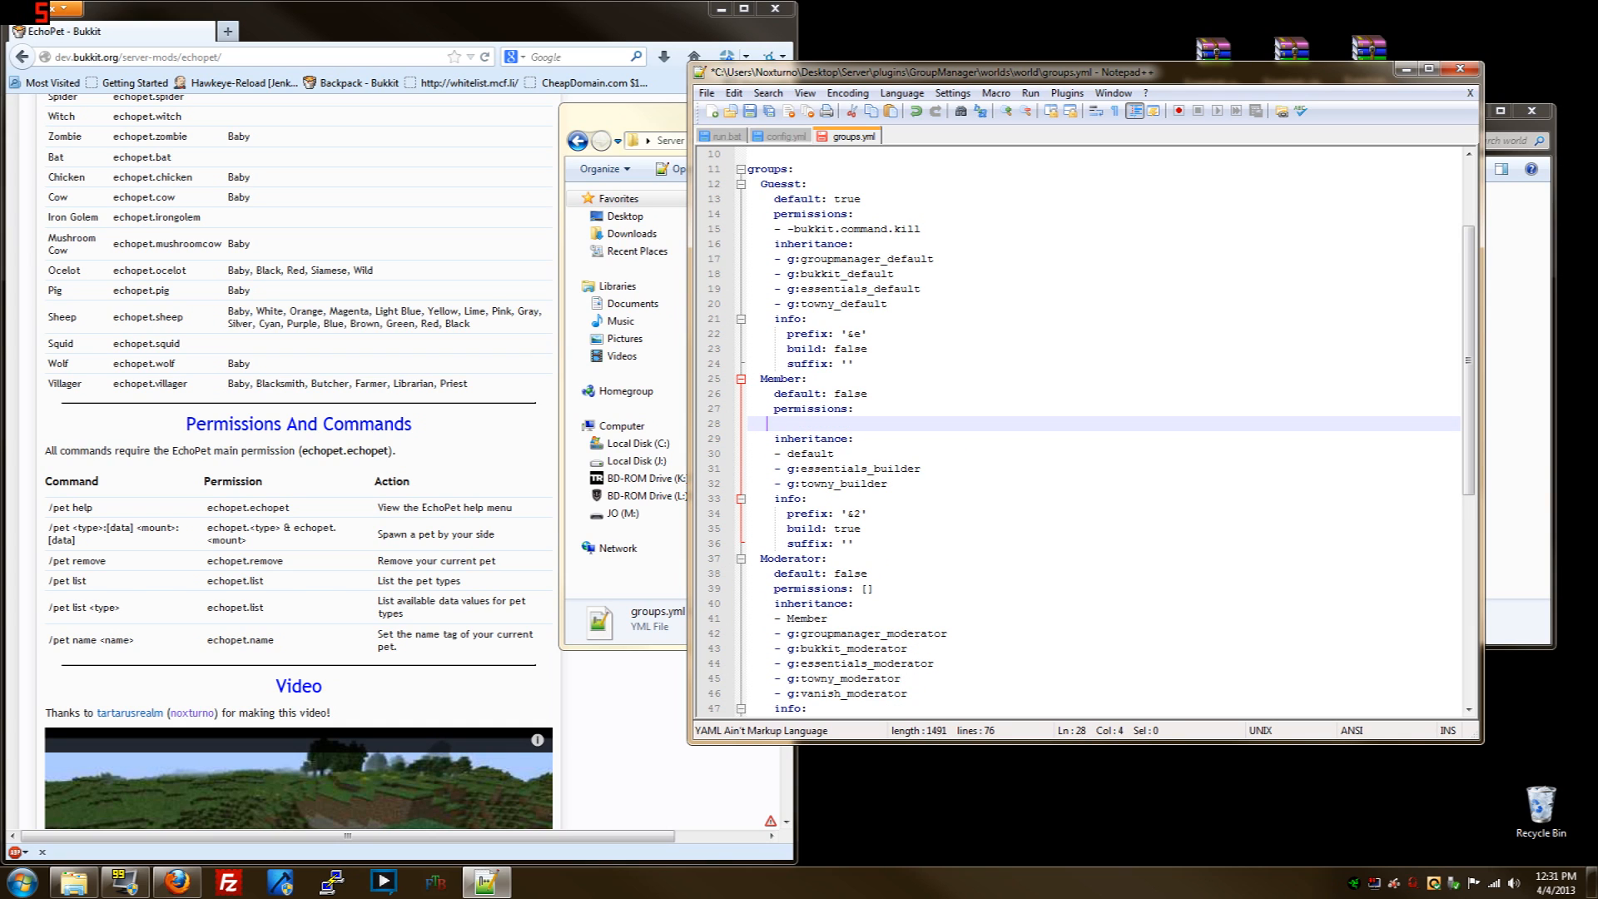
pyautogui.write('- echopet.*-')
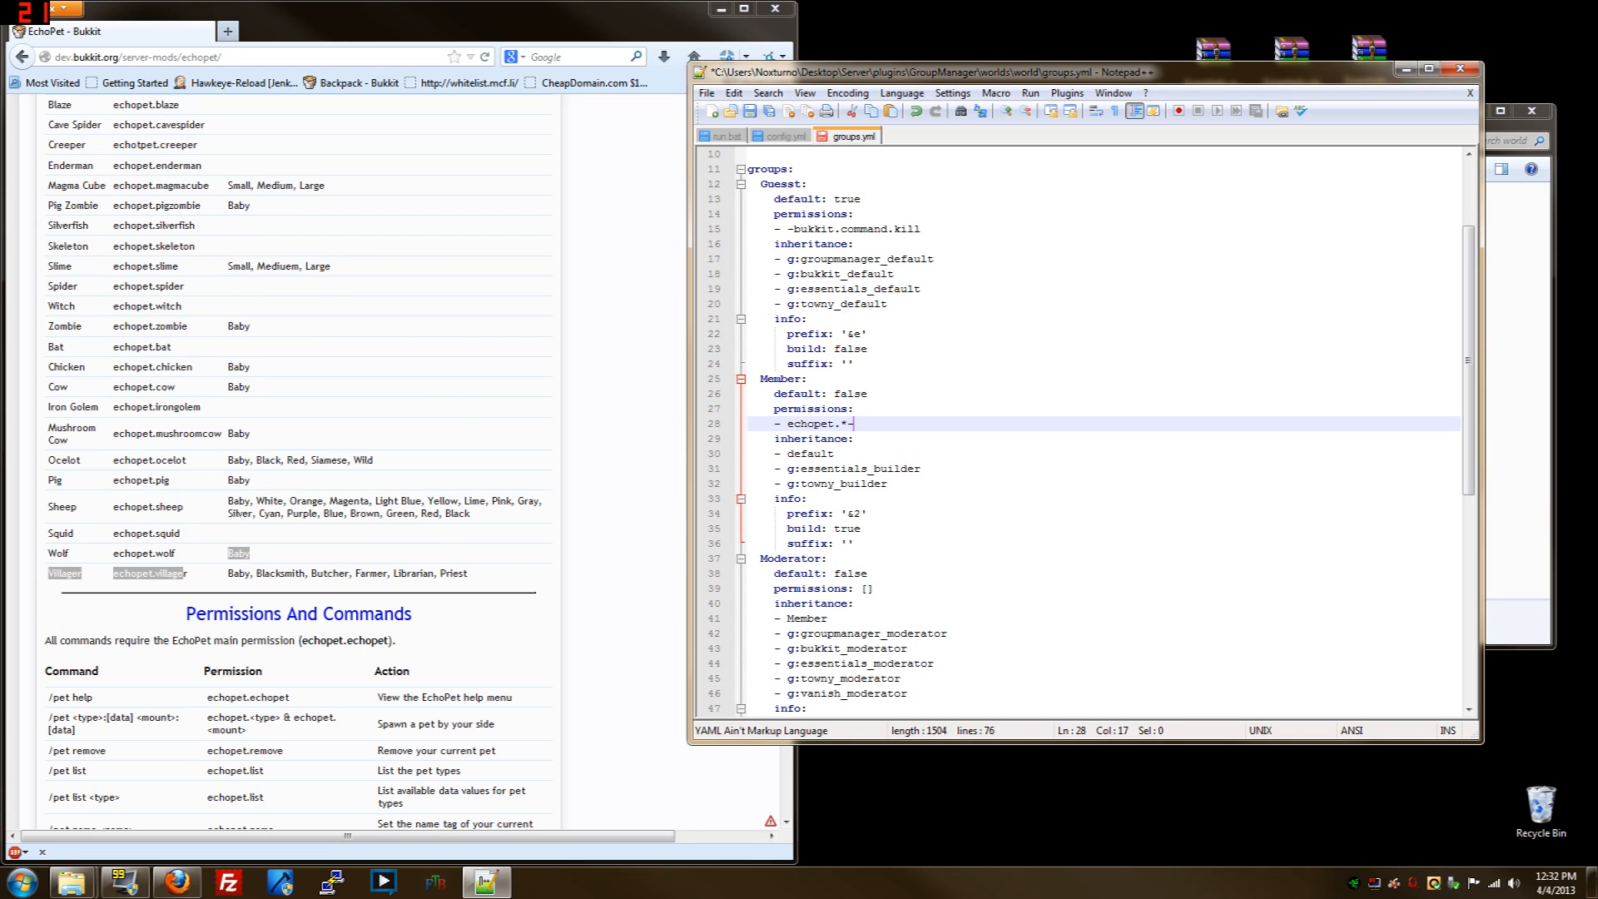
pyautogui.press('Backspace')
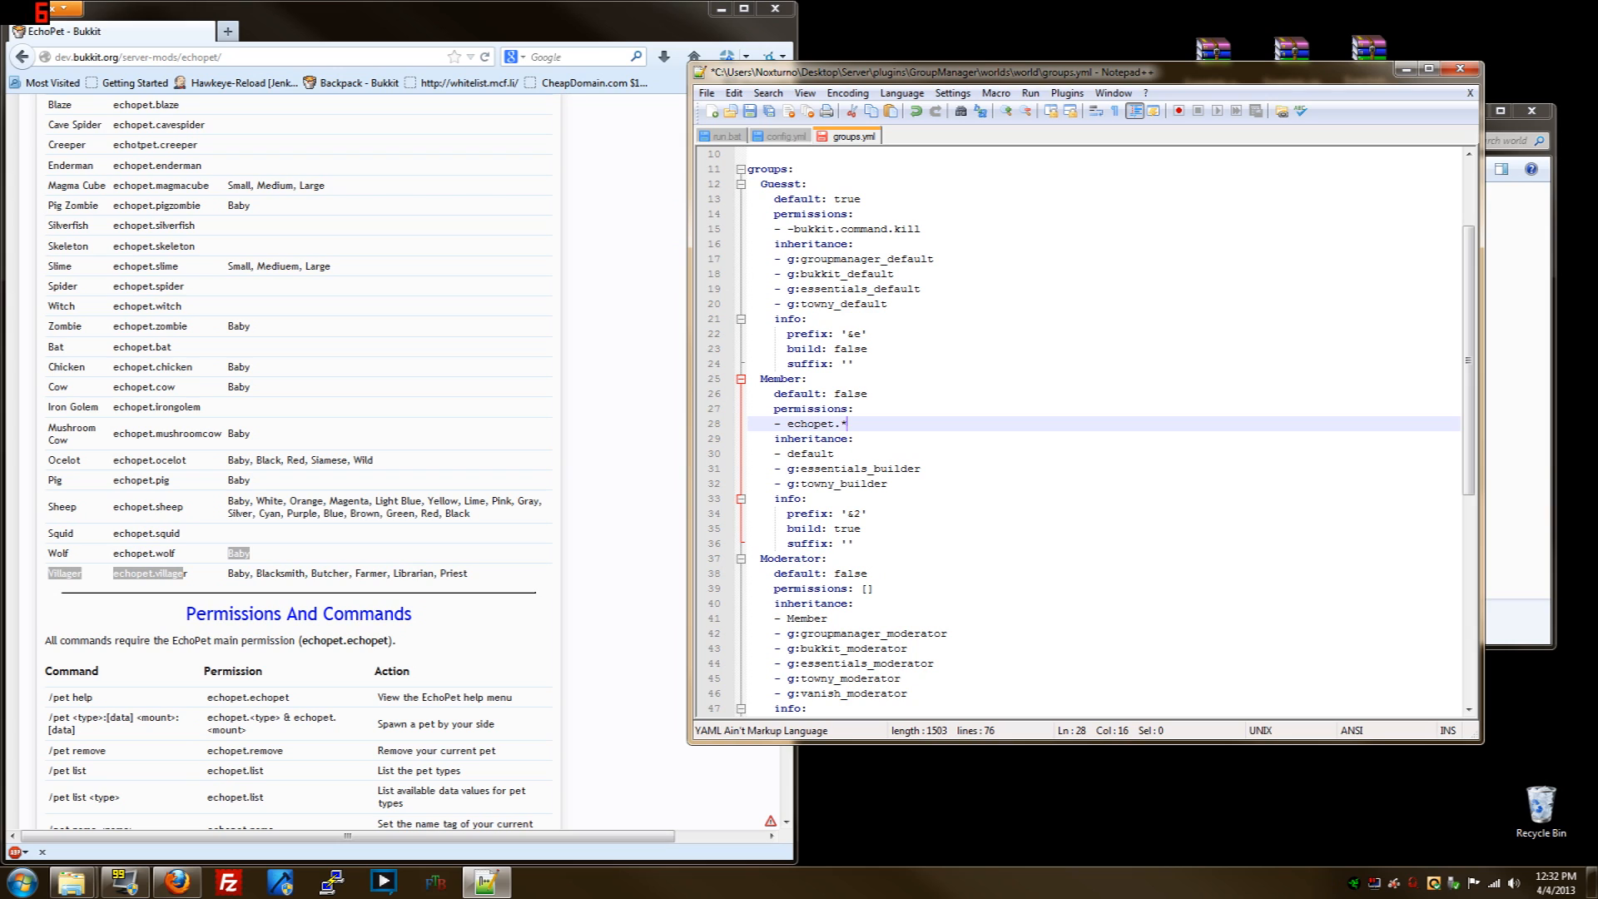
pyautogui.click(836, 410)
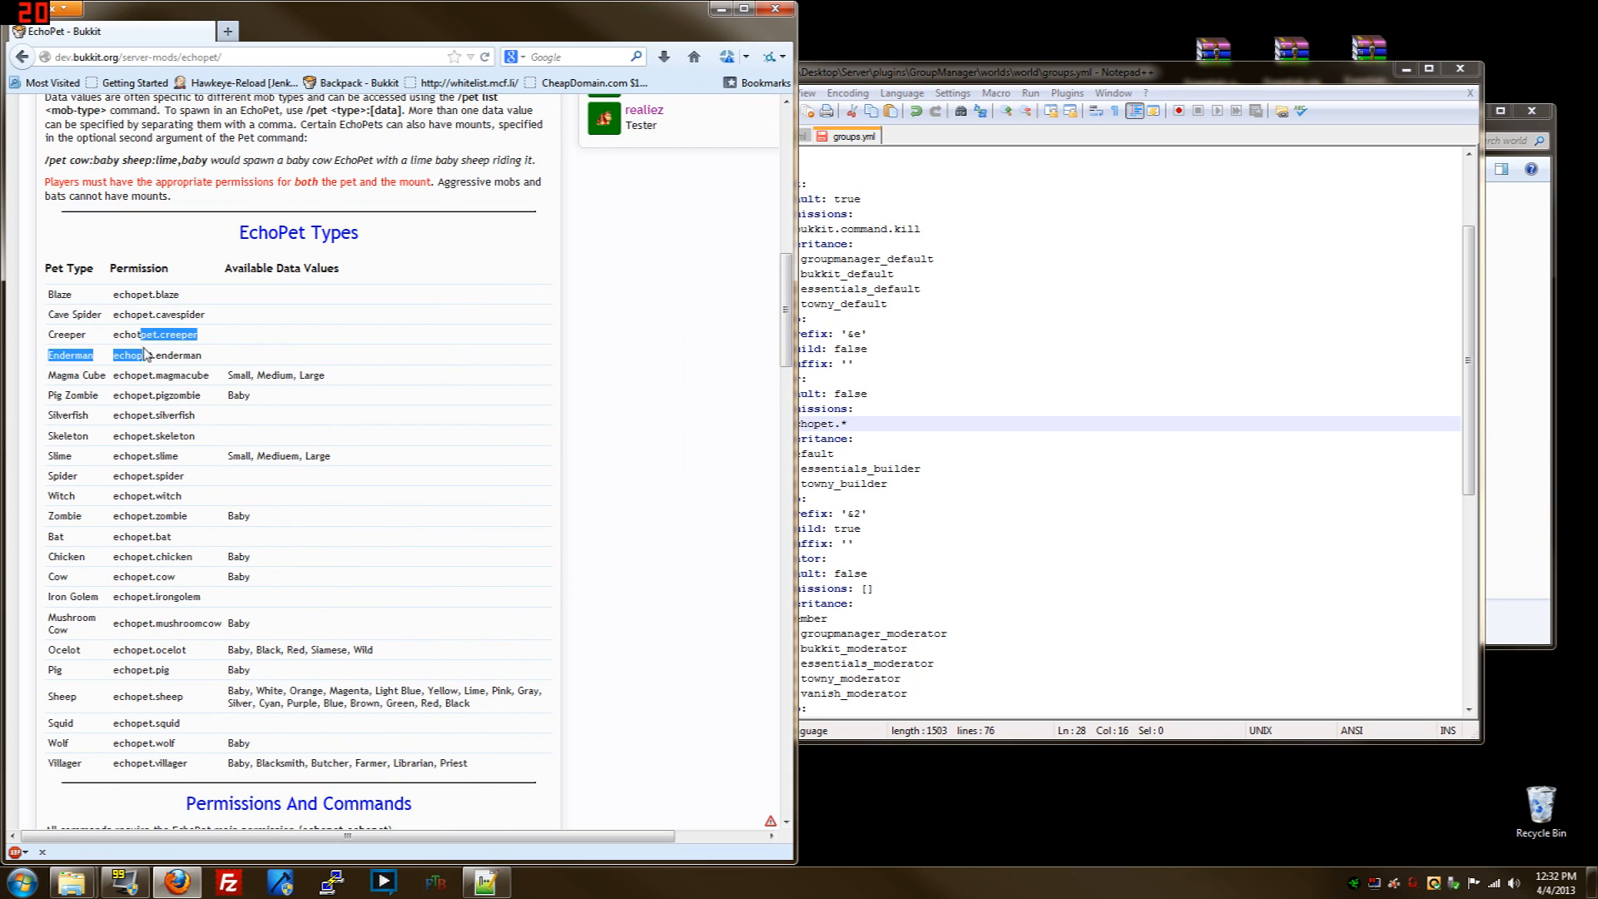
pyautogui.scroll(-3)
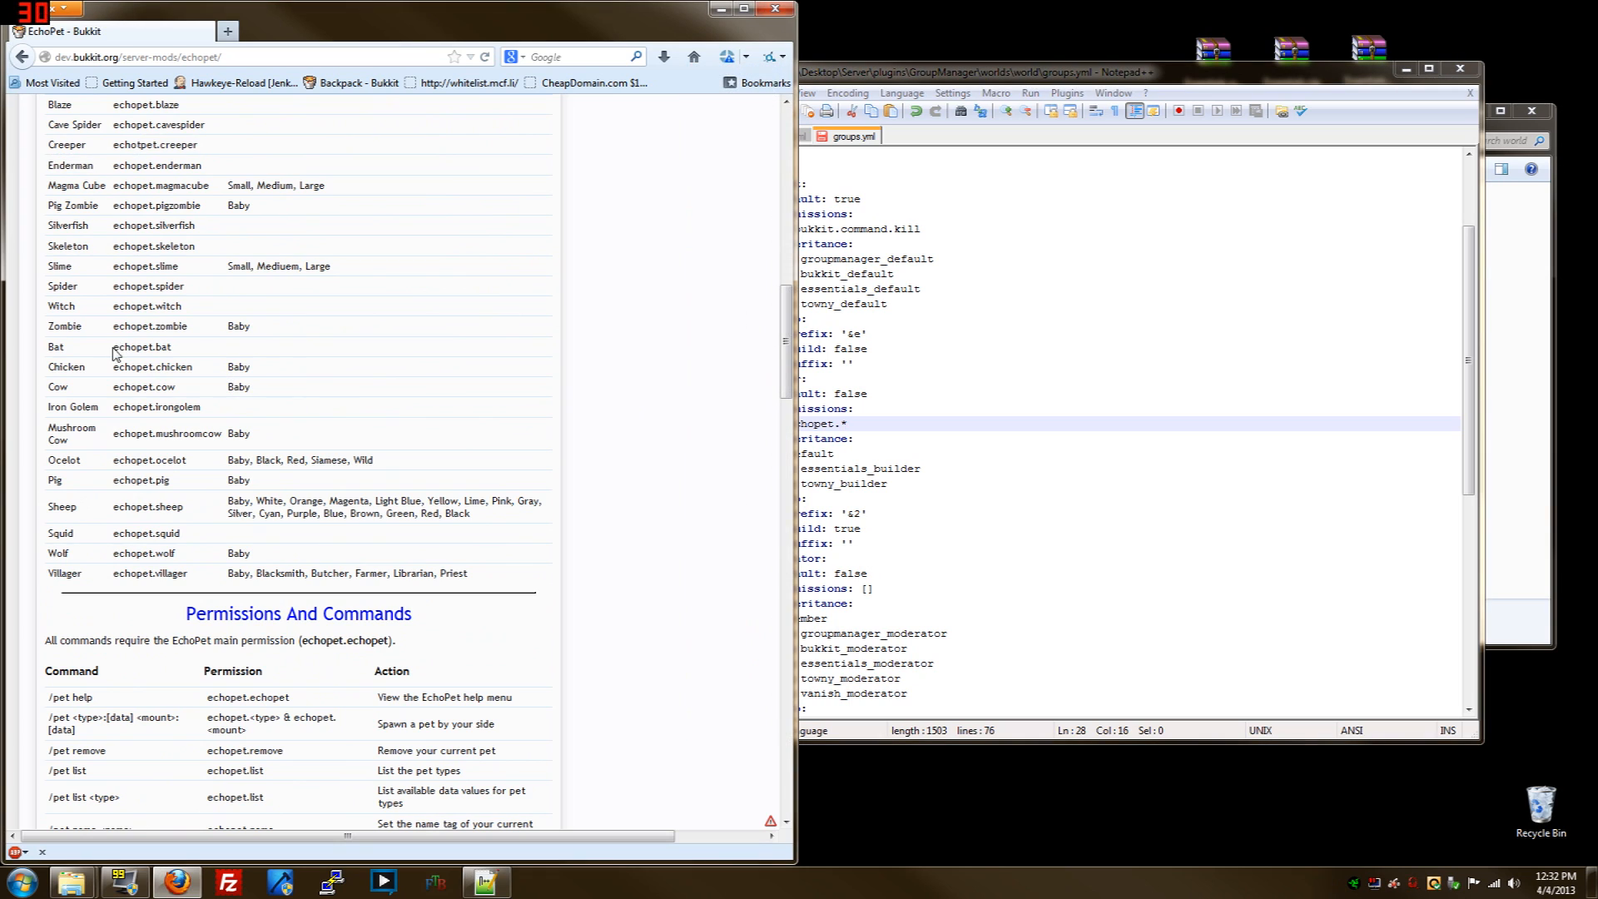
pyautogui.doubleClick(143, 346)
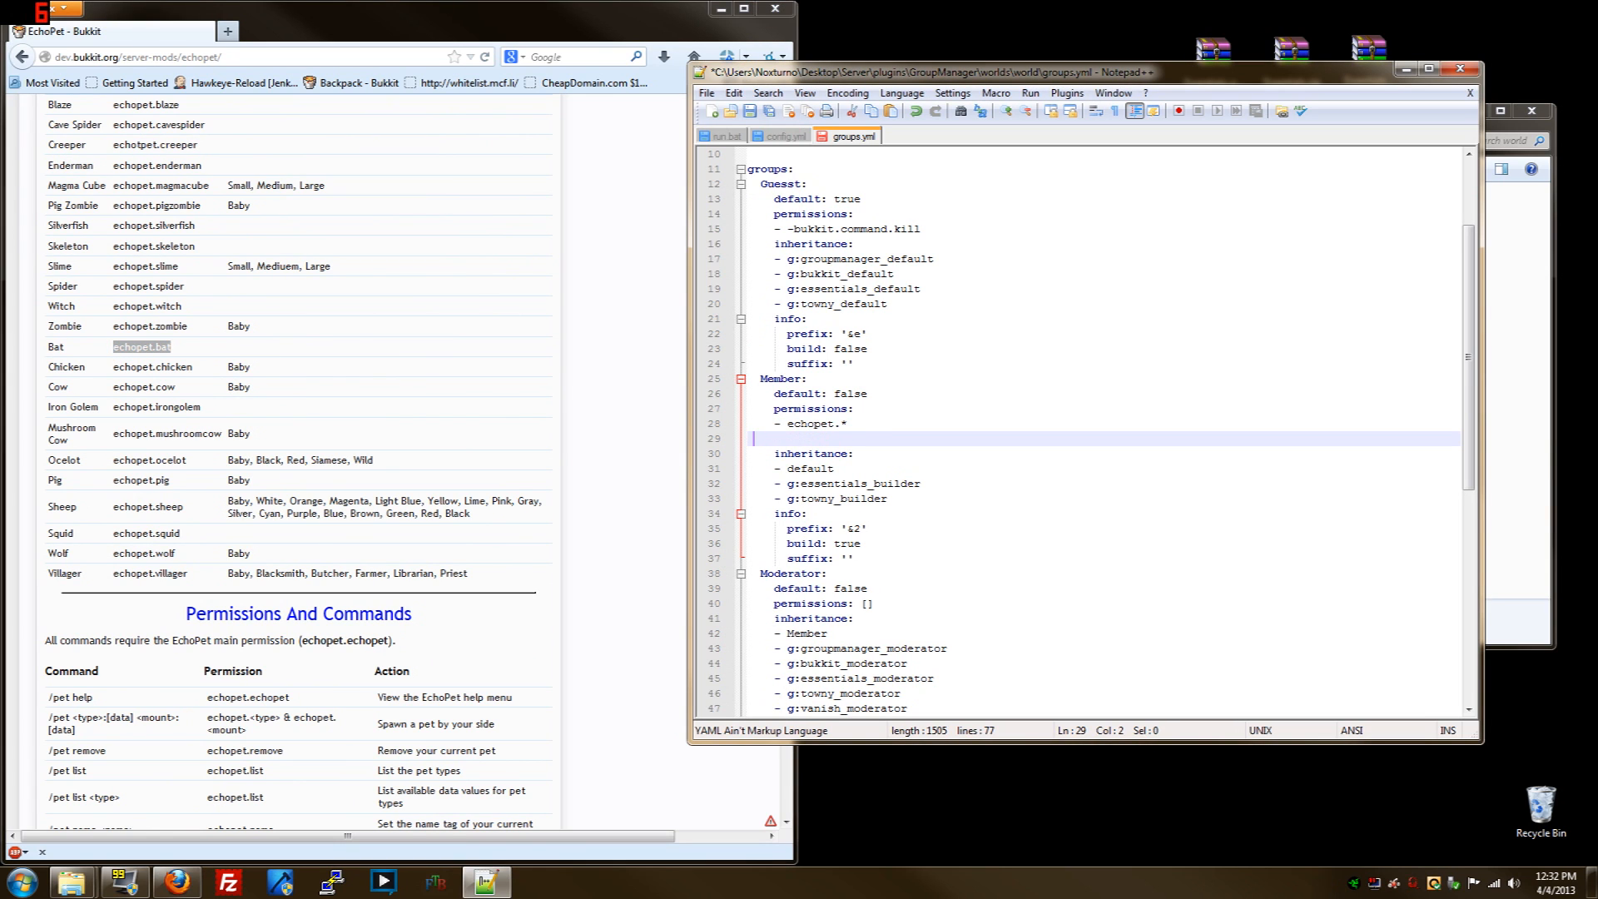
pyautogui.write('-')
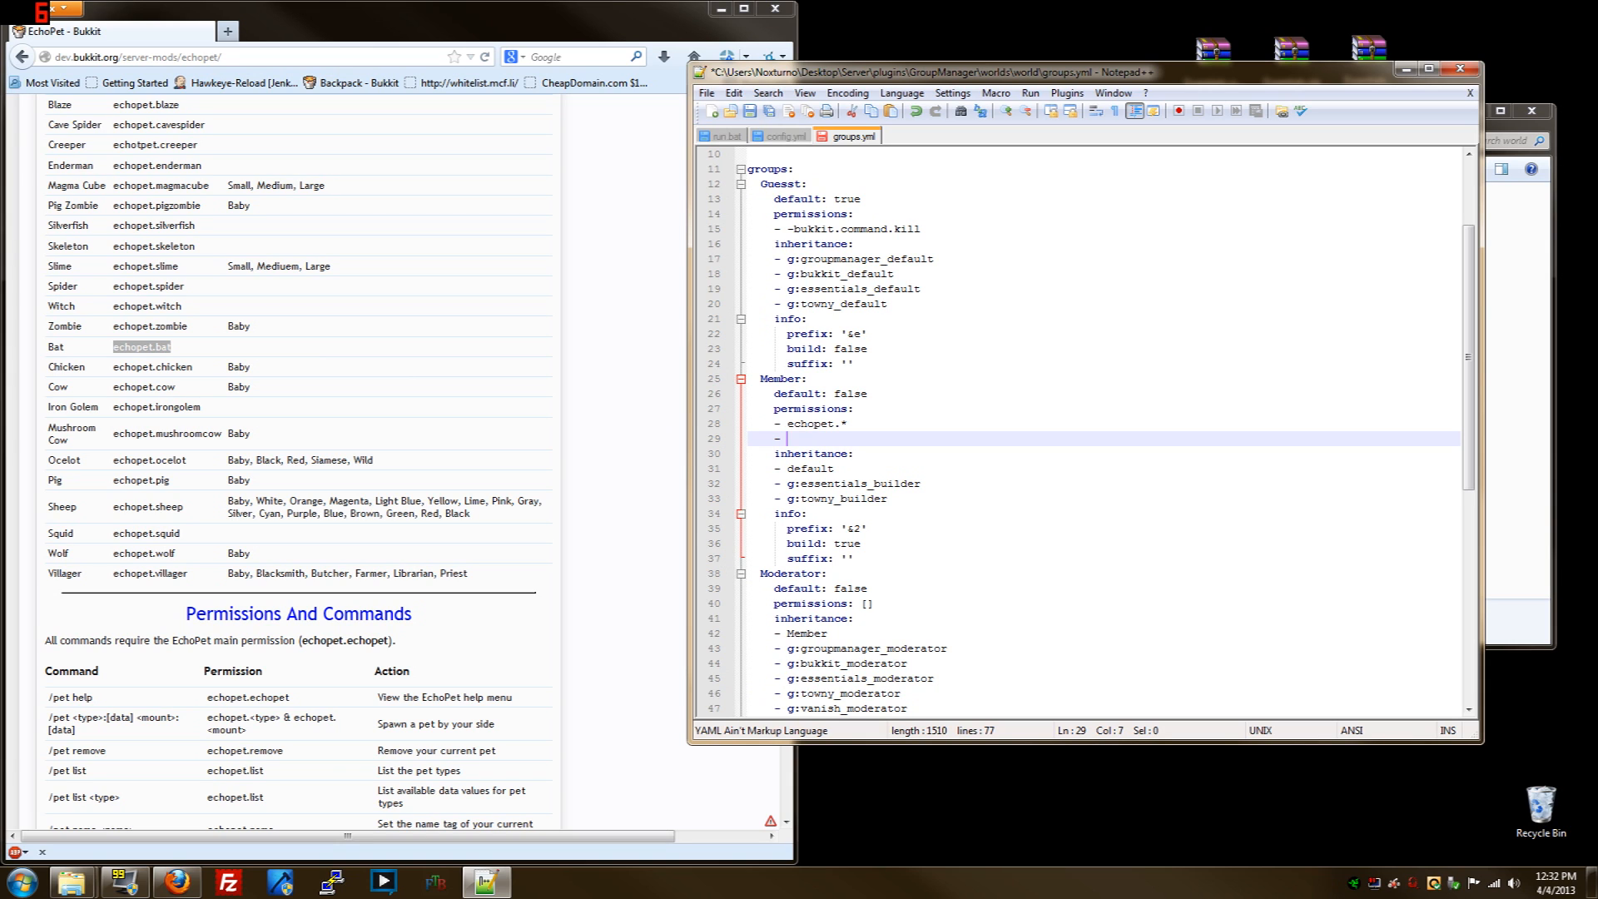
pyautogui.write('echopet.bat')
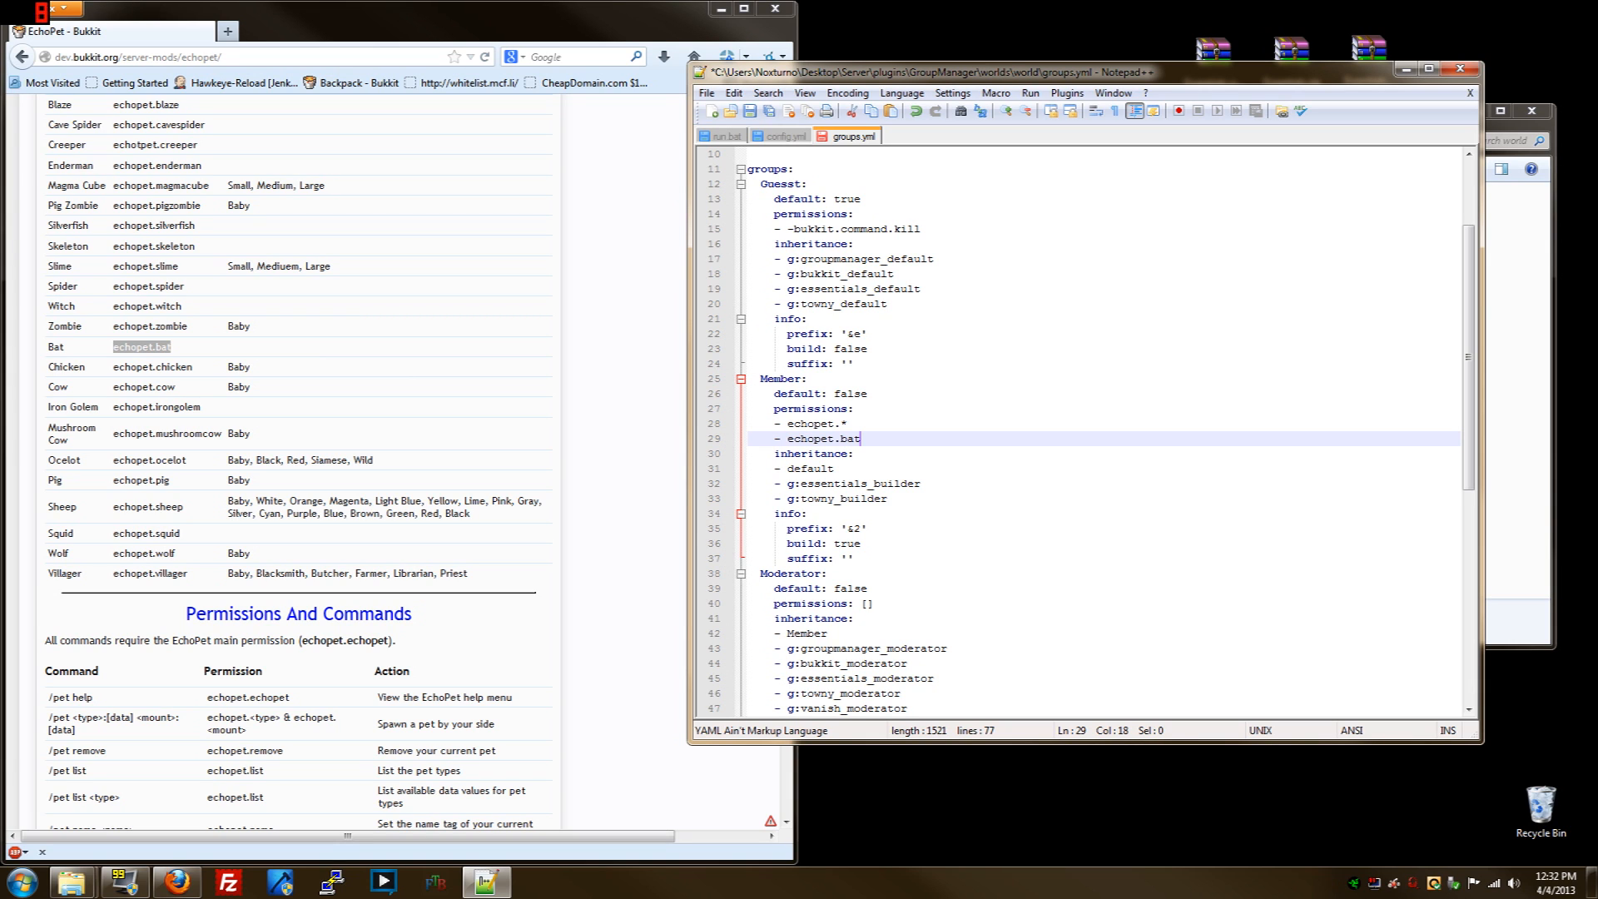
# Look up the wolf node on the wiki and give Moderator '- echopet.wolf' in place of []
pyautogui.scroll(3)
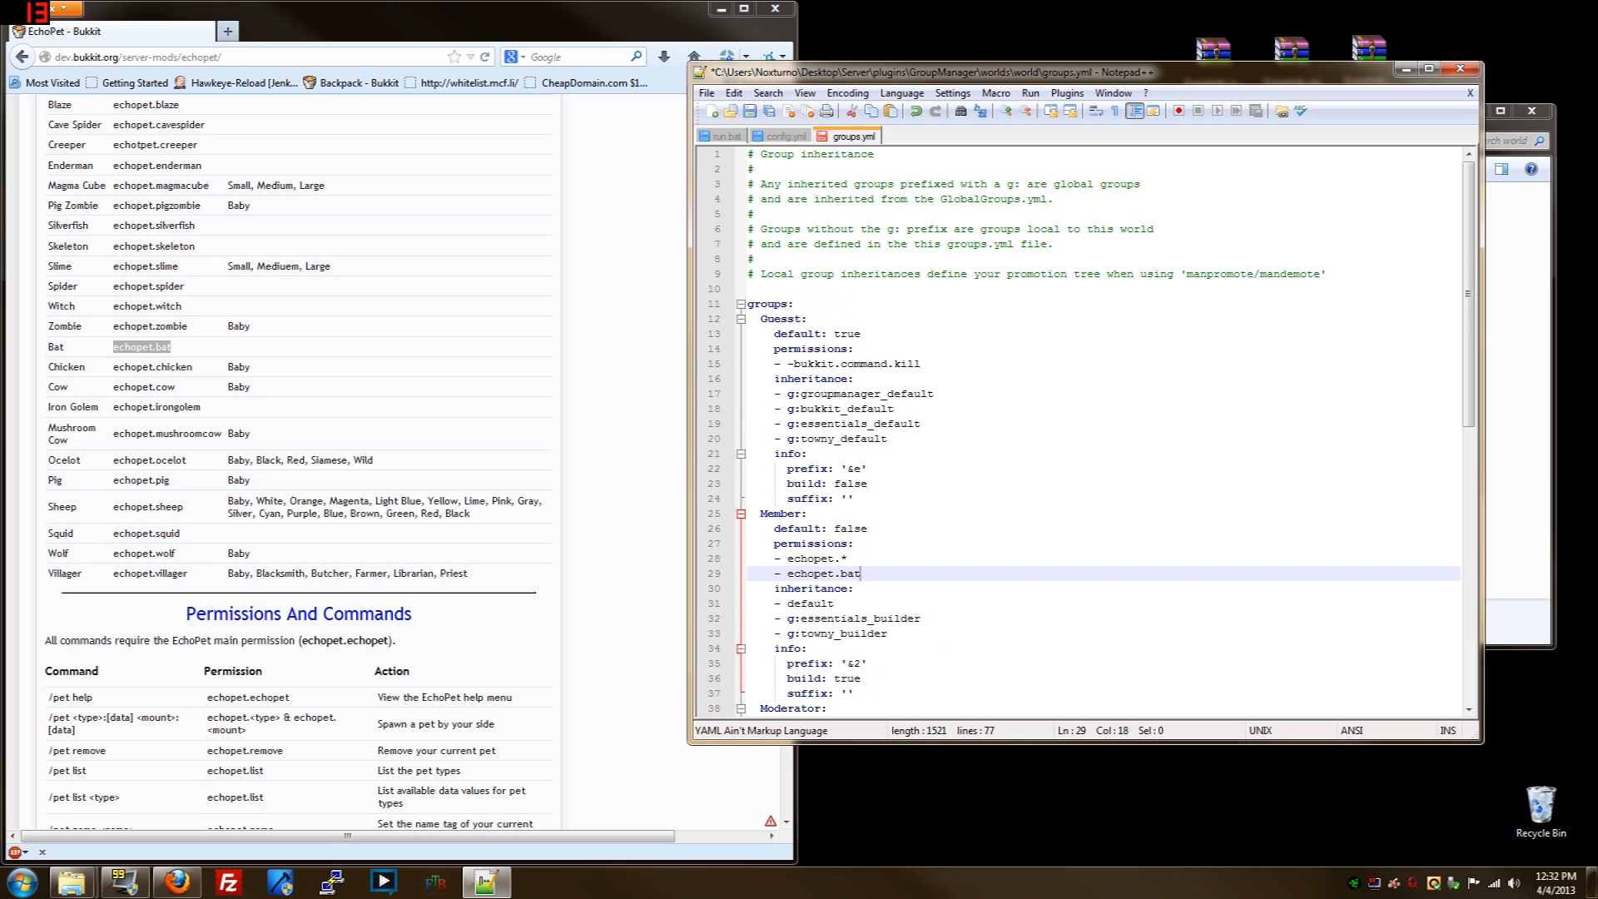
pyautogui.scroll(-3)
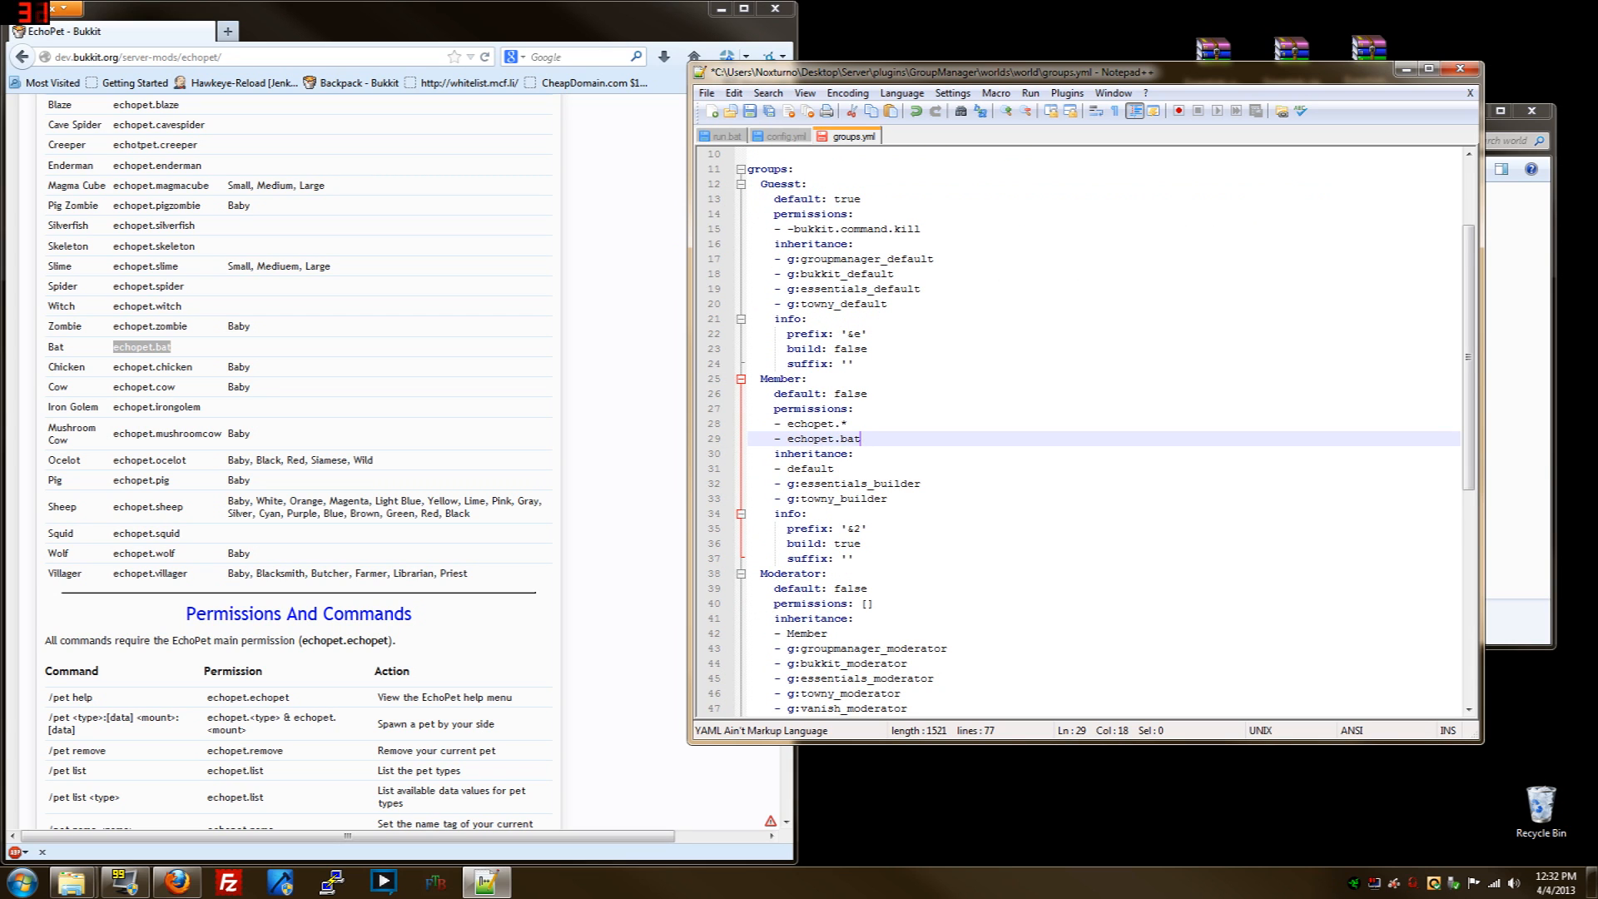
pyautogui.scroll(-3)
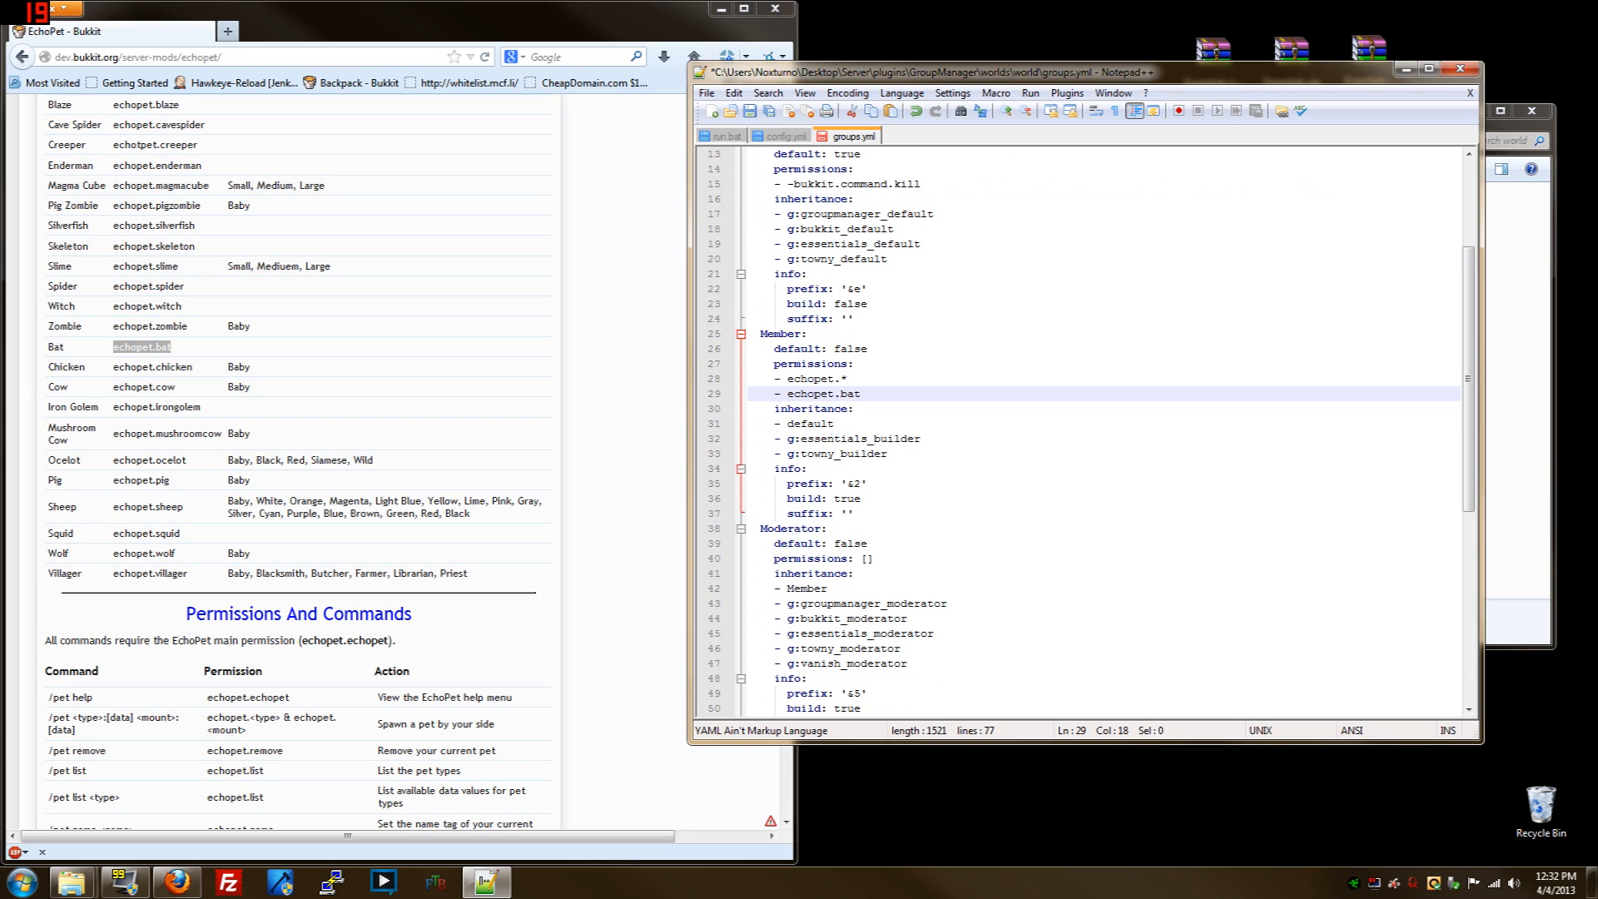
pyautogui.scroll(-3)
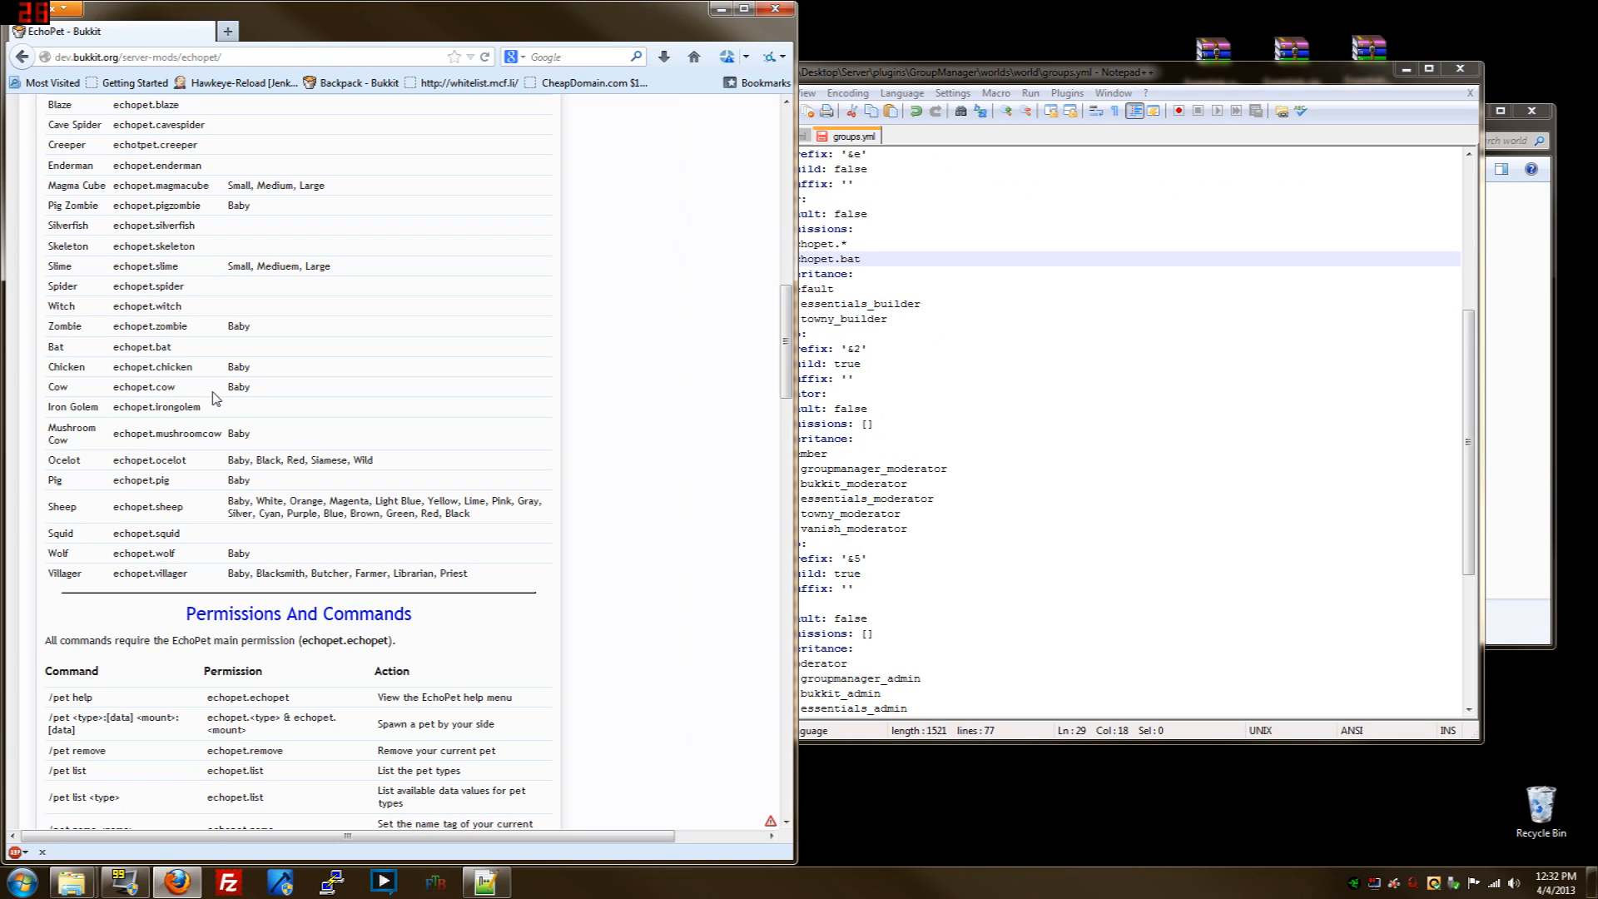
pyautogui.doubleClick(139, 506)
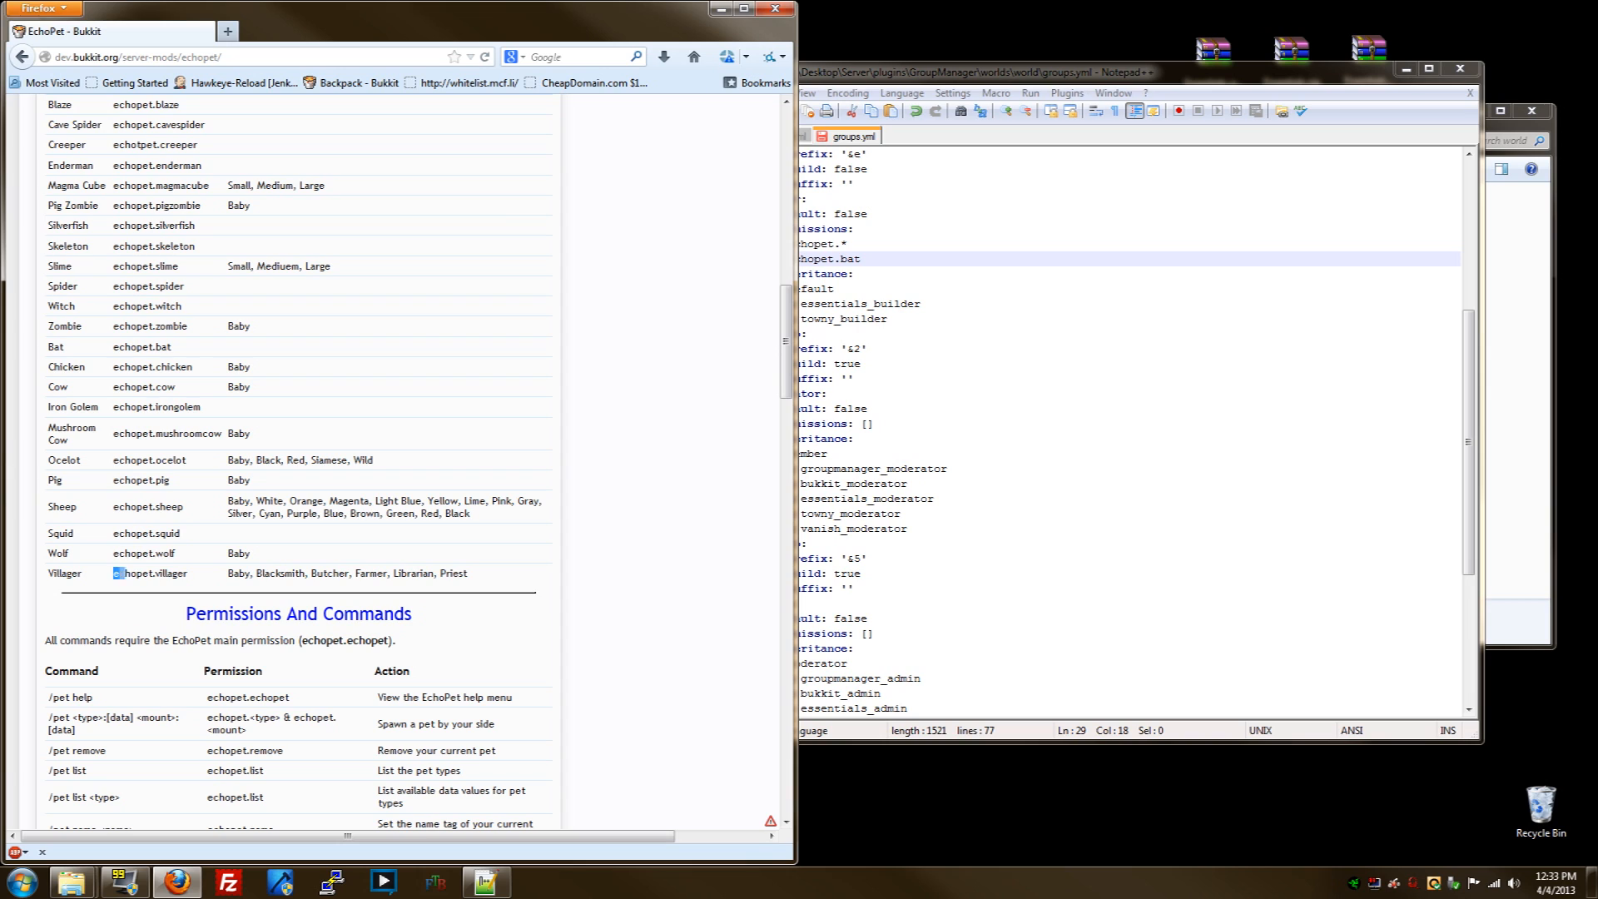
pyautogui.doubleClick(148, 573)
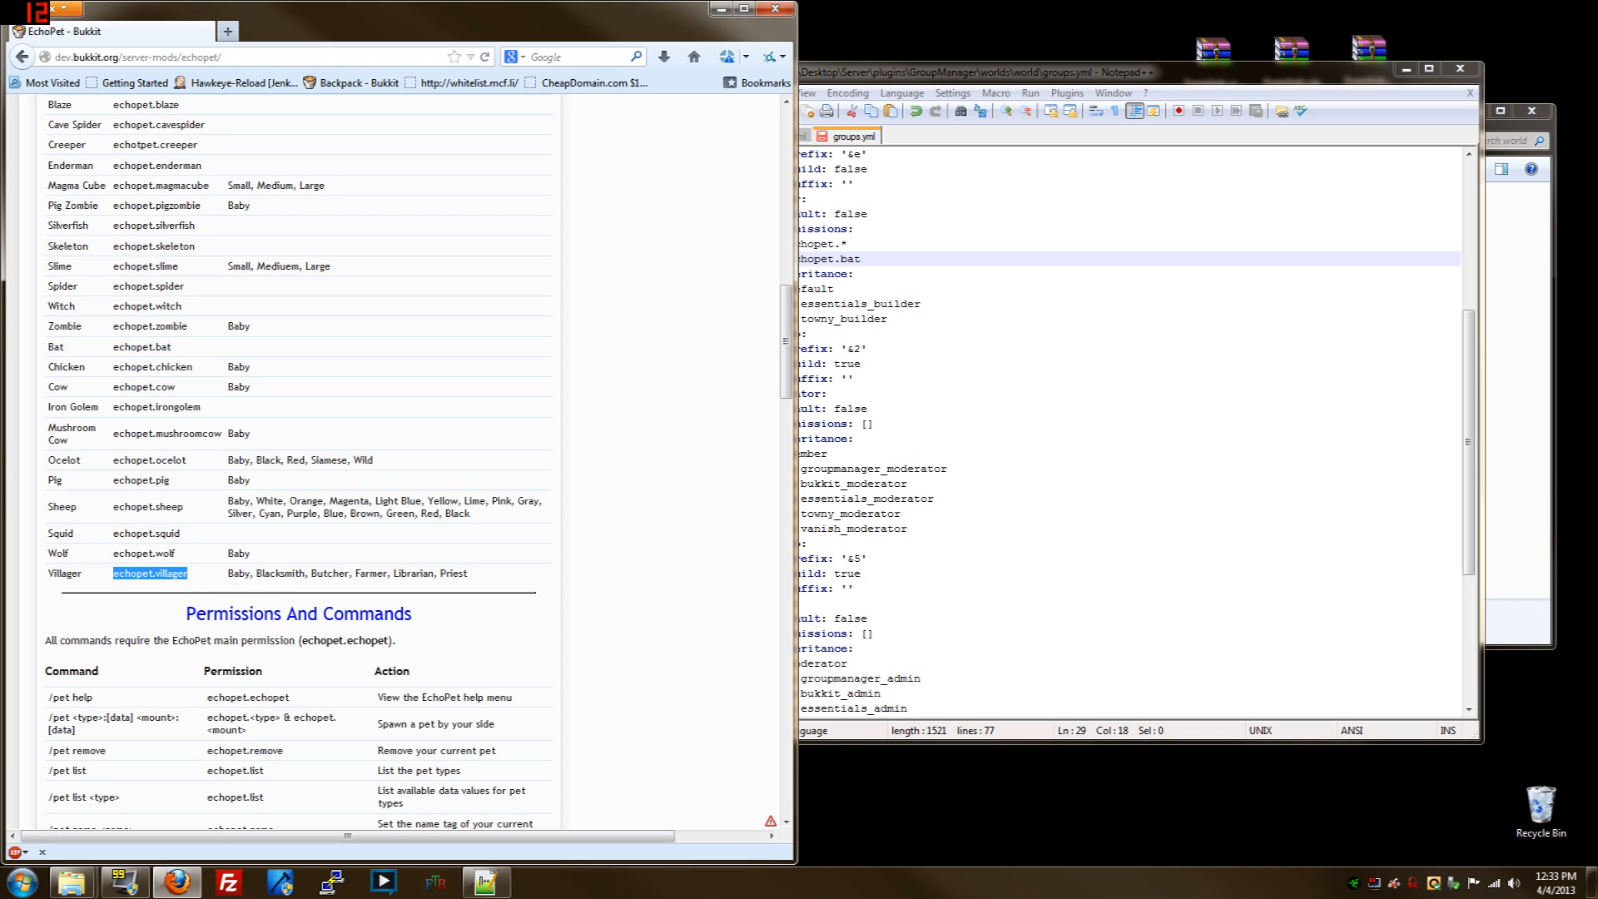
pyautogui.doubleClick(143, 553)
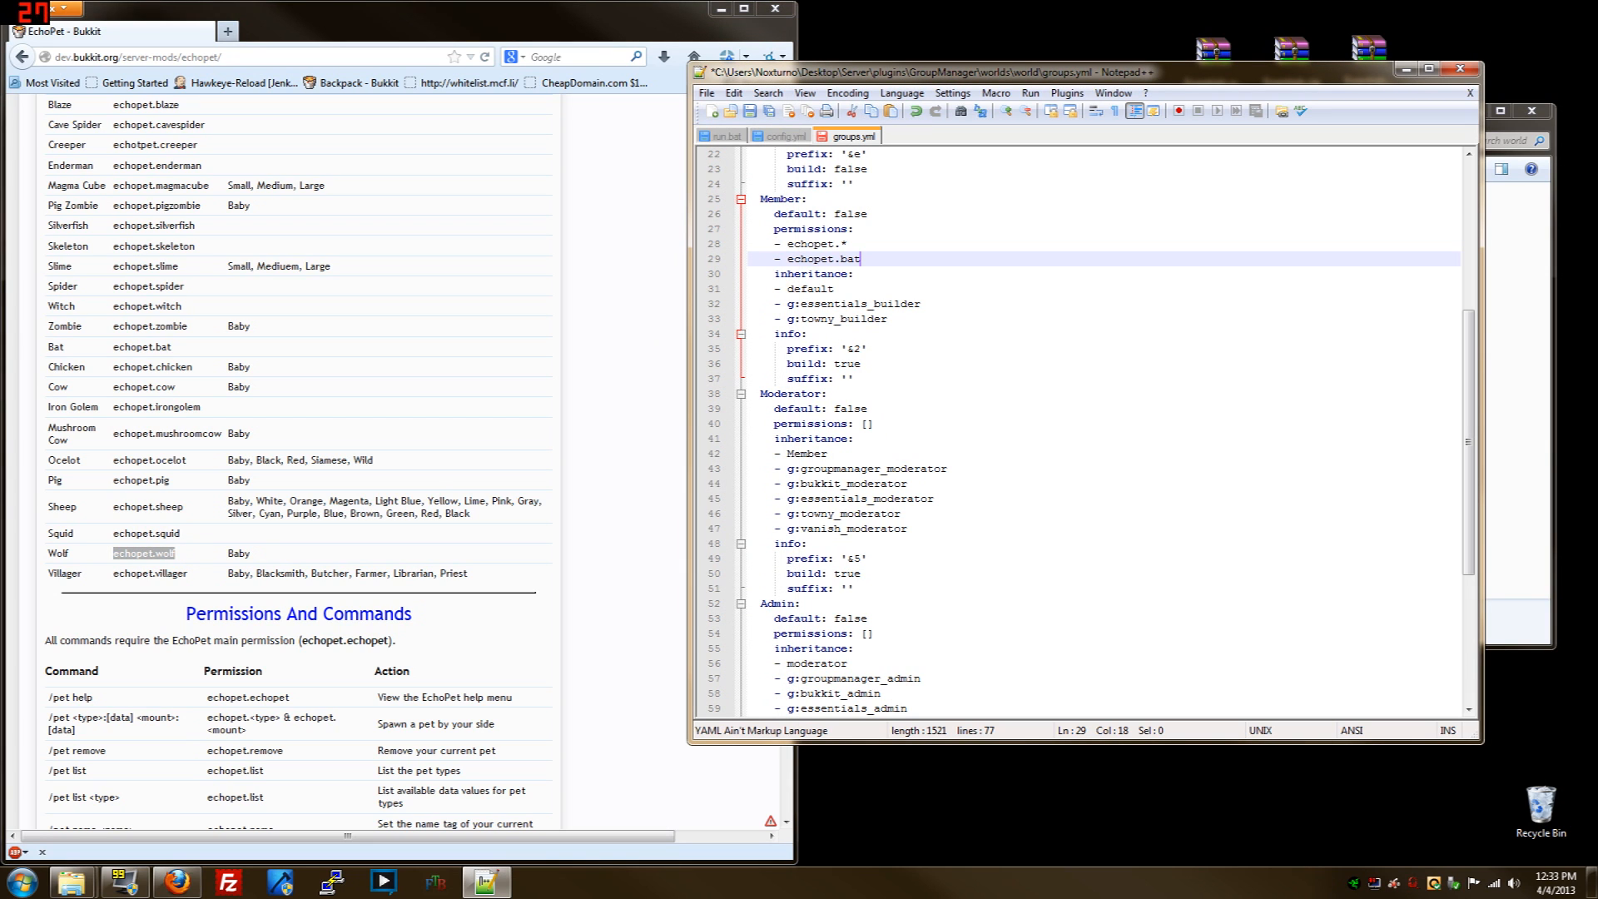
pyautogui.click(805, 453)
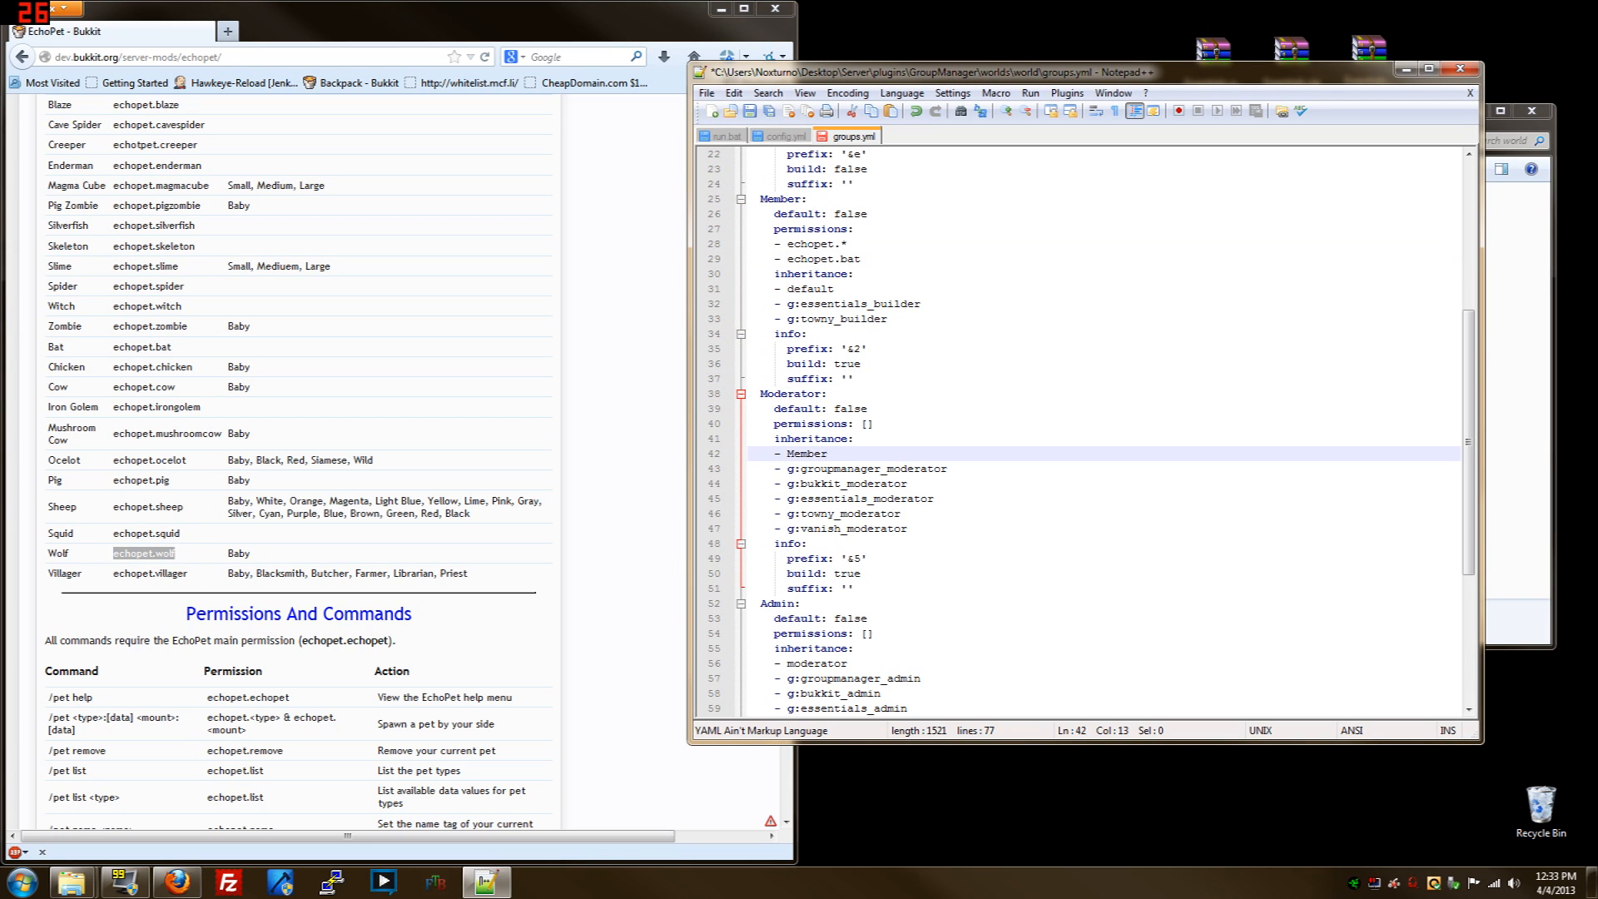
pyautogui.click(850, 423)
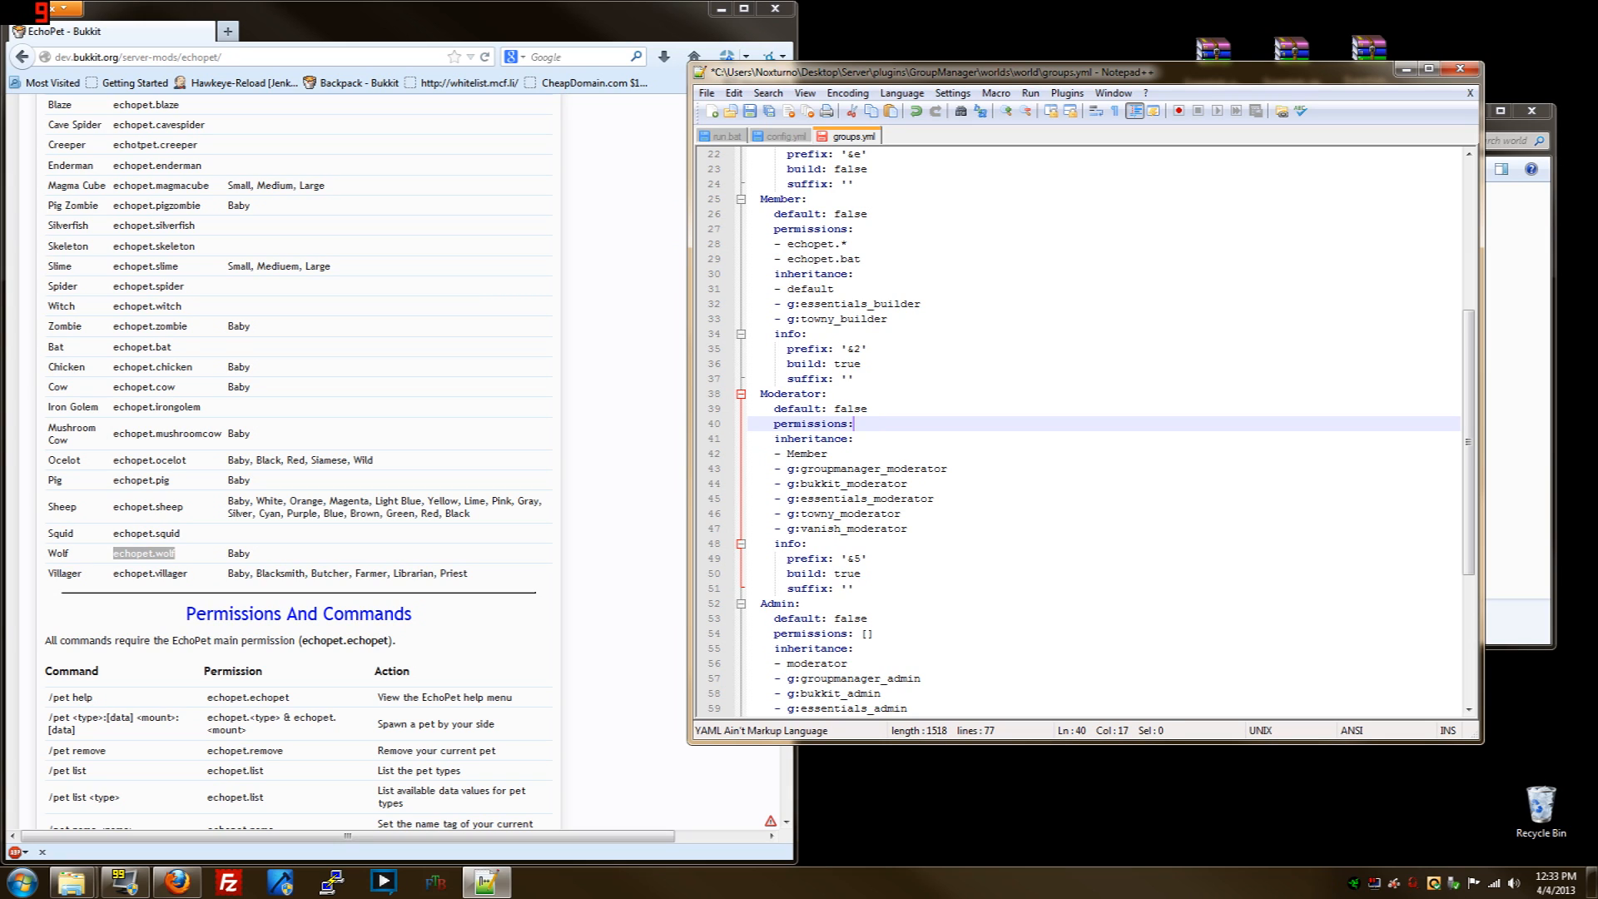
pyautogui.press('Return')
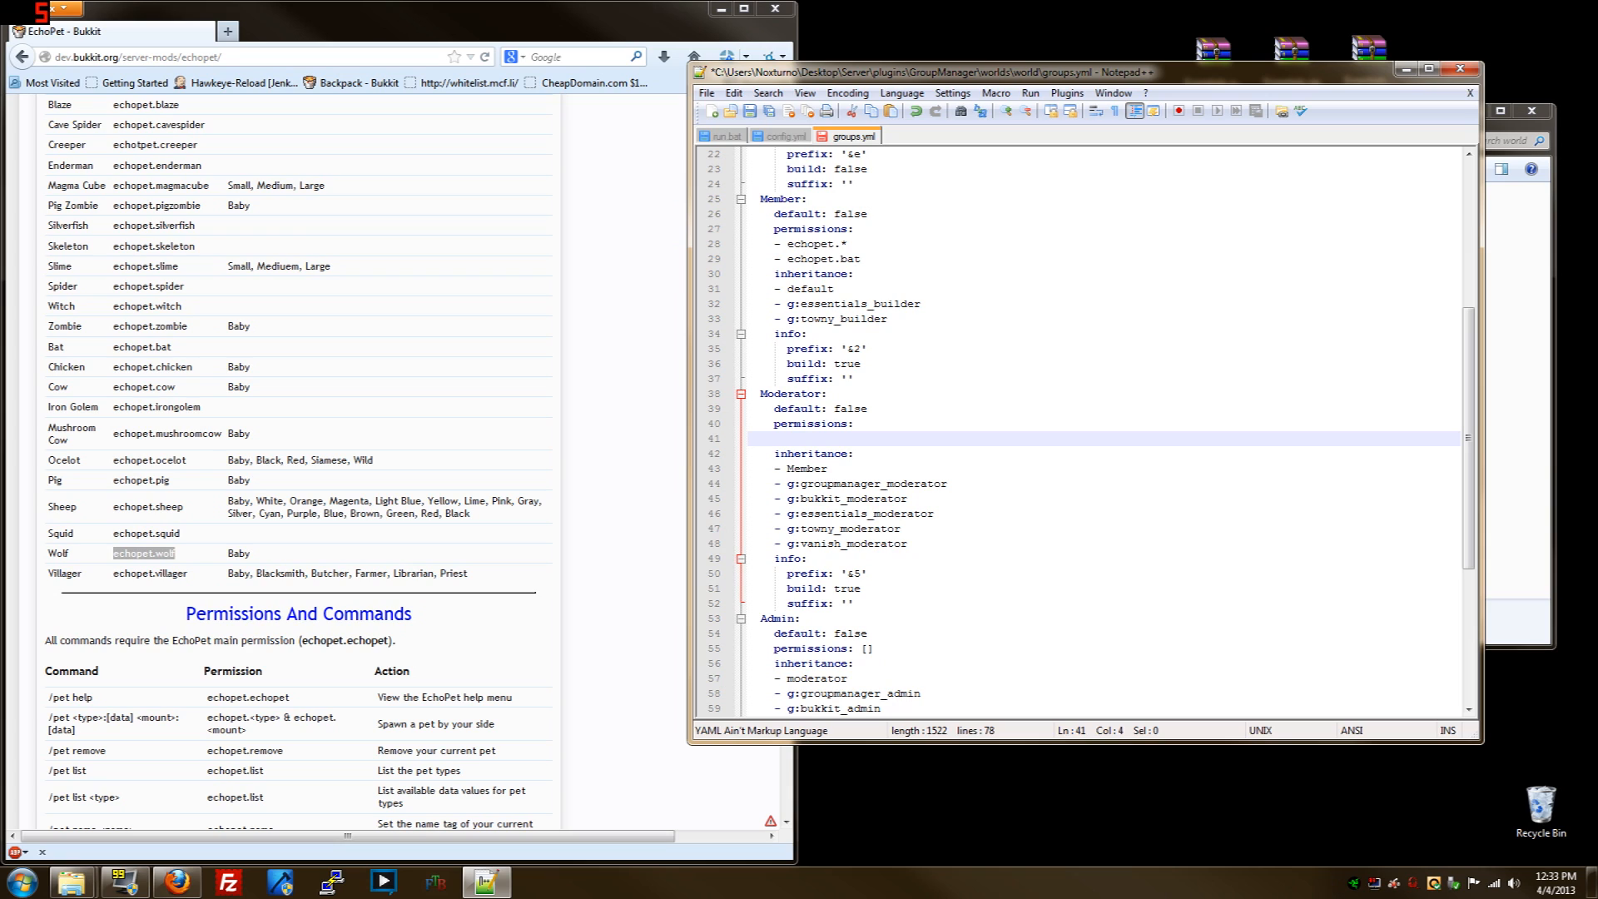
pyautogui.write('-')
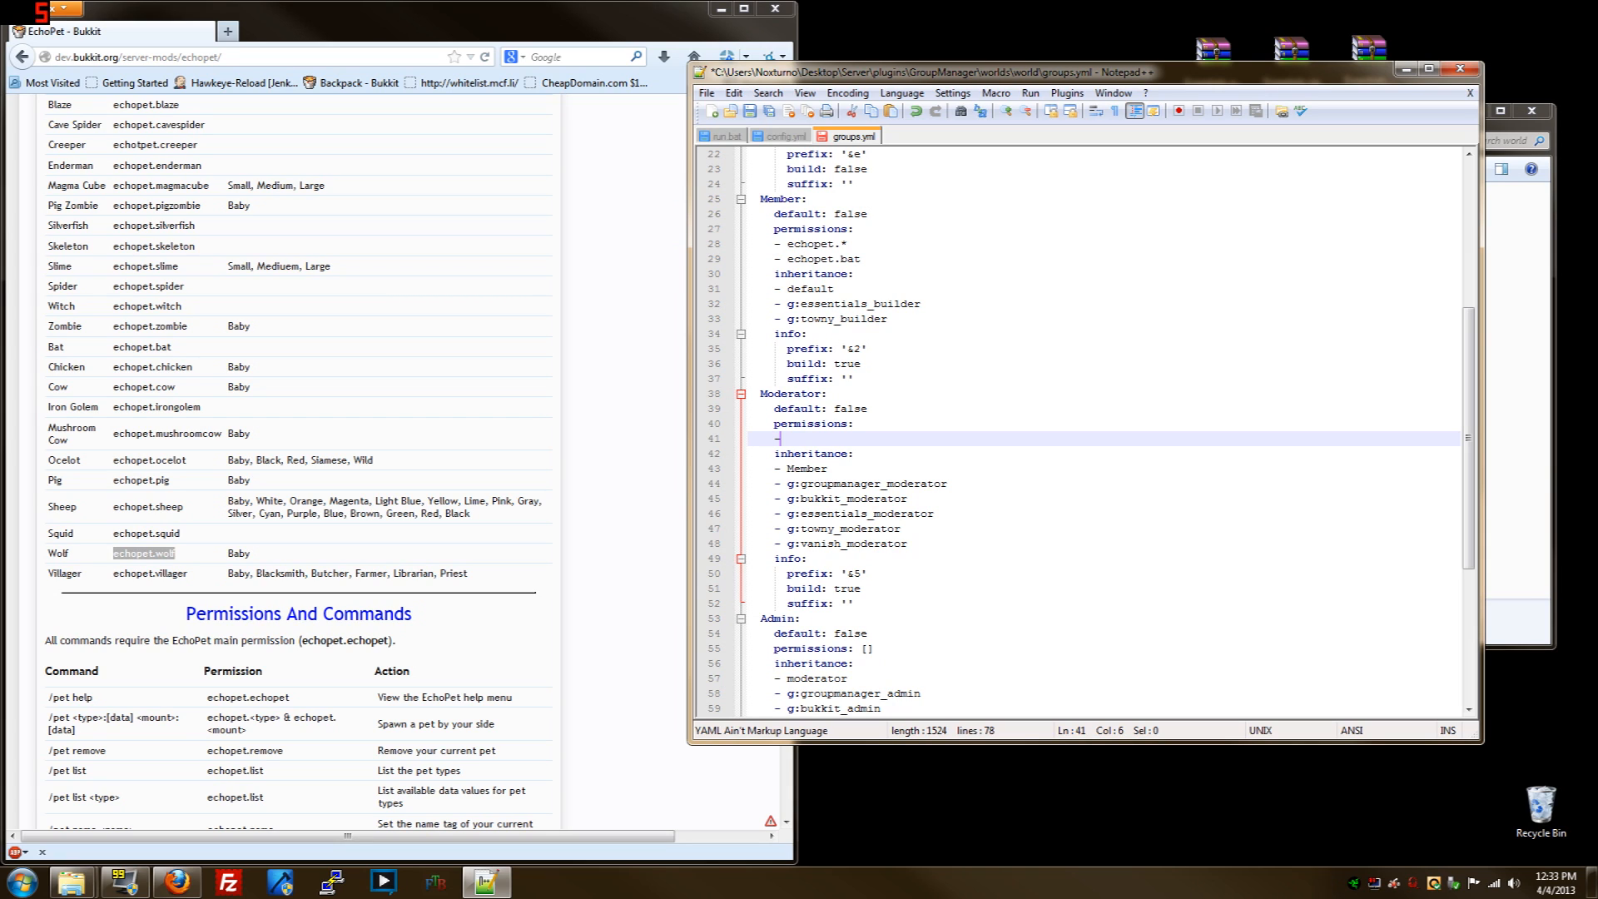
pyautogui.write('echopet.wolf')
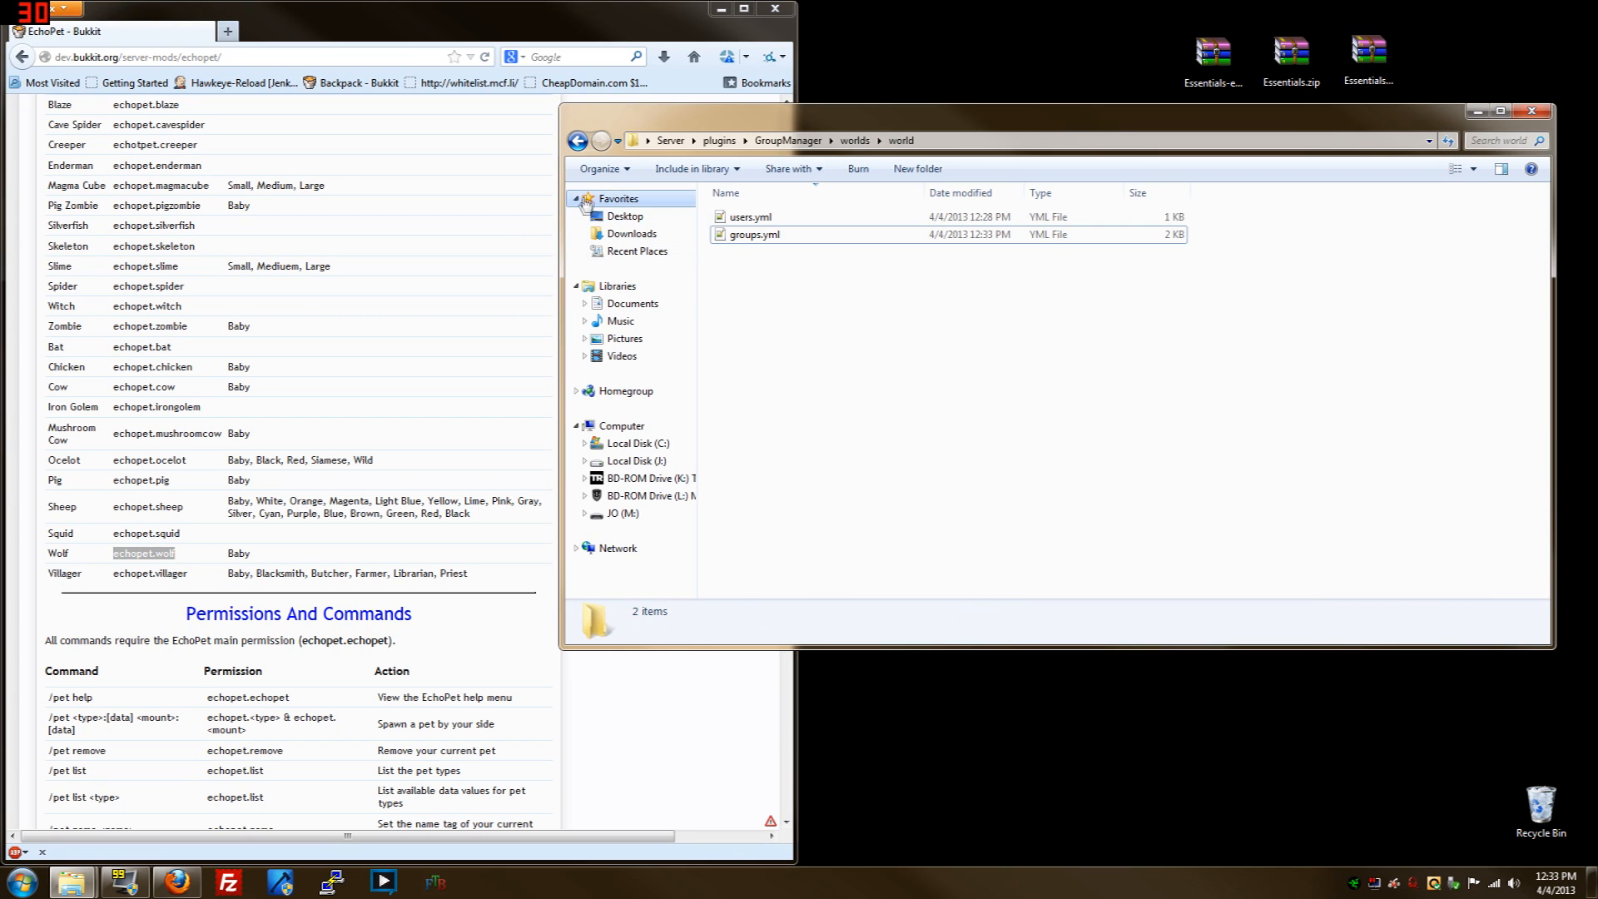
# Return to the Server folder and start the server with run.bat
pyautogui.click(578, 139)
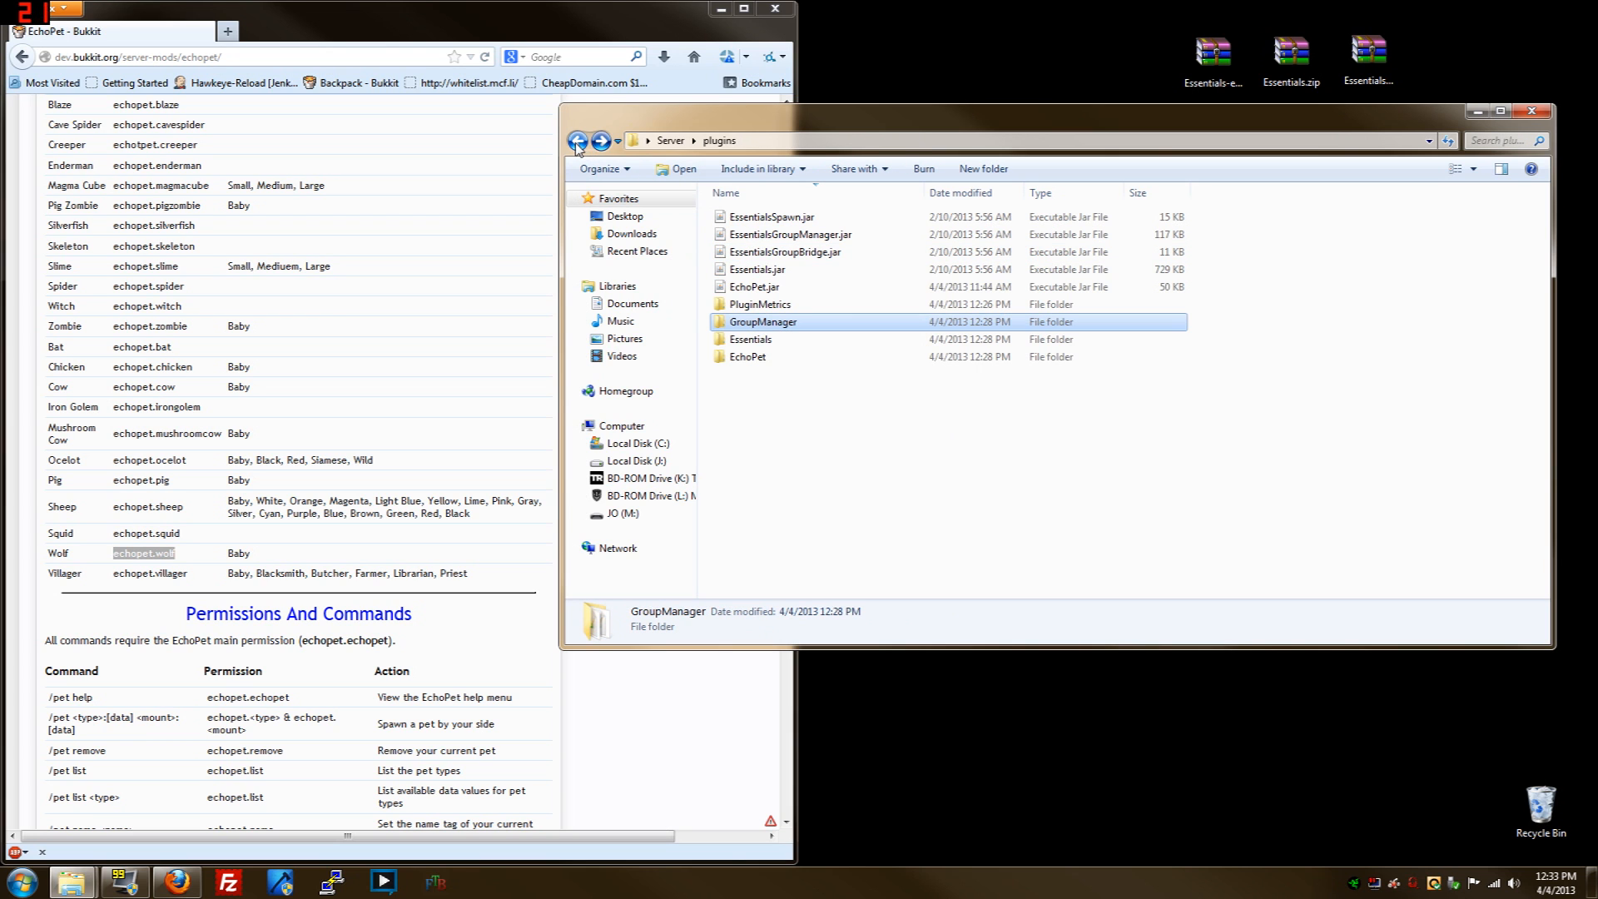
pyautogui.click(578, 140)
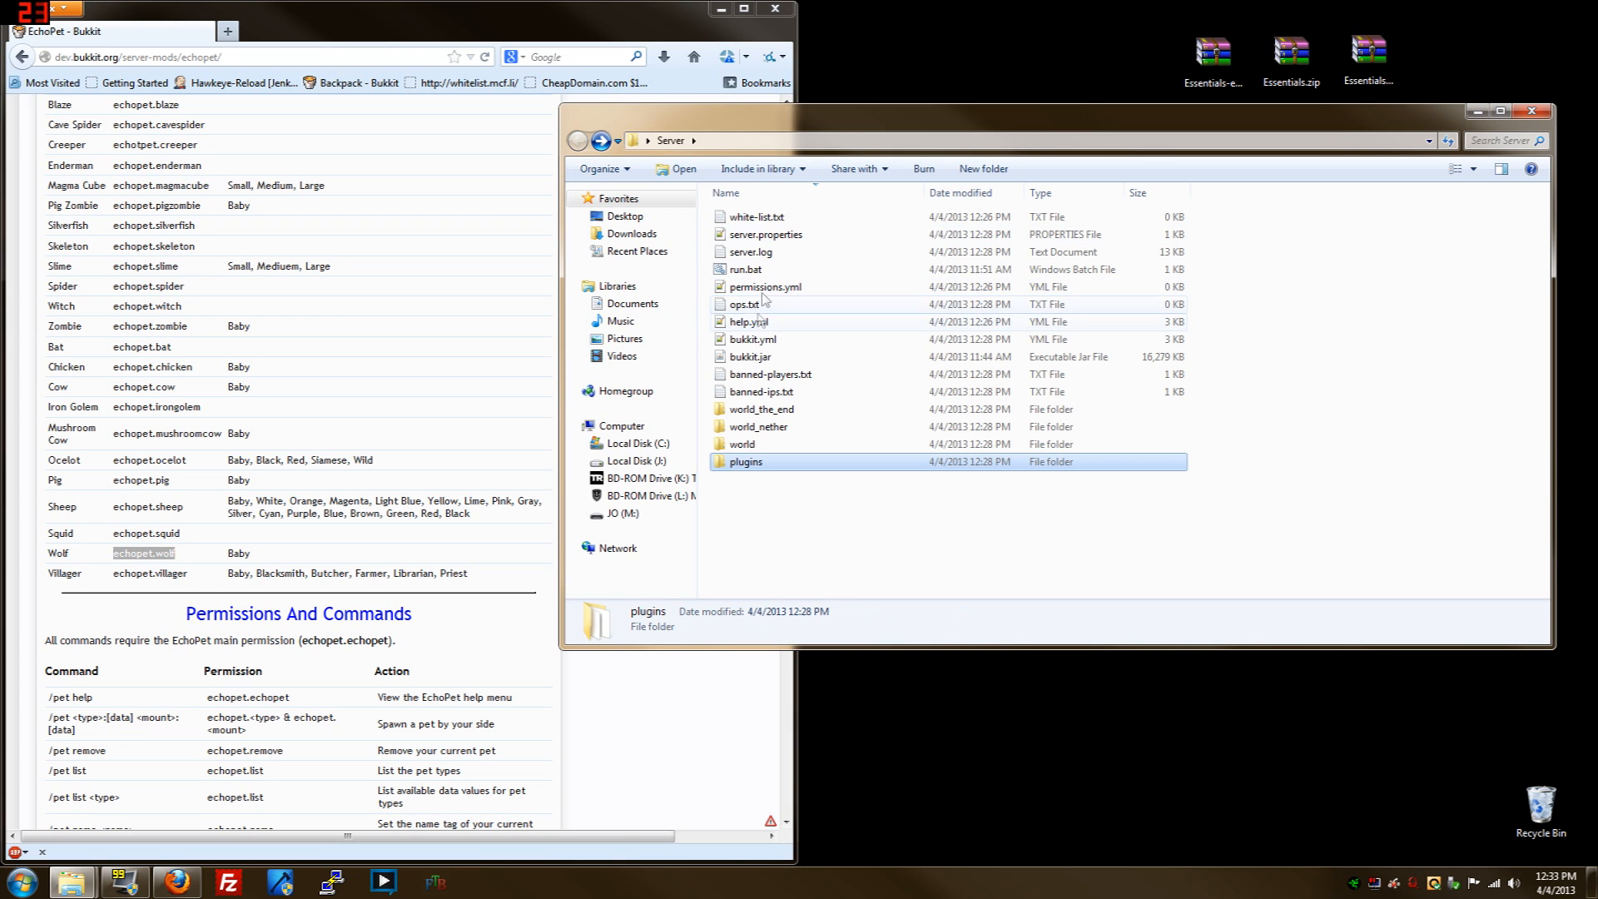
pyautogui.doubleClick(746, 270)
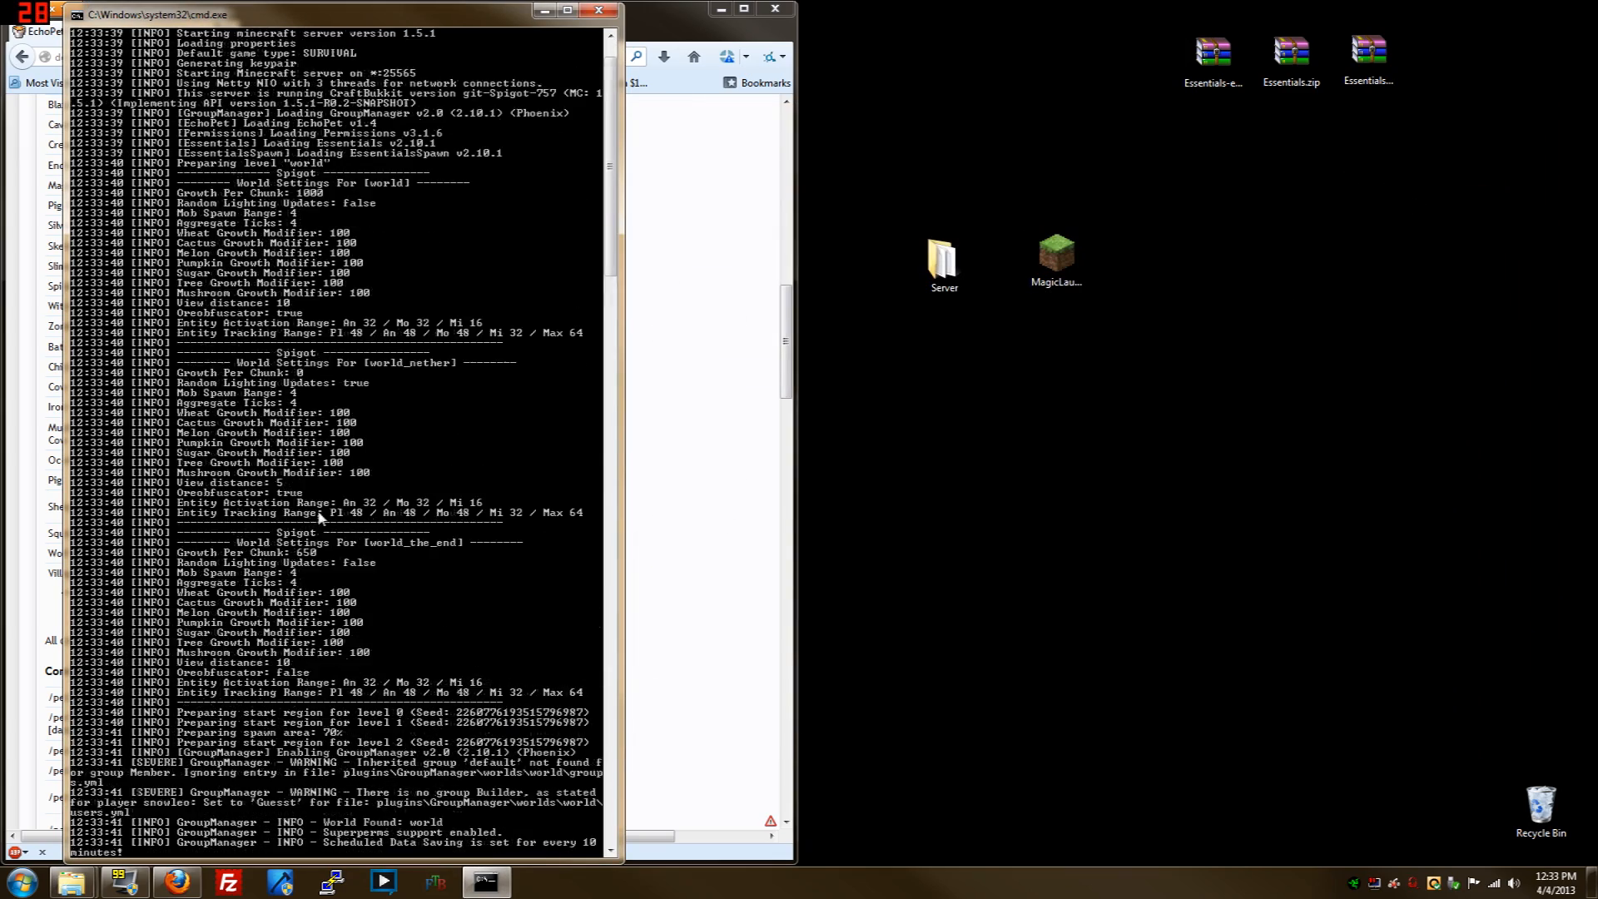
# Watch the console until the server prints Done with GroupManager permissions updated
pyautogui.scroll(-3)
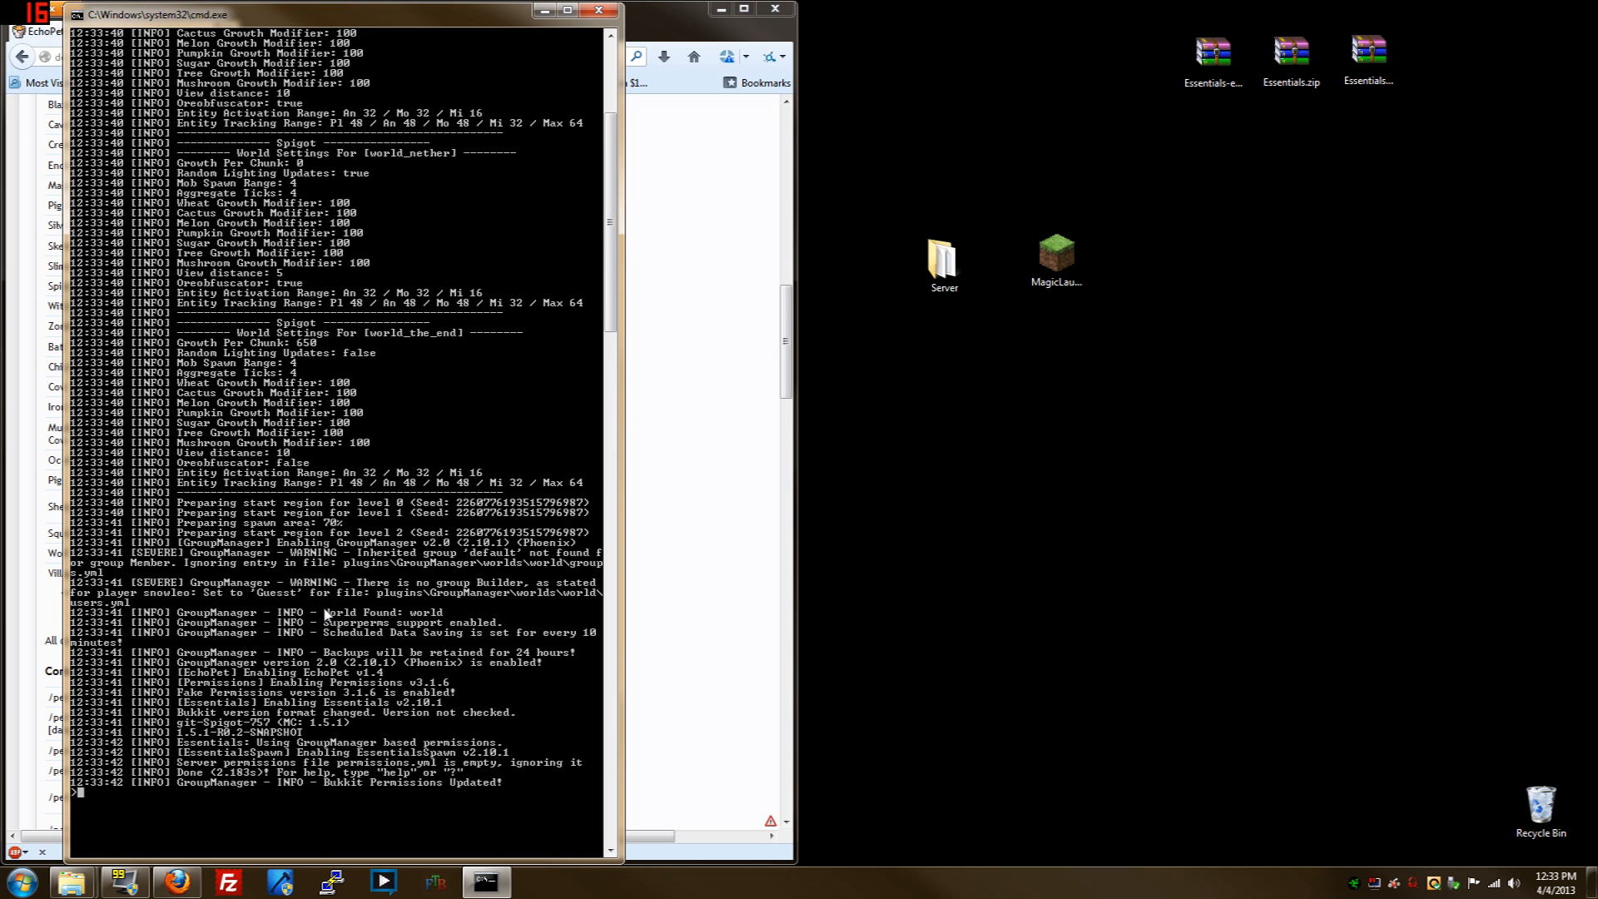
pyautogui.moveTo(541, 571)
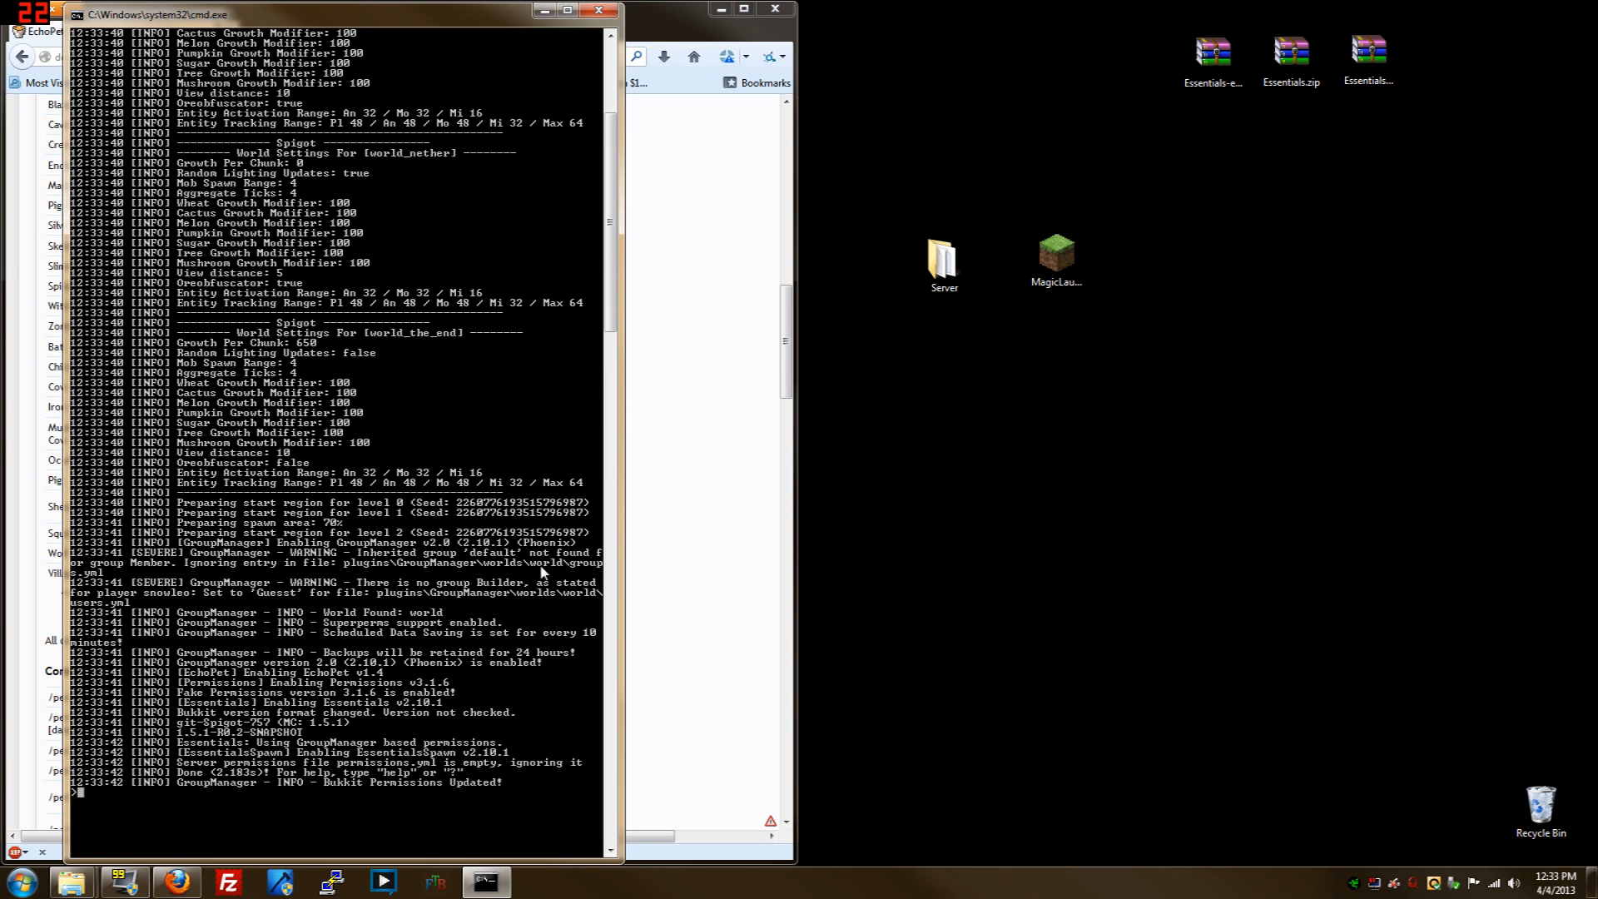
pyautogui.moveTo(510, 739)
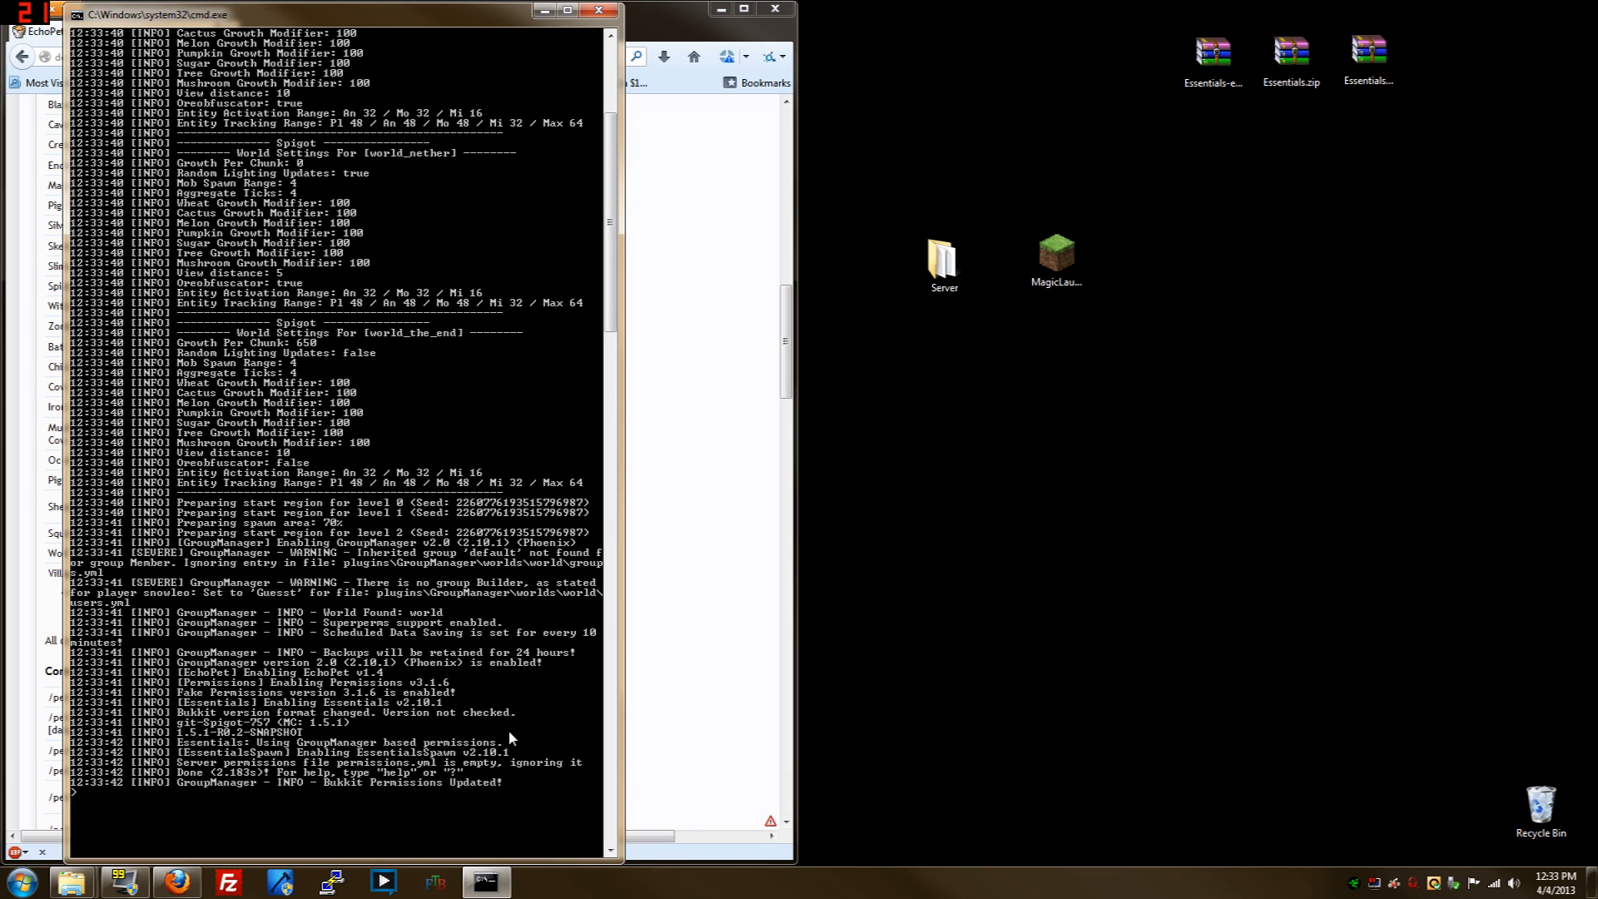
pyautogui.moveTo(499, 727)
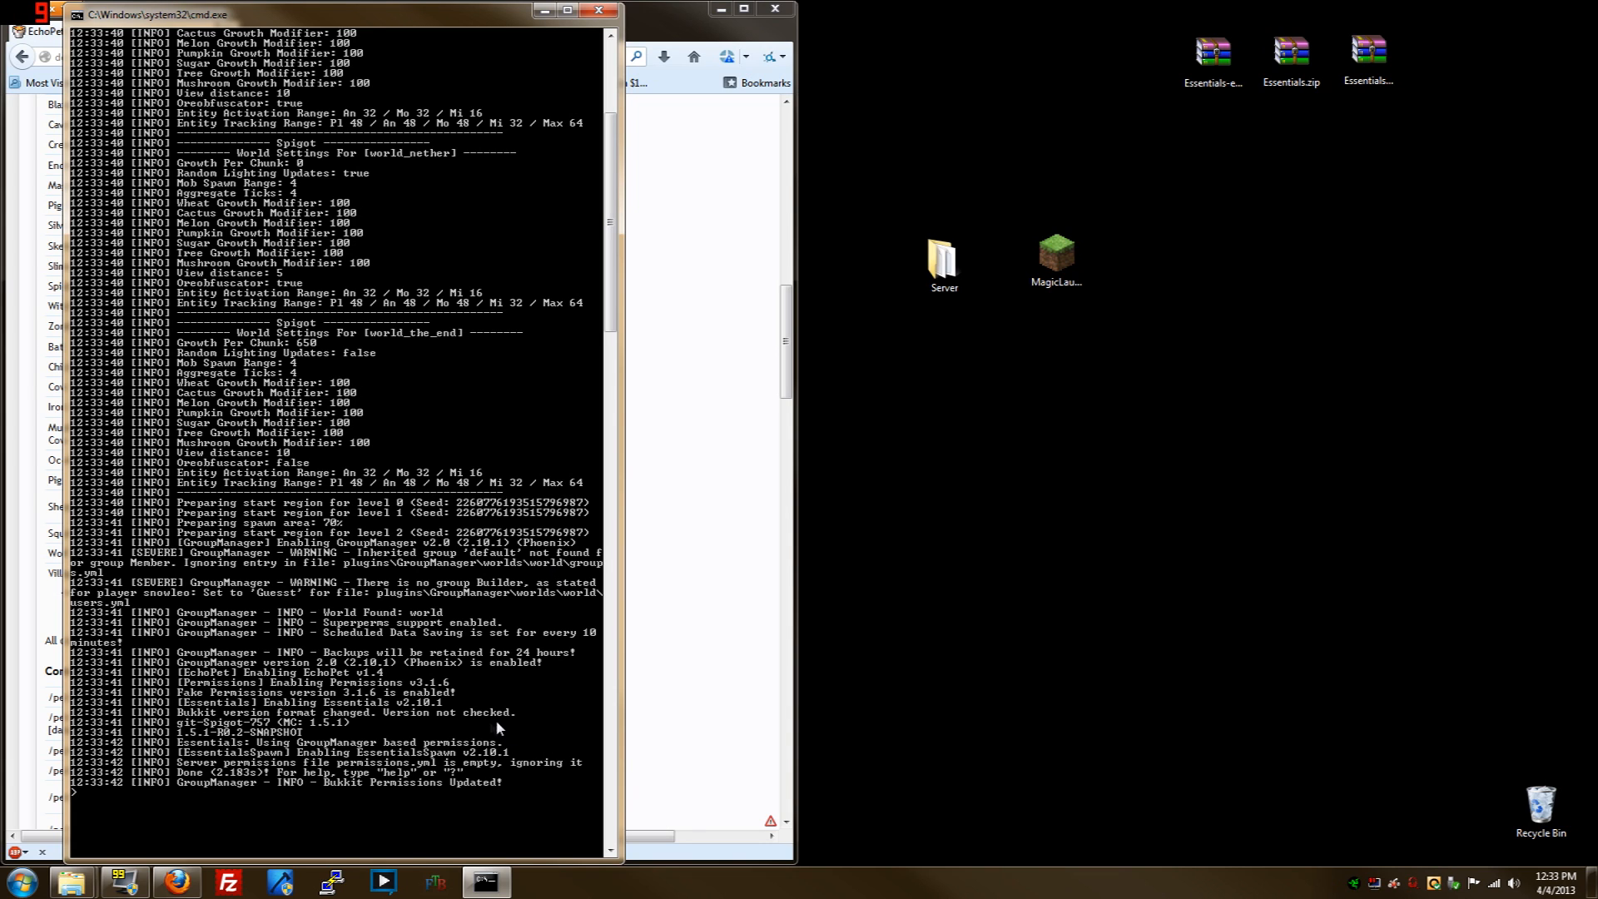
pyautogui.moveTo(759, 628)
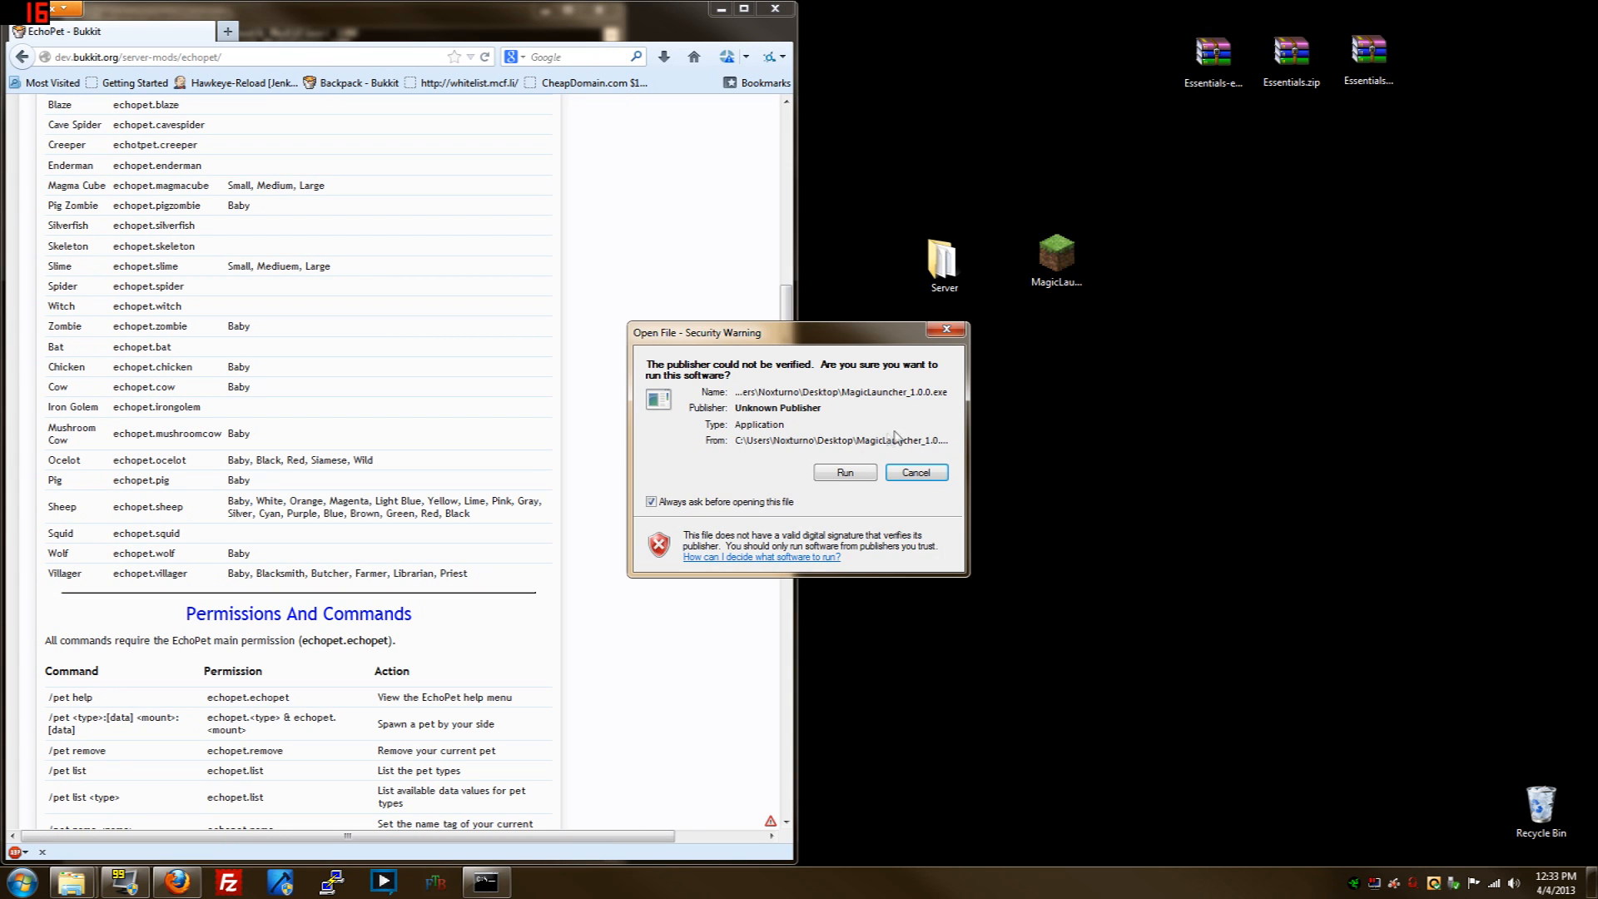
# Accept the launcher security warning and log in to start Minecraft 1.5.1
pyautogui.click(844, 471)
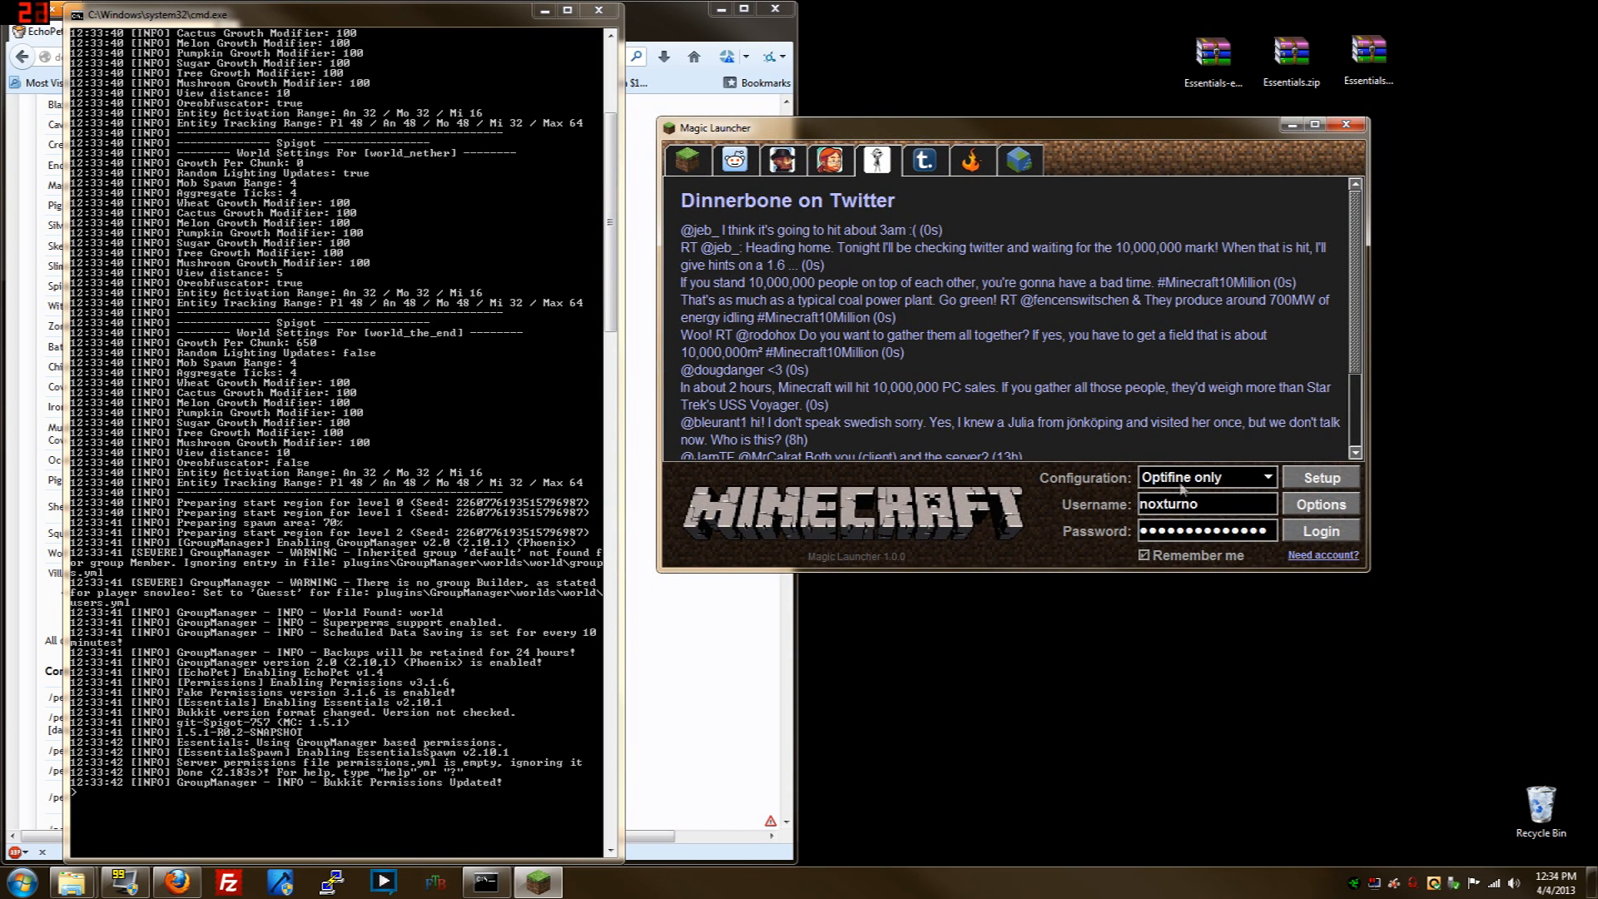
pyautogui.click(1320, 529)
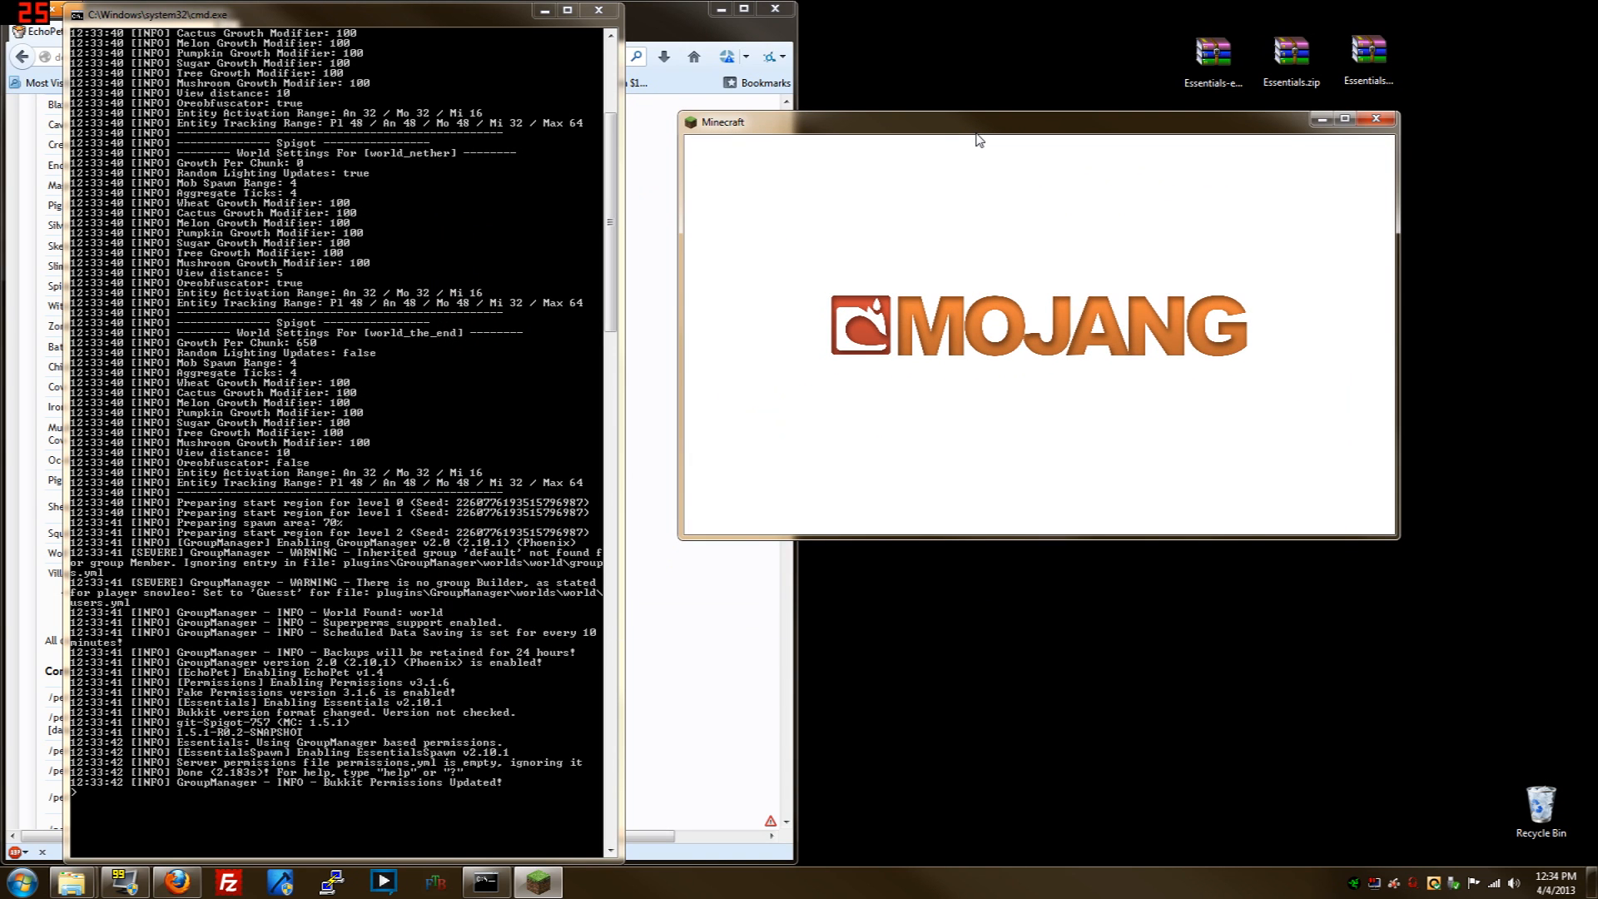
pyautogui.moveTo(971, 721)
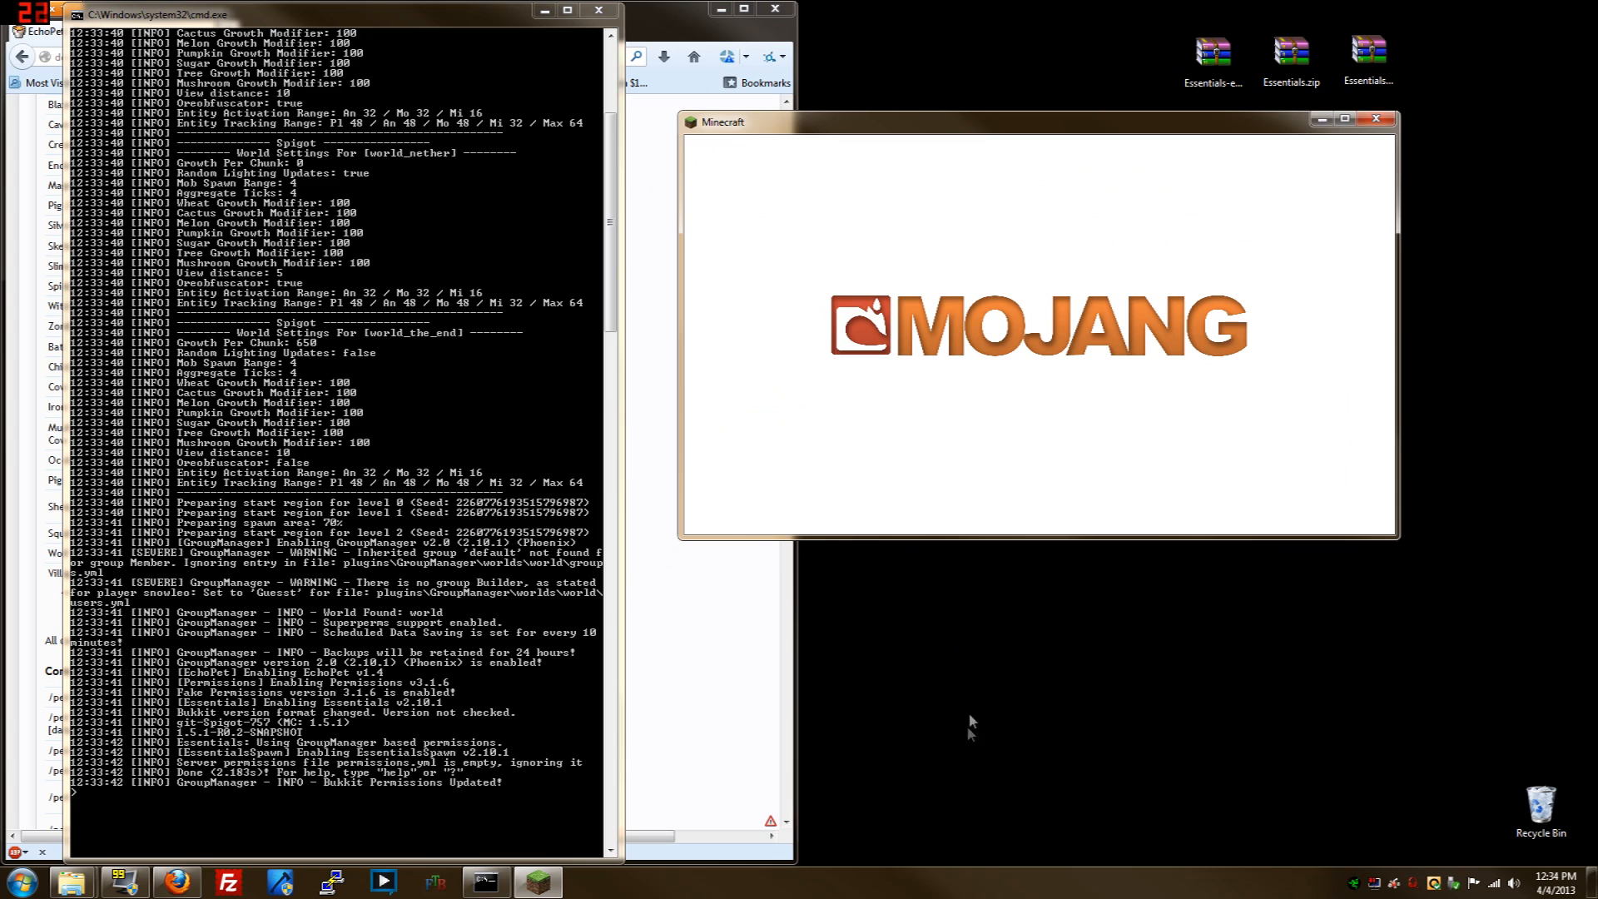
pyautogui.moveTo(962, 770)
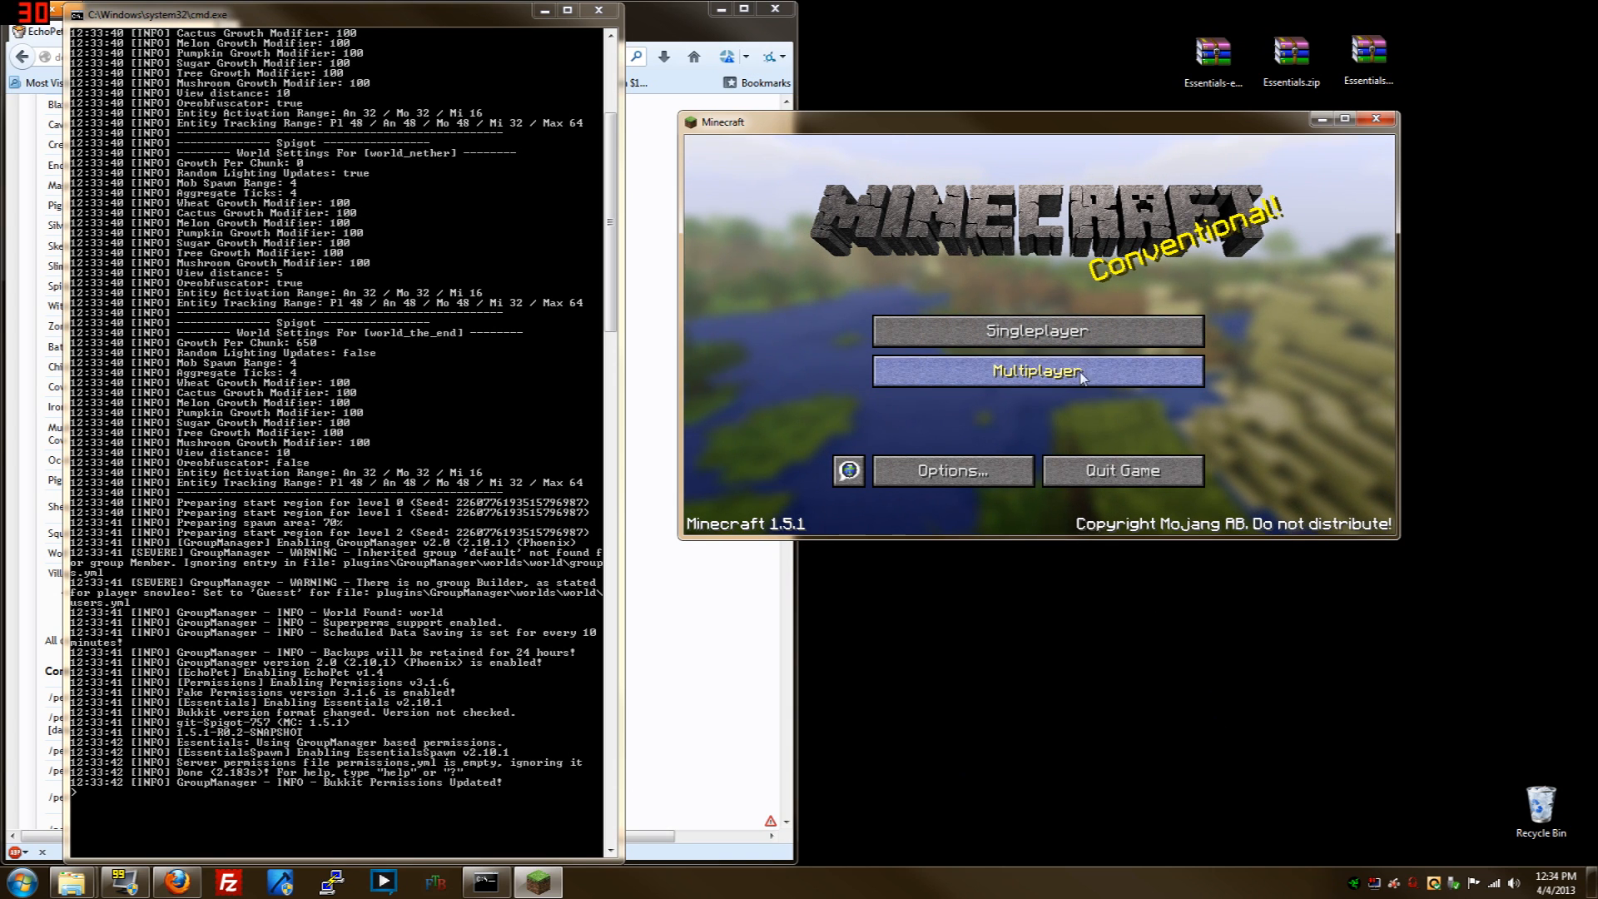
# Enter Multiplayer, then return to the title screen after the dropped connection
pyautogui.click(1036, 369)
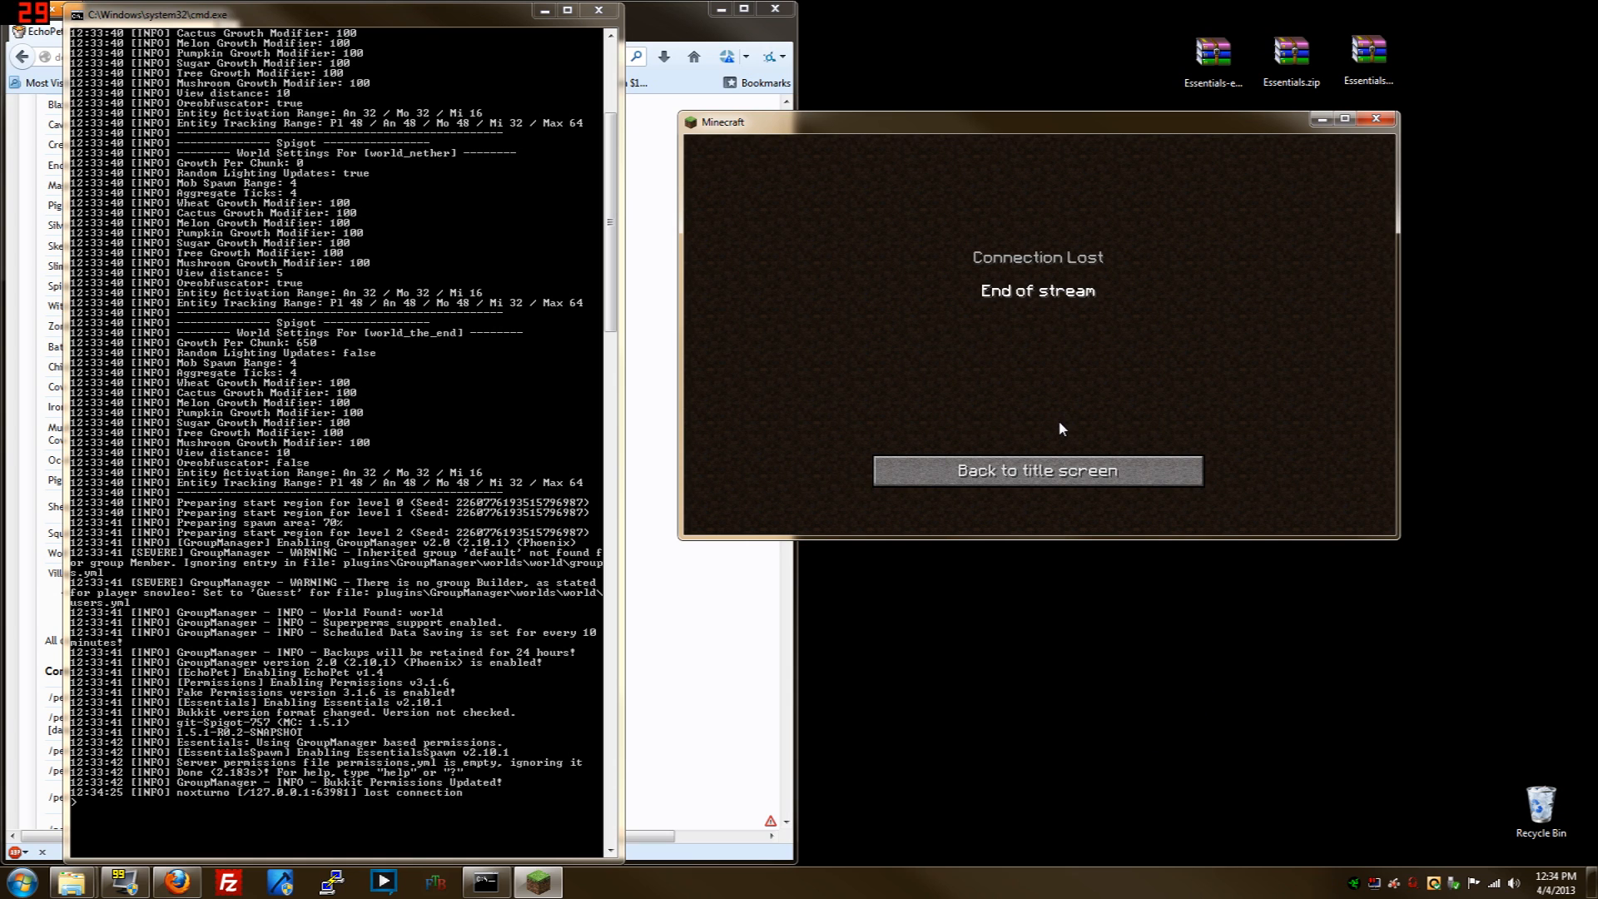
pyautogui.click(1037, 470)
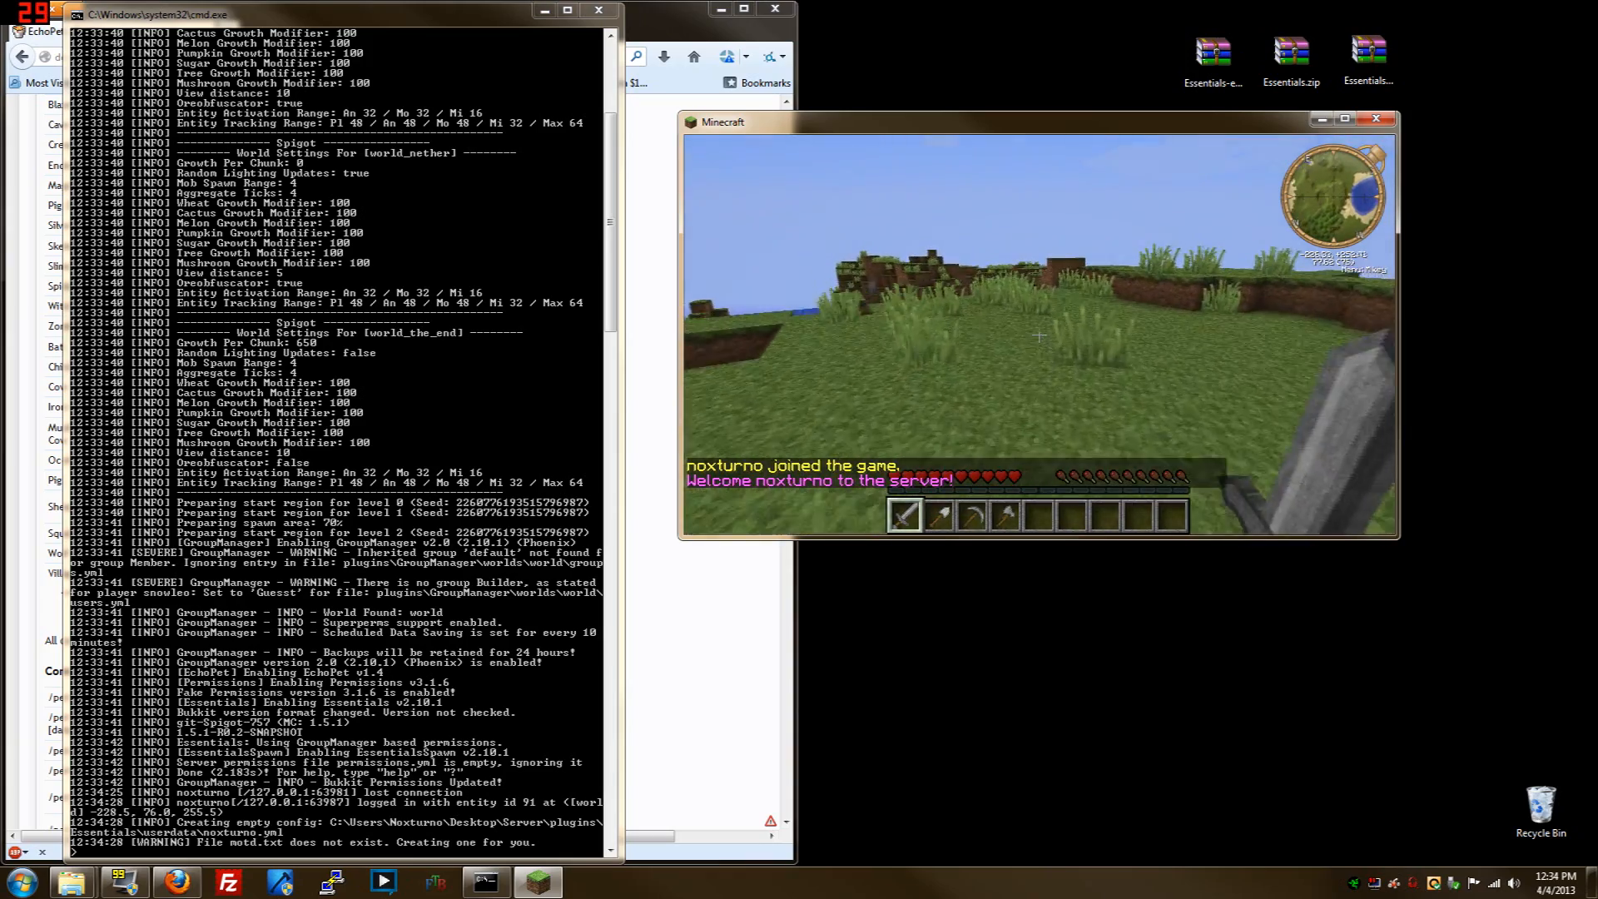
pyautogui.moveTo(1039, 336)
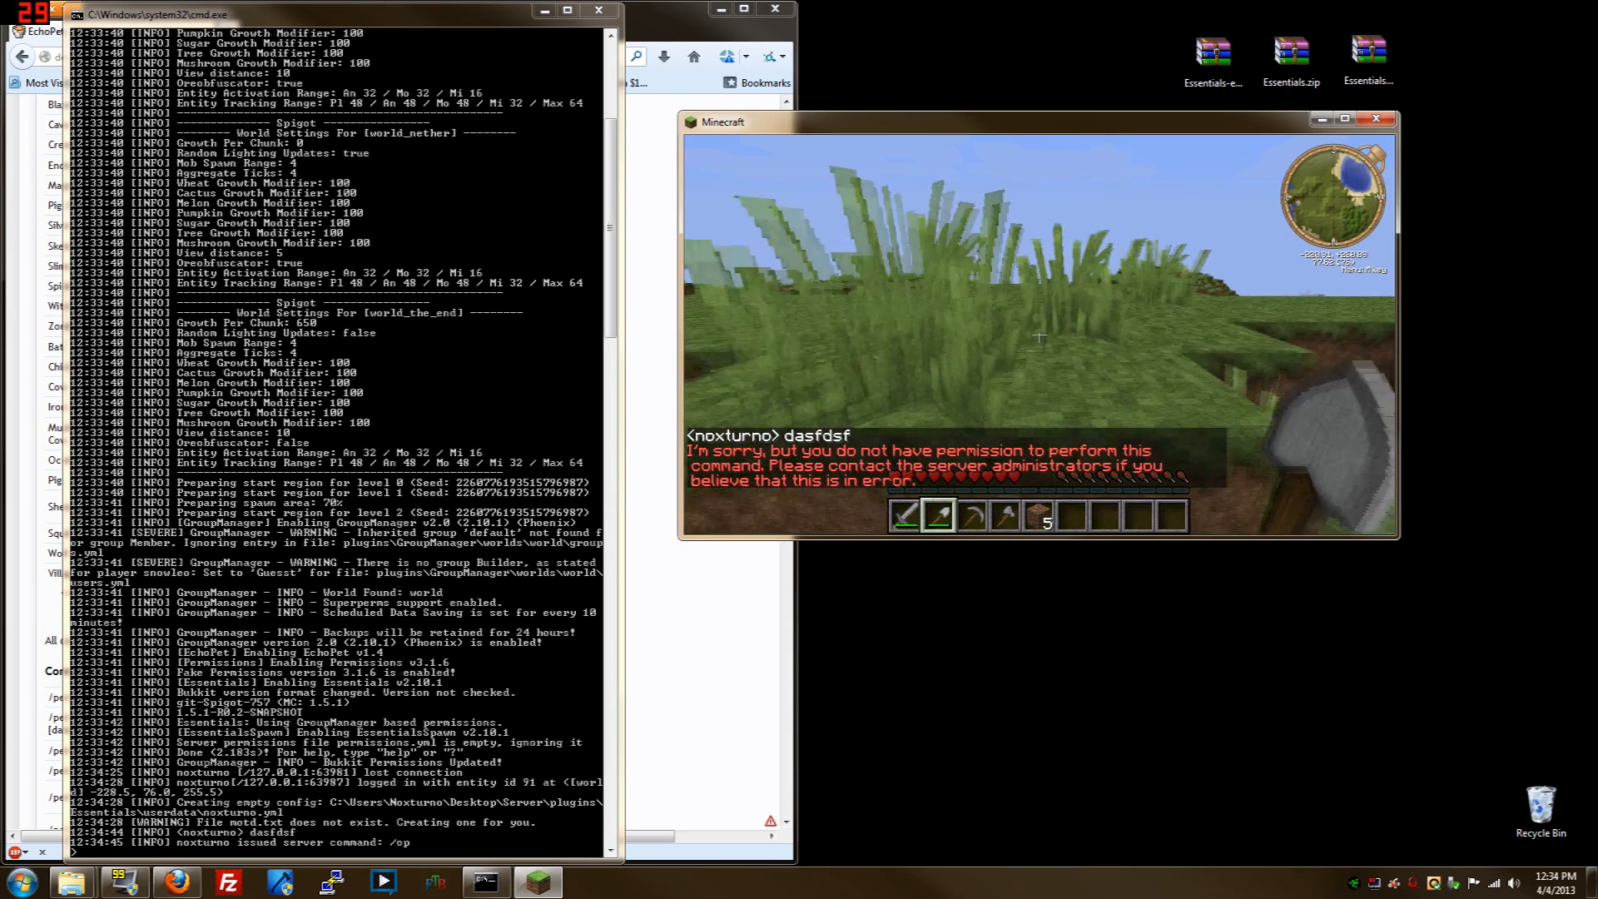
# Try a chat command, then add player noxturno to the Member group from the server console
pyautogui.write('sdf')
pyautogui.write('manuadd')
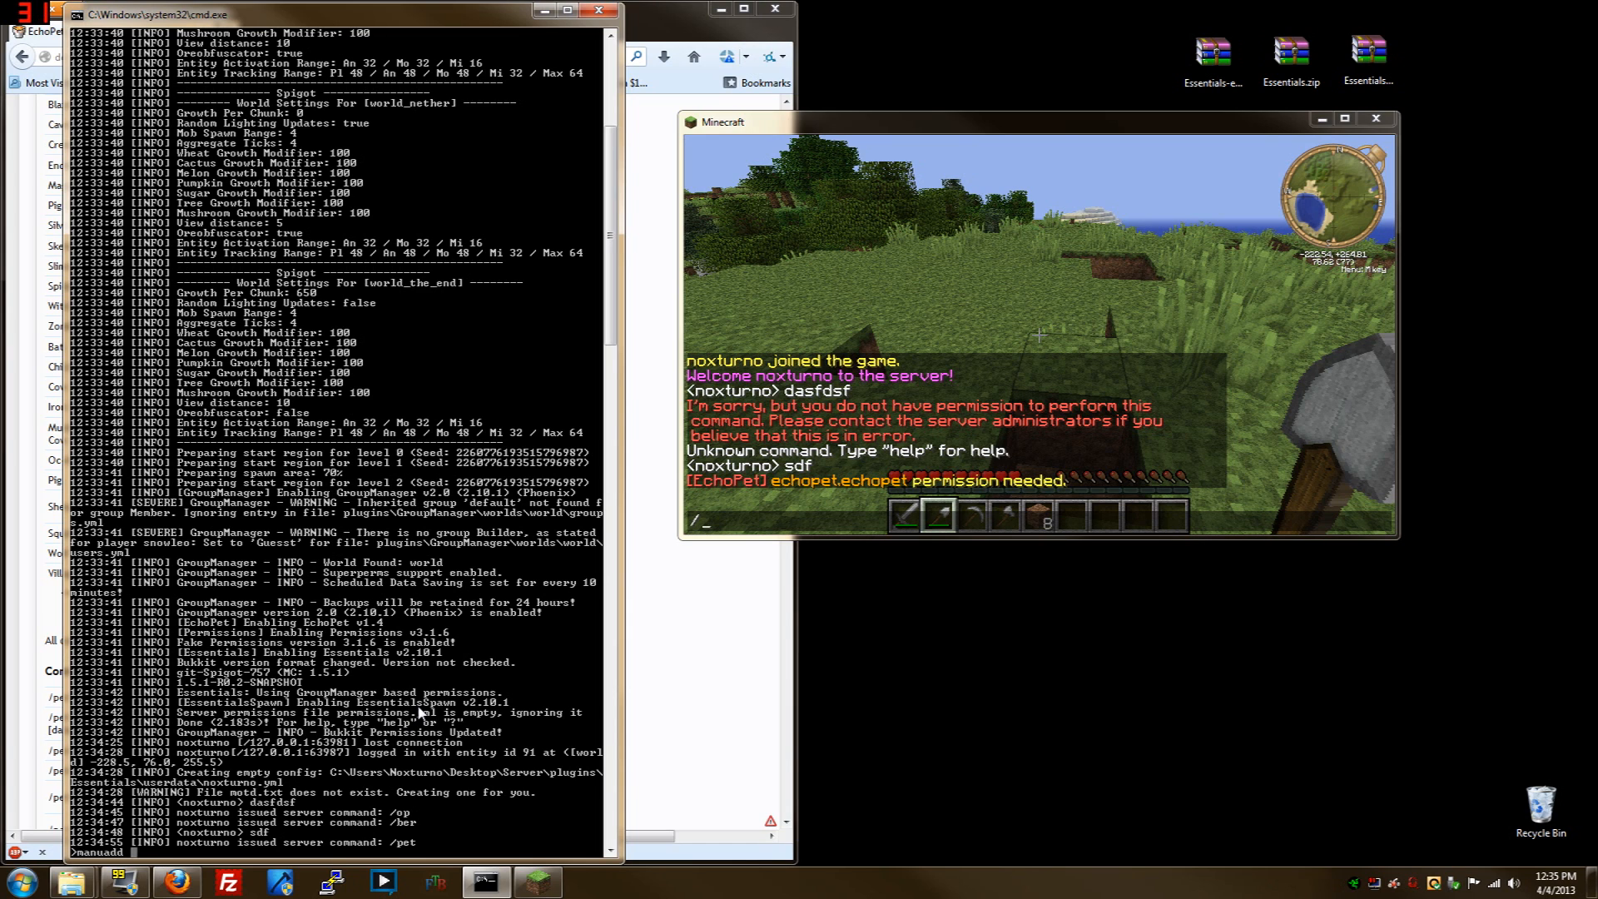
pyautogui.write('noxturno member')
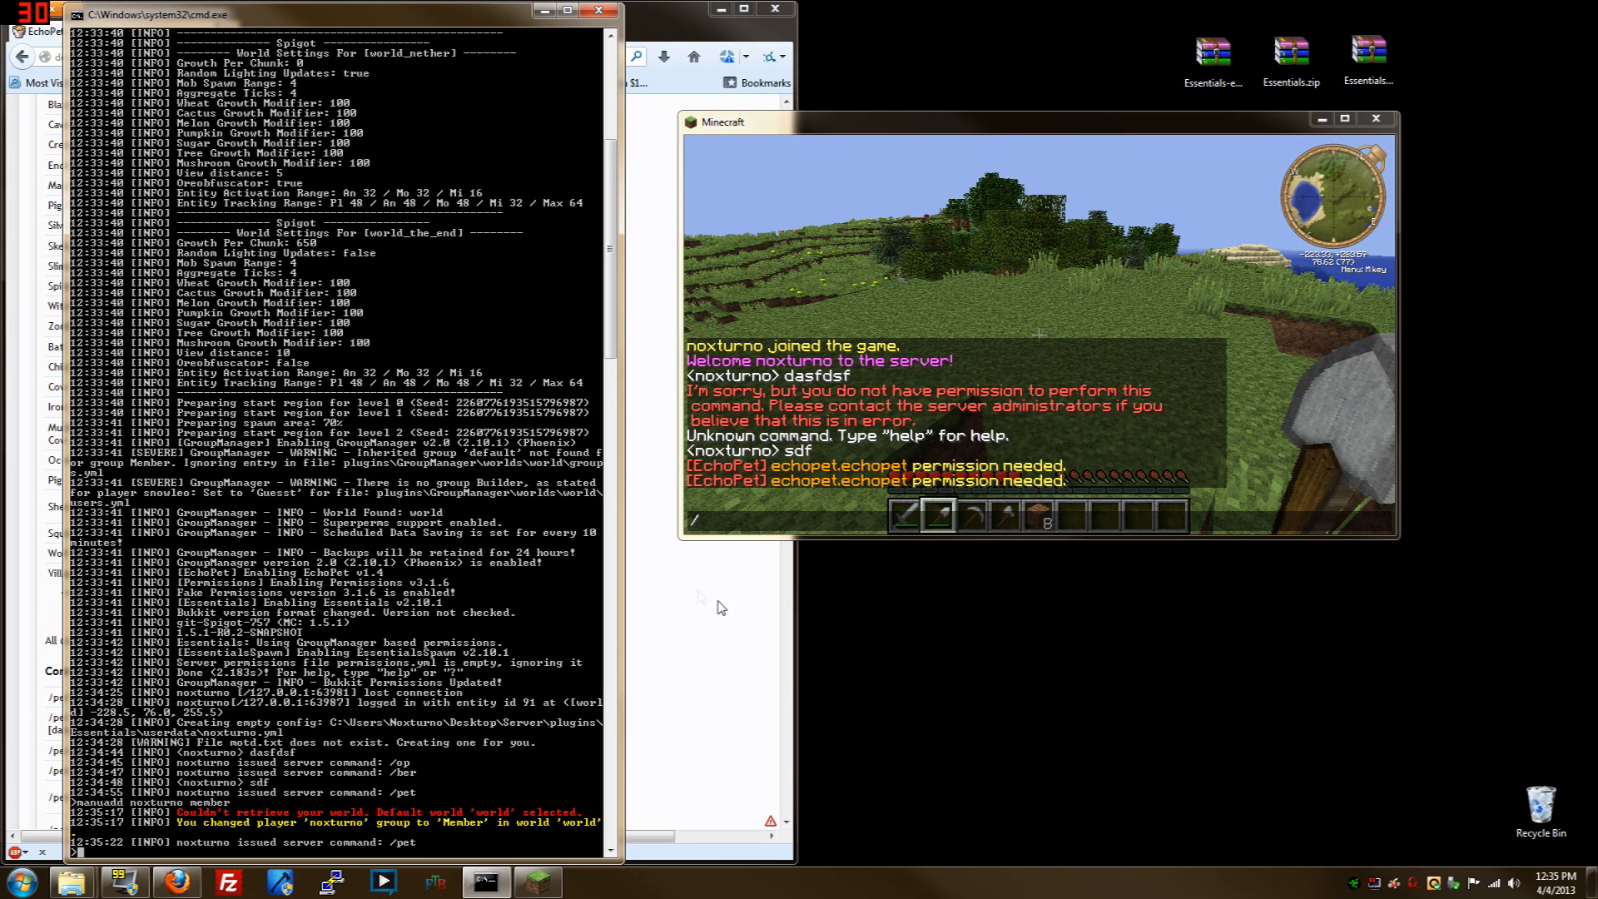
pyautogui.scroll(-3)
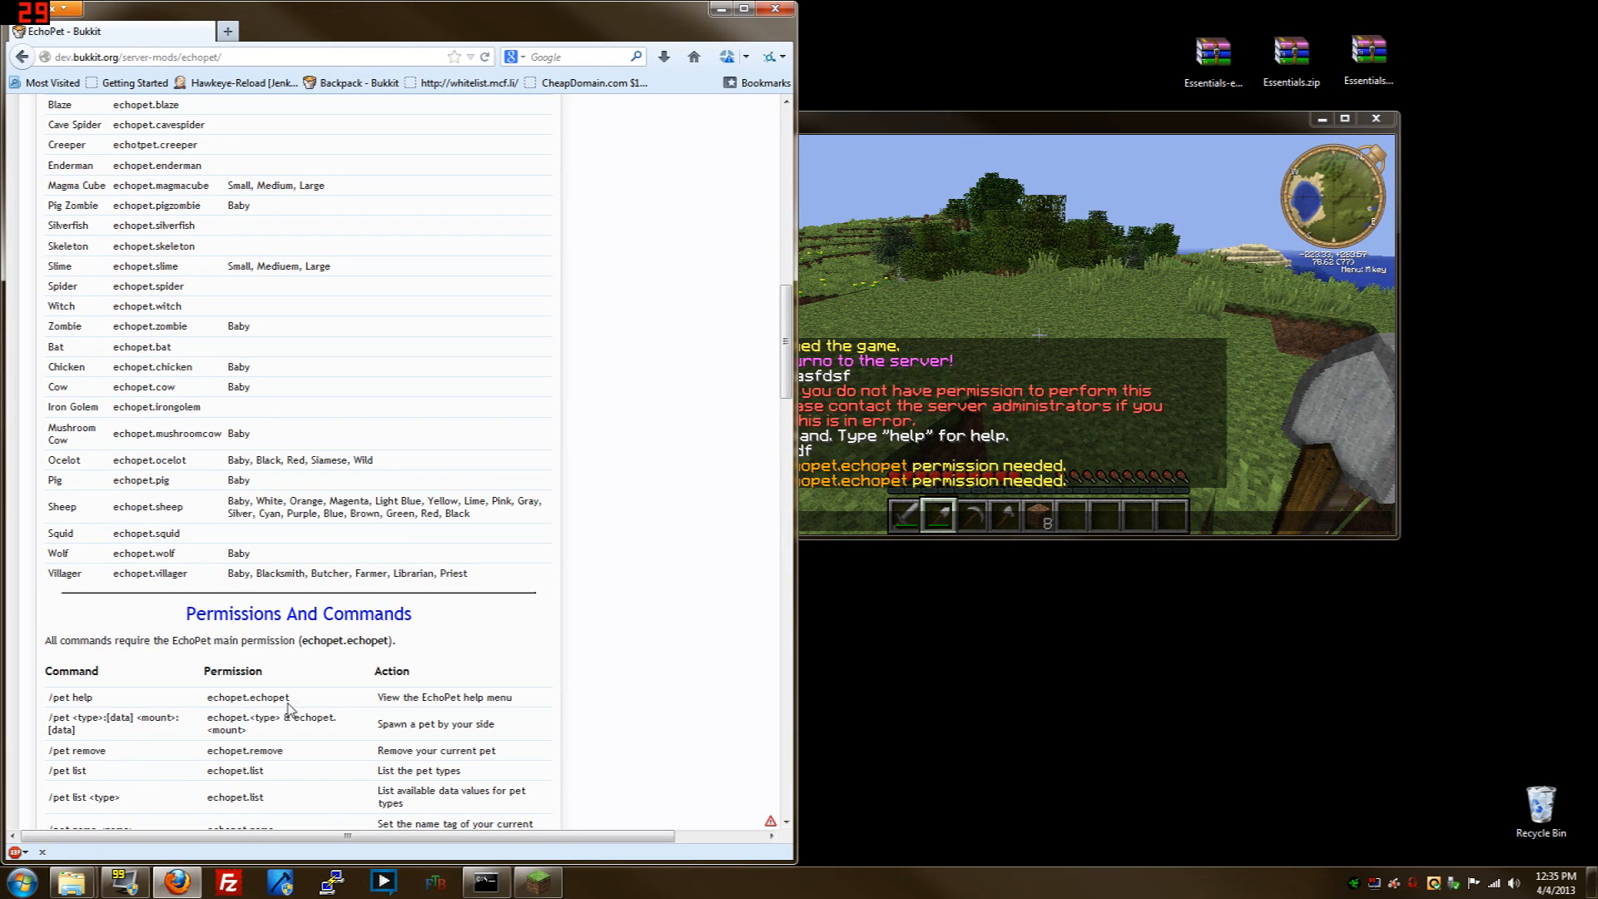
# Select the echopet.echopet permission node on the EchoPet page to copy it
pyautogui.doubleClick(248, 698)
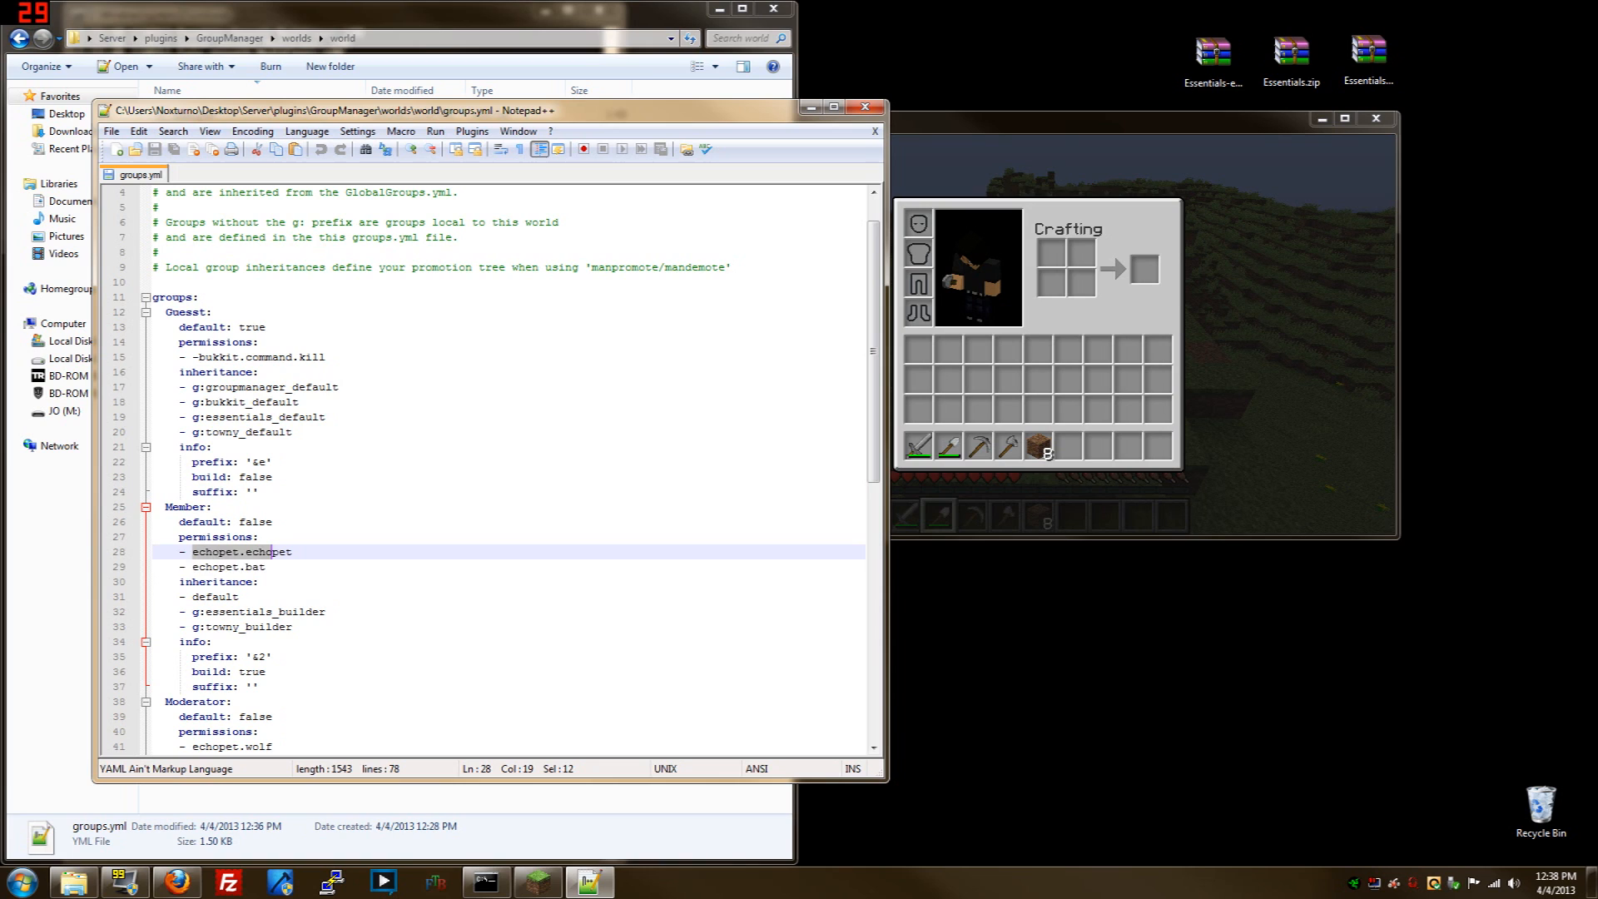
# Add '- echopet.enderman' to the Member group's permissions, save groups.yml and close it
pyautogui.click(263, 566)
pyautogui.write('- echopet.enderman')
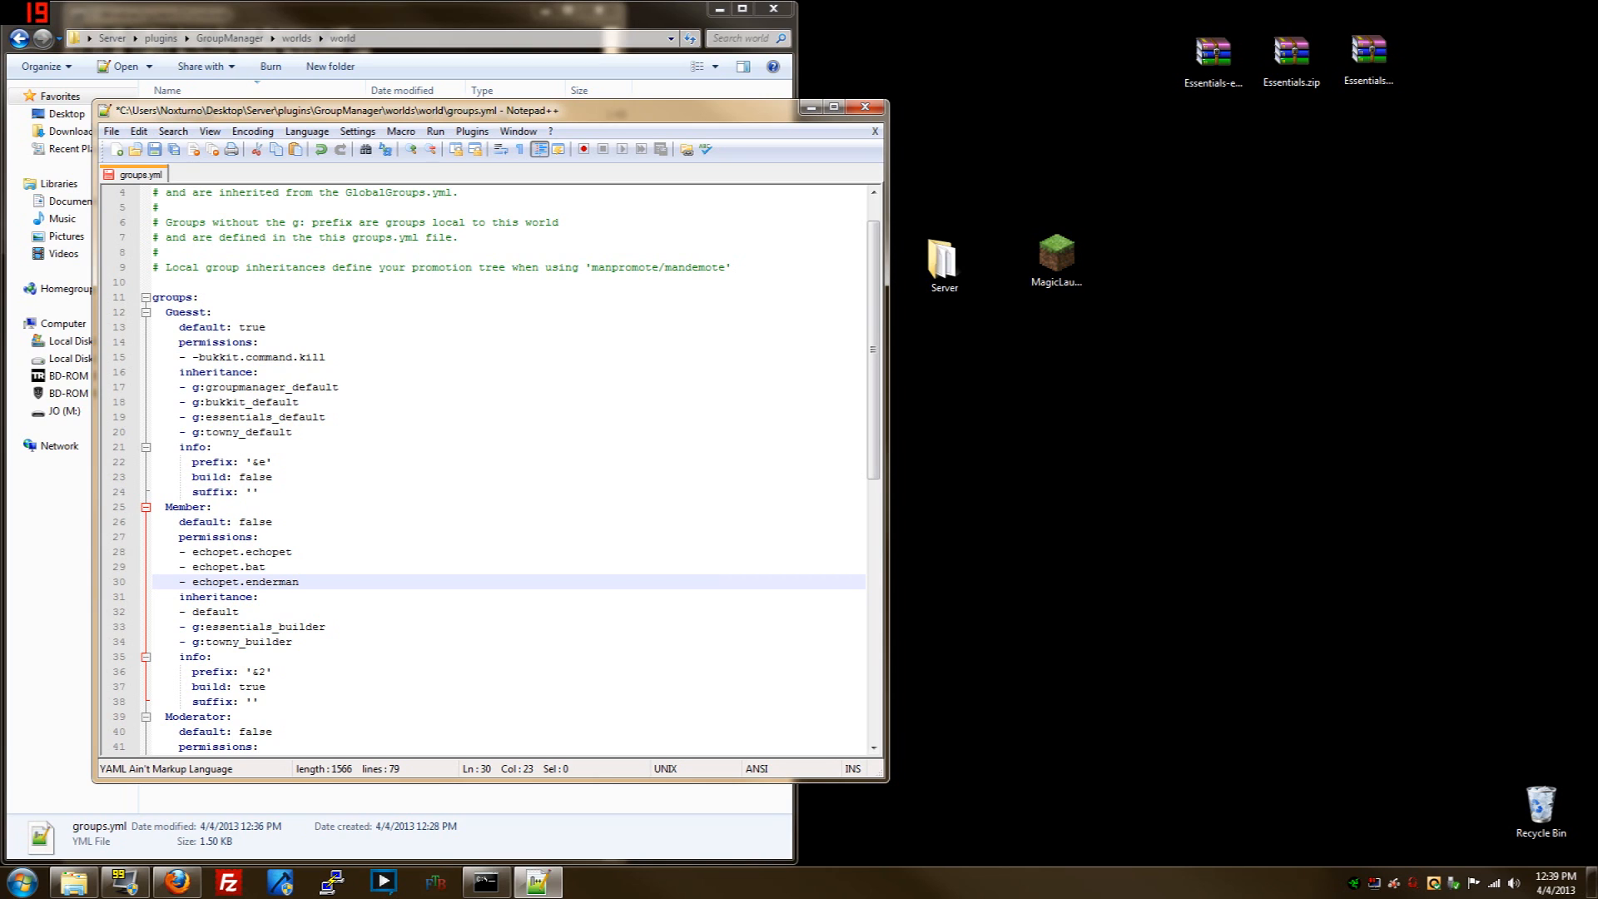
pyautogui.moveTo(154, 149)
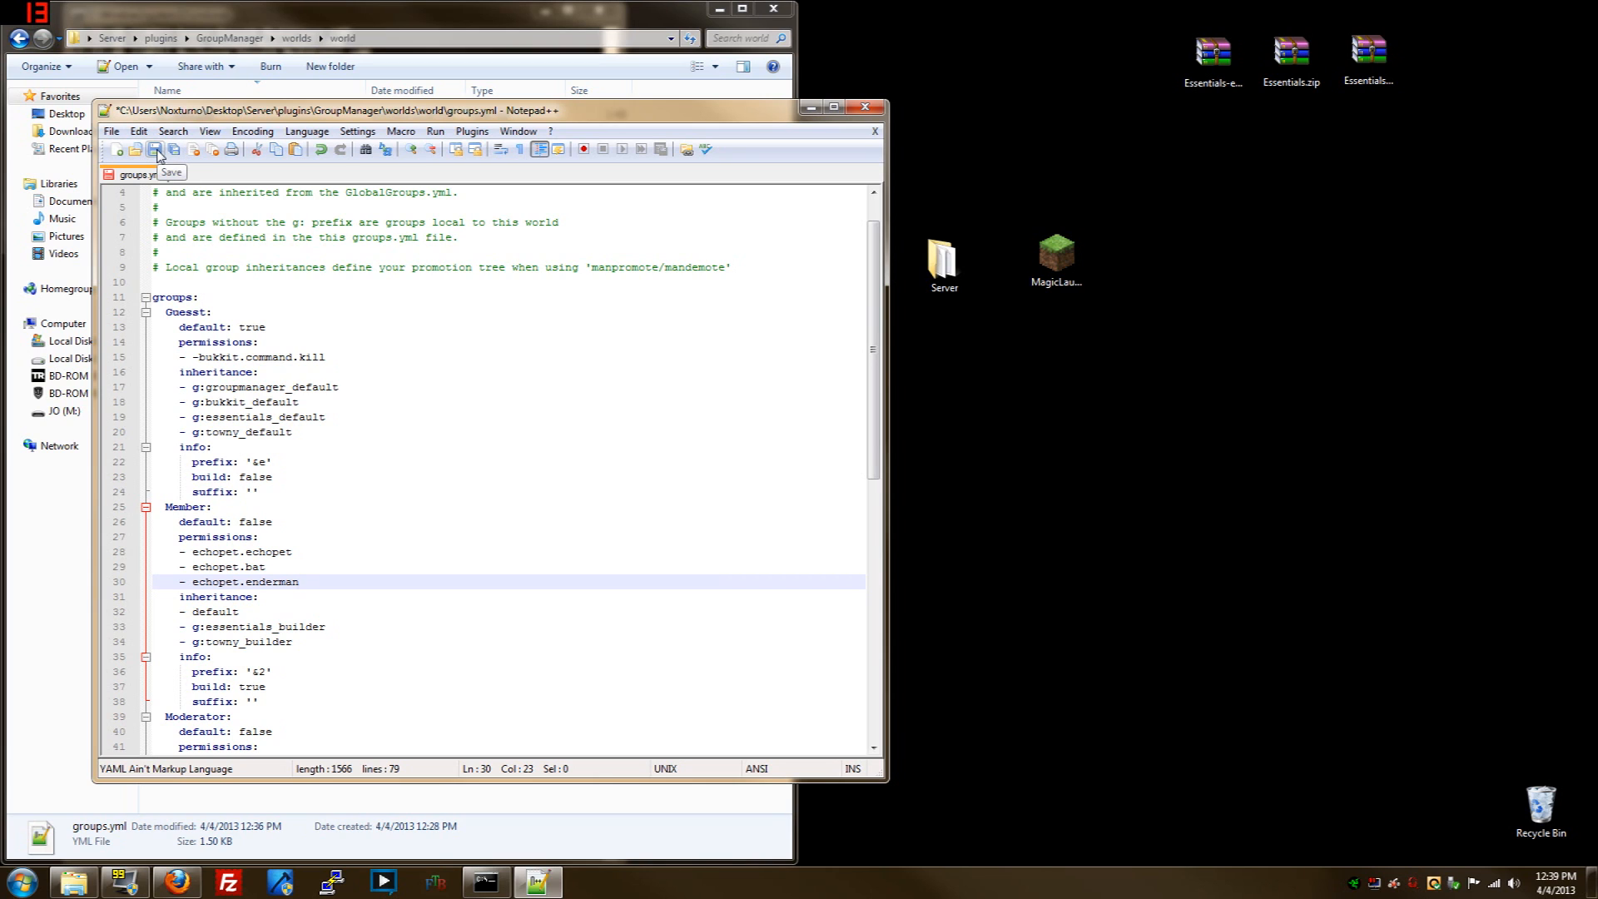
pyautogui.click(155, 148)
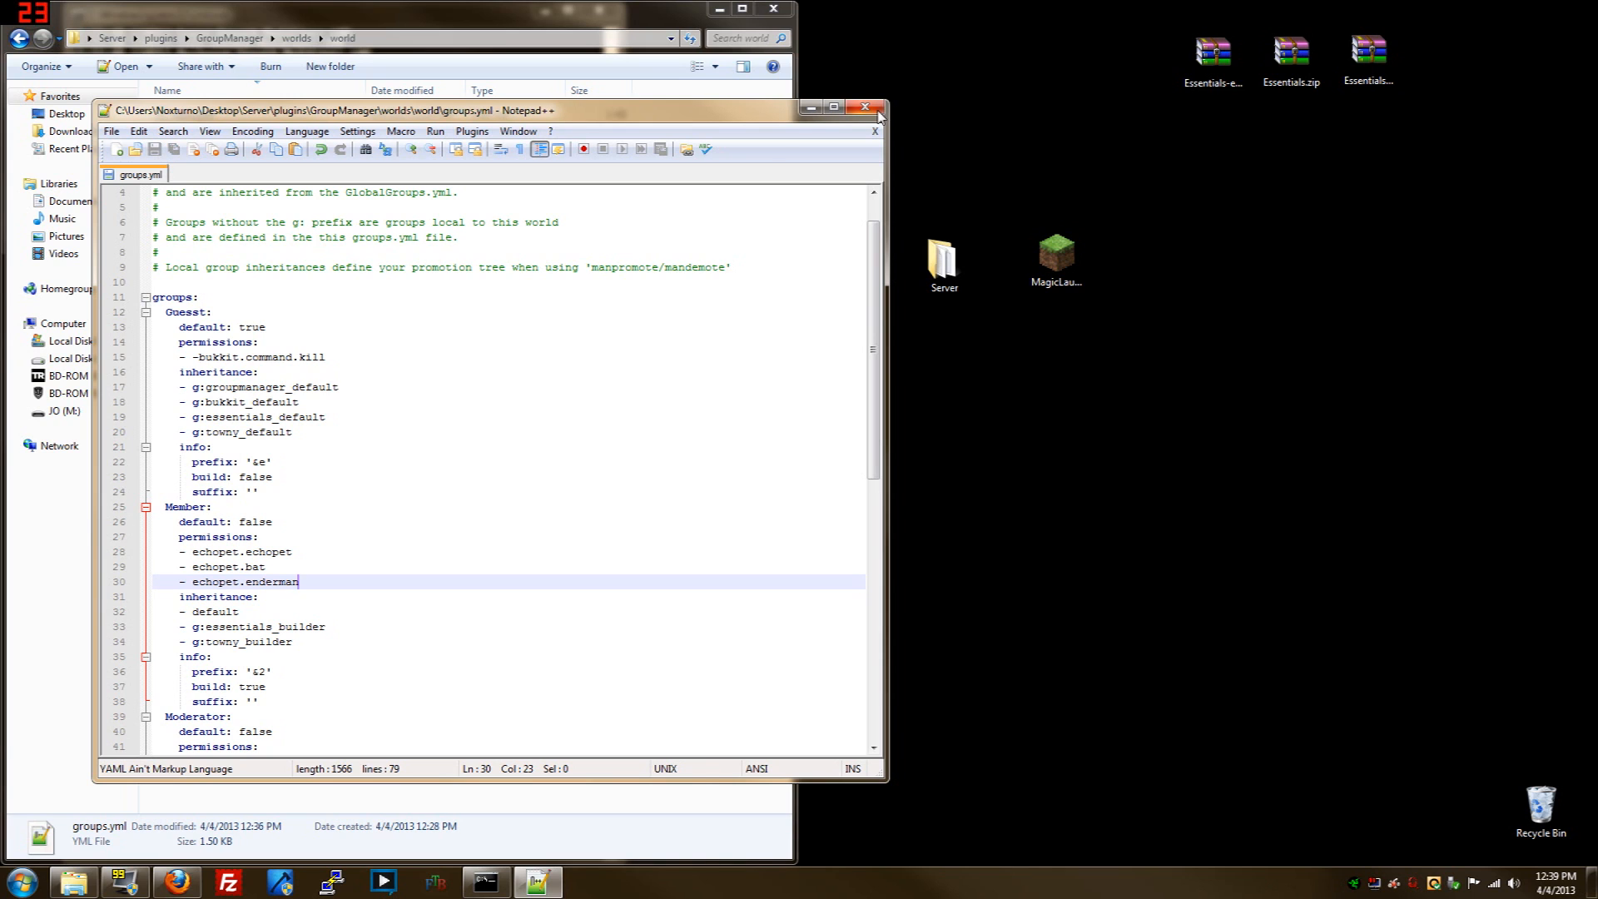
pyautogui.click(866, 107)
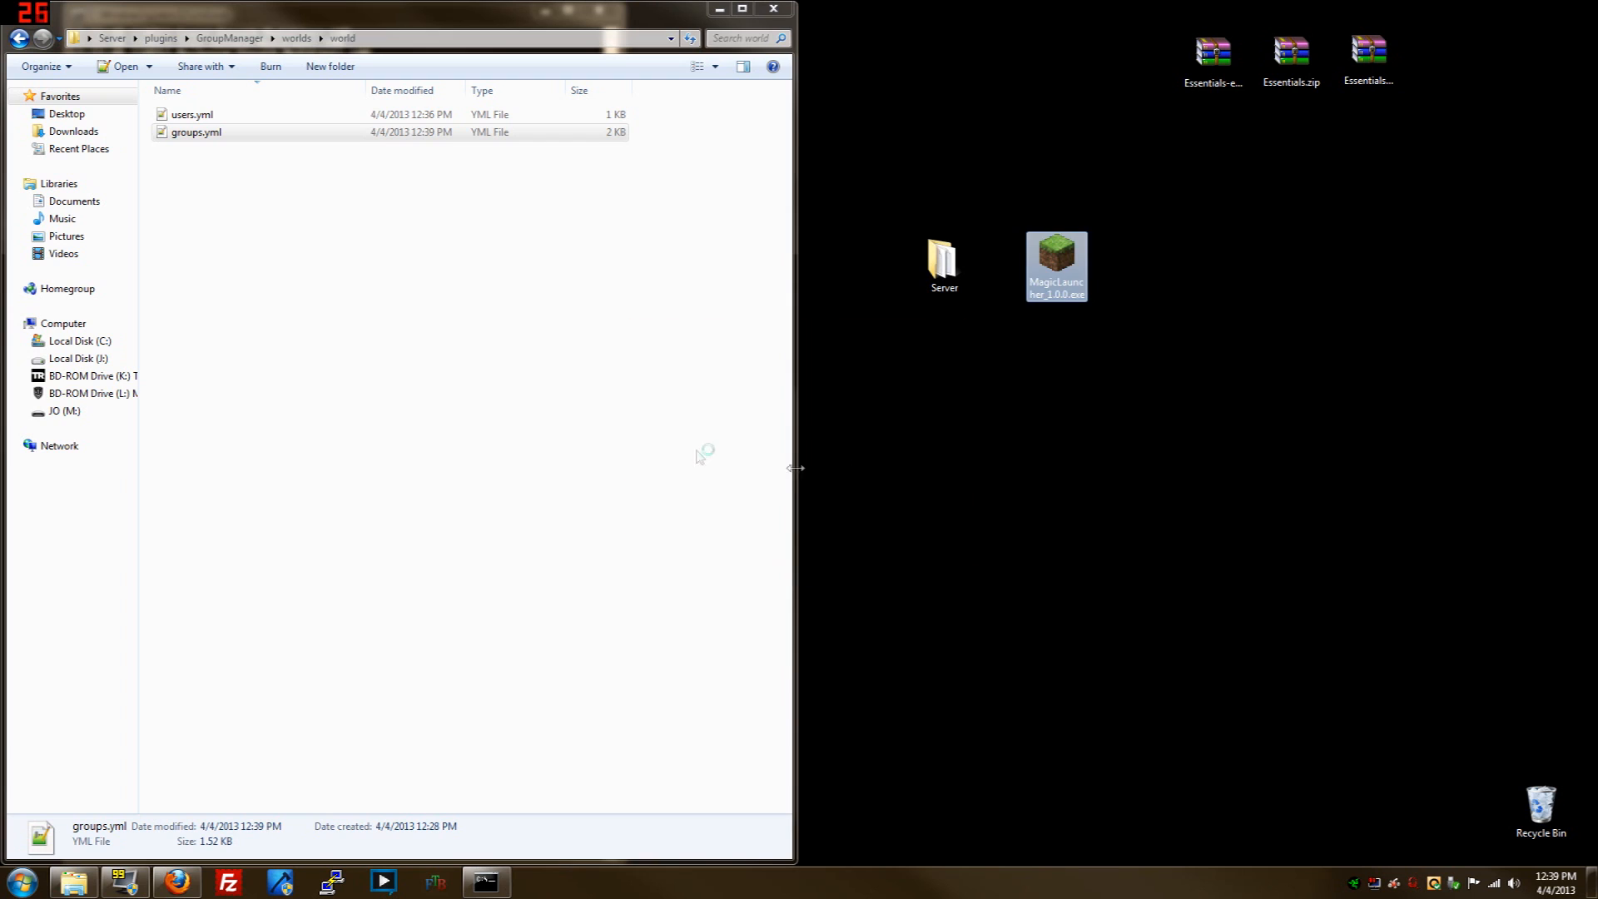
# Relaunch Minecraft via MagicLauncher and log in while GroupManager reloads with manload
pyautogui.doubleClick(1055, 261)
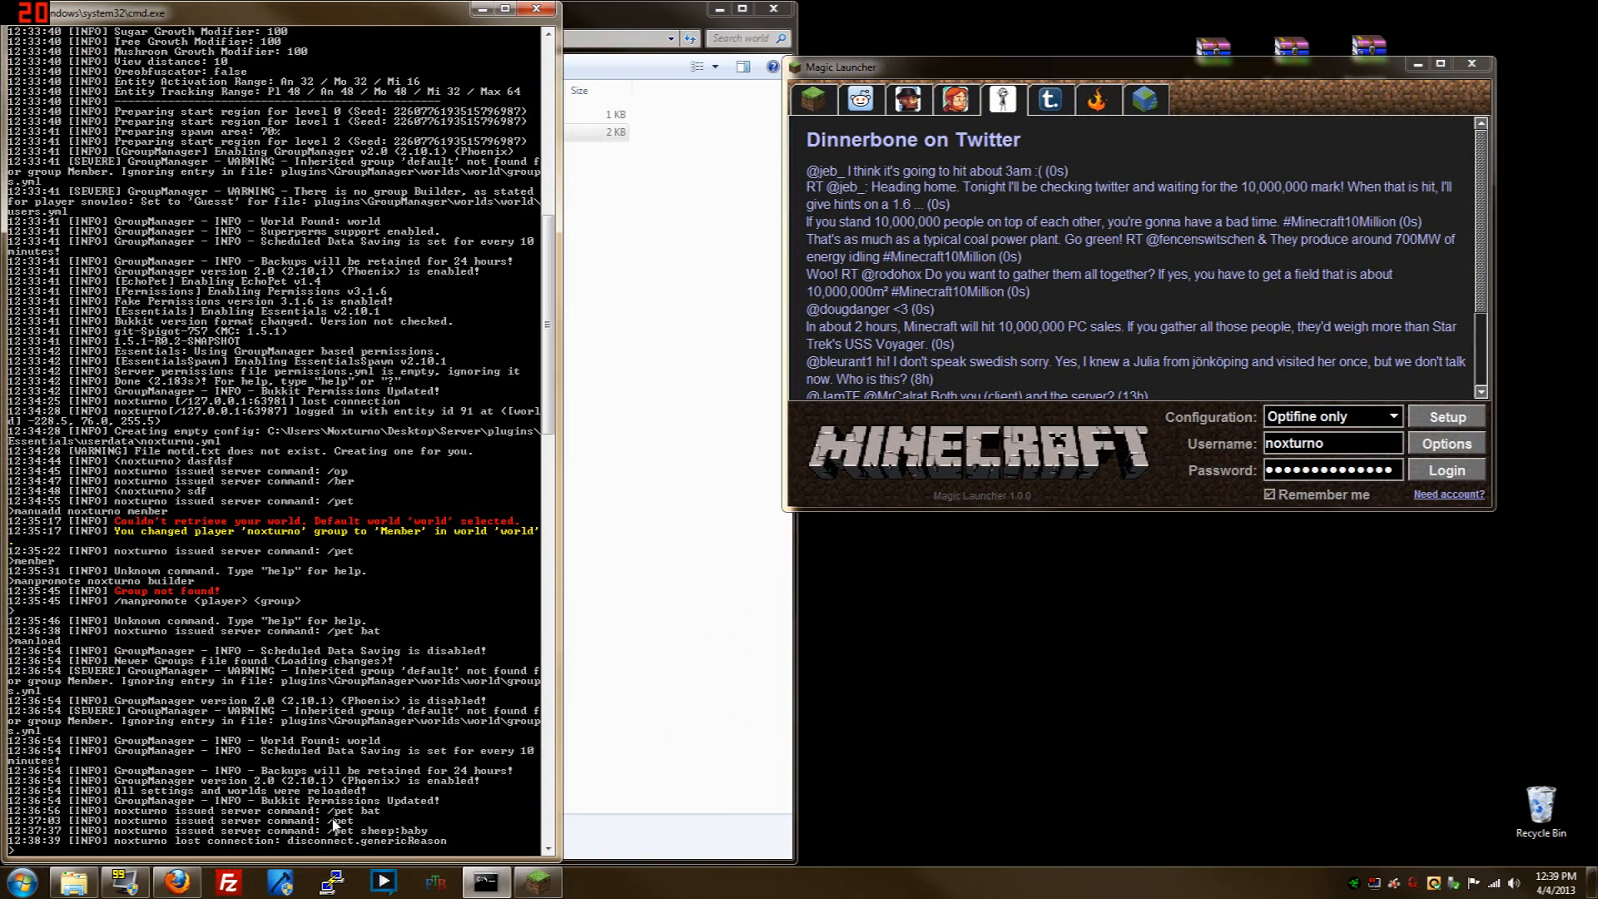
pyautogui.click(1445, 470)
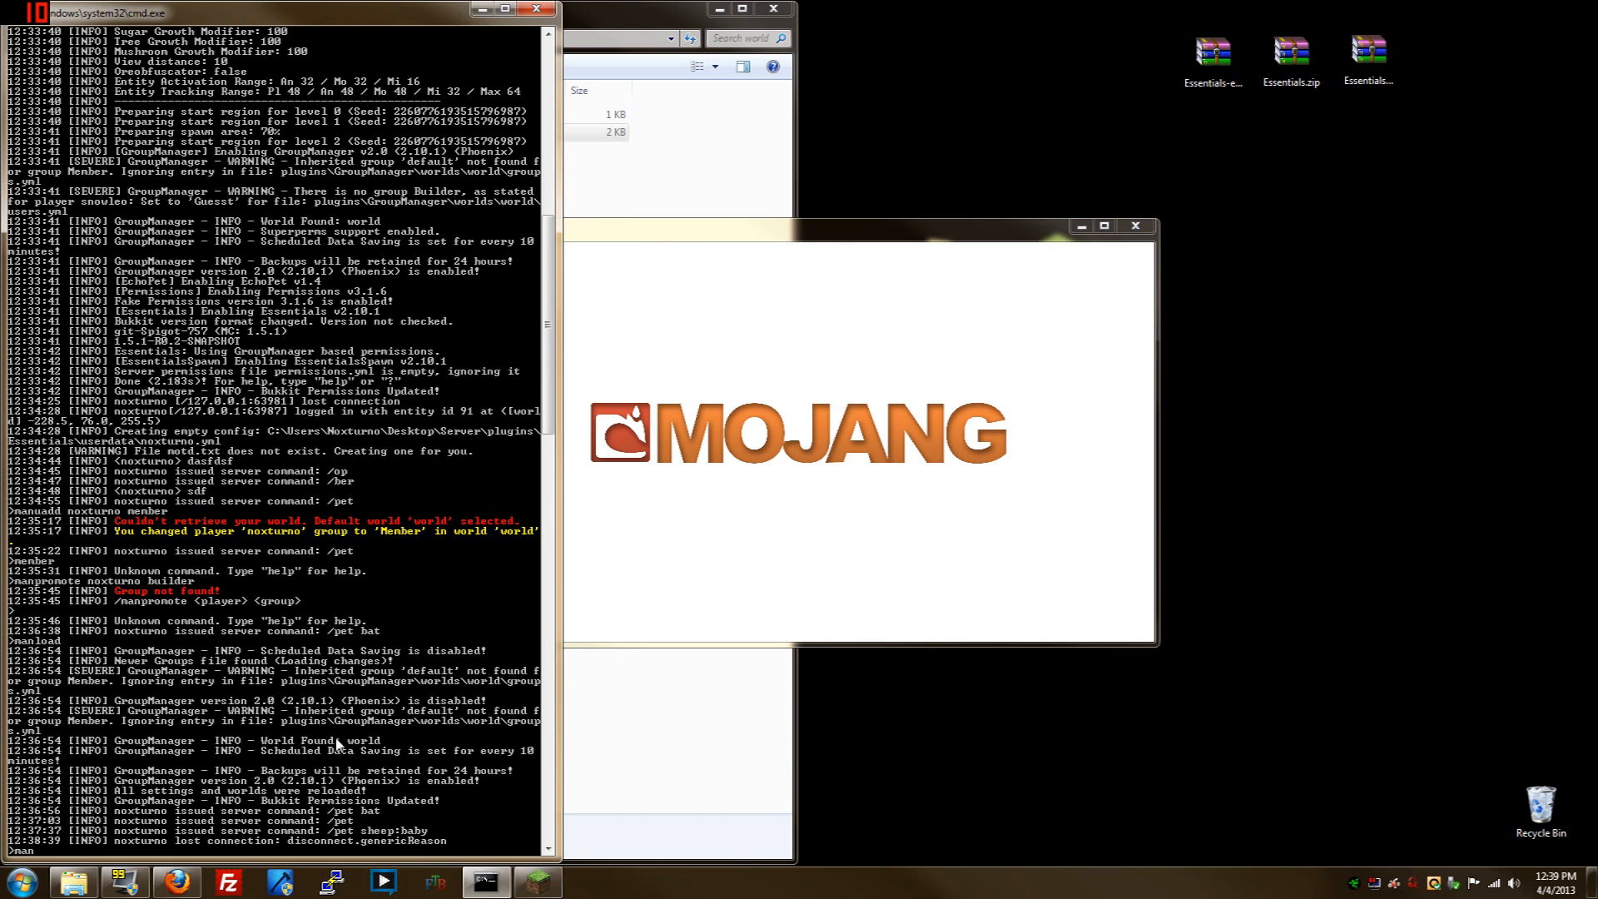
pyautogui.scroll(-3)
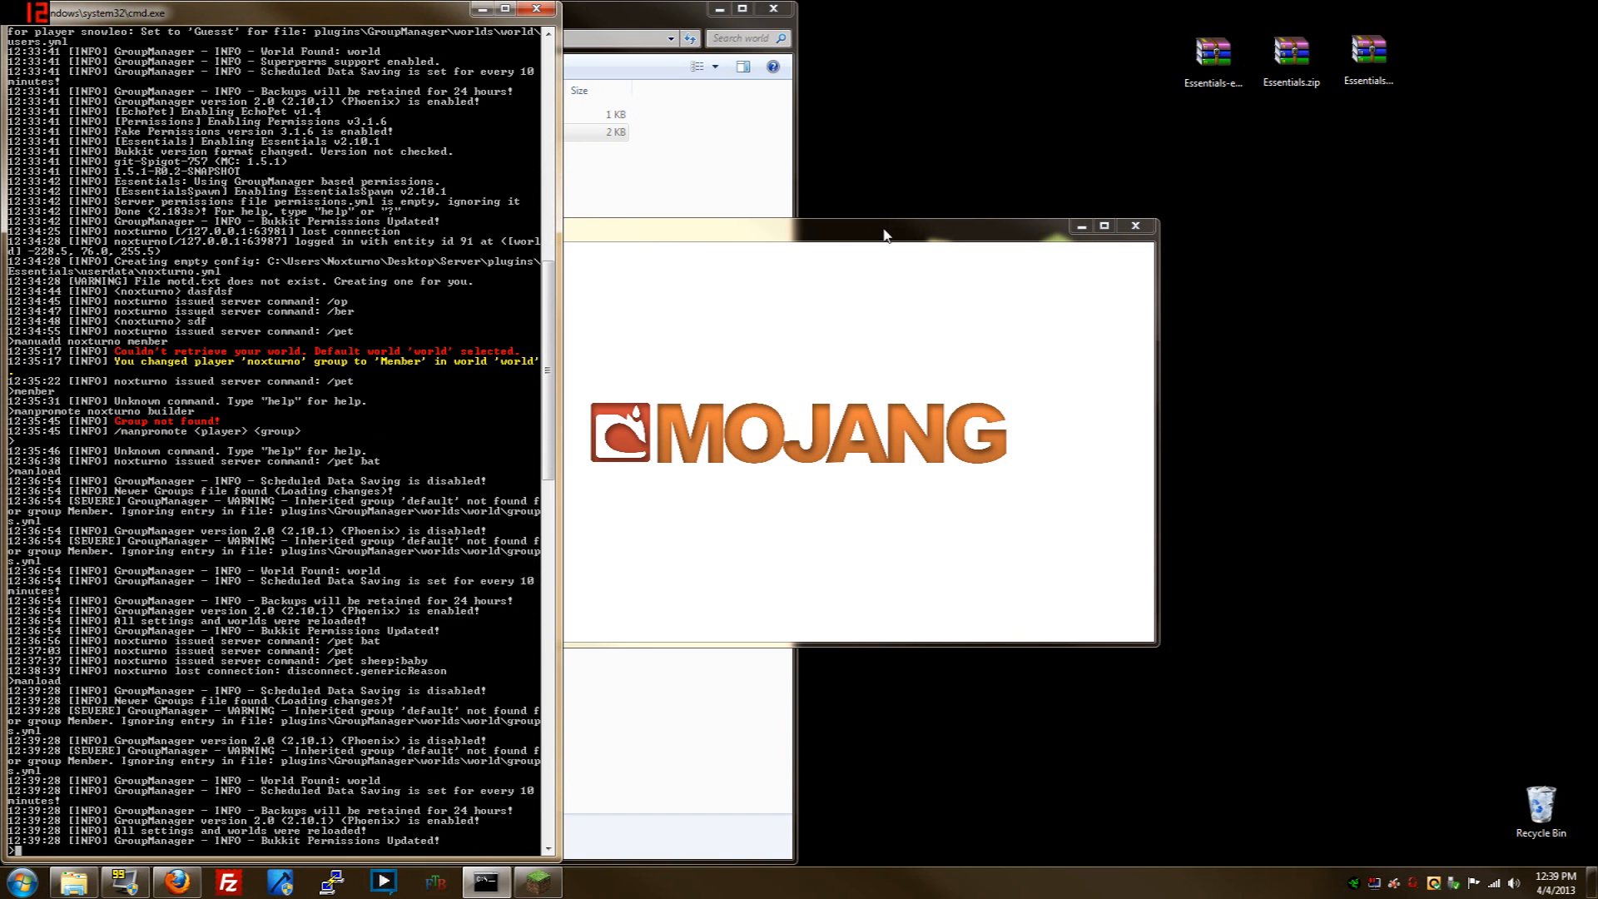
pyautogui.moveTo(953, 223)
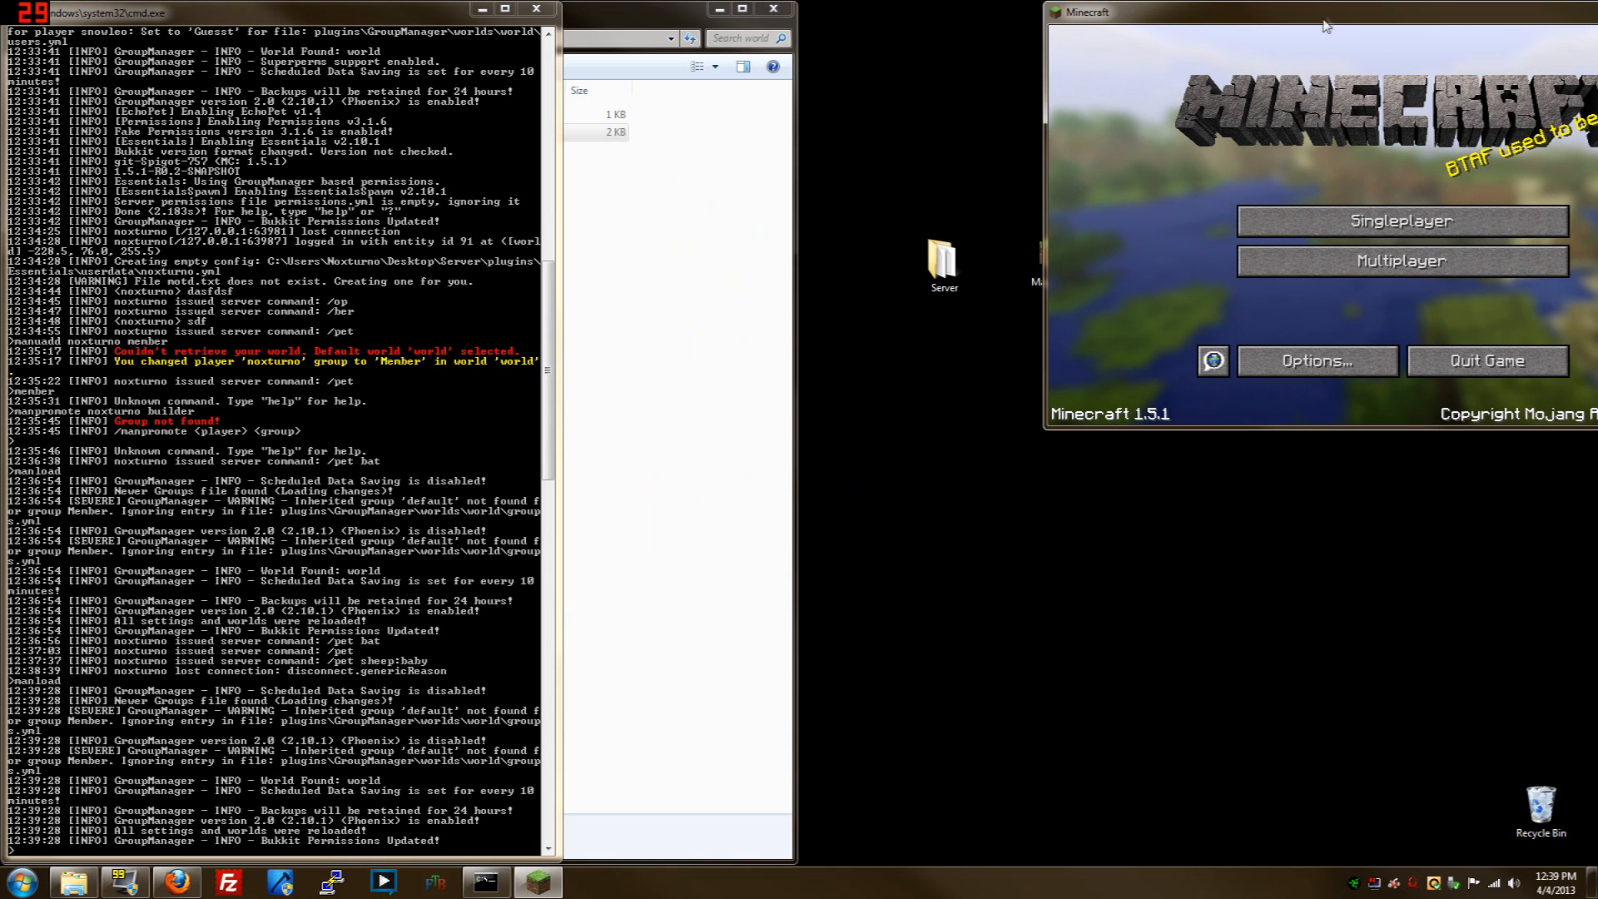
# Rejoin the localhost server through Multiplayer Direct Connect
pyautogui.click(1400, 259)
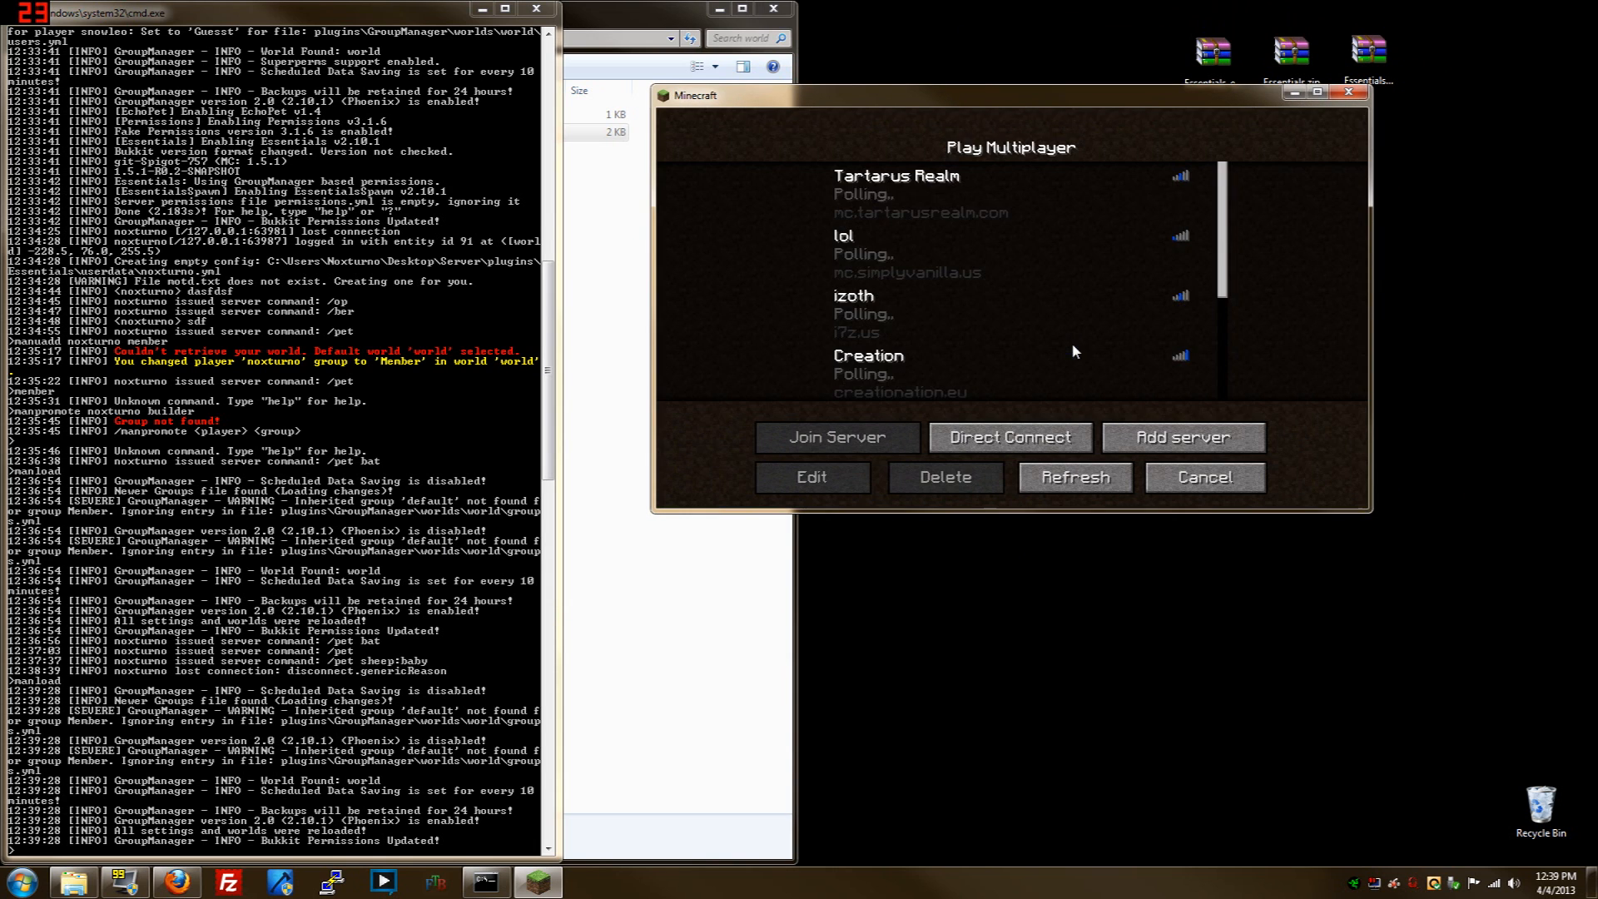
pyautogui.click(1009, 438)
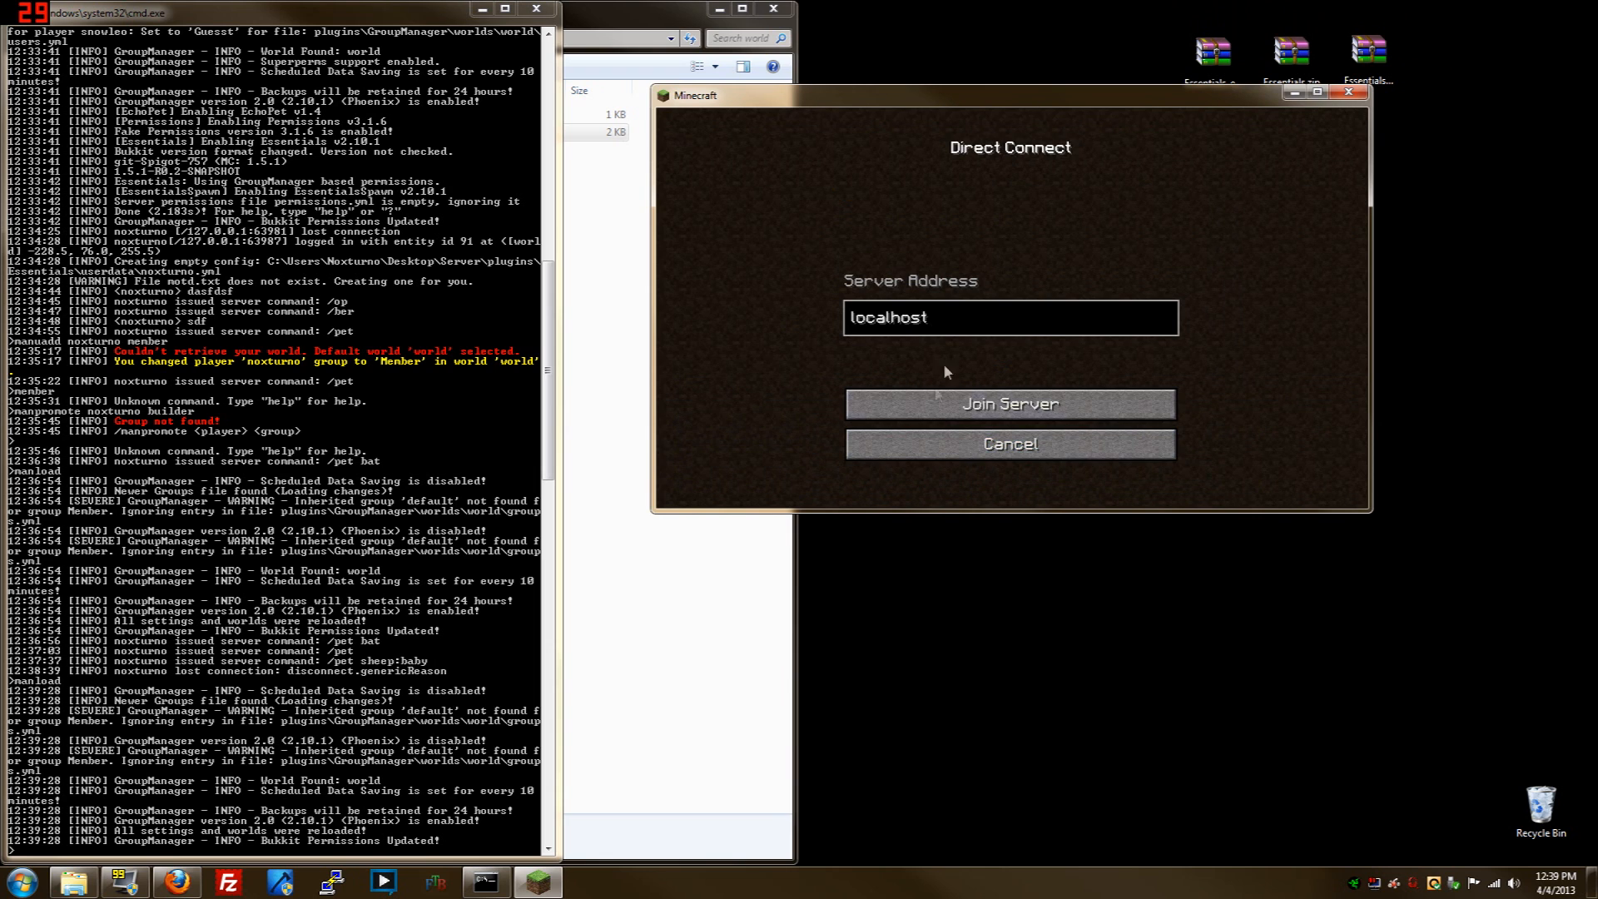
pyautogui.click(1009, 403)
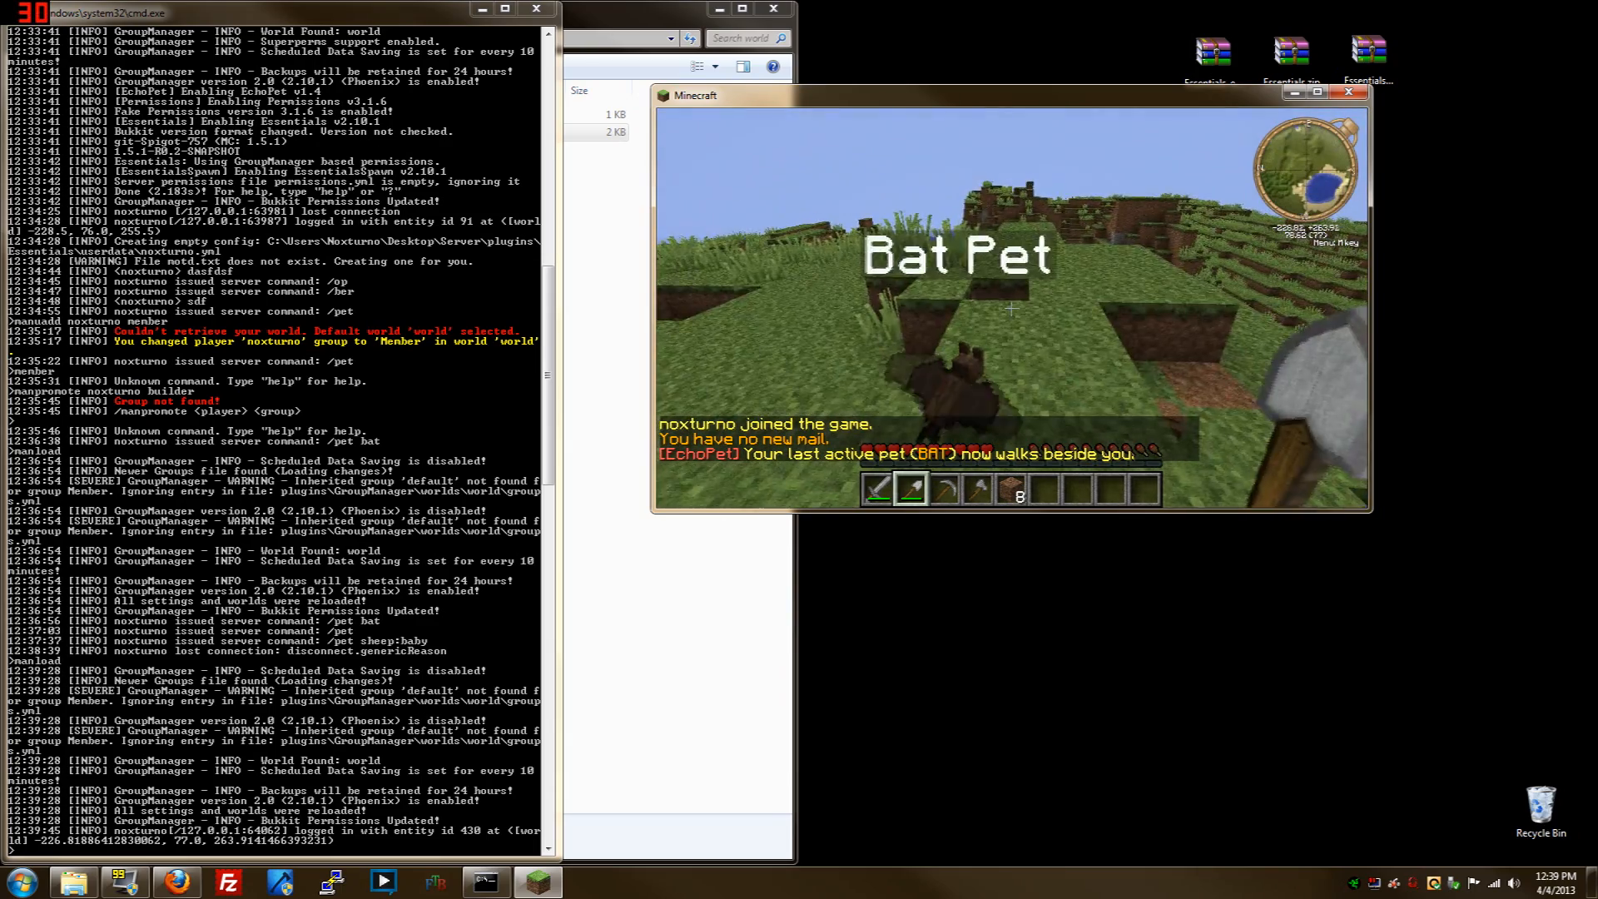
pyautogui.moveTo(1009, 307)
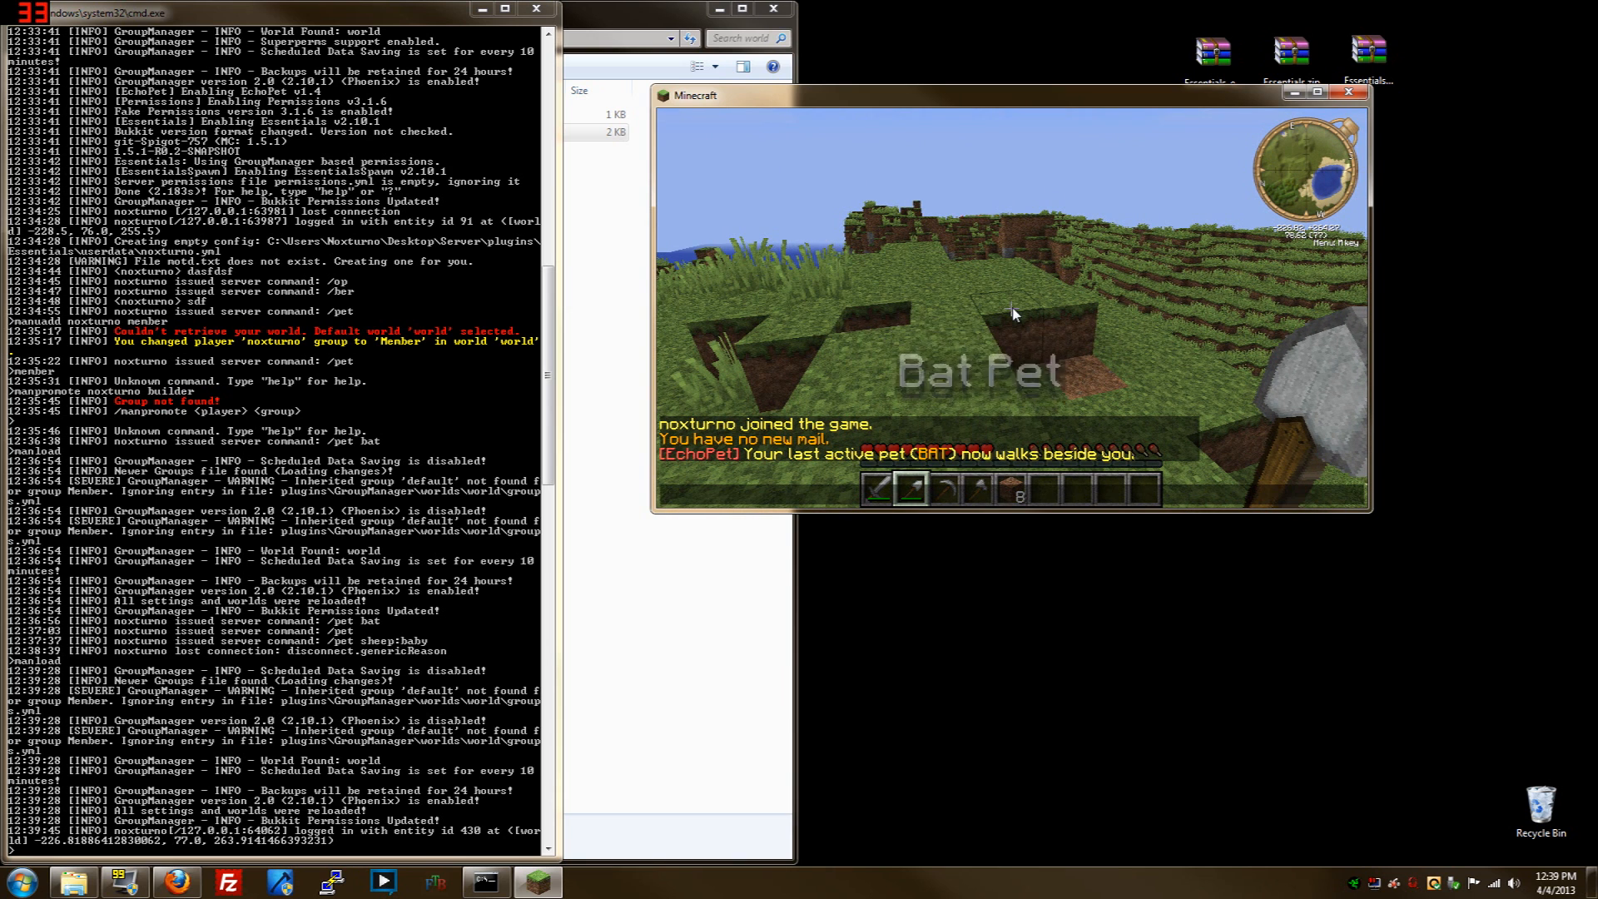
# Spawn an enderman pet with /pet enderman in chat
pyautogui.write('/pet')
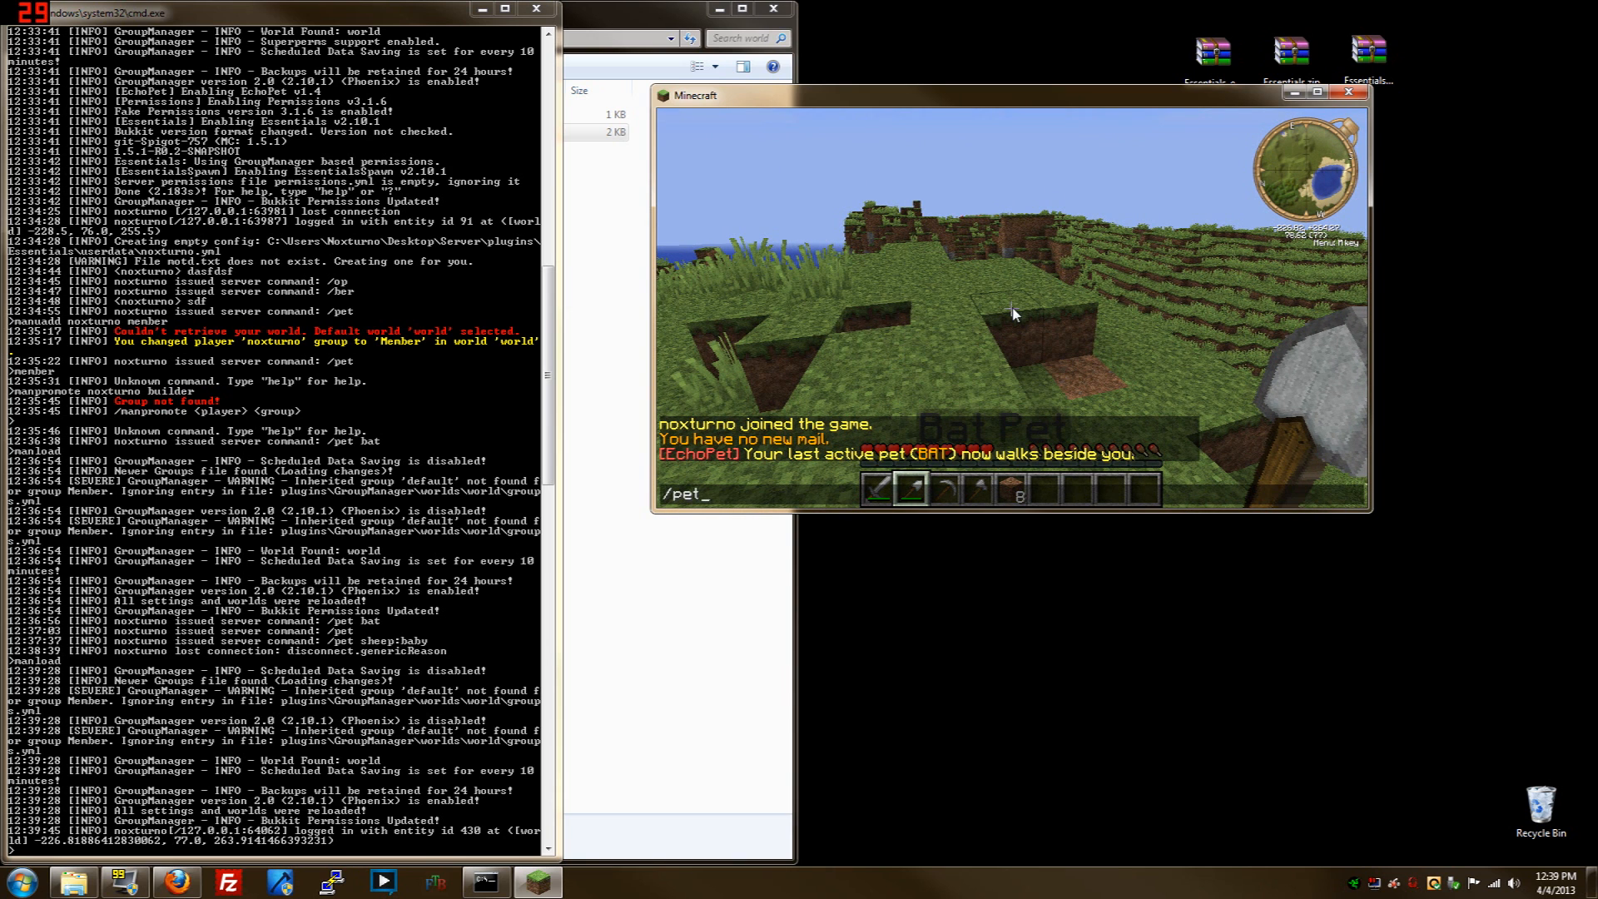
pyautogui.write('enderma')
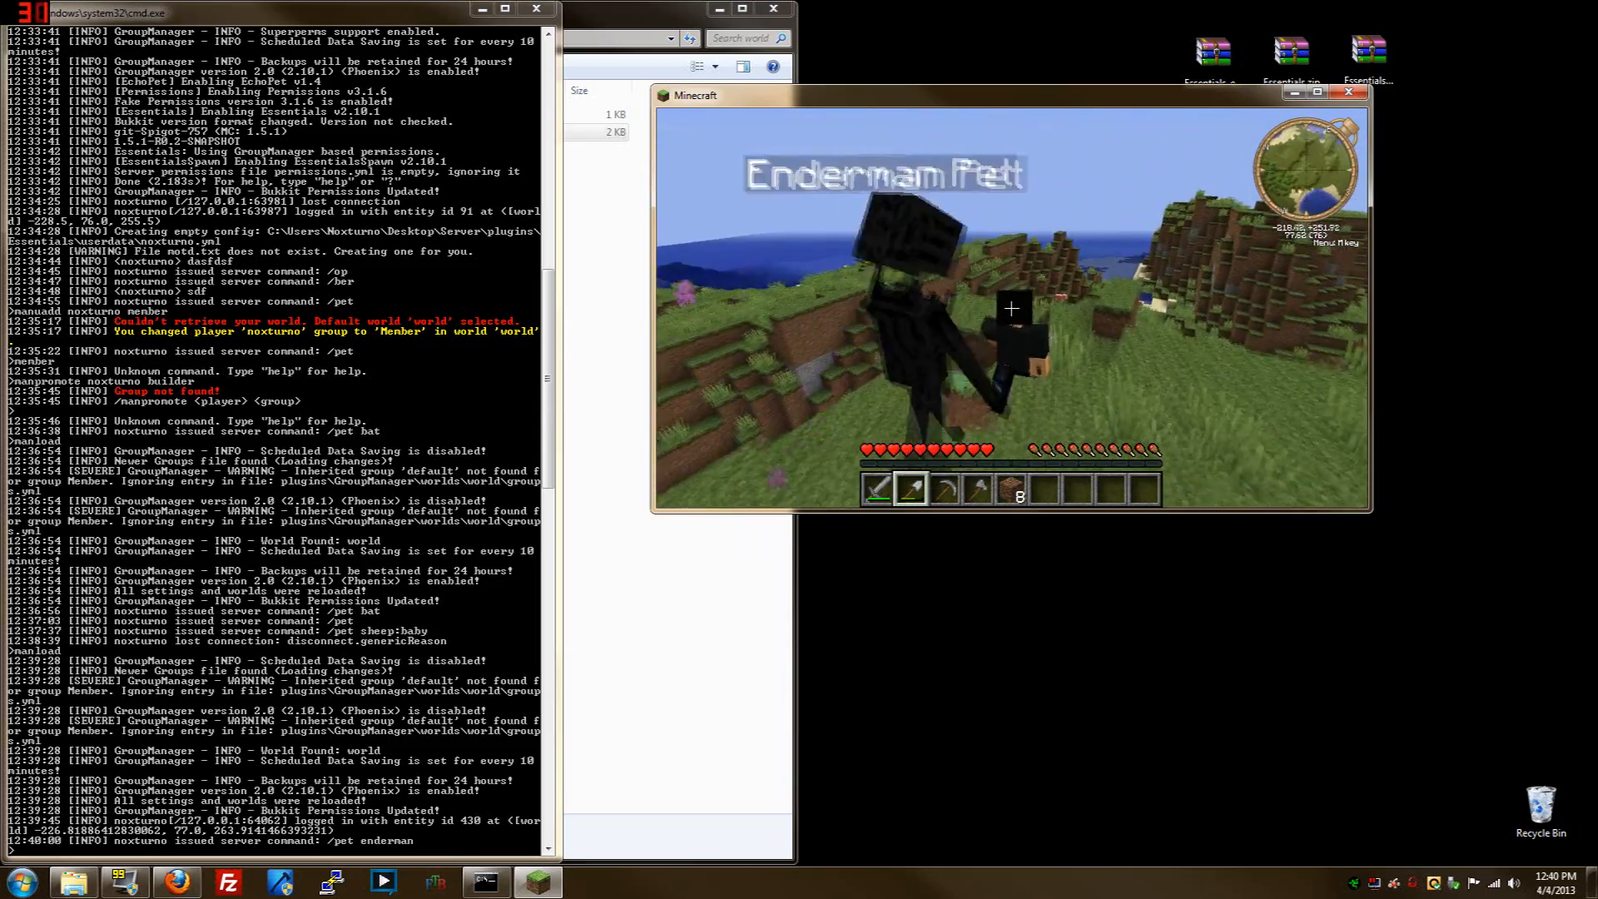
pyautogui.moveTo(1011, 308)
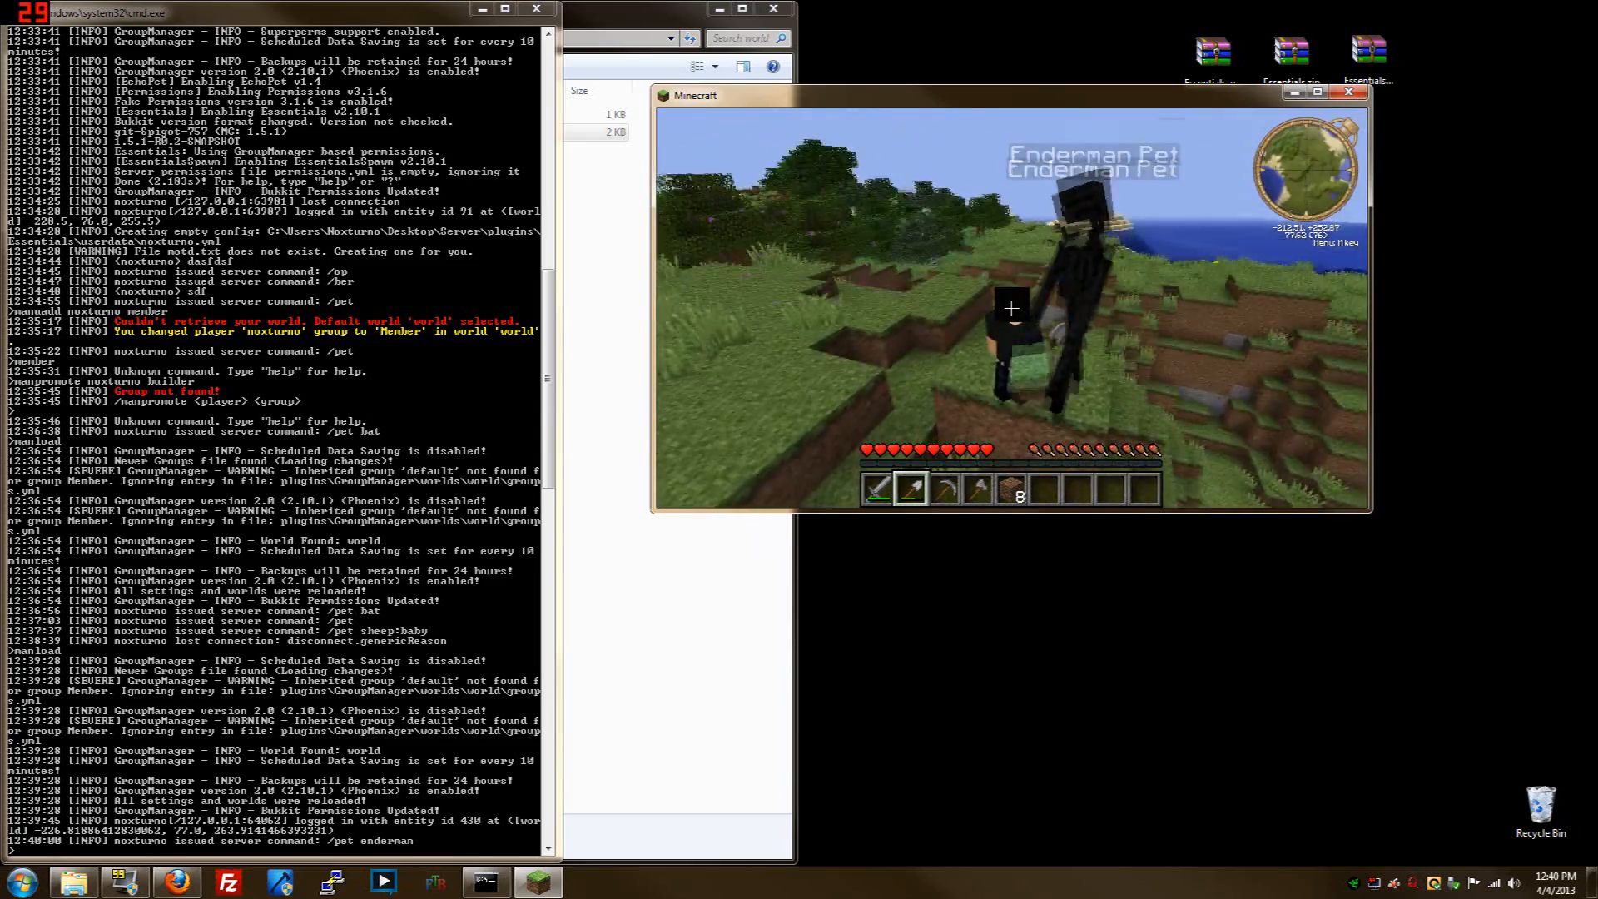